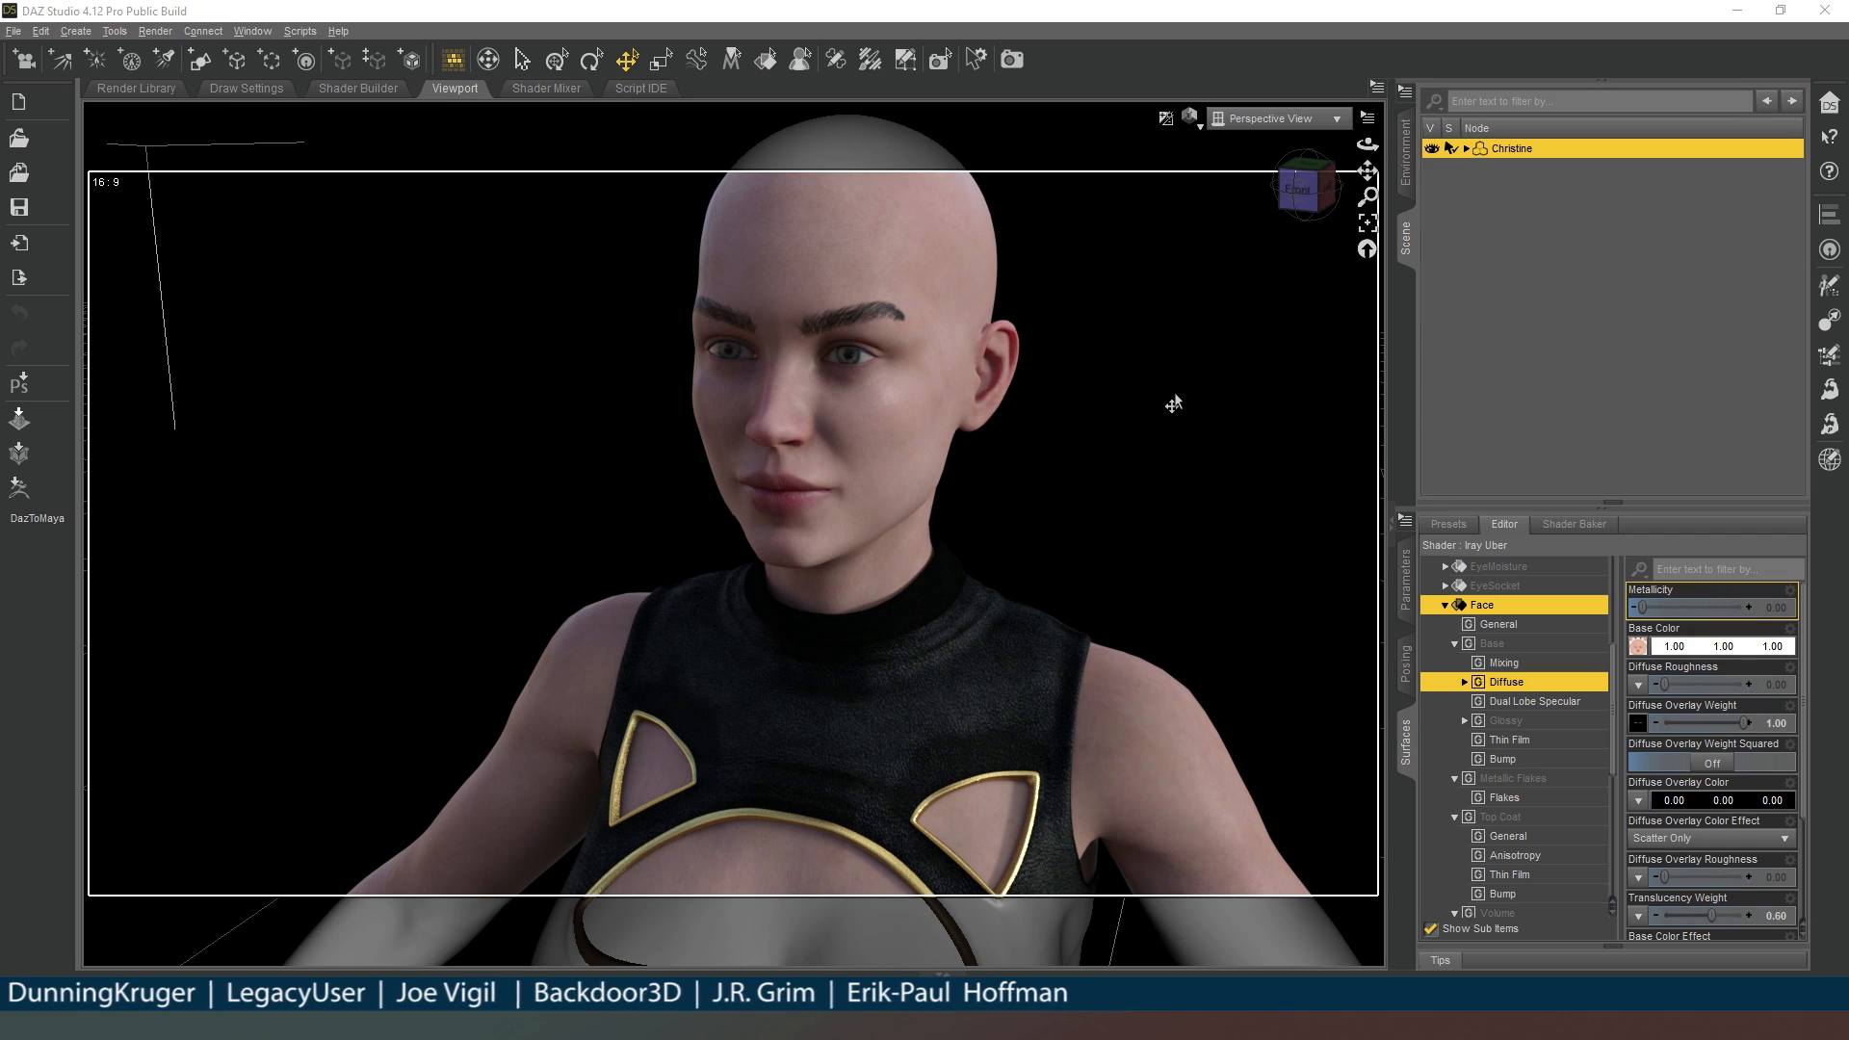
mouse_move(1315, 554)
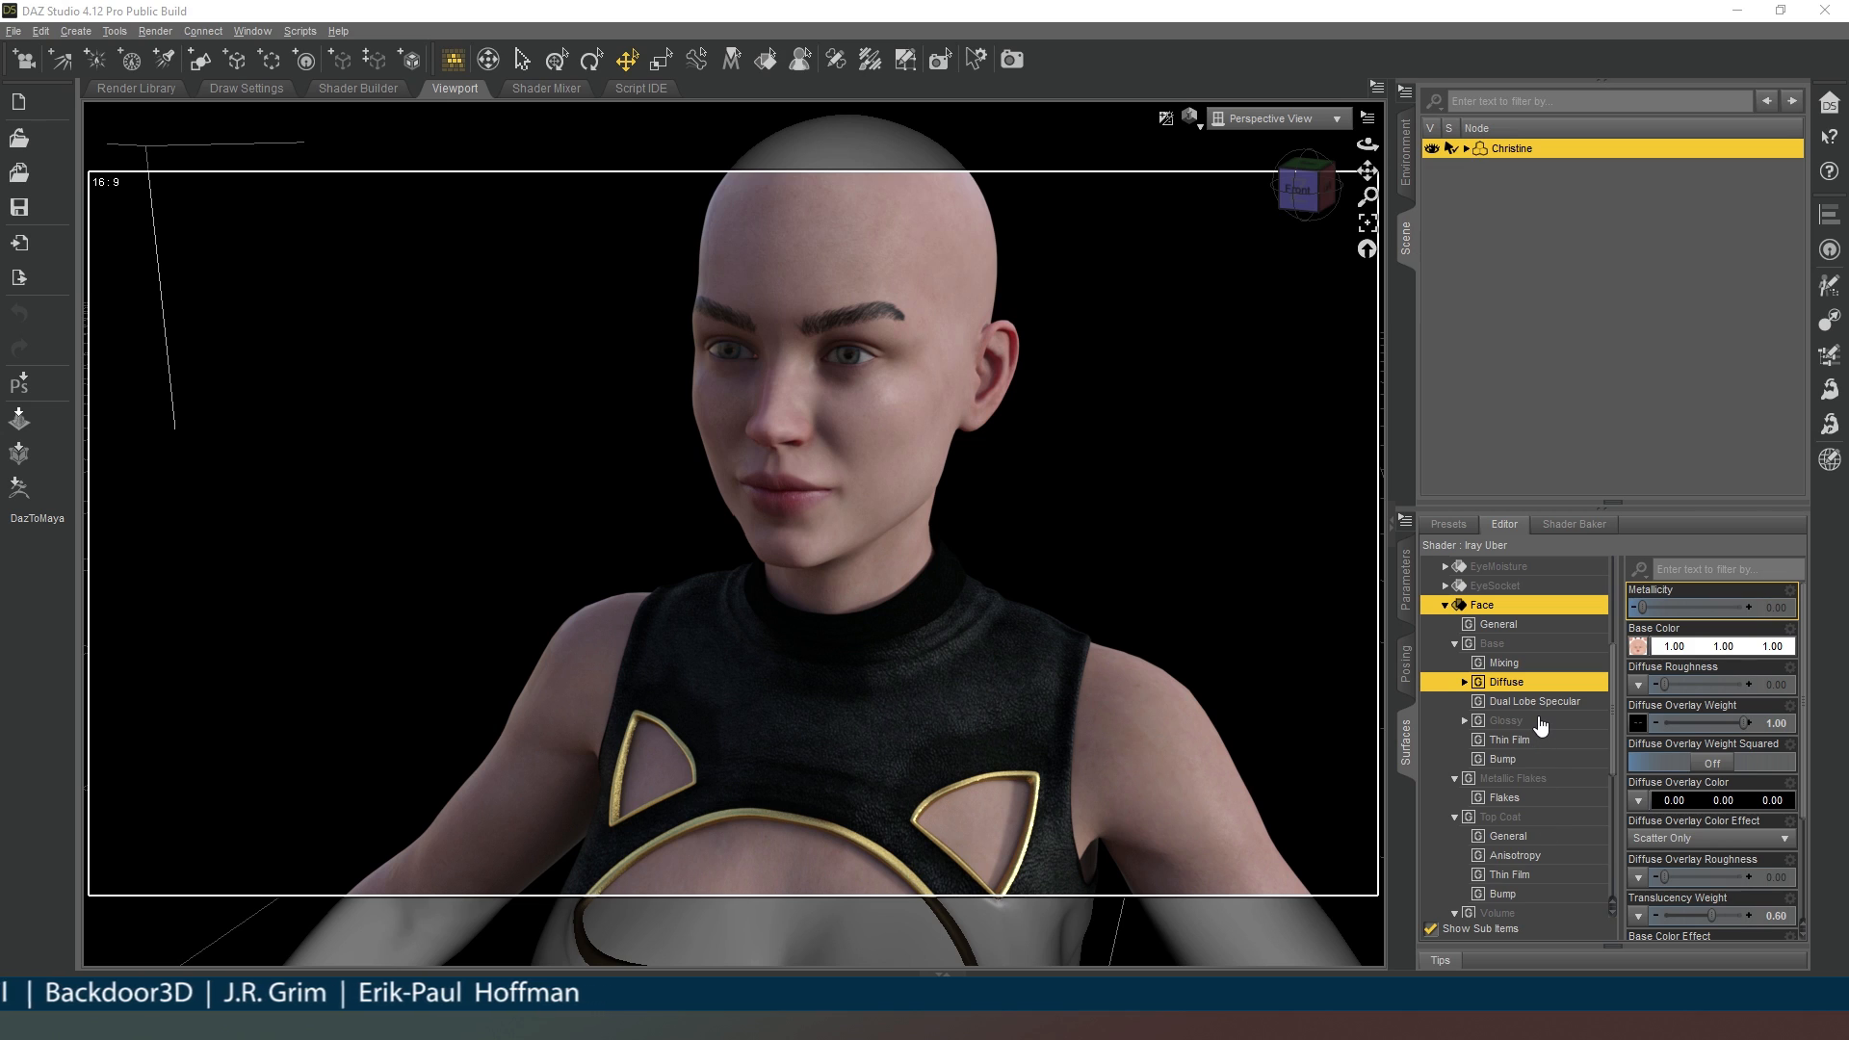
mouse_move(1366, 350)
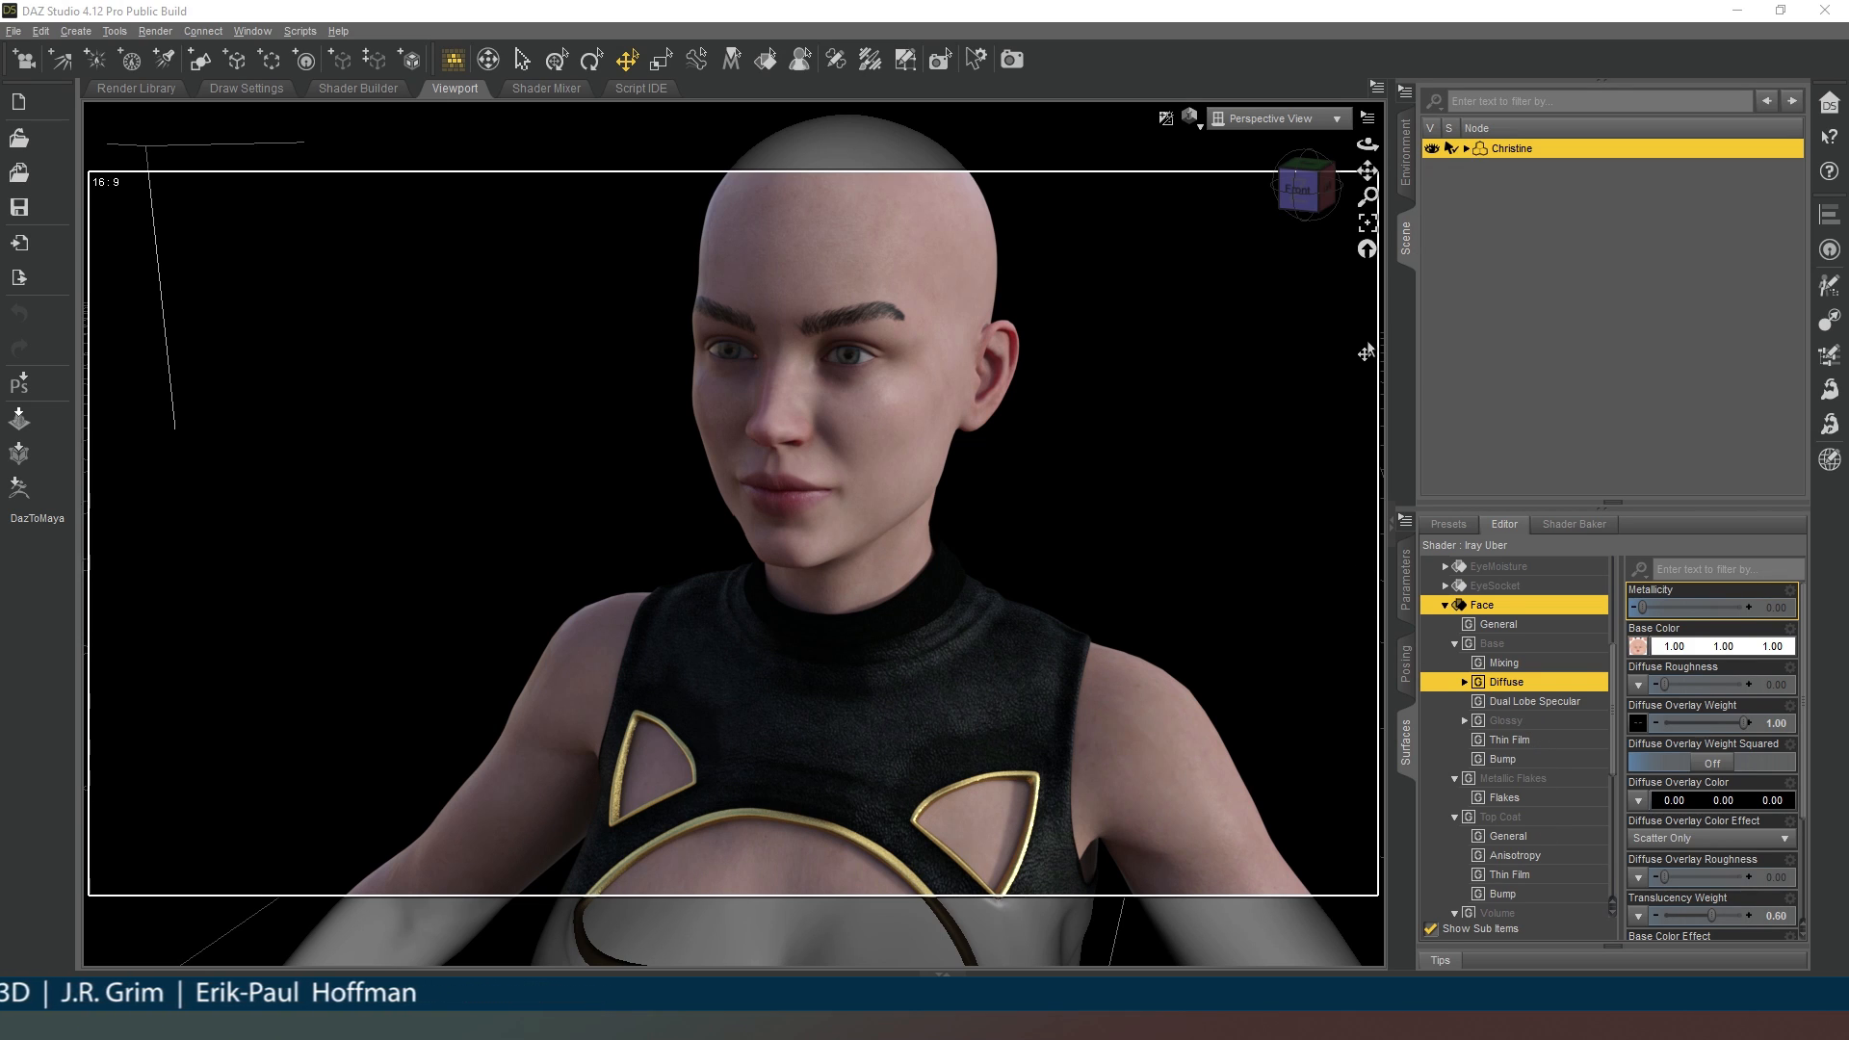
mouse_move(1319, 281)
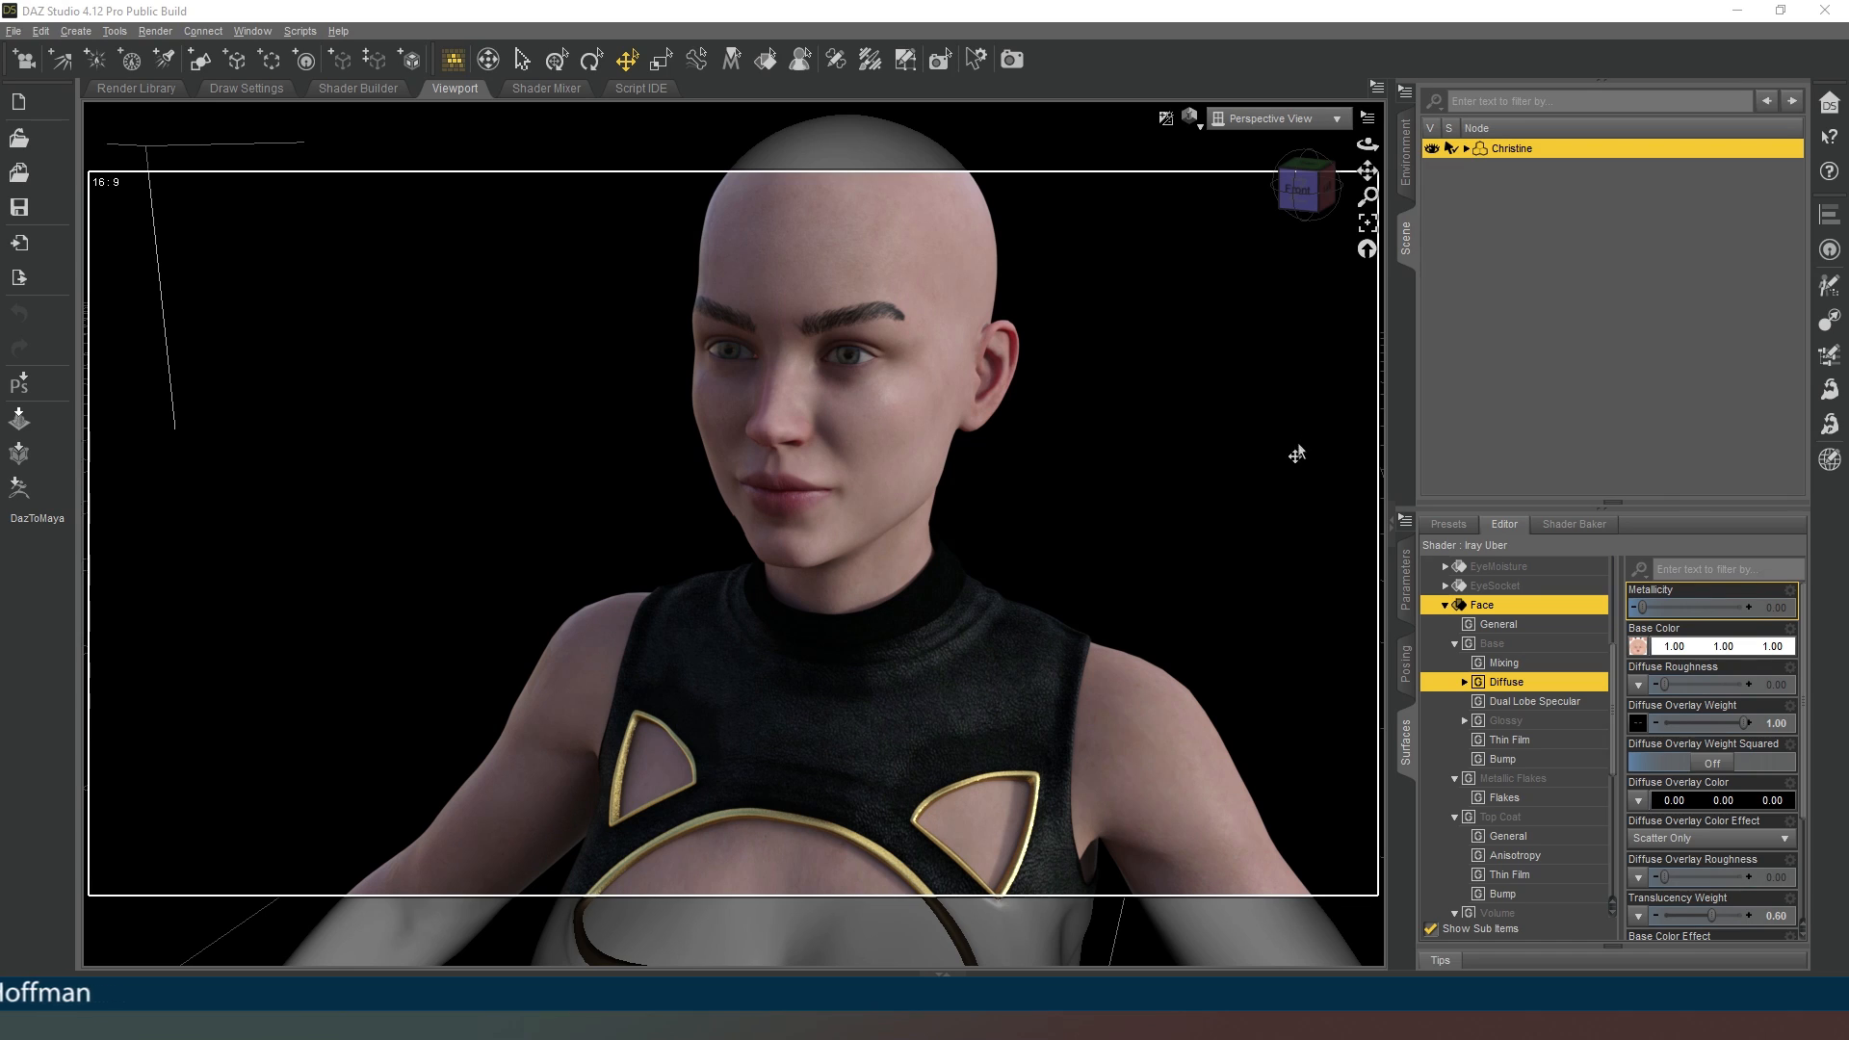
mouse_move(1215, 308)
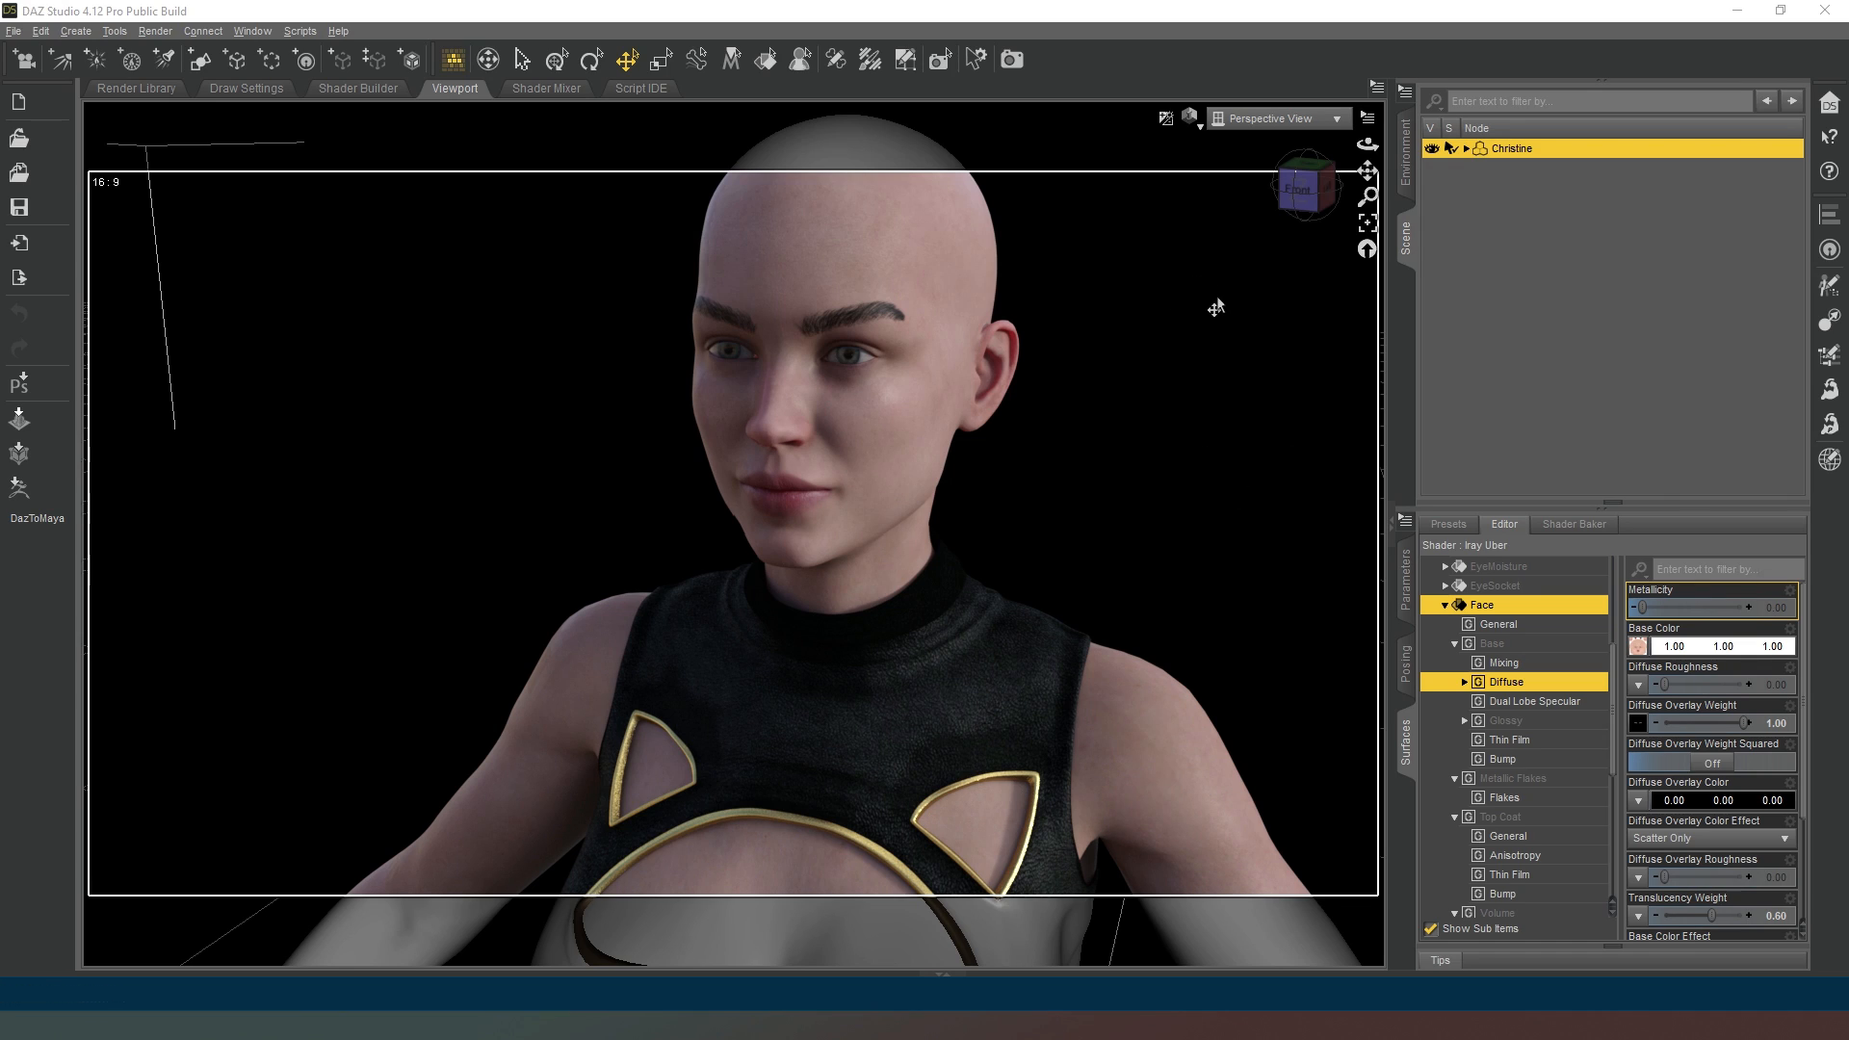
mouse_move(1352, 590)
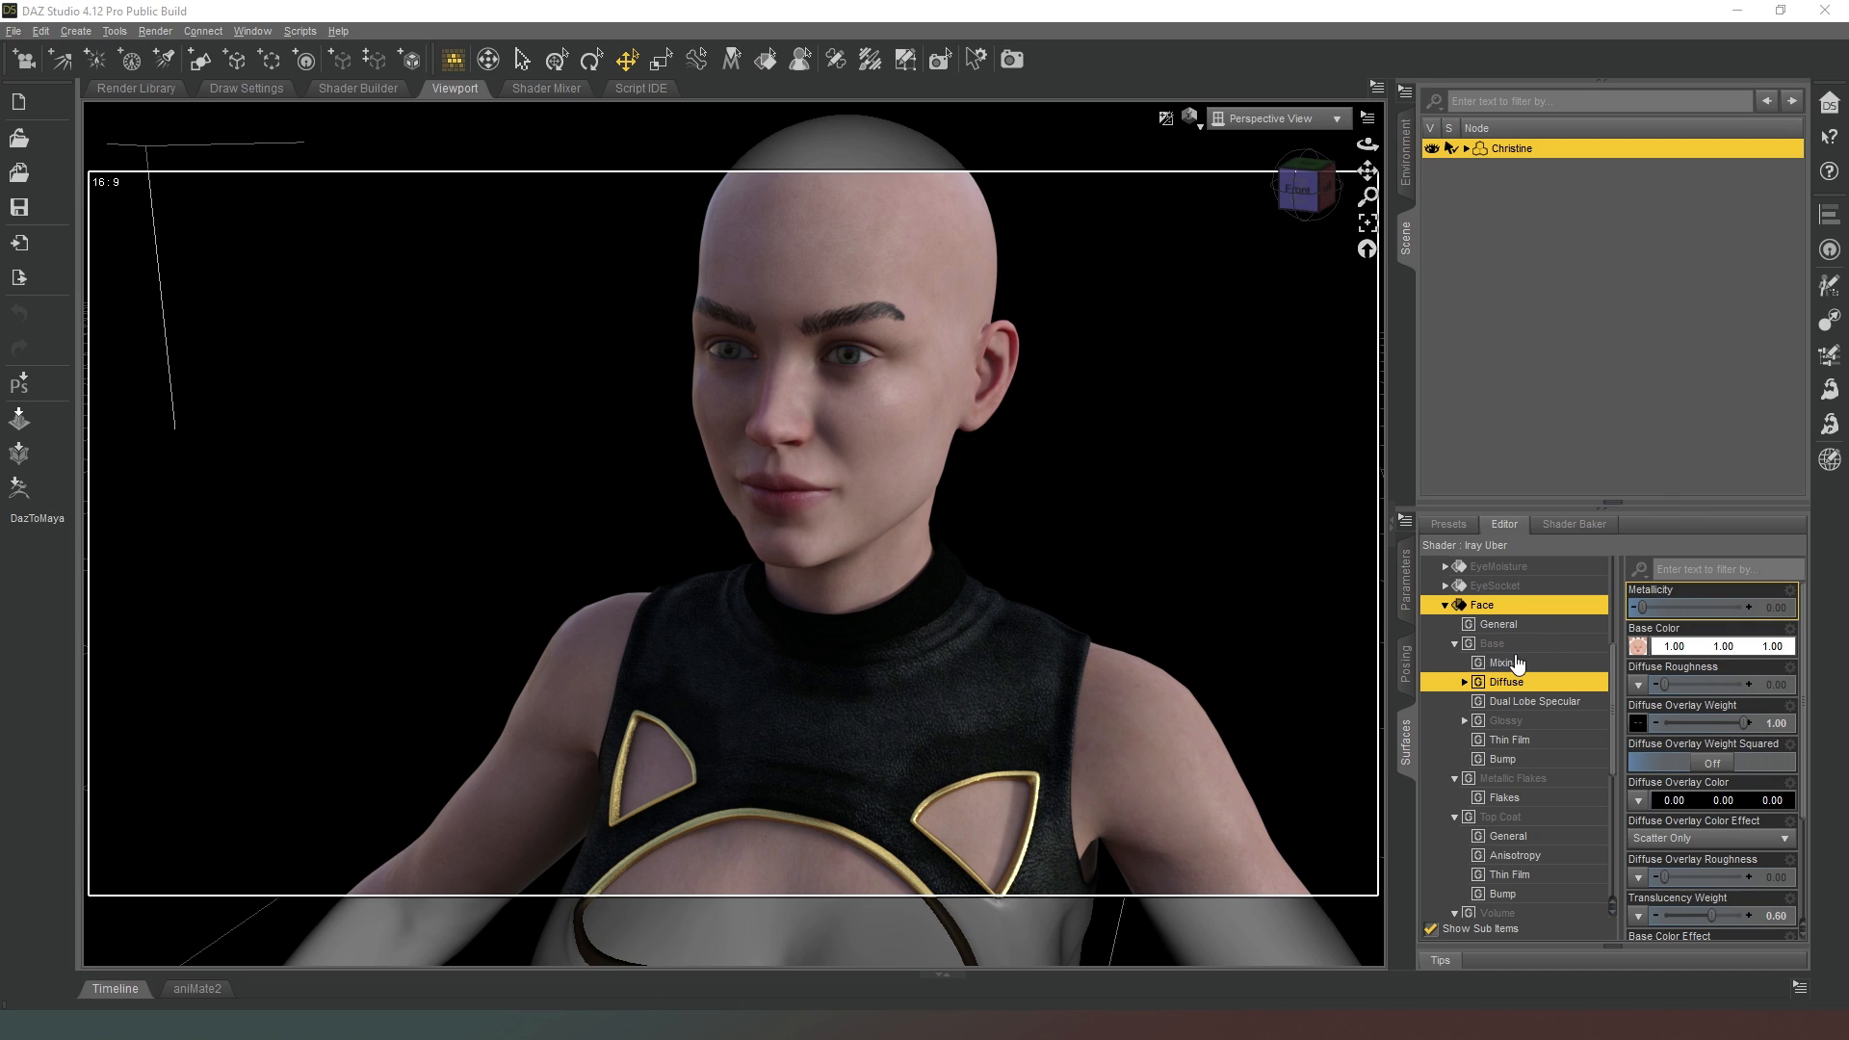
mouse_move(1466, 688)
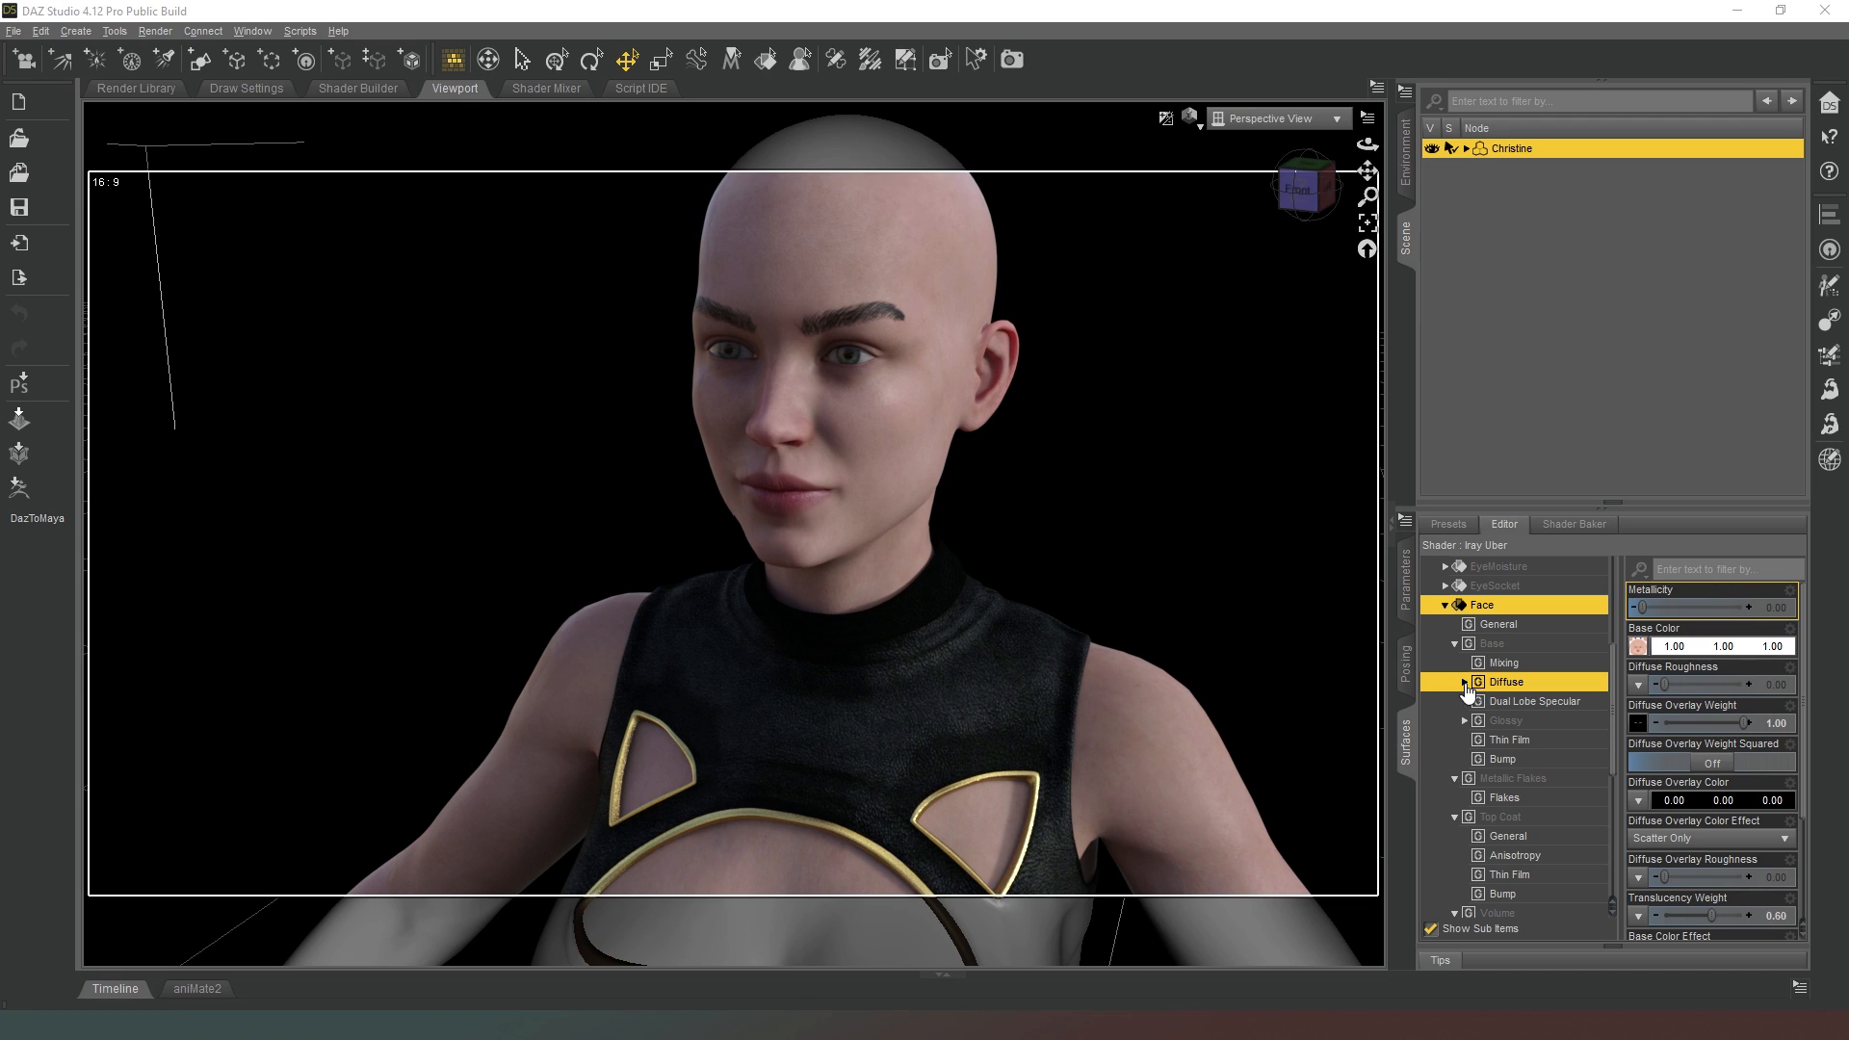
Select the Face surface to list all its Iray Uber properties from Tags and Base Mixing.
left_click(1466, 682)
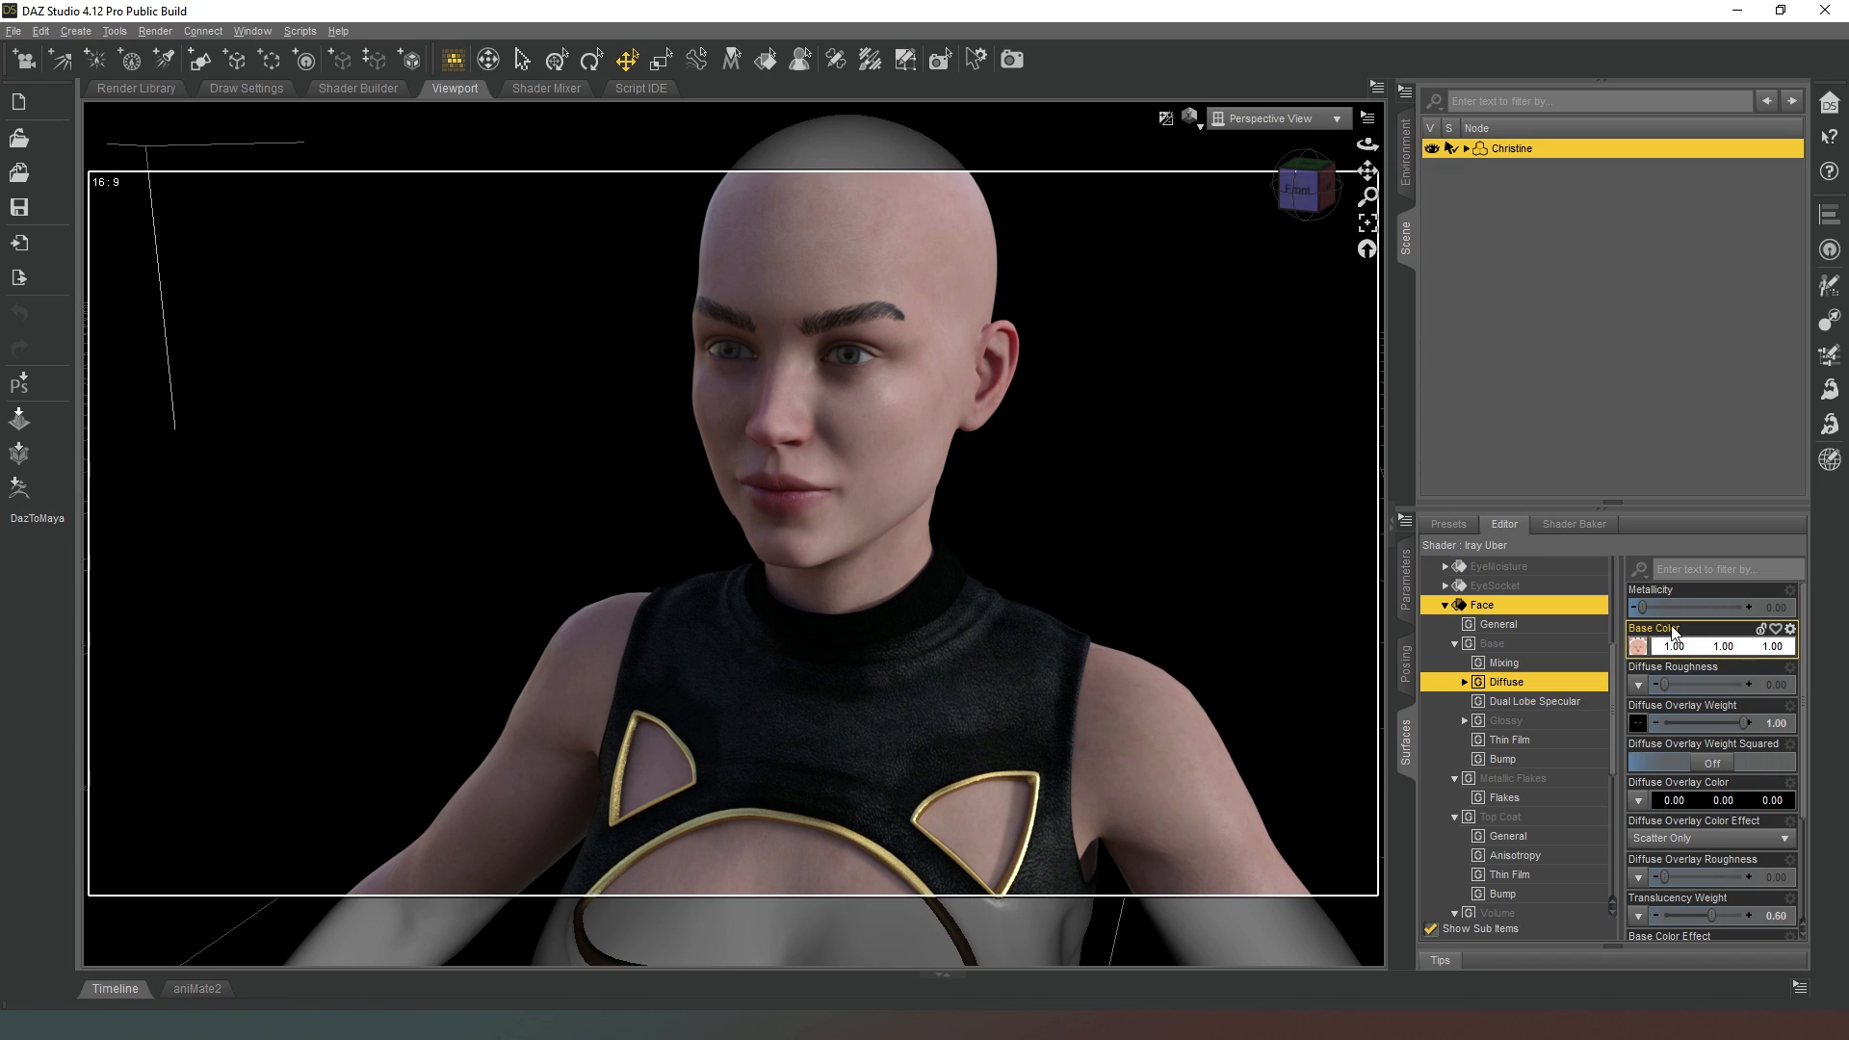
mouse_move(1668, 634)
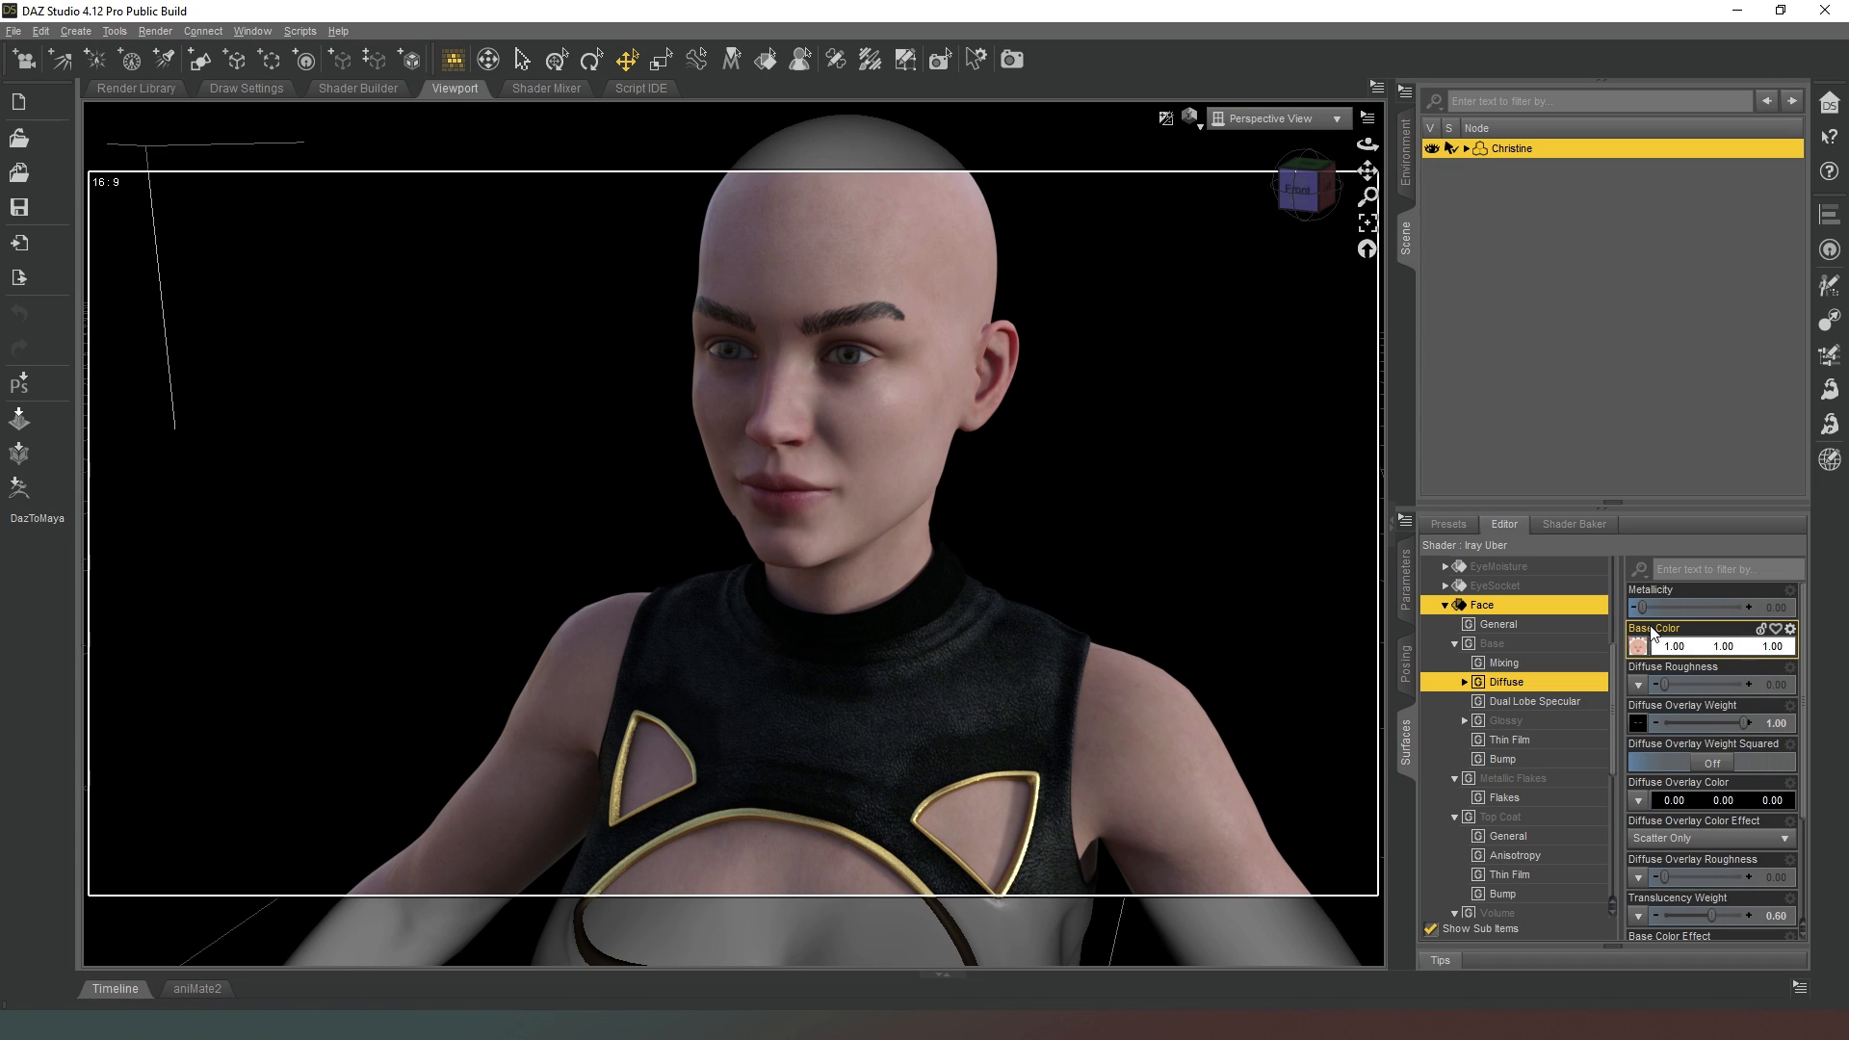
mouse_move(1688, 631)
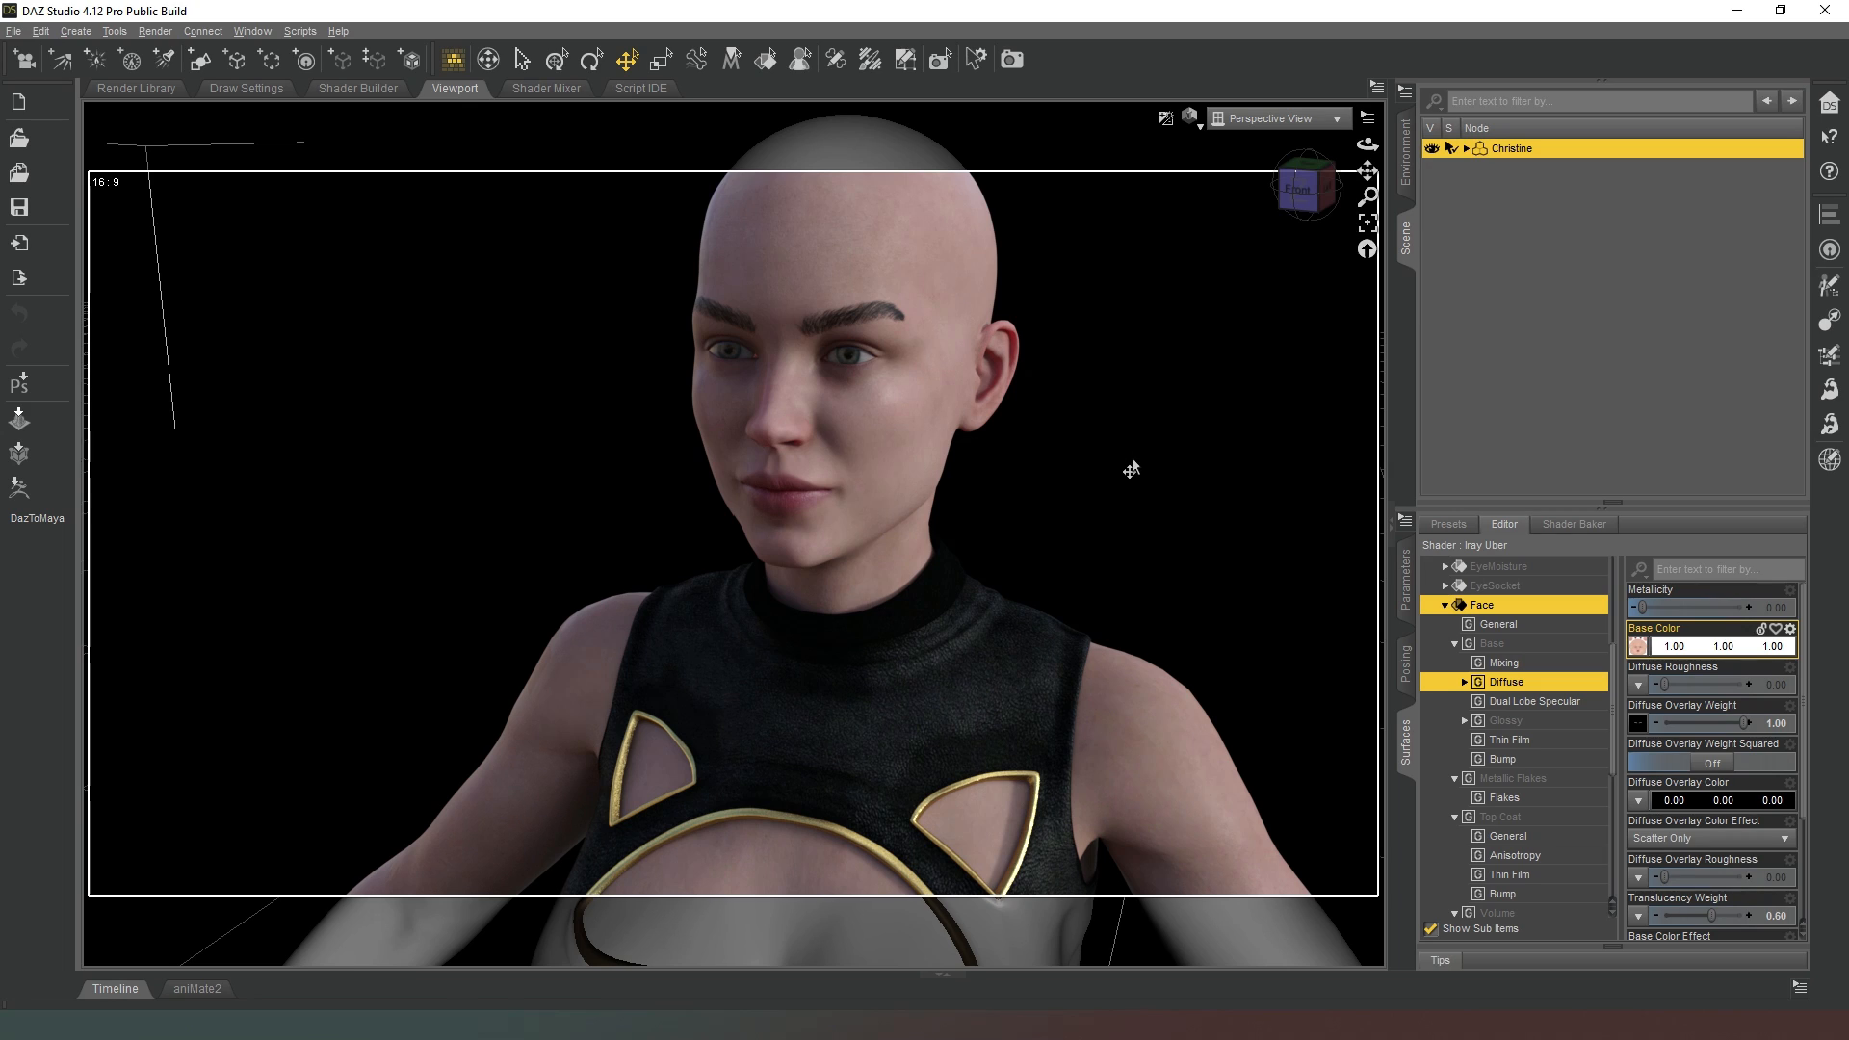
mouse_move(1200, 549)
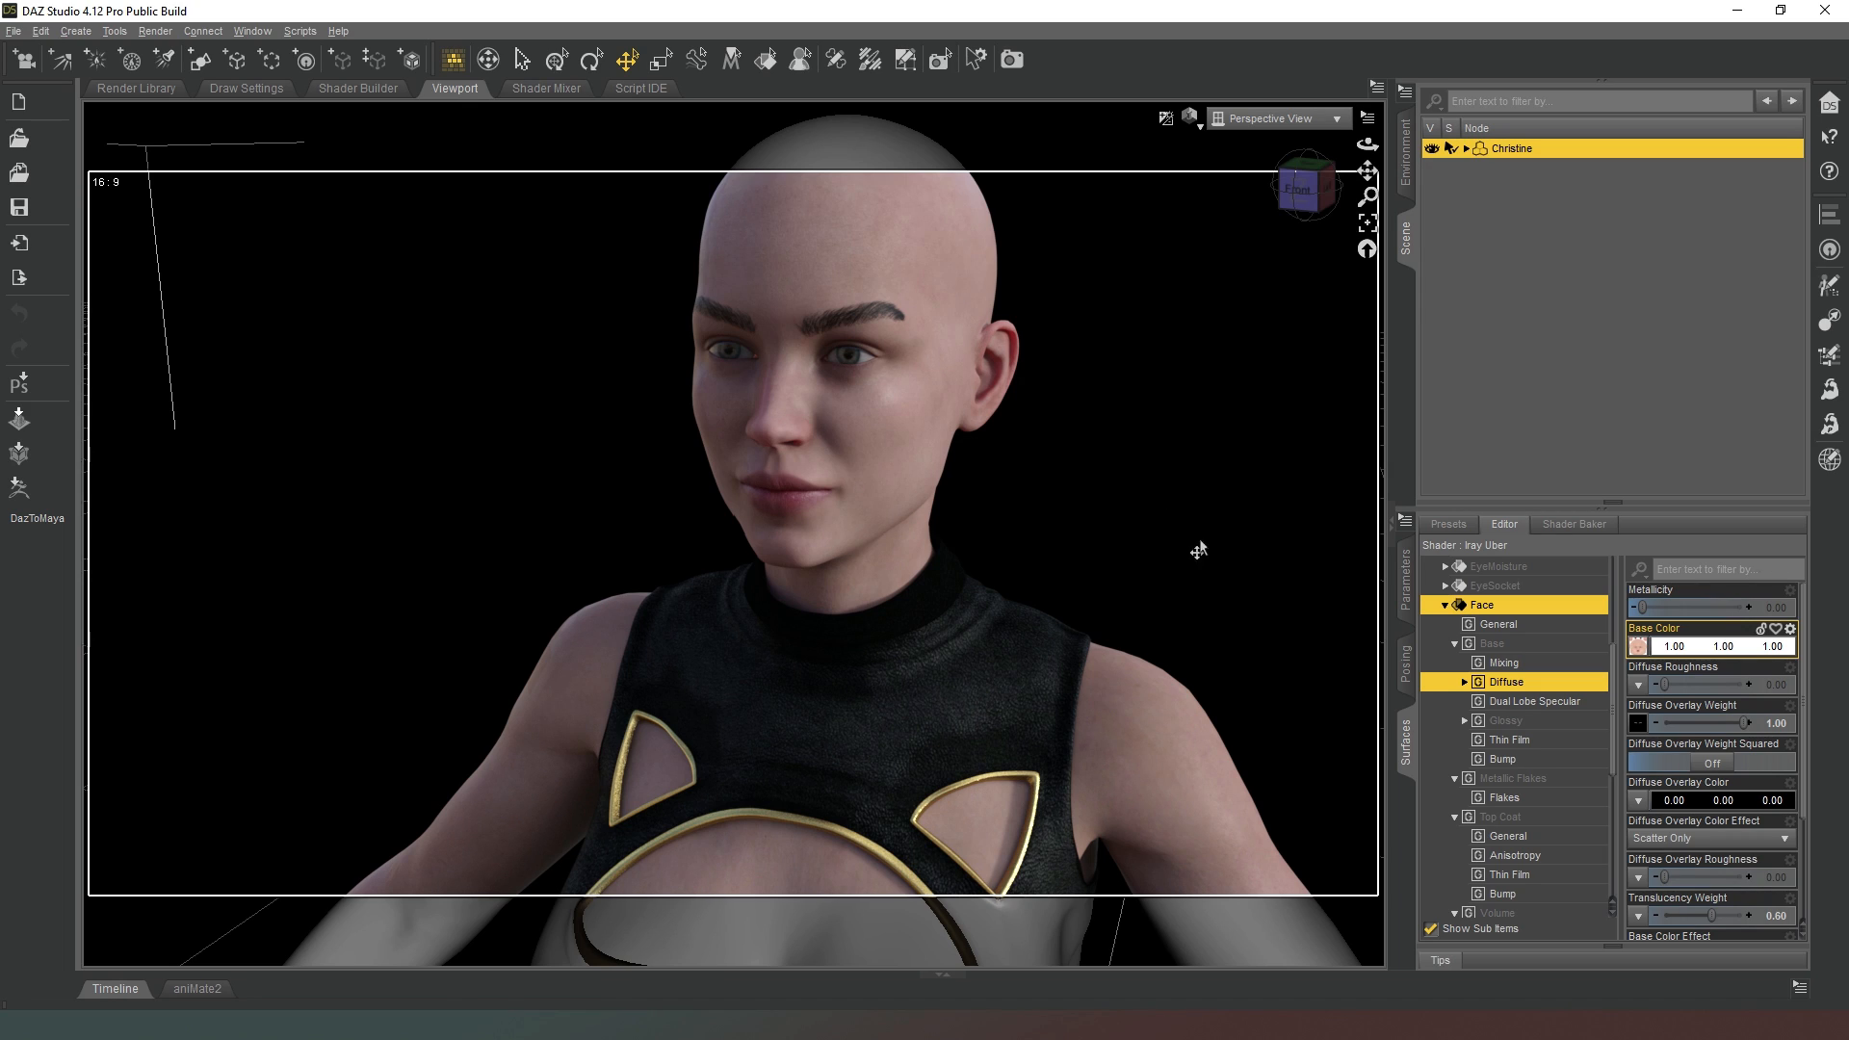
mouse_move(1640, 647)
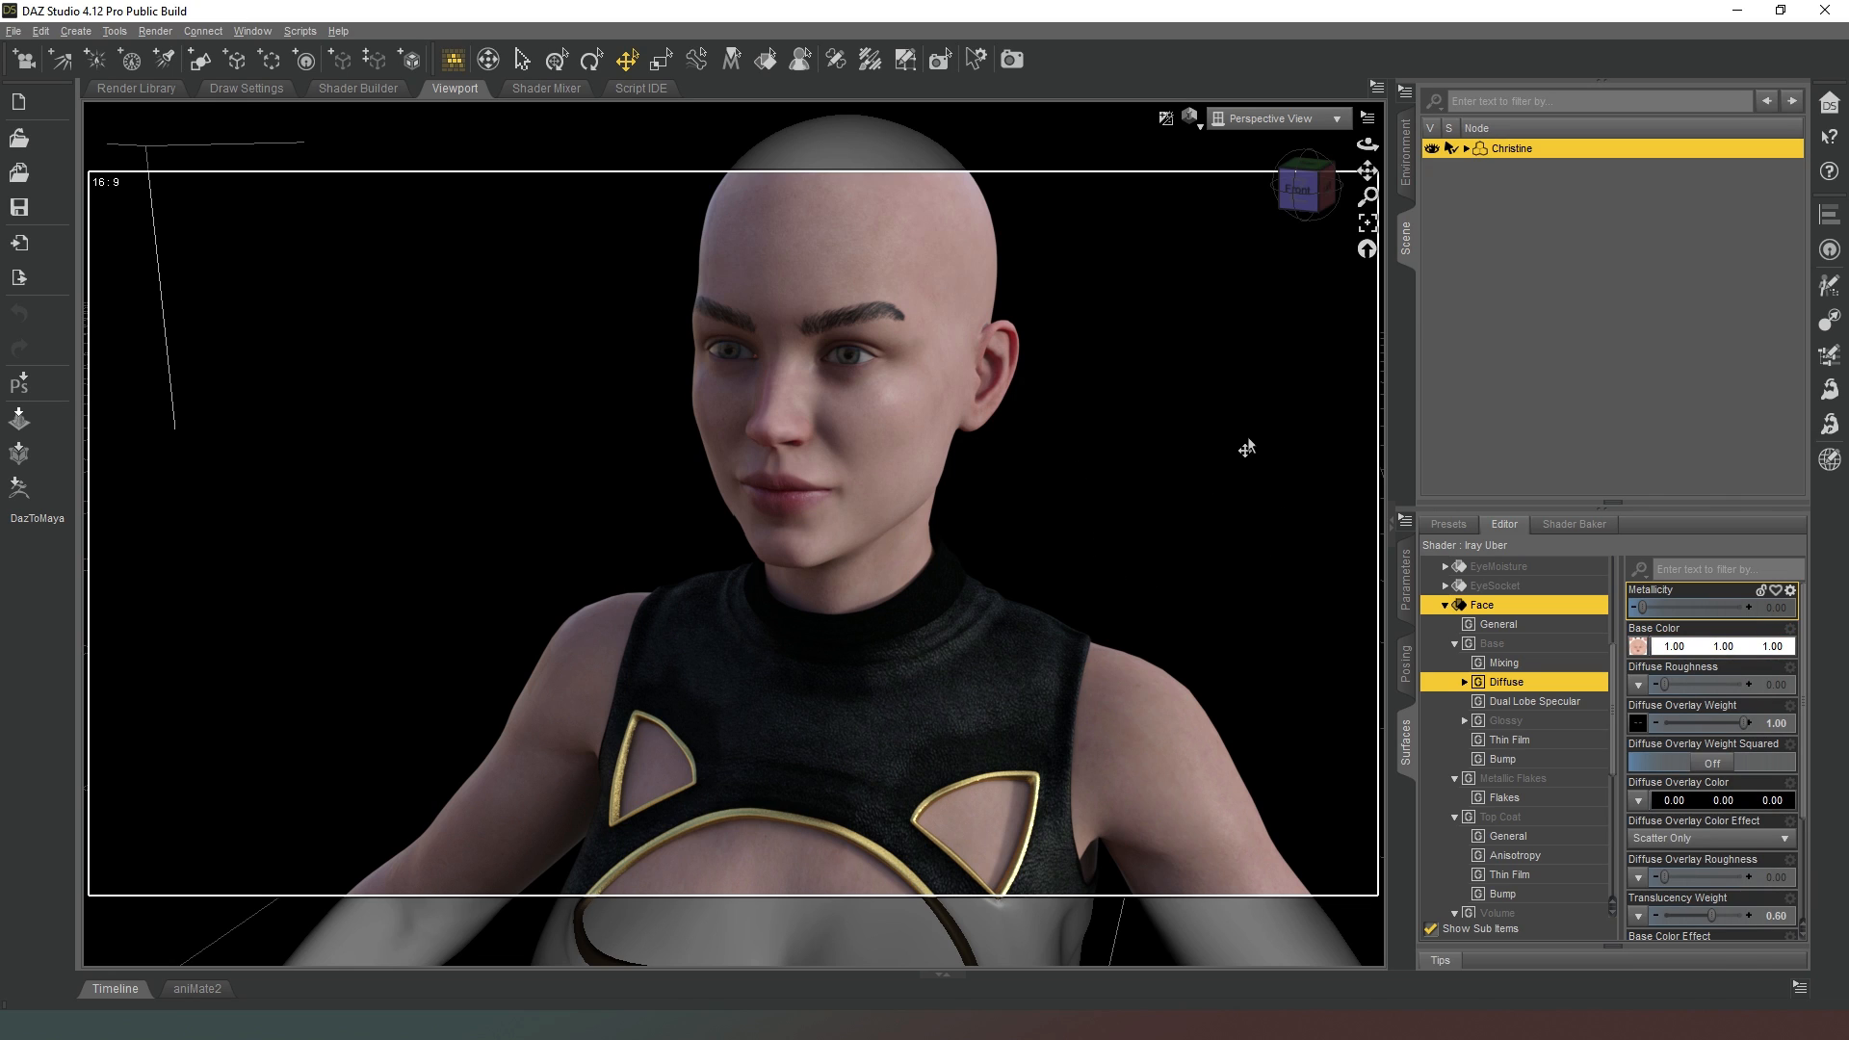
mouse_move(1054, 133)
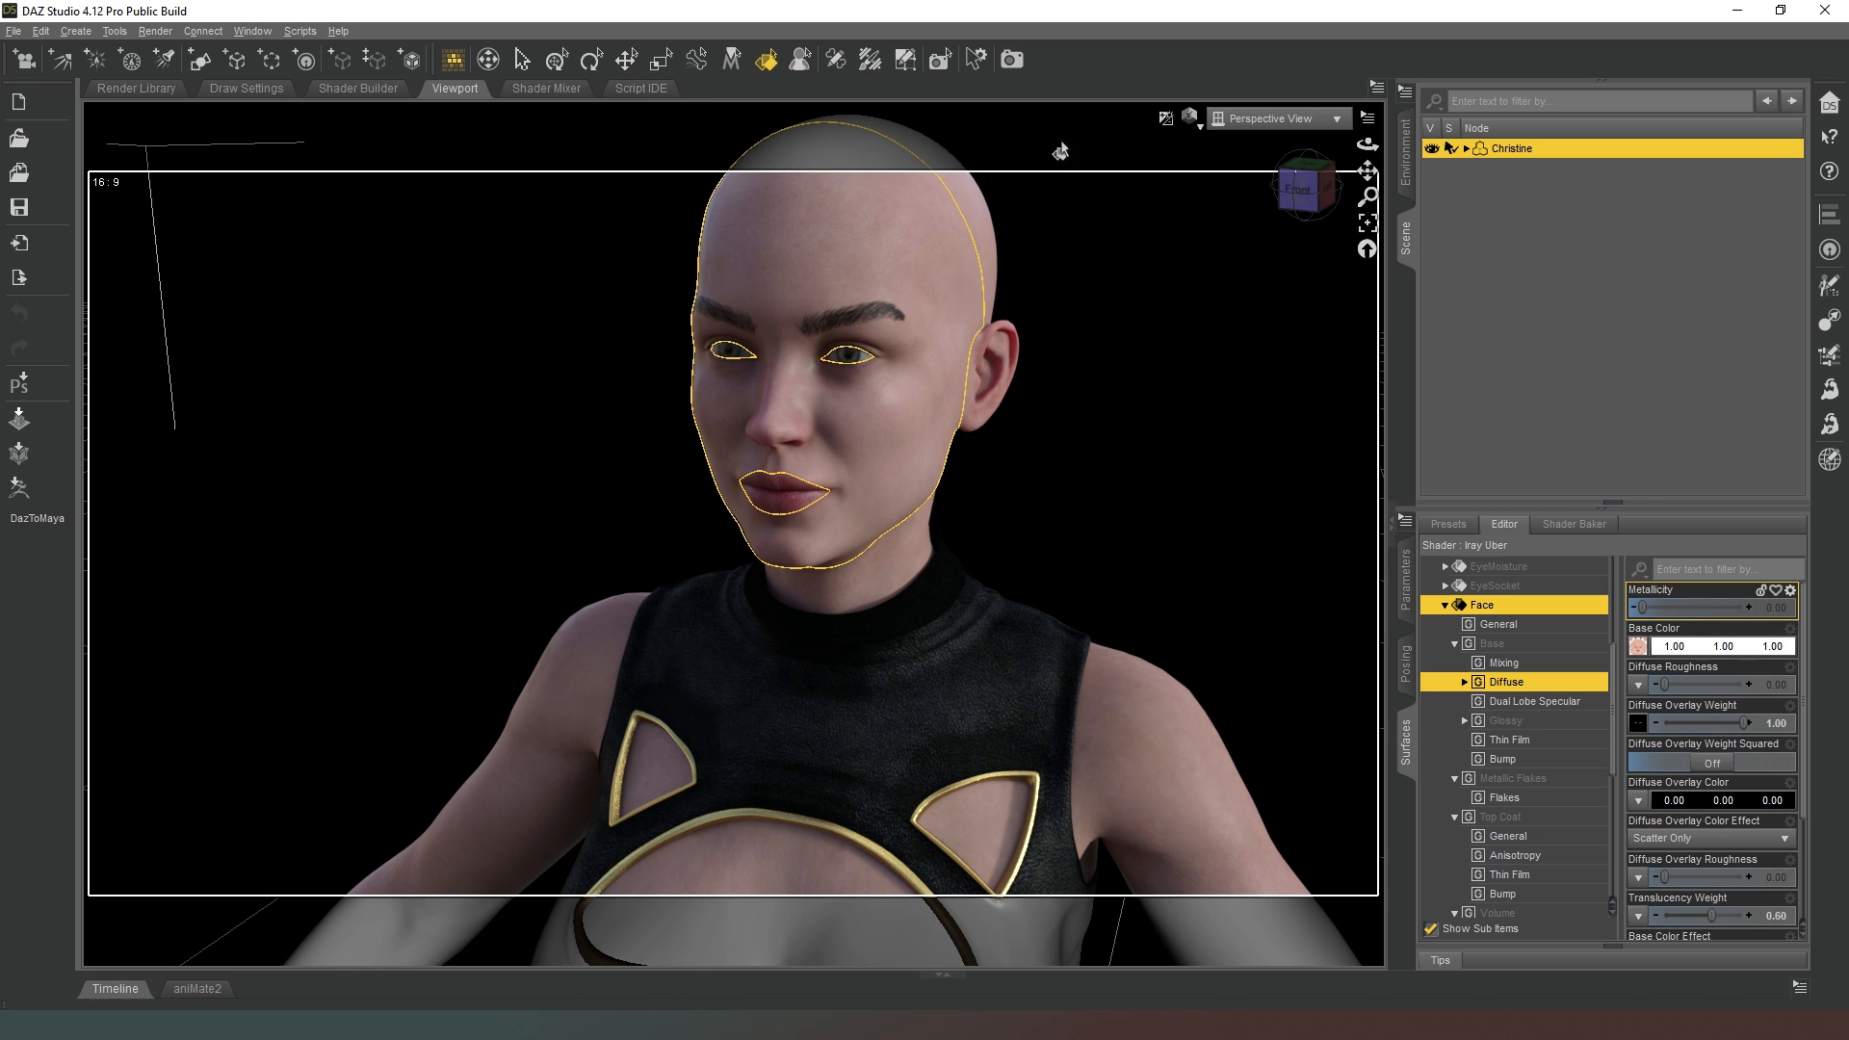
mouse_move(761, 572)
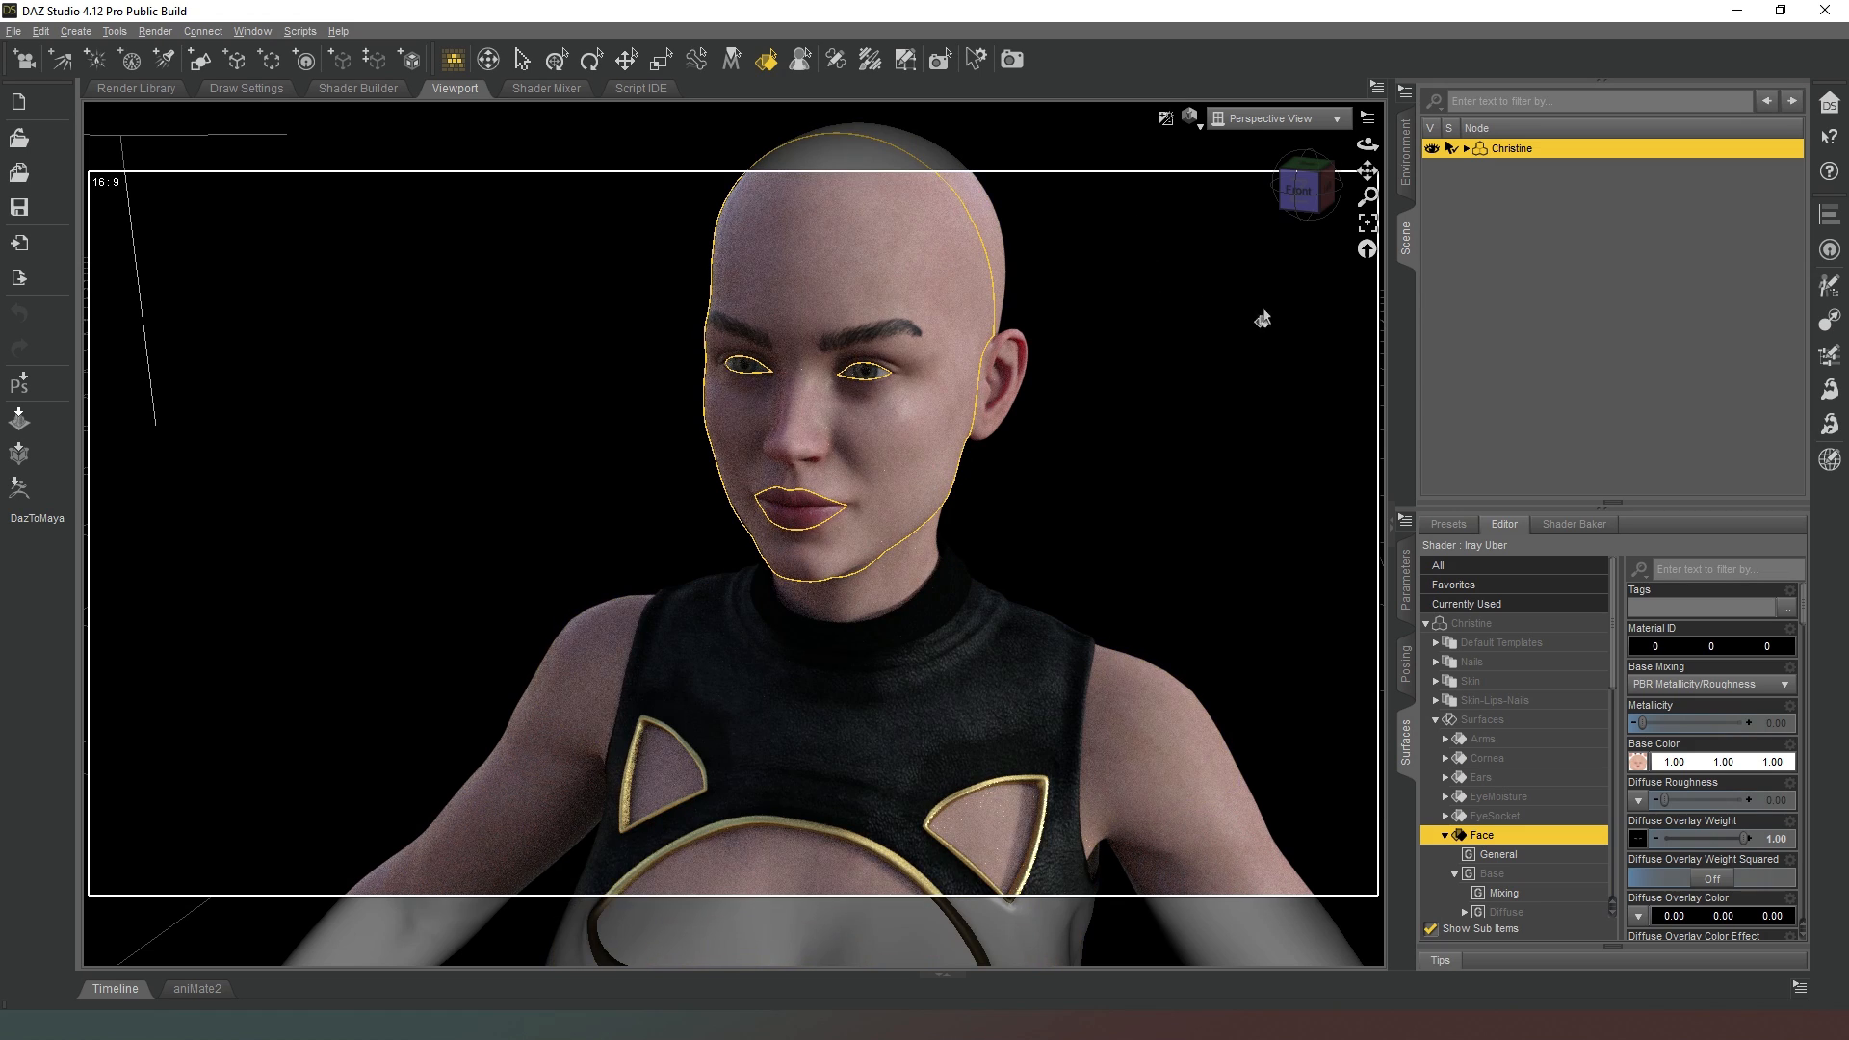
mouse_move(1385, 625)
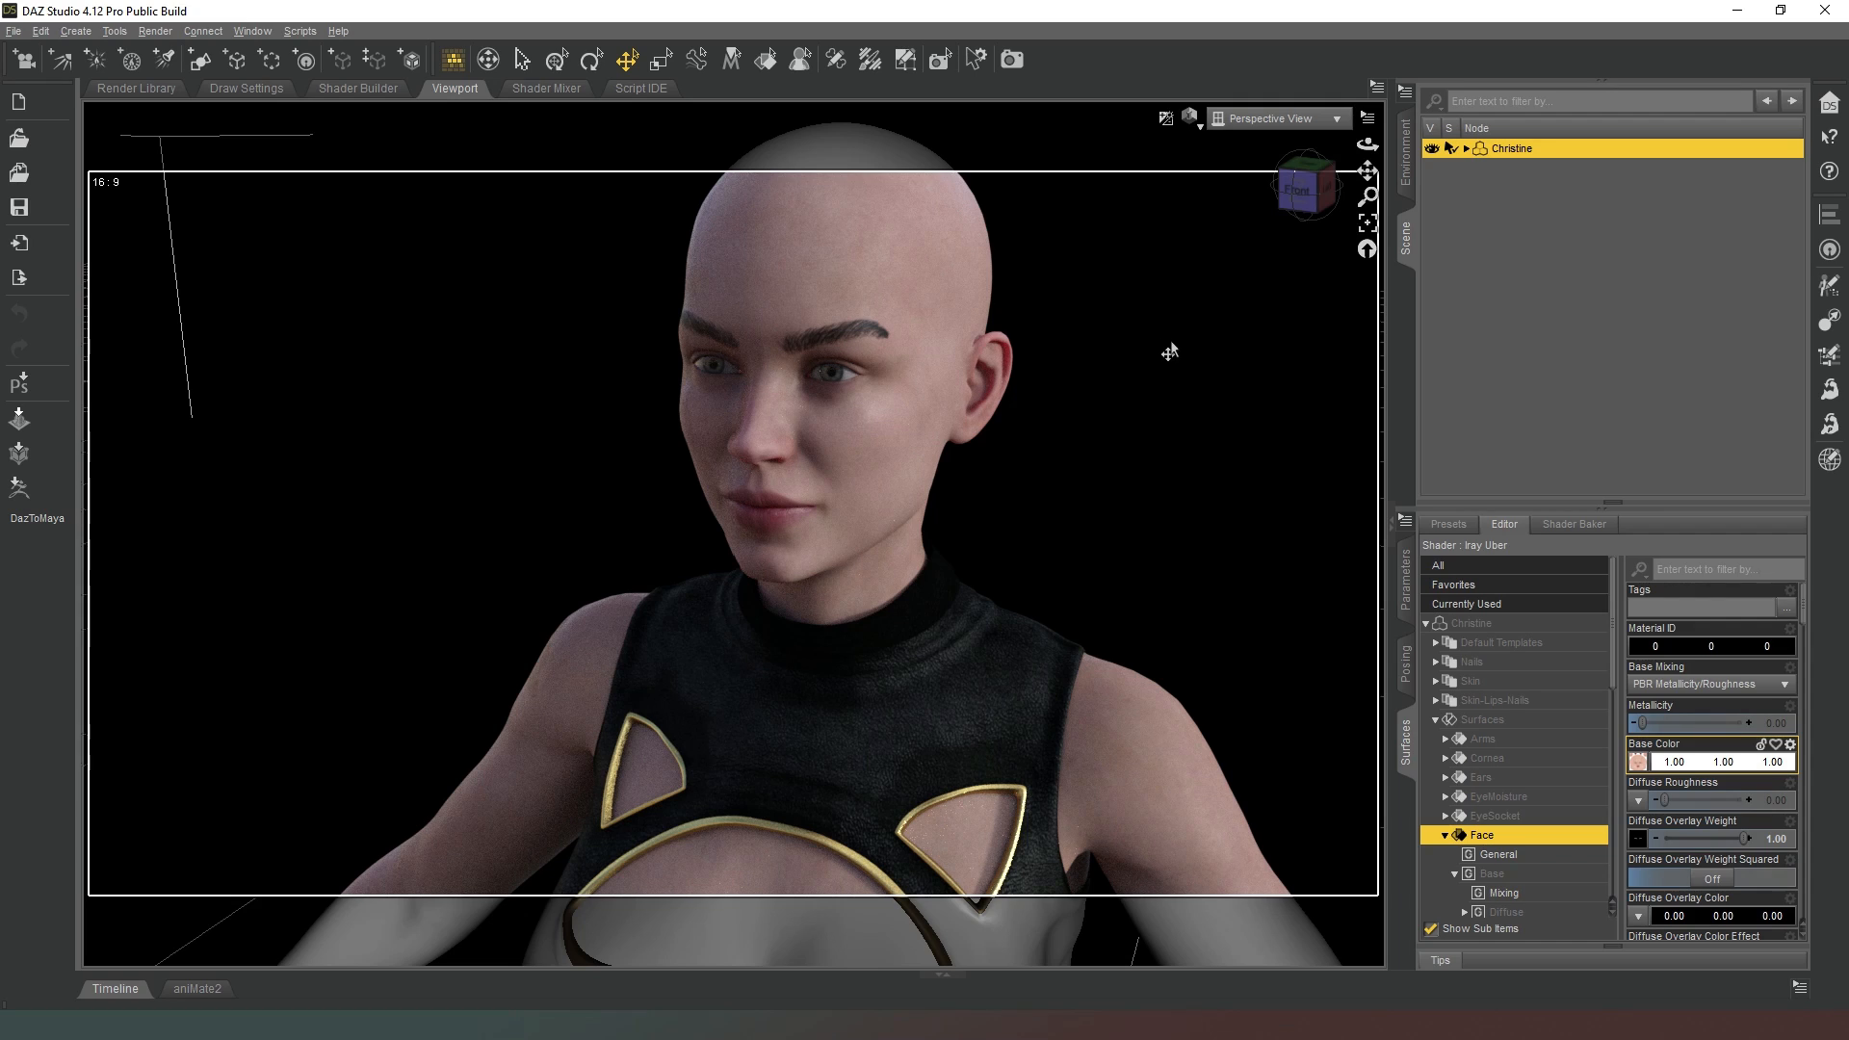
mouse_move(1191, 362)
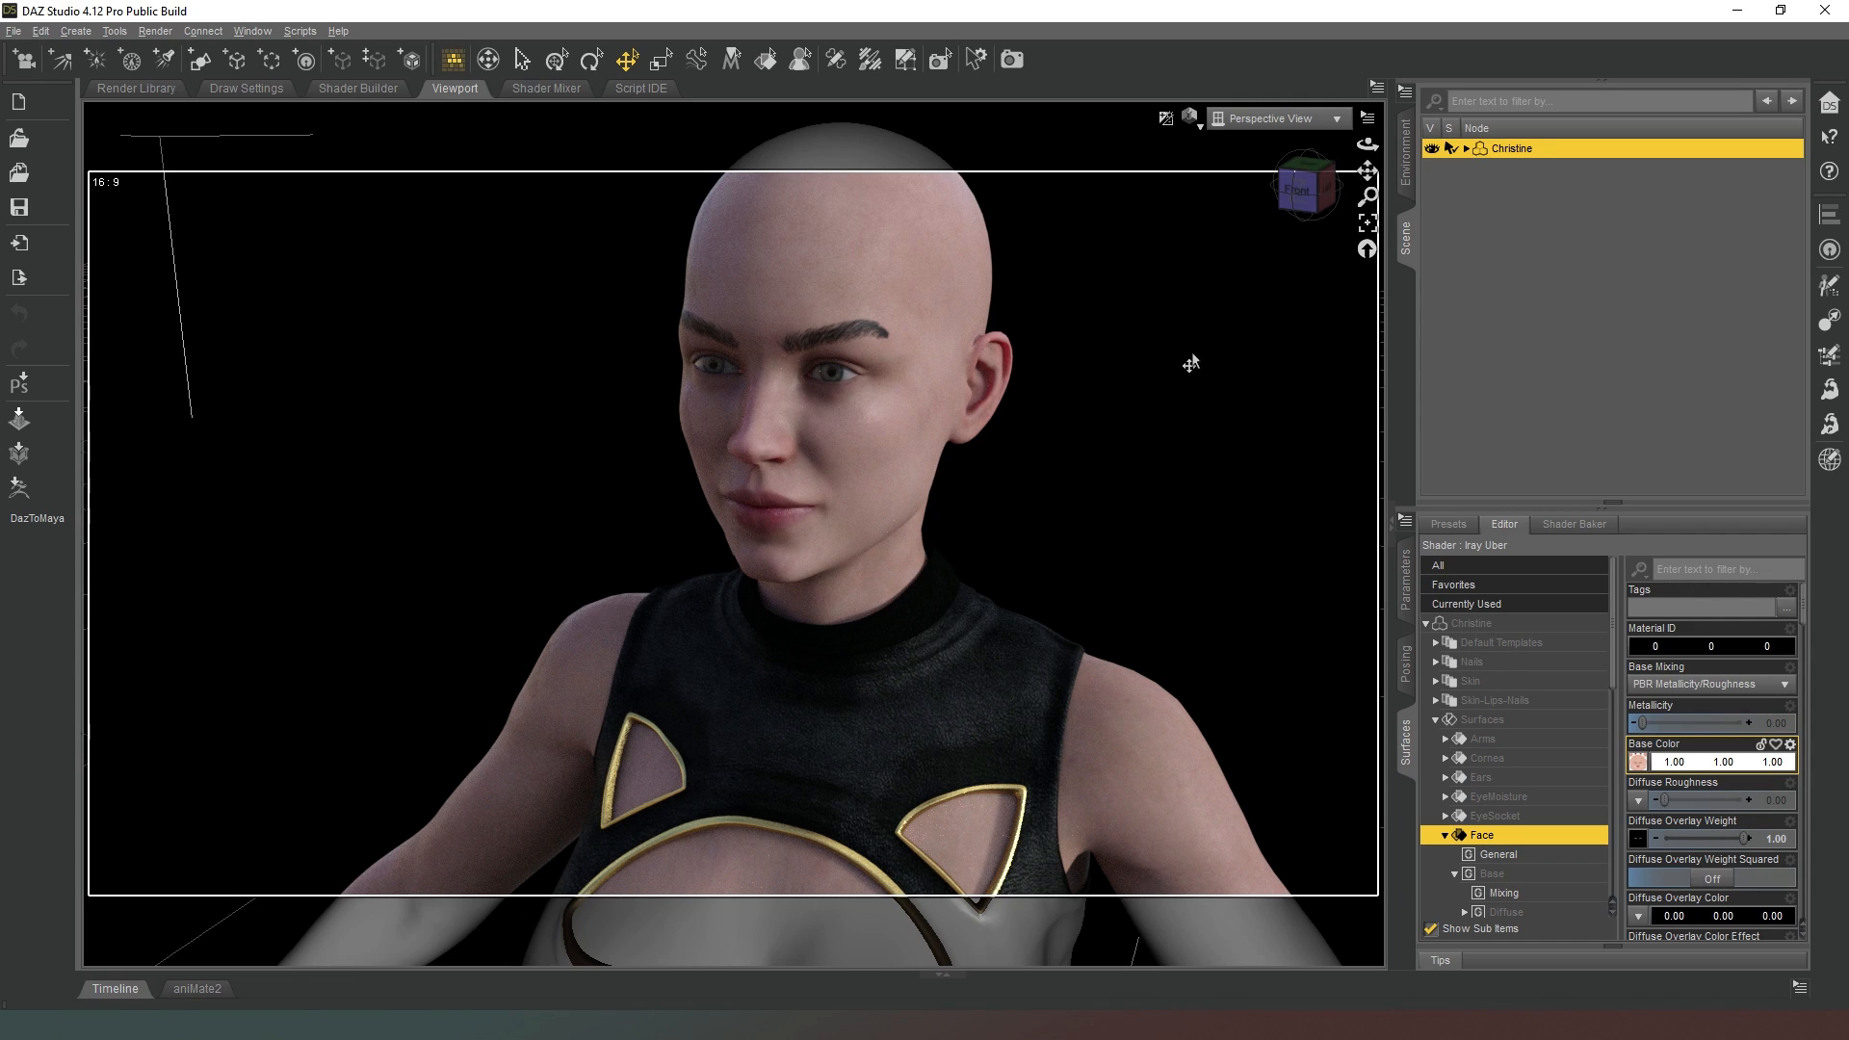
mouse_move(1188, 464)
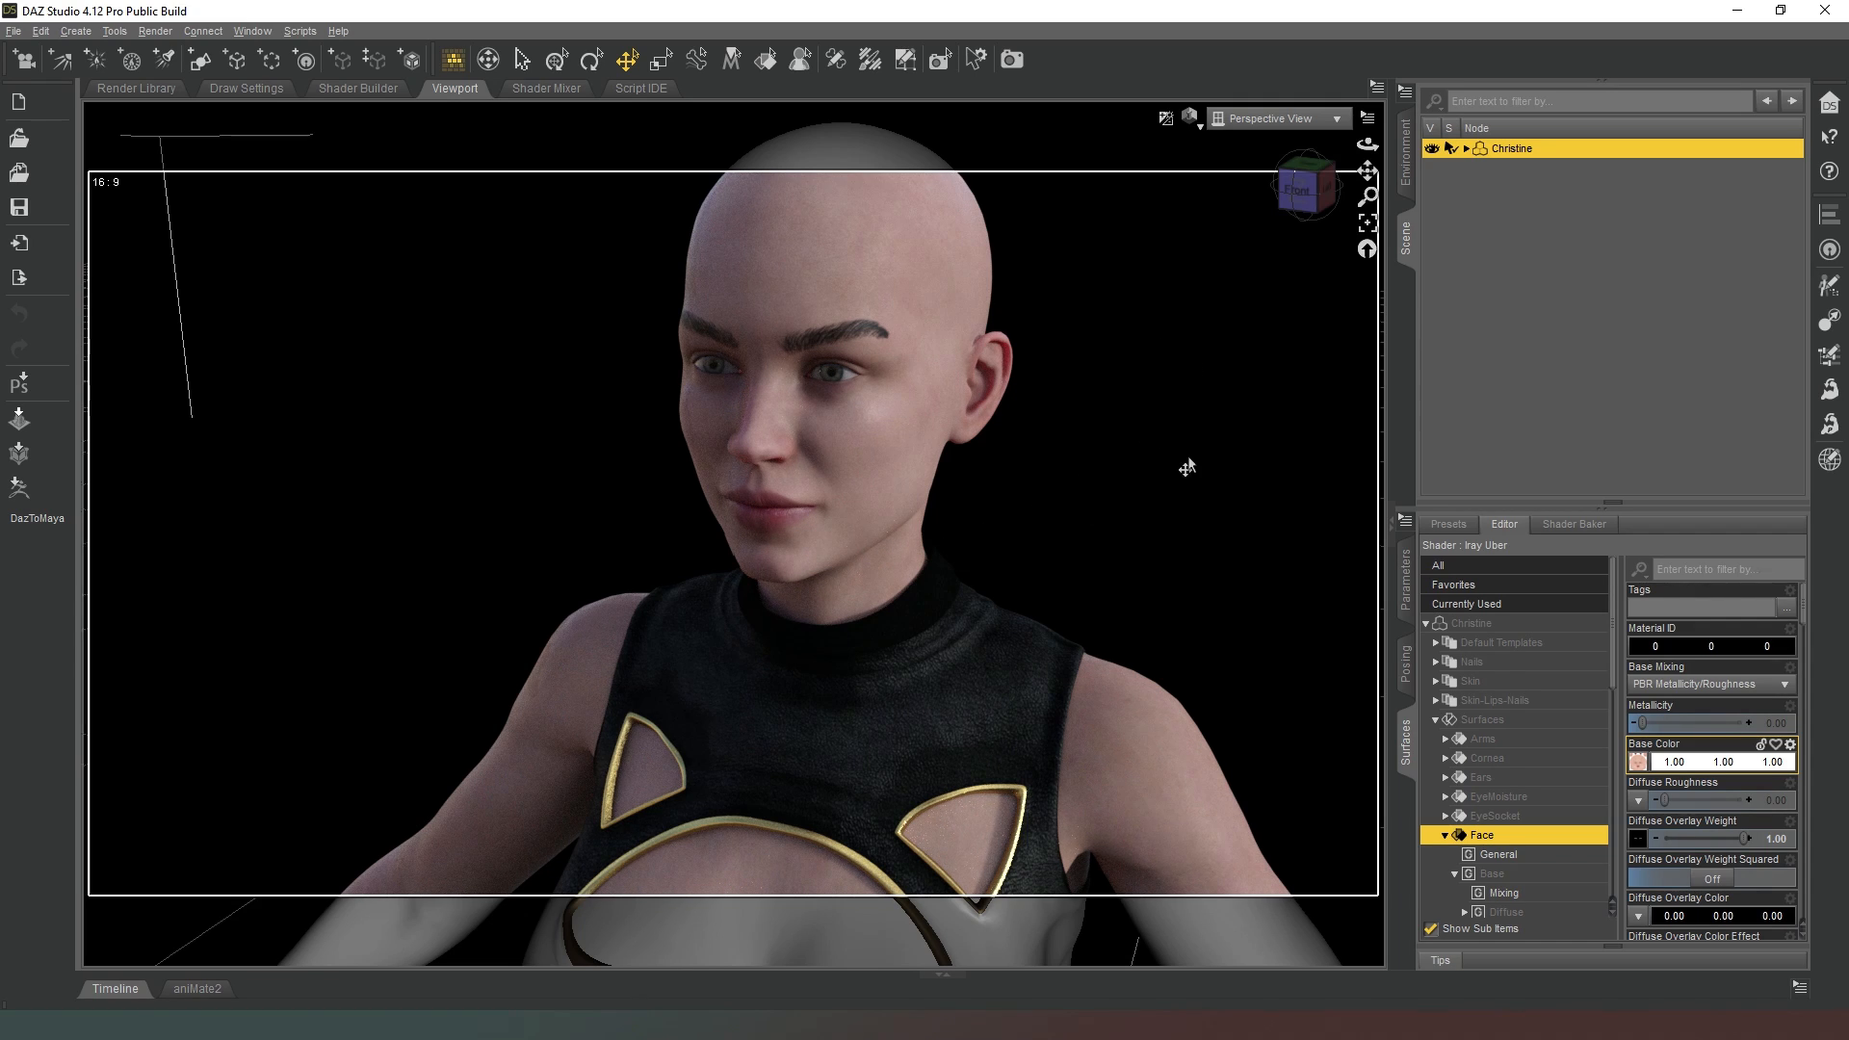
mouse_move(1306, 187)
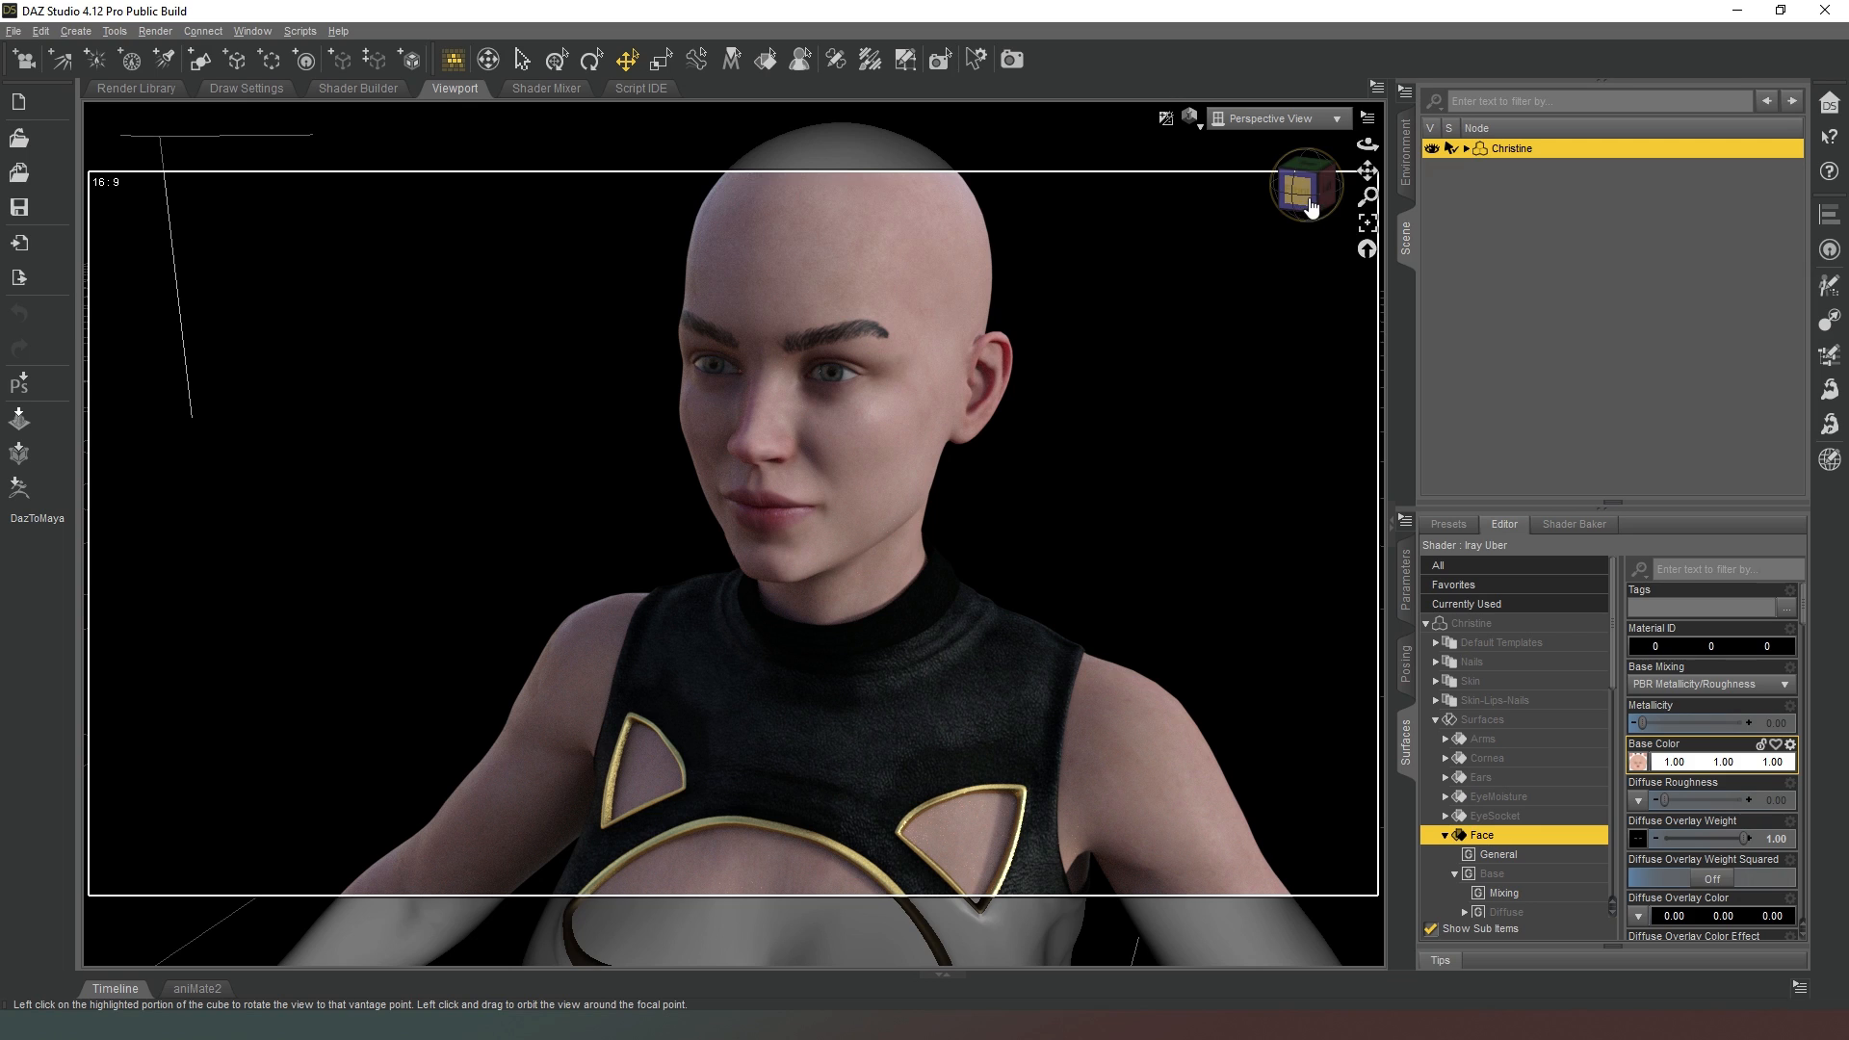
mouse_move(1310, 189)
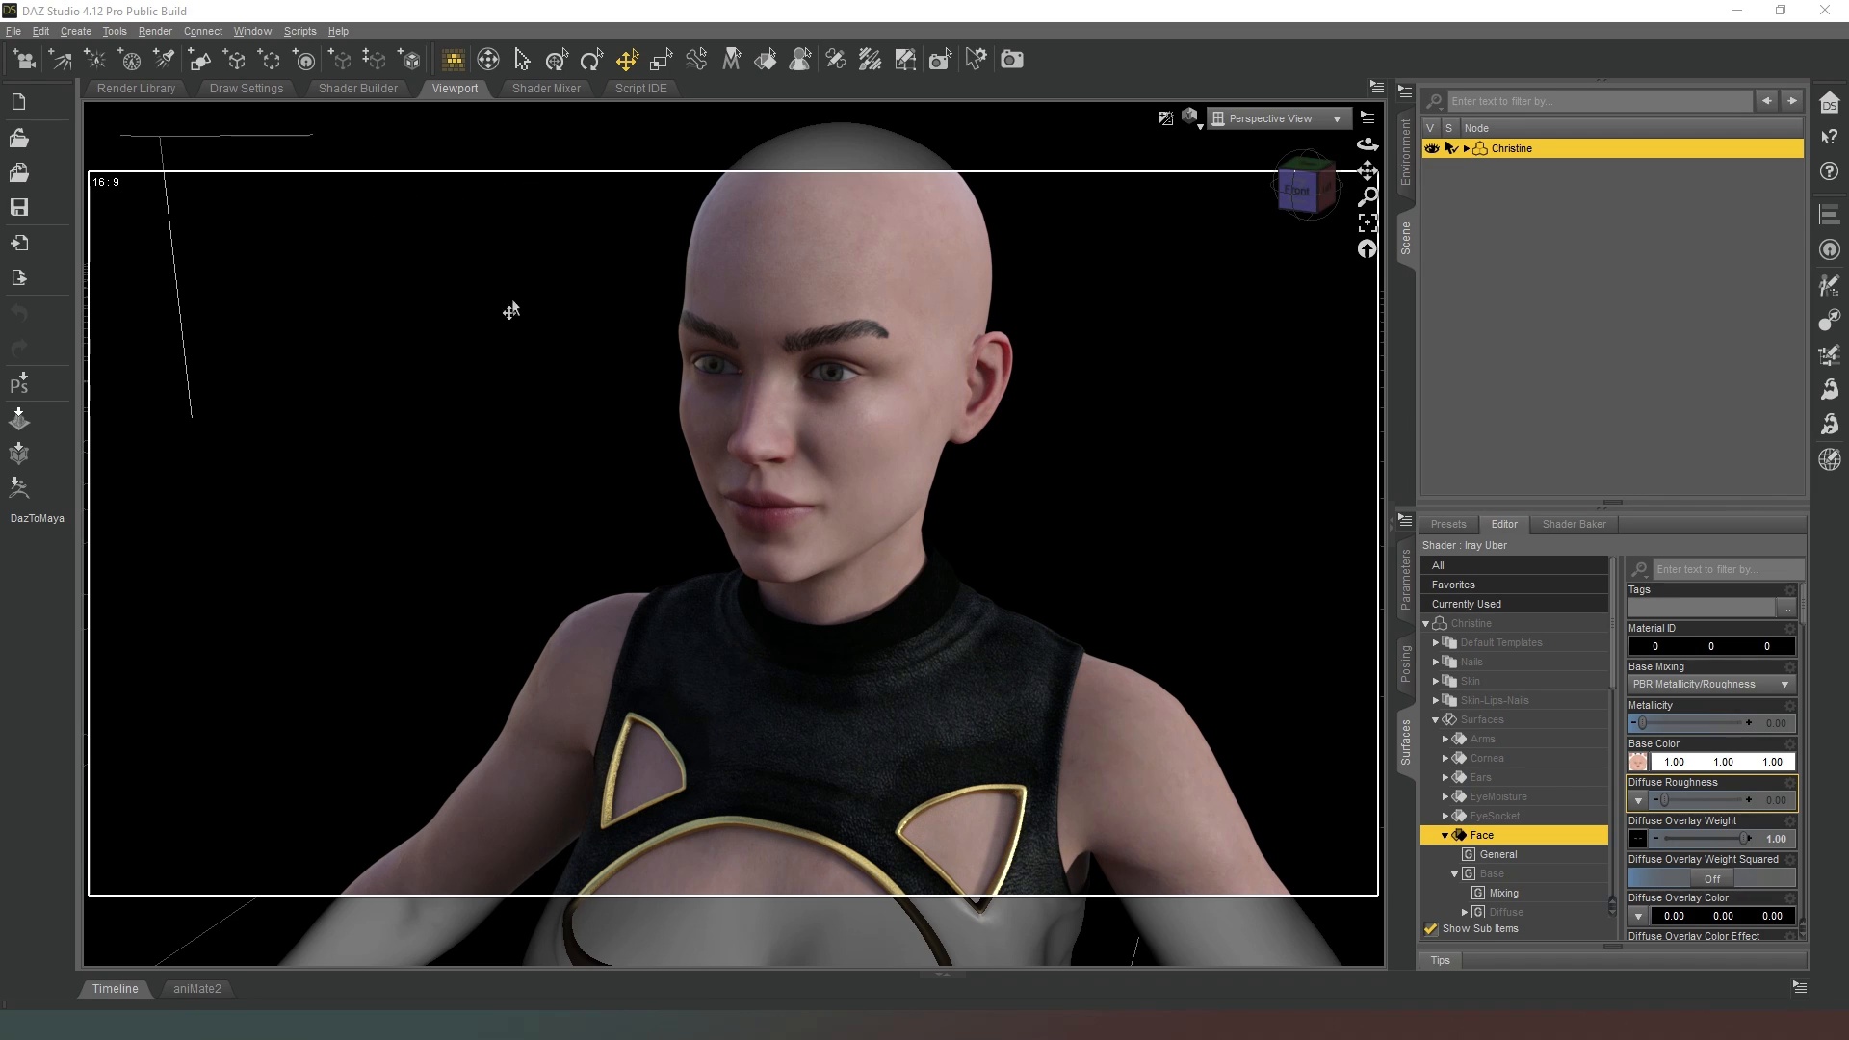
mouse_move(528, 280)
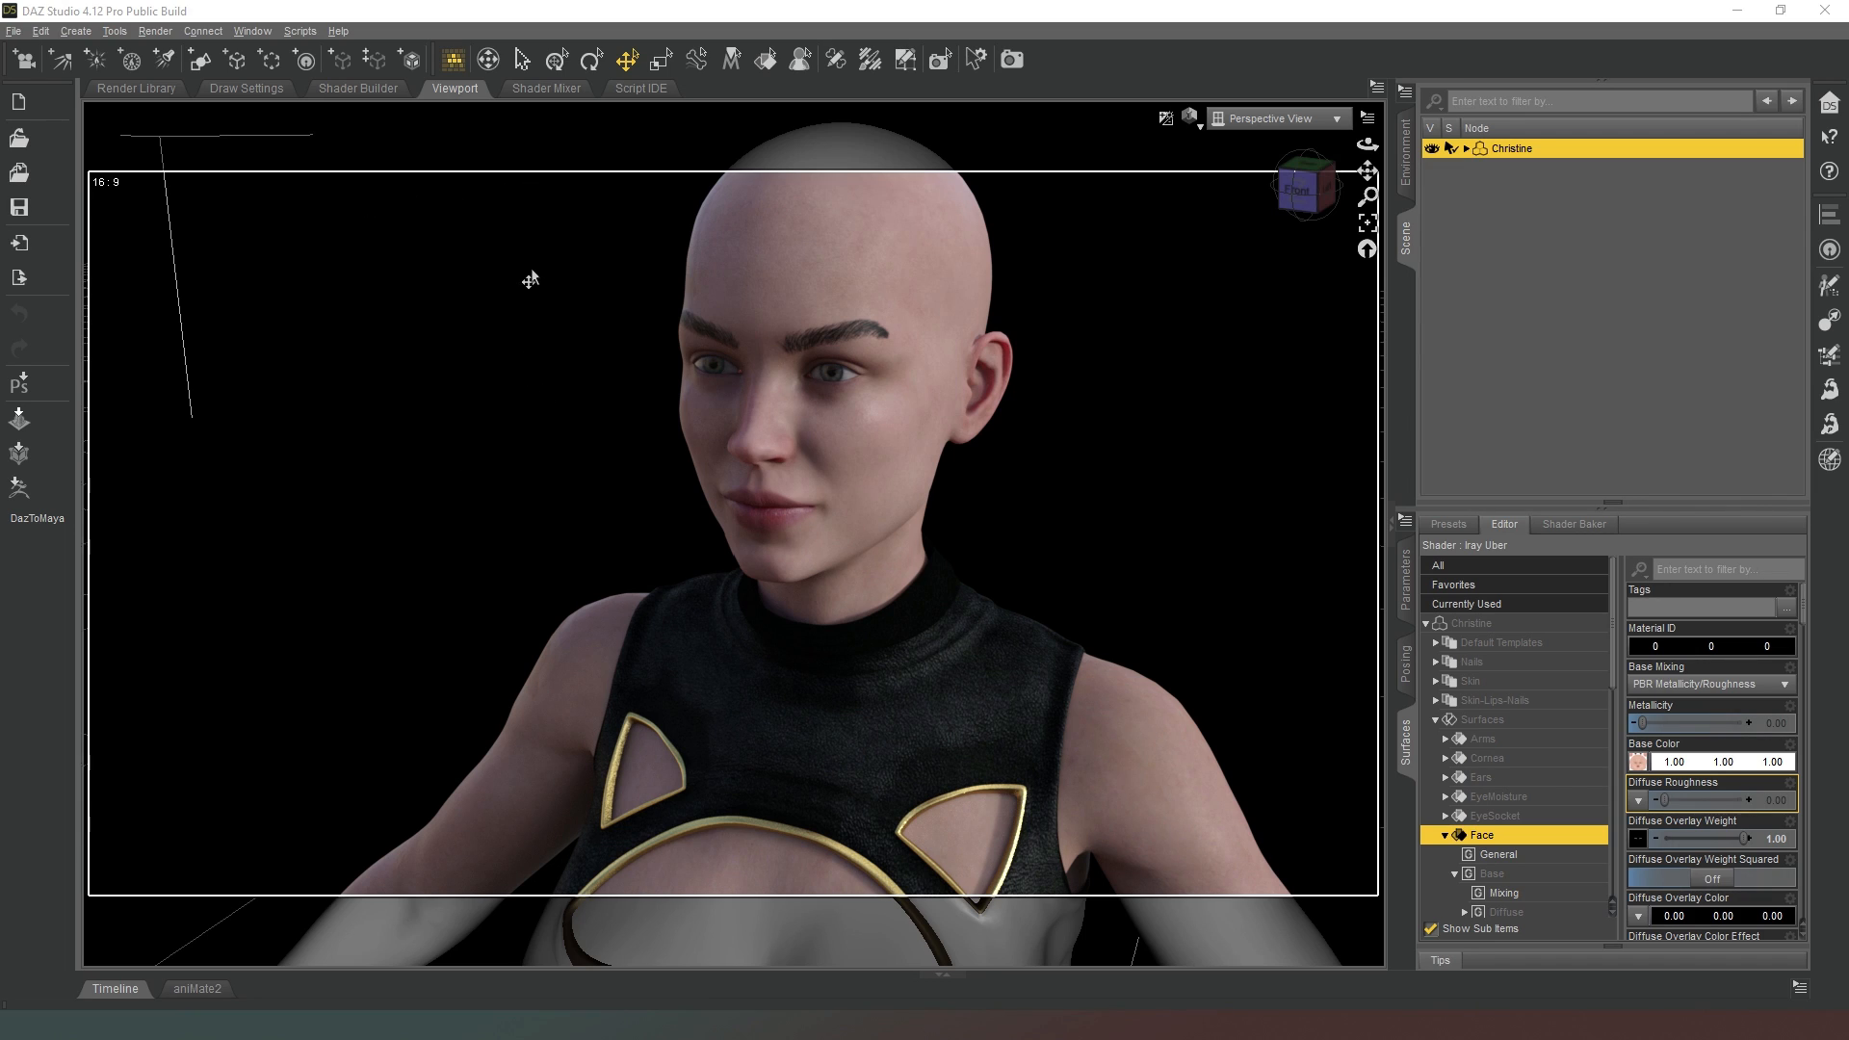
mouse_move(549, 285)
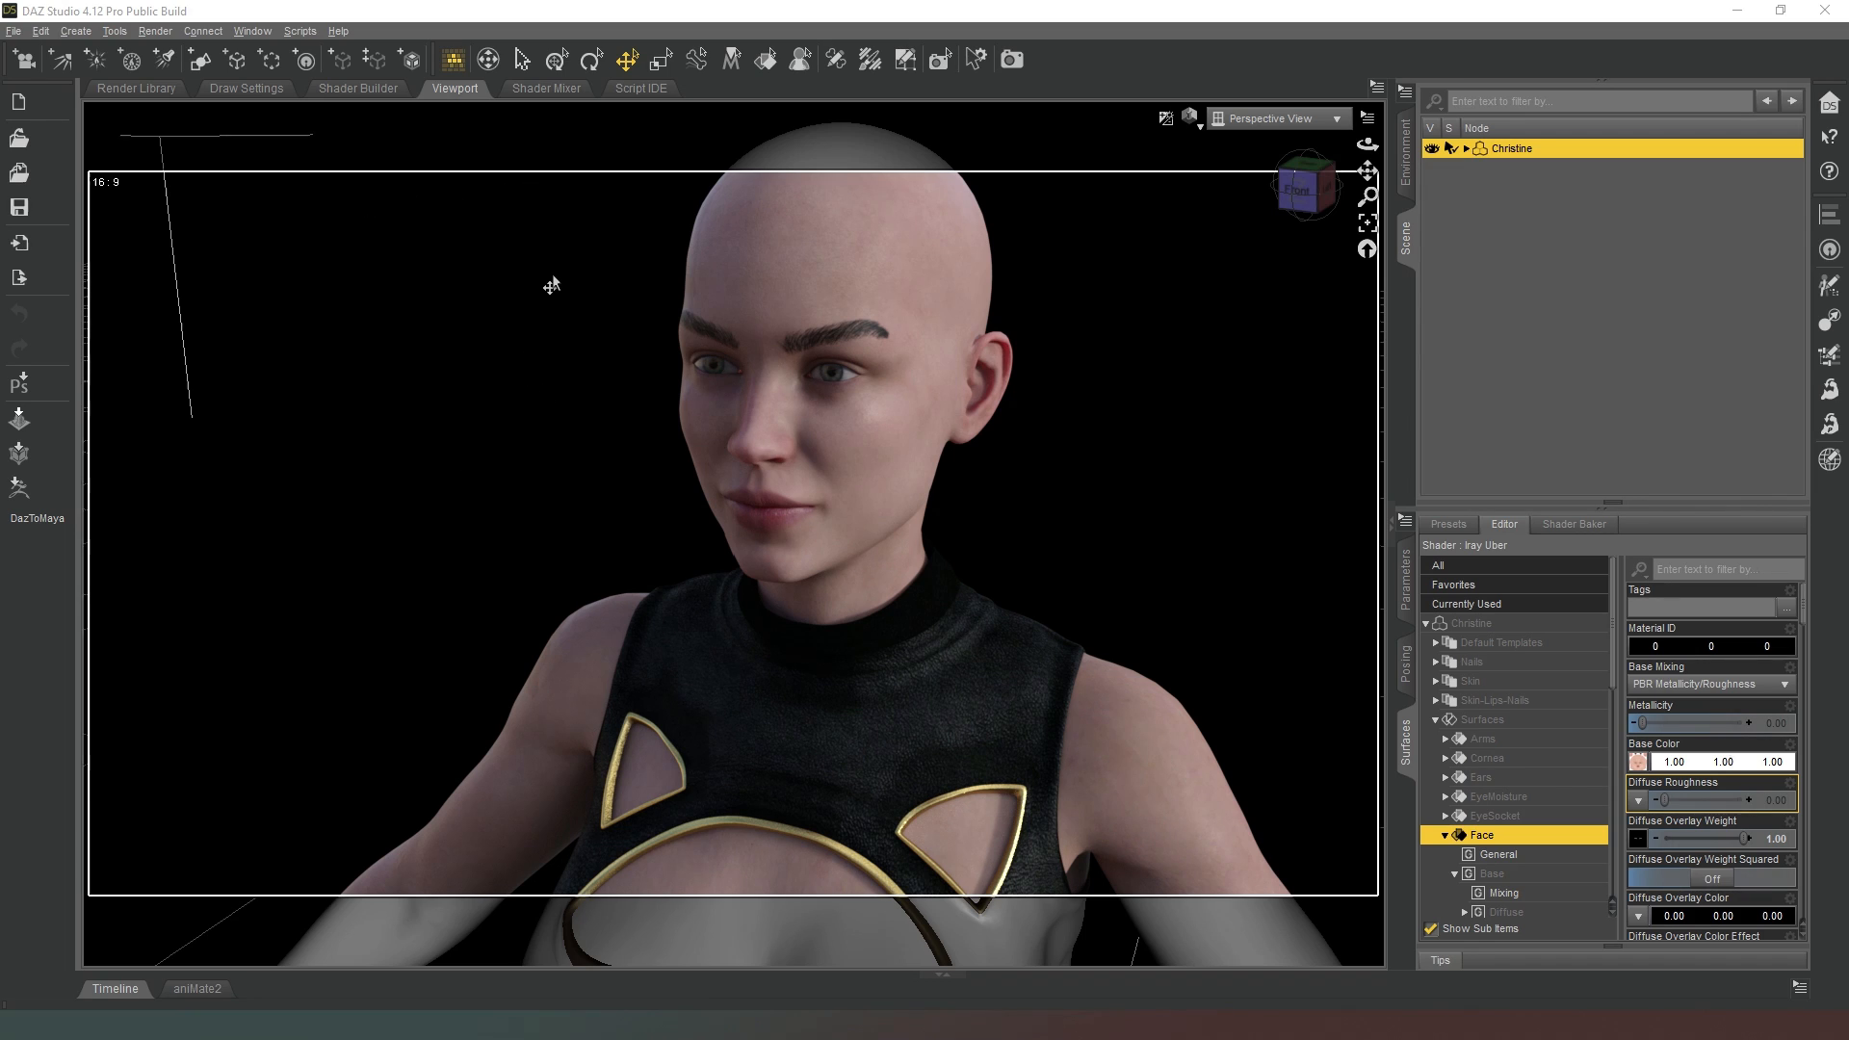
mouse_move(570, 219)
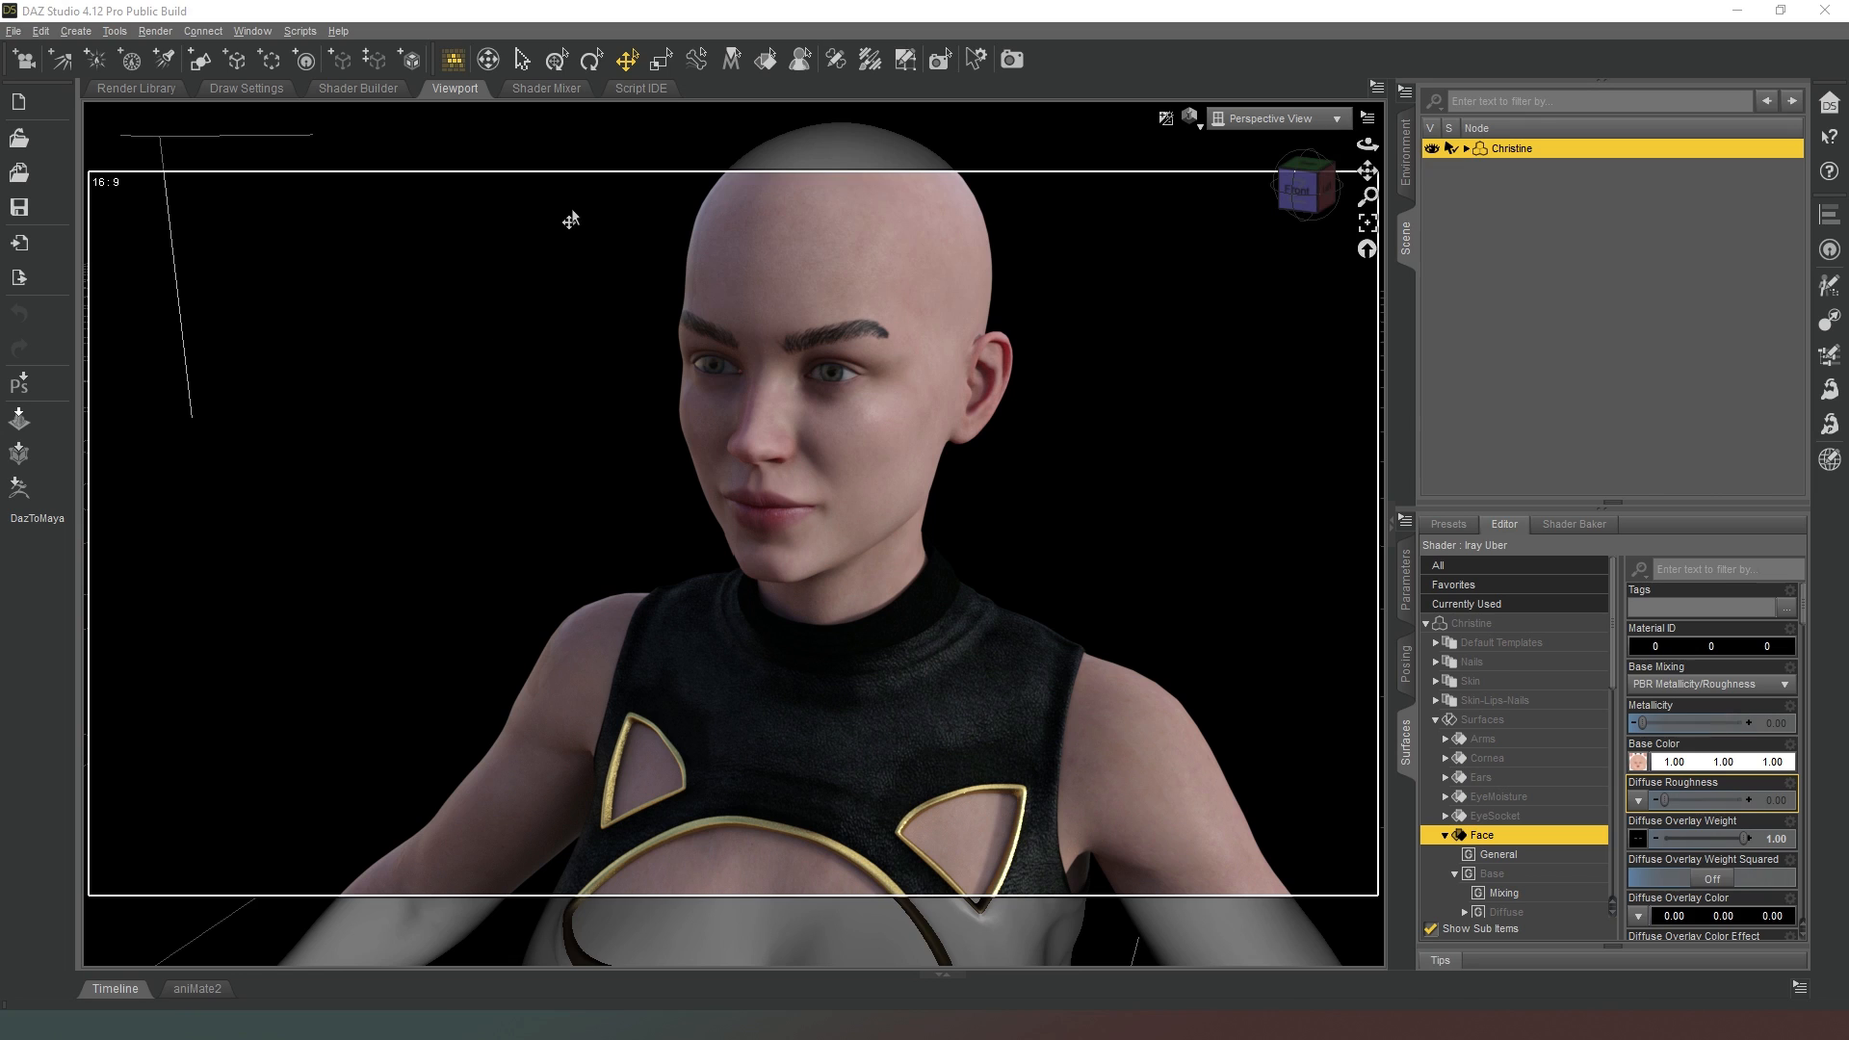
mouse_move(563, 280)
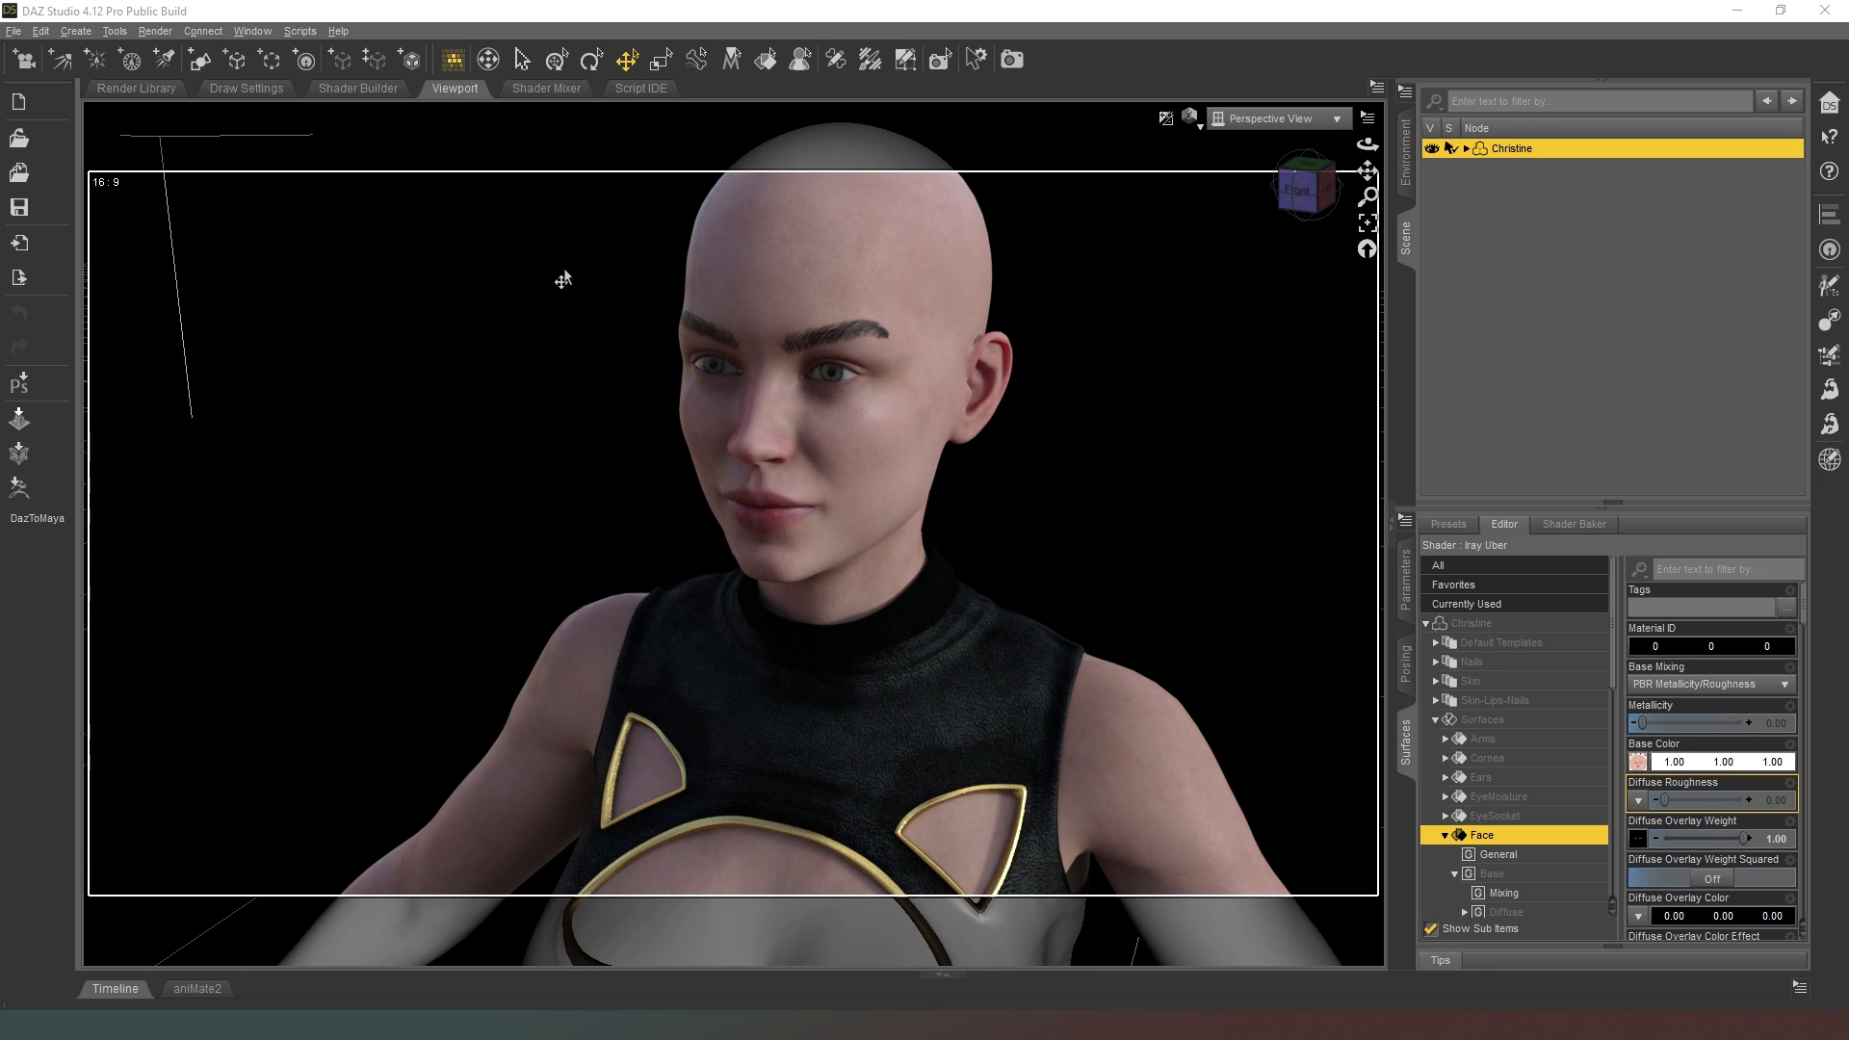
mouse_move(558, 258)
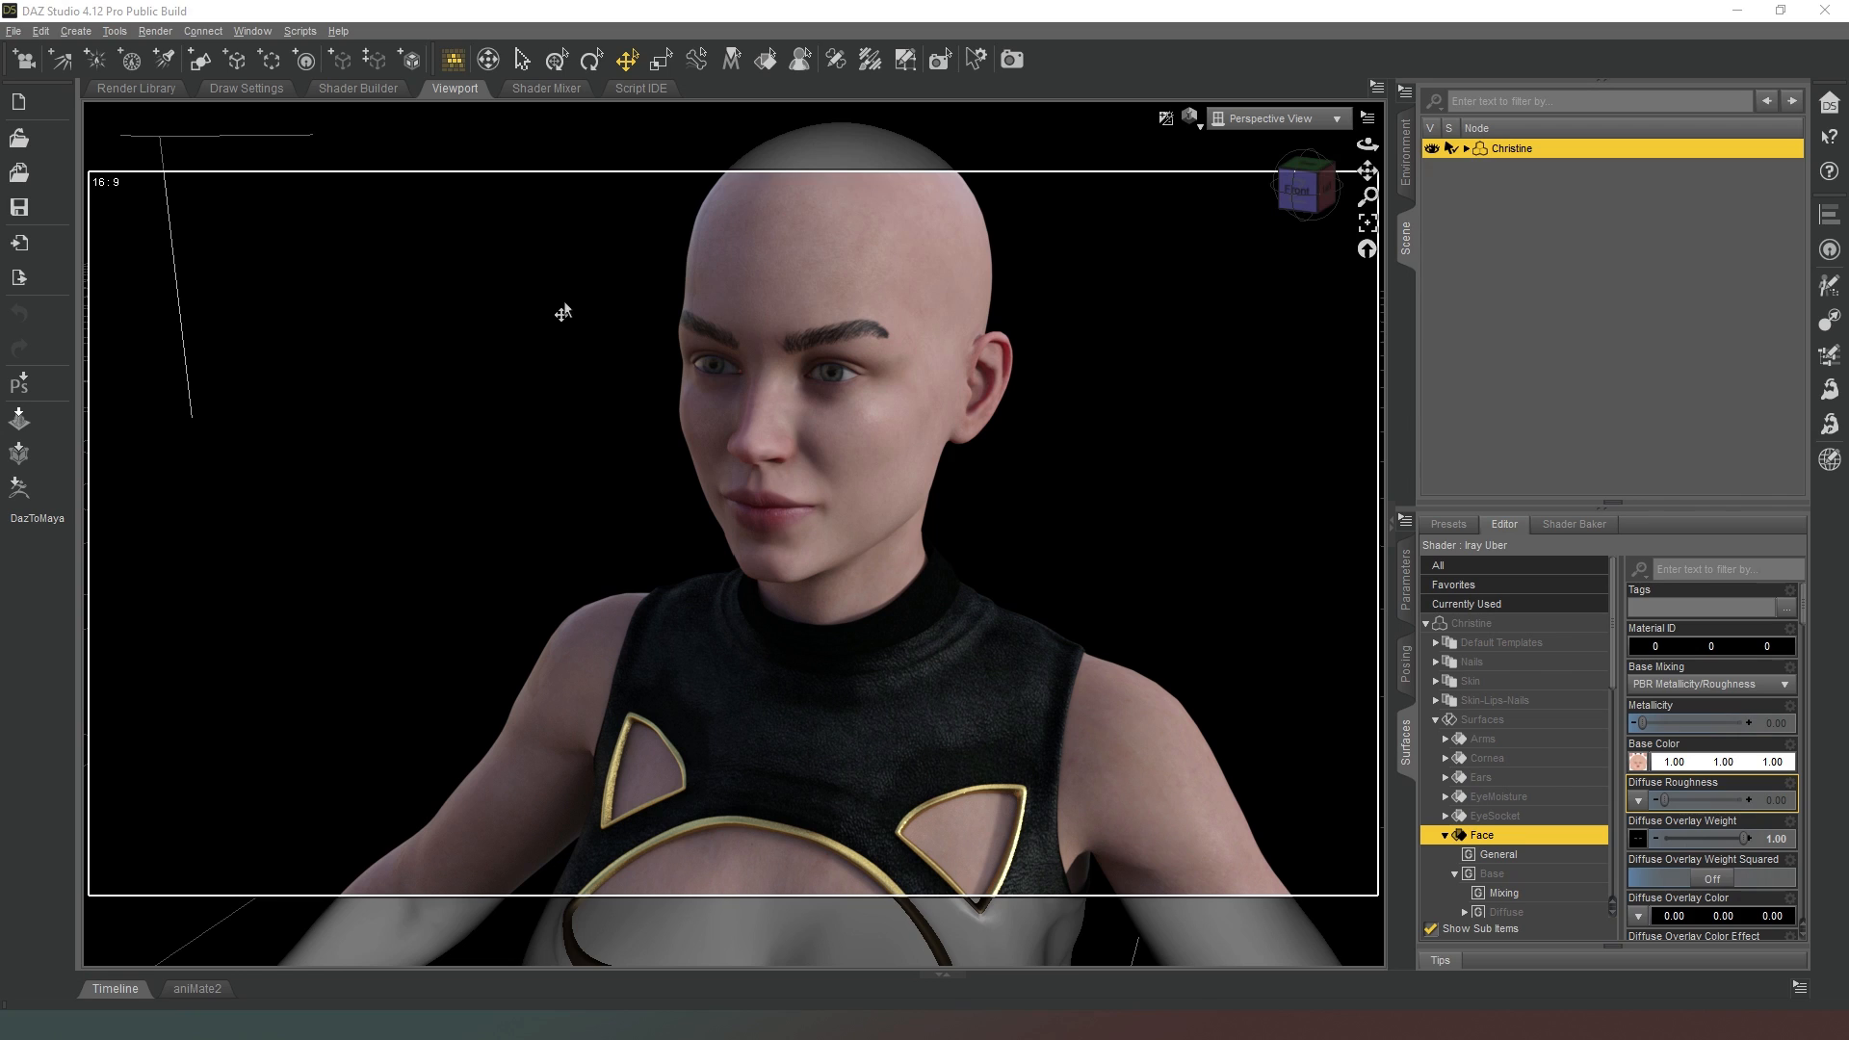
mouse_move(601, 474)
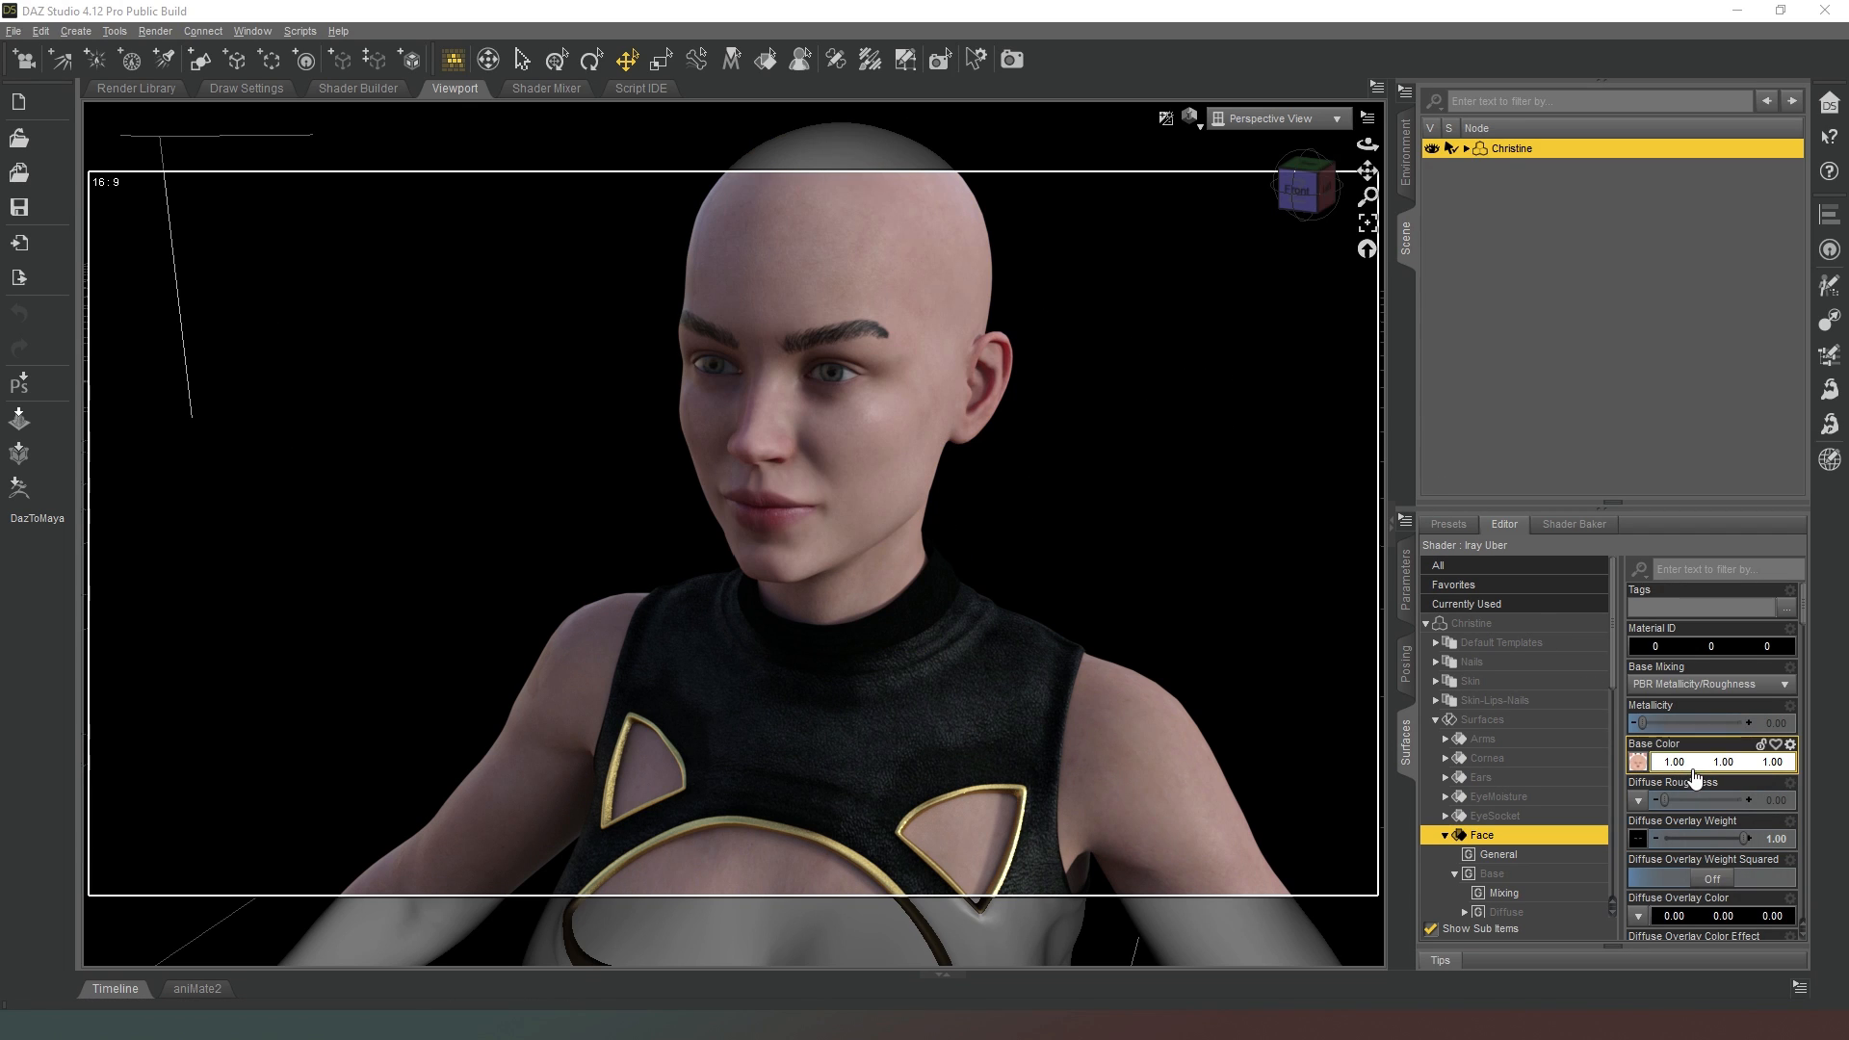
Bring Translucency Weight 0.60 and Dual Lobe Specular Weight 0.45 into view on the Face list.
scroll("down", 3)
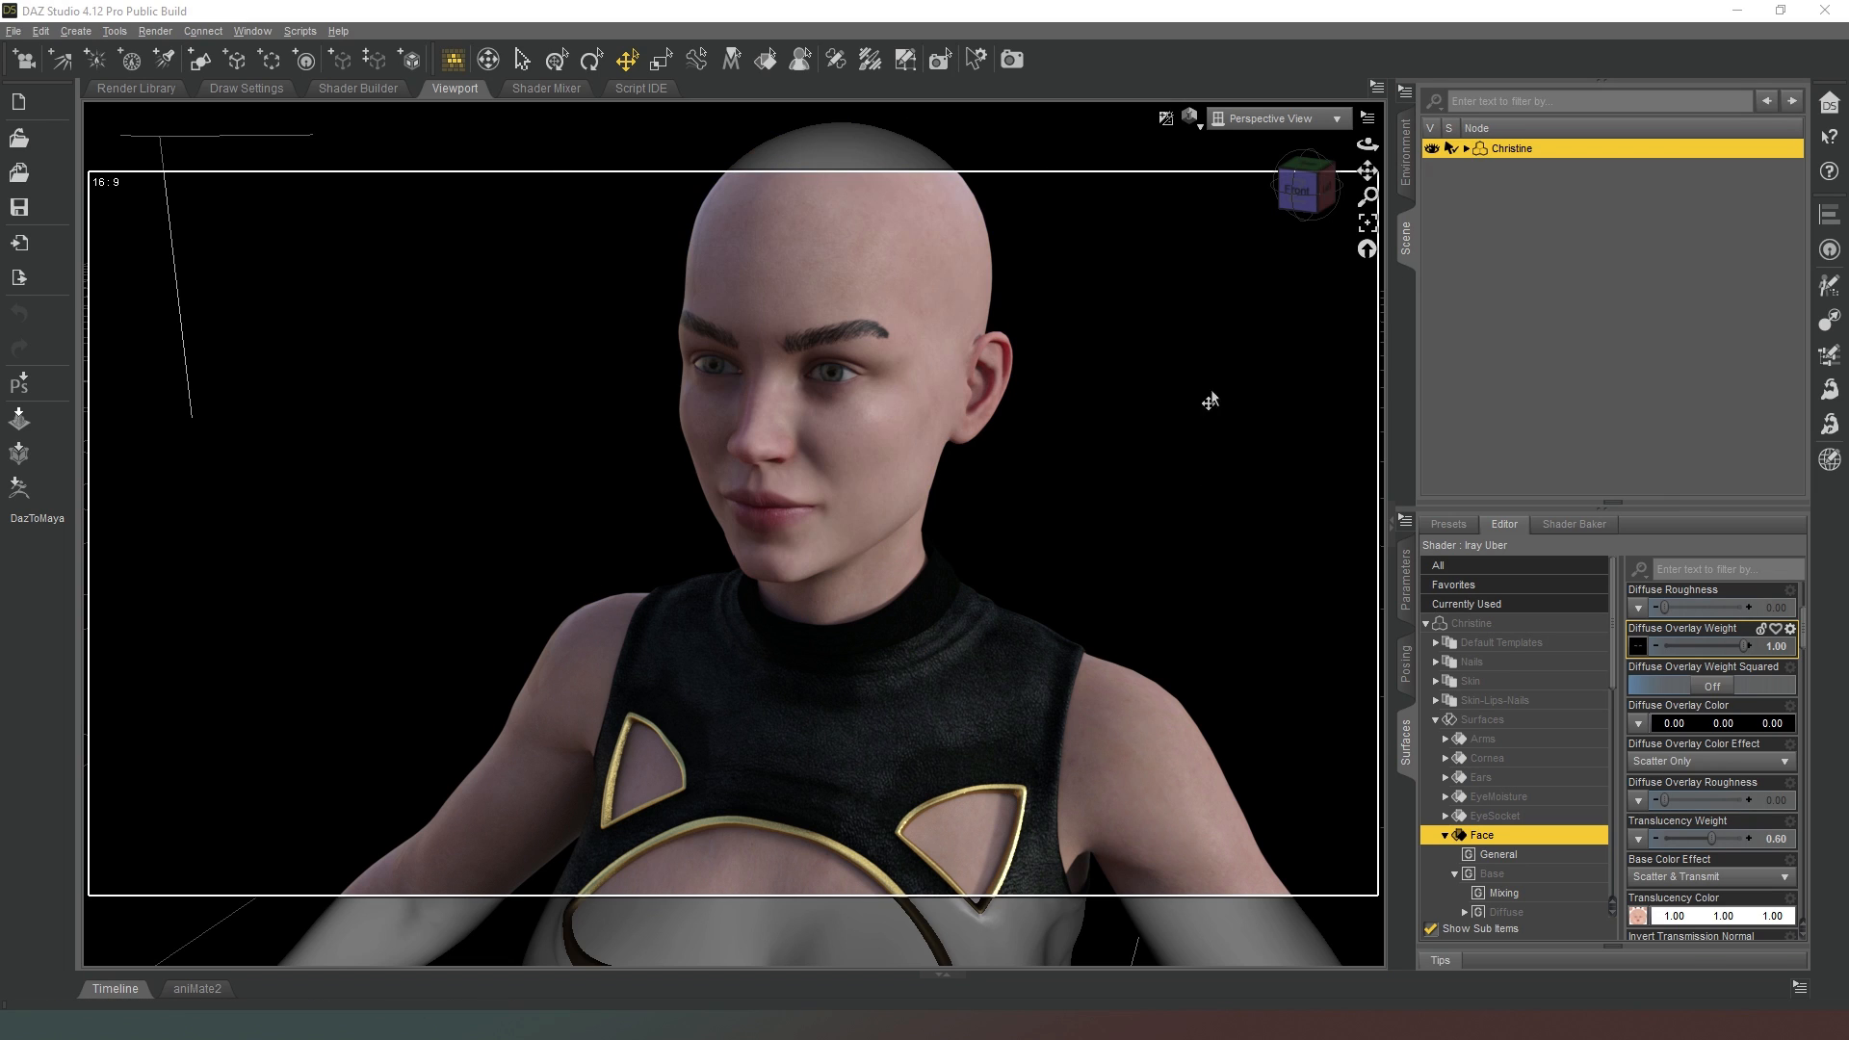
mouse_move(1265, 468)
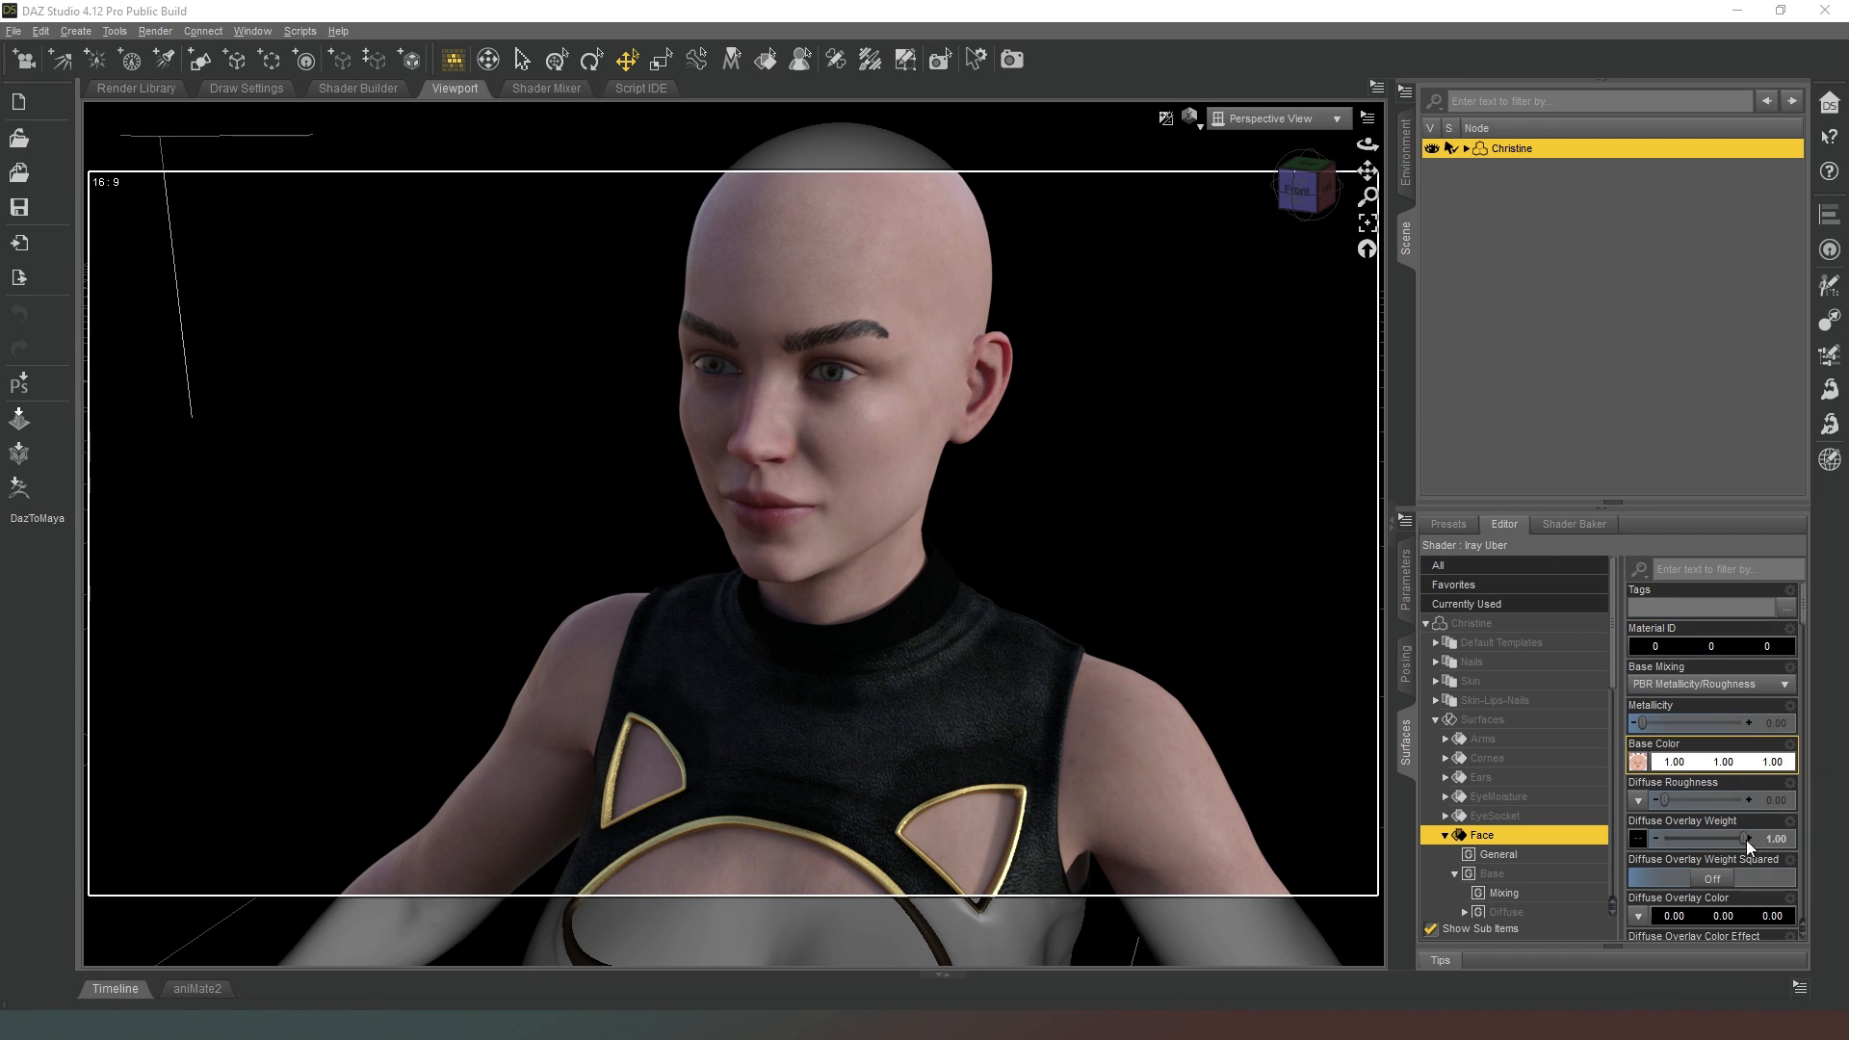
scroll("down", 3)
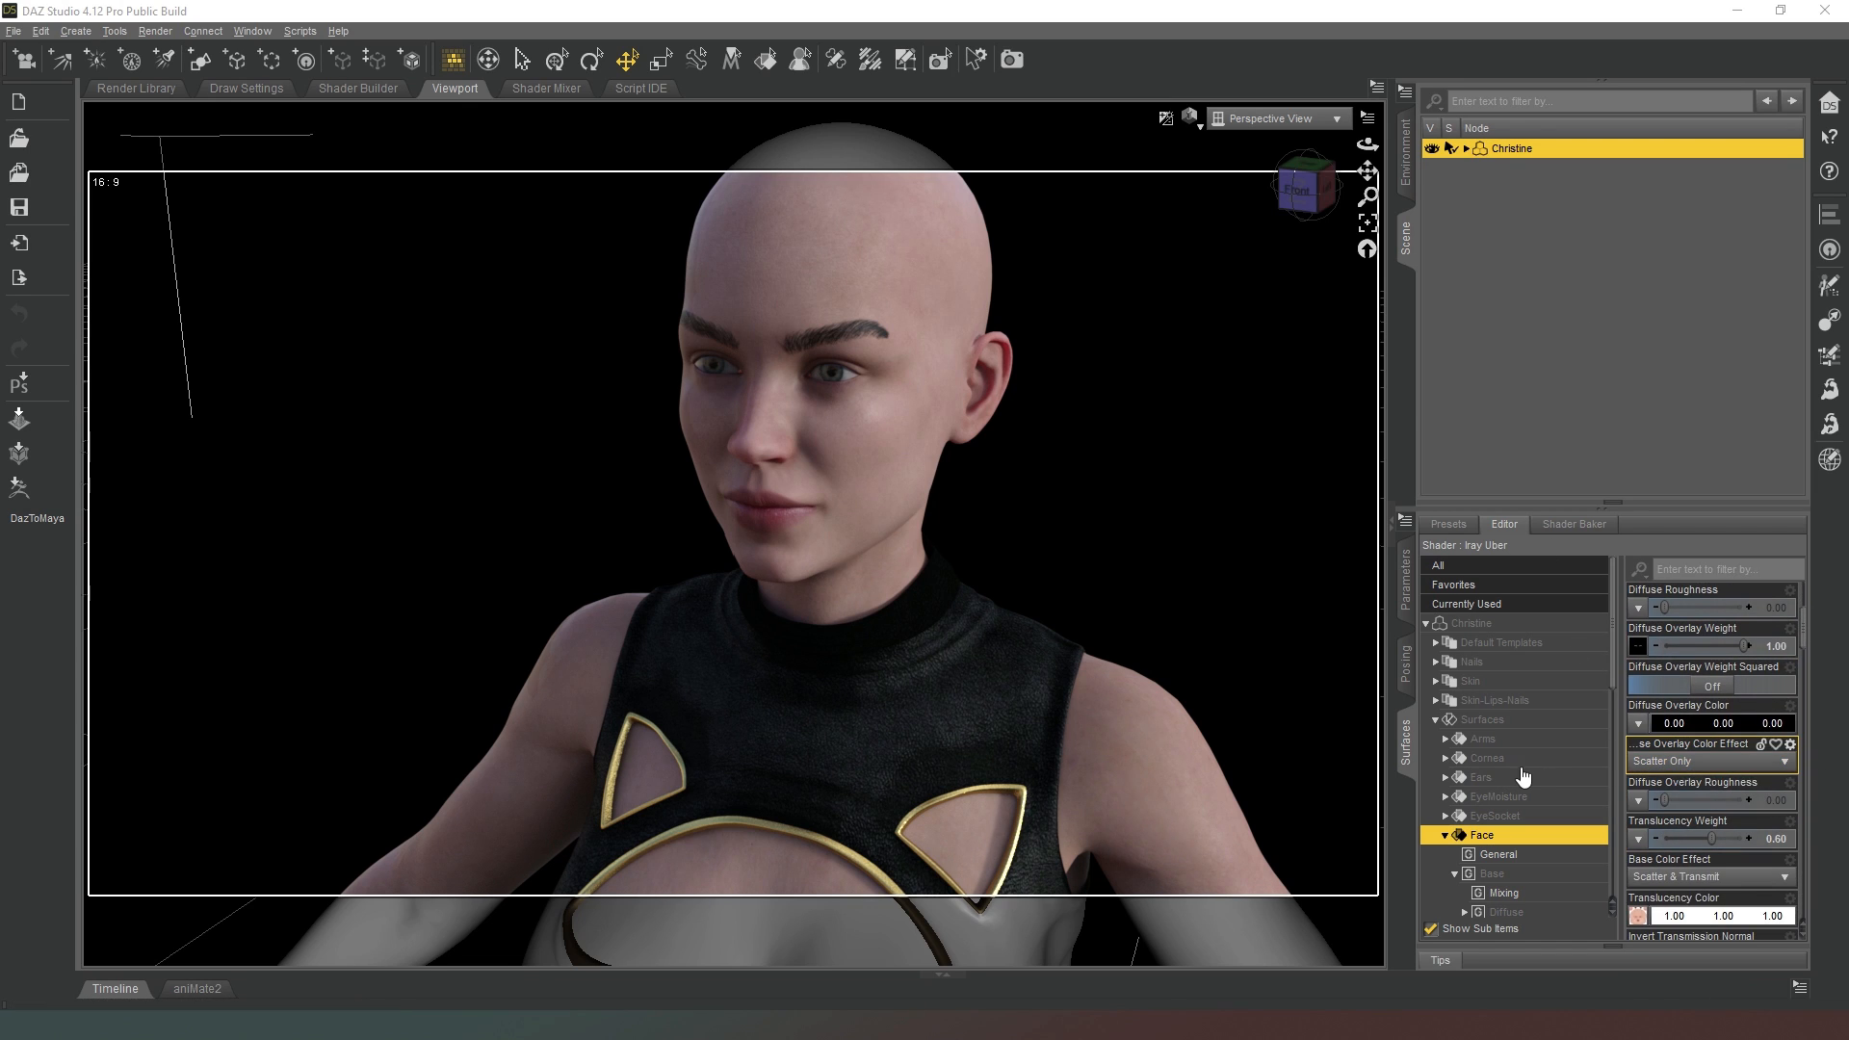
scroll("down", 3)
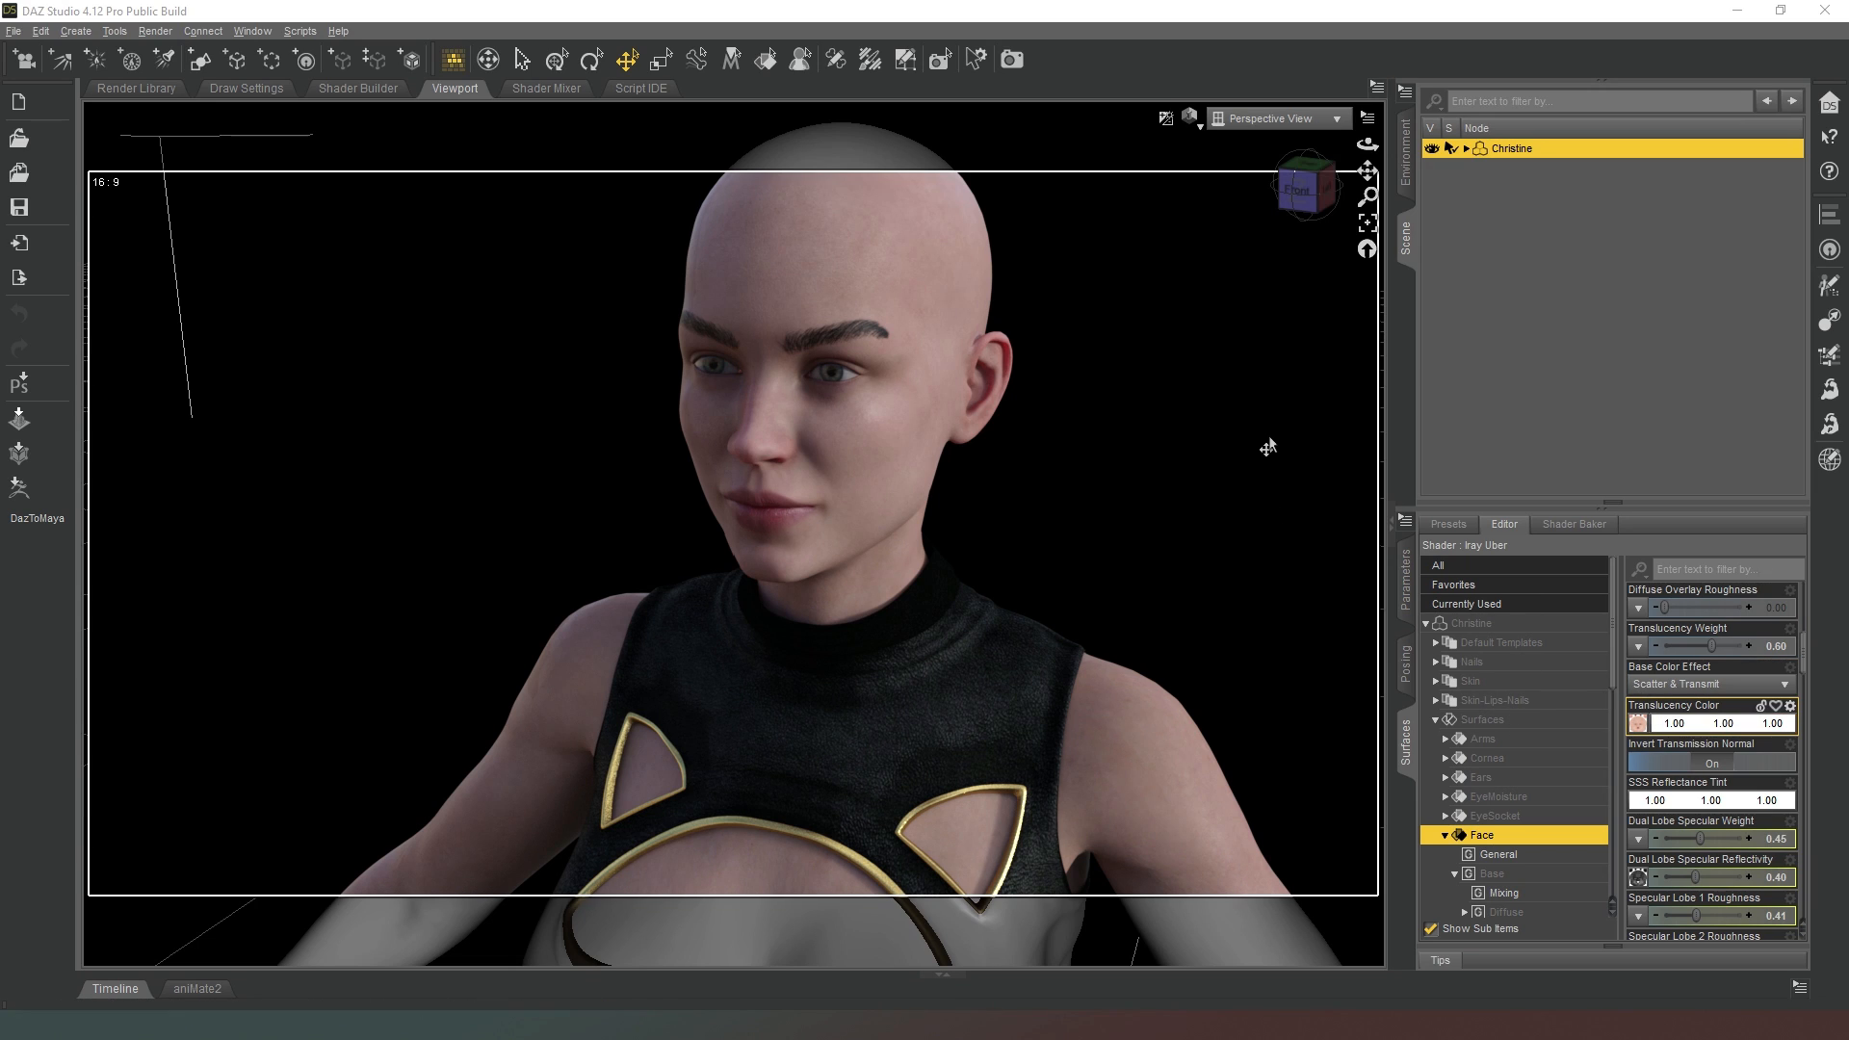
mouse_move(1273, 445)
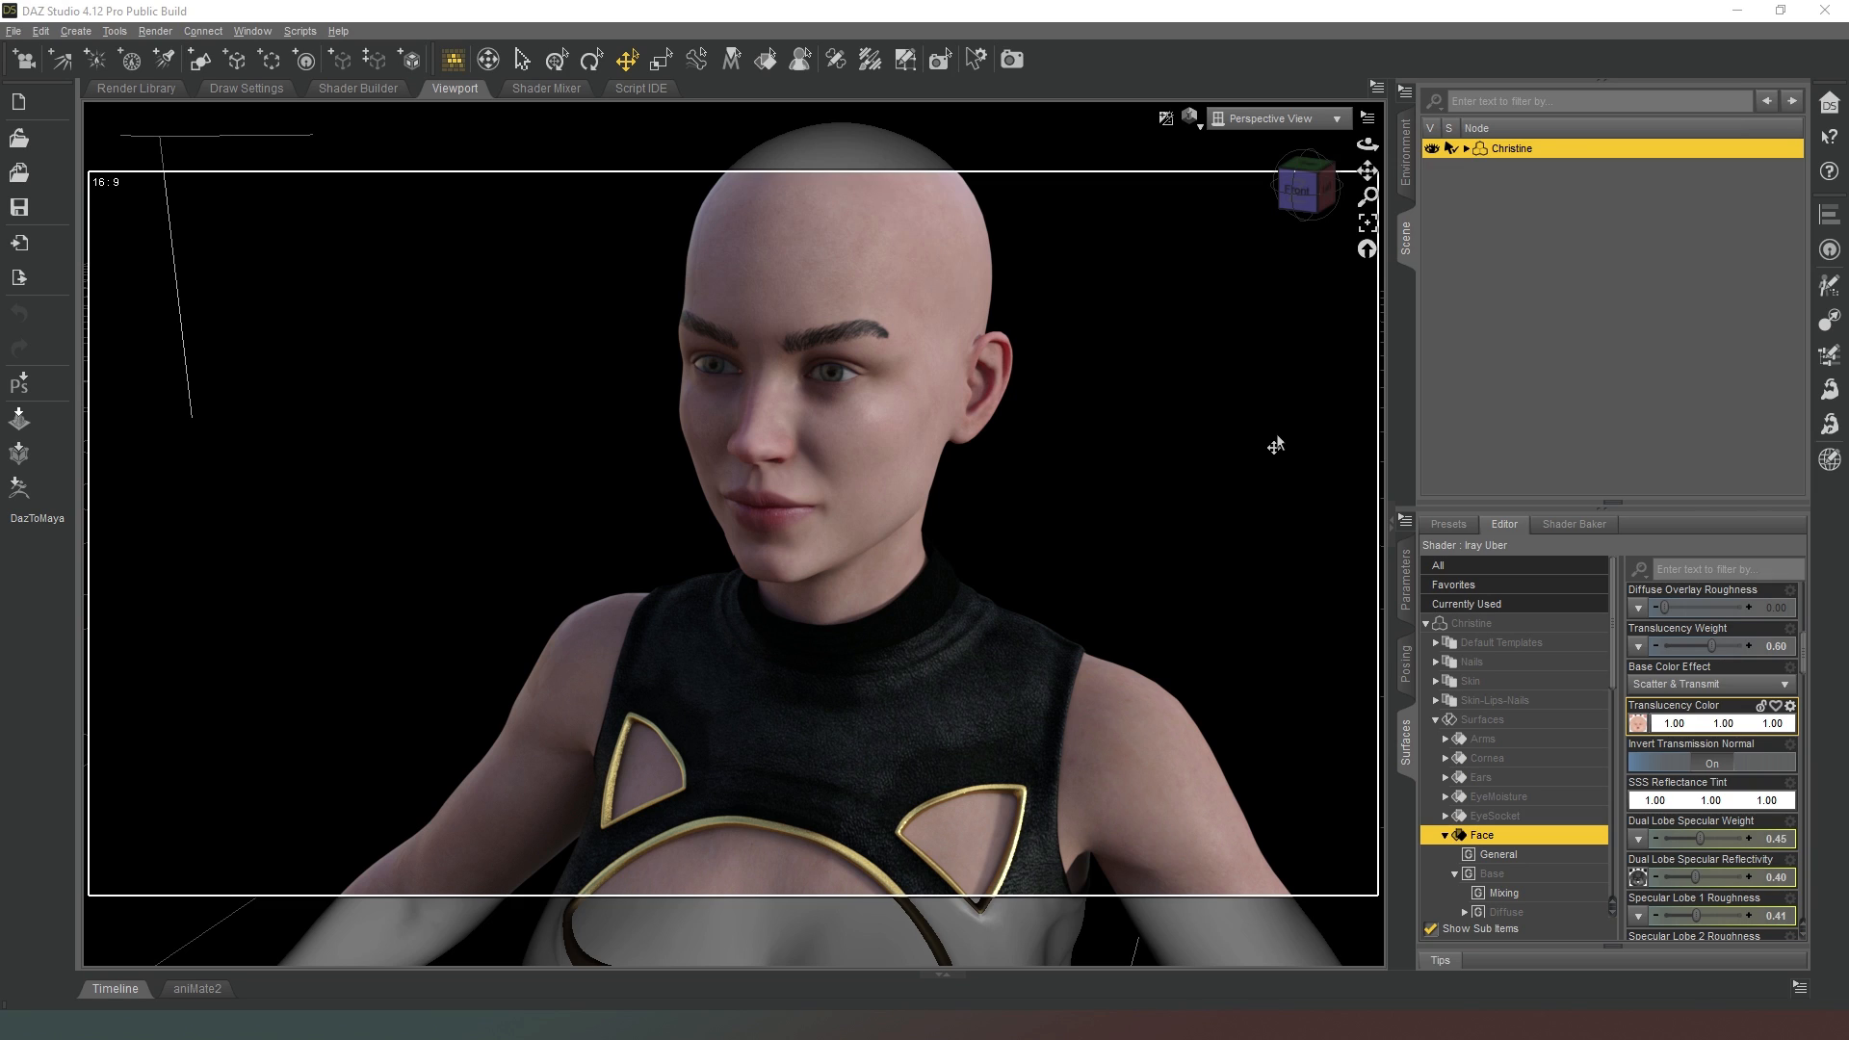
mouse_move(1282, 443)
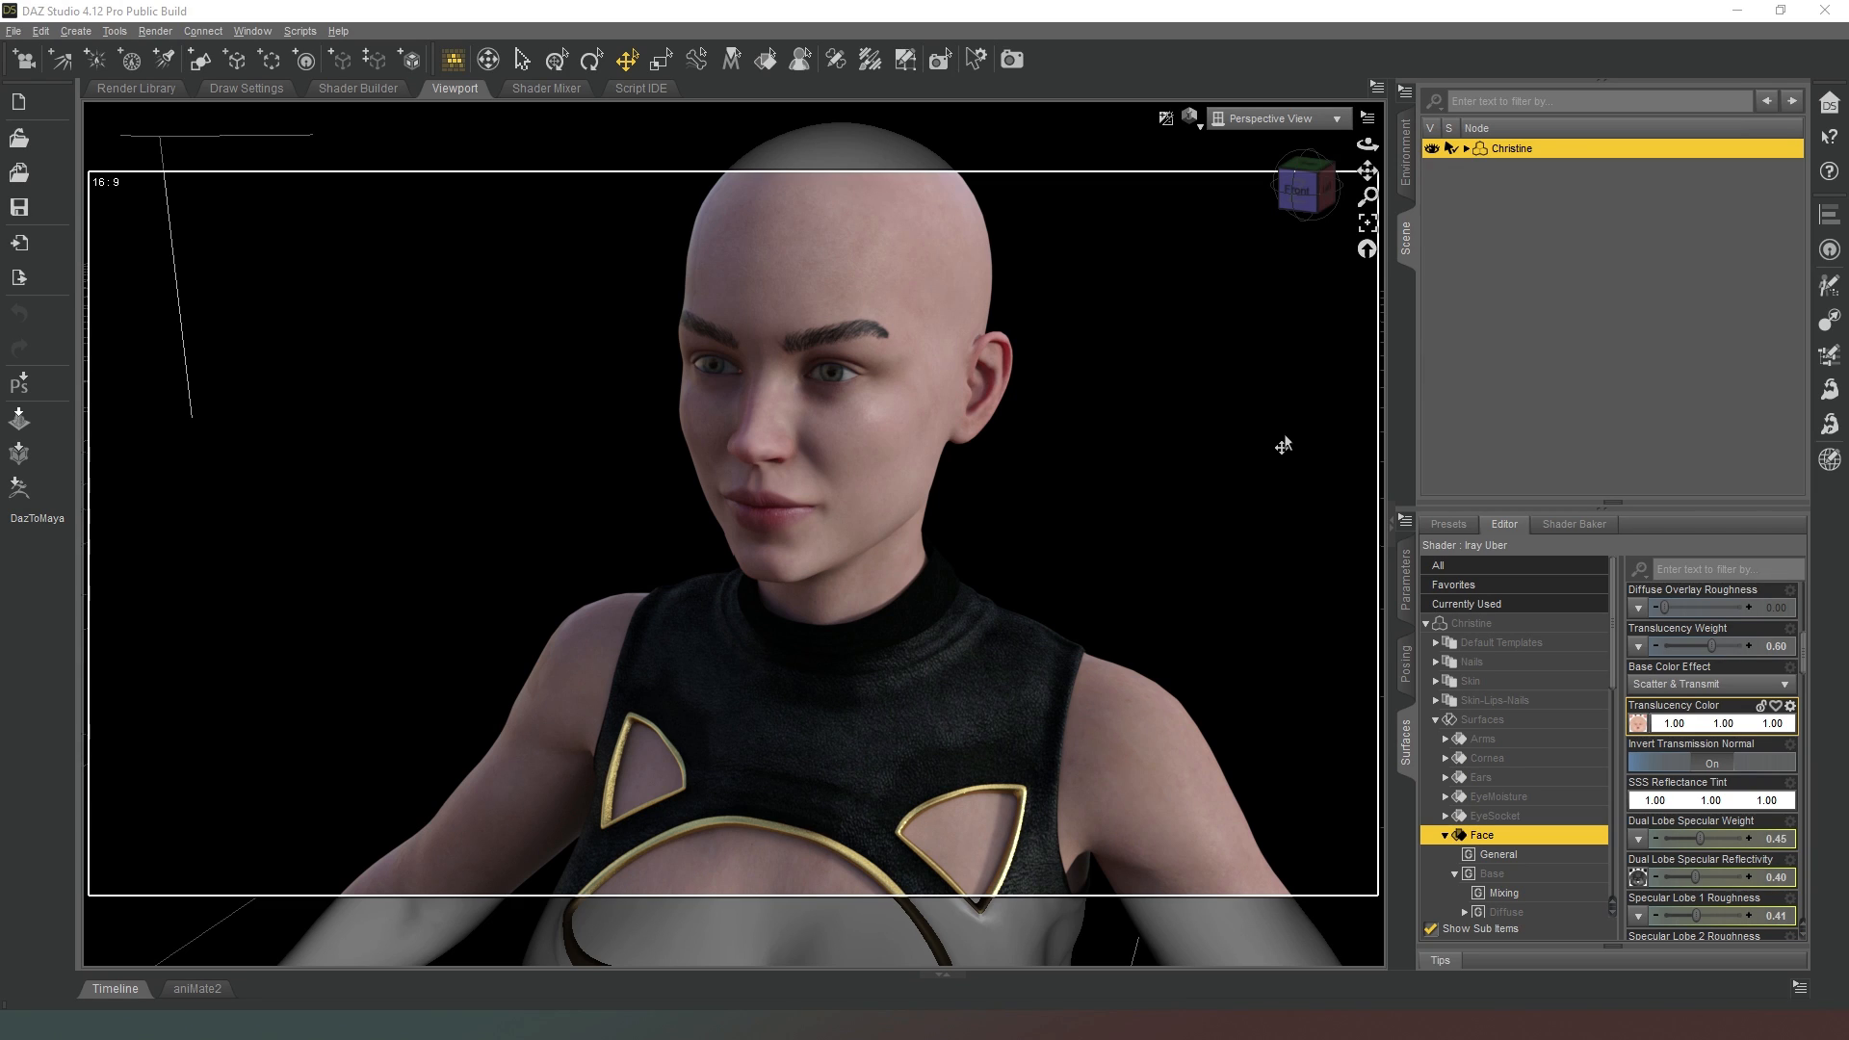
mouse_move(1262, 369)
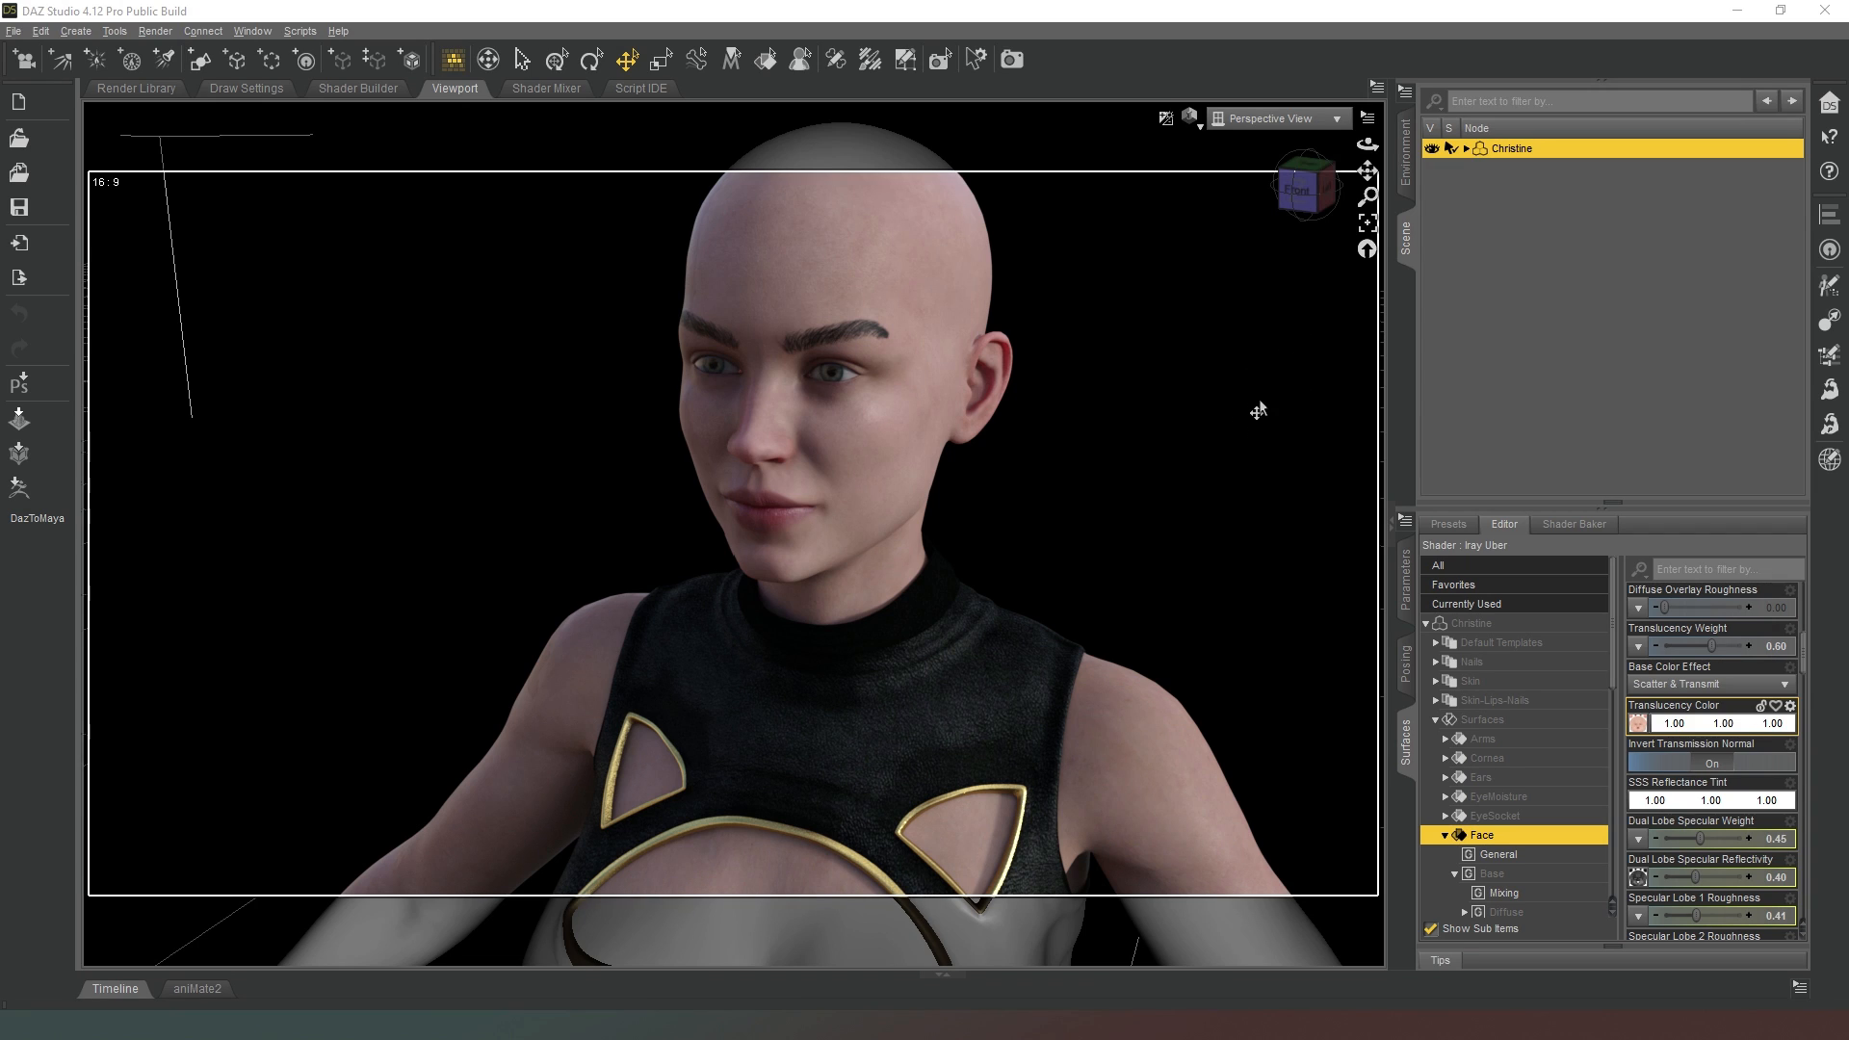
mouse_move(1248, 427)
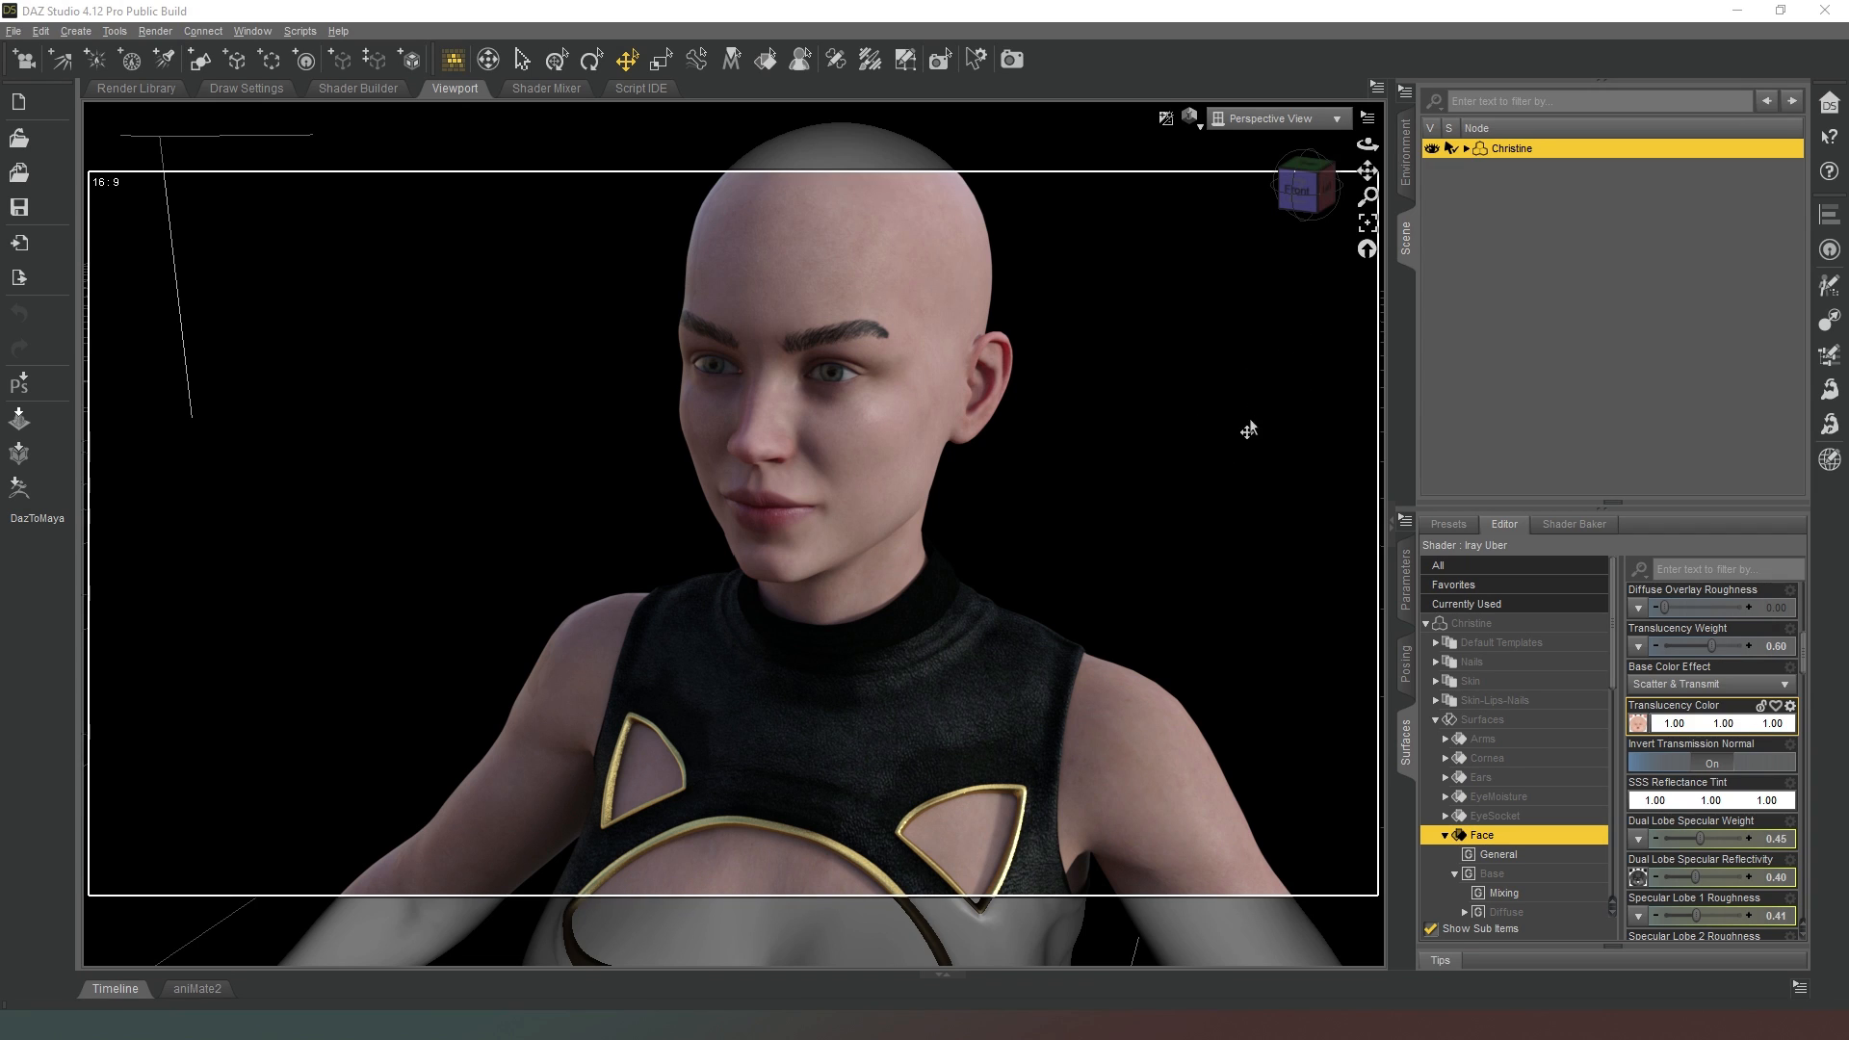
mouse_move(1218, 585)
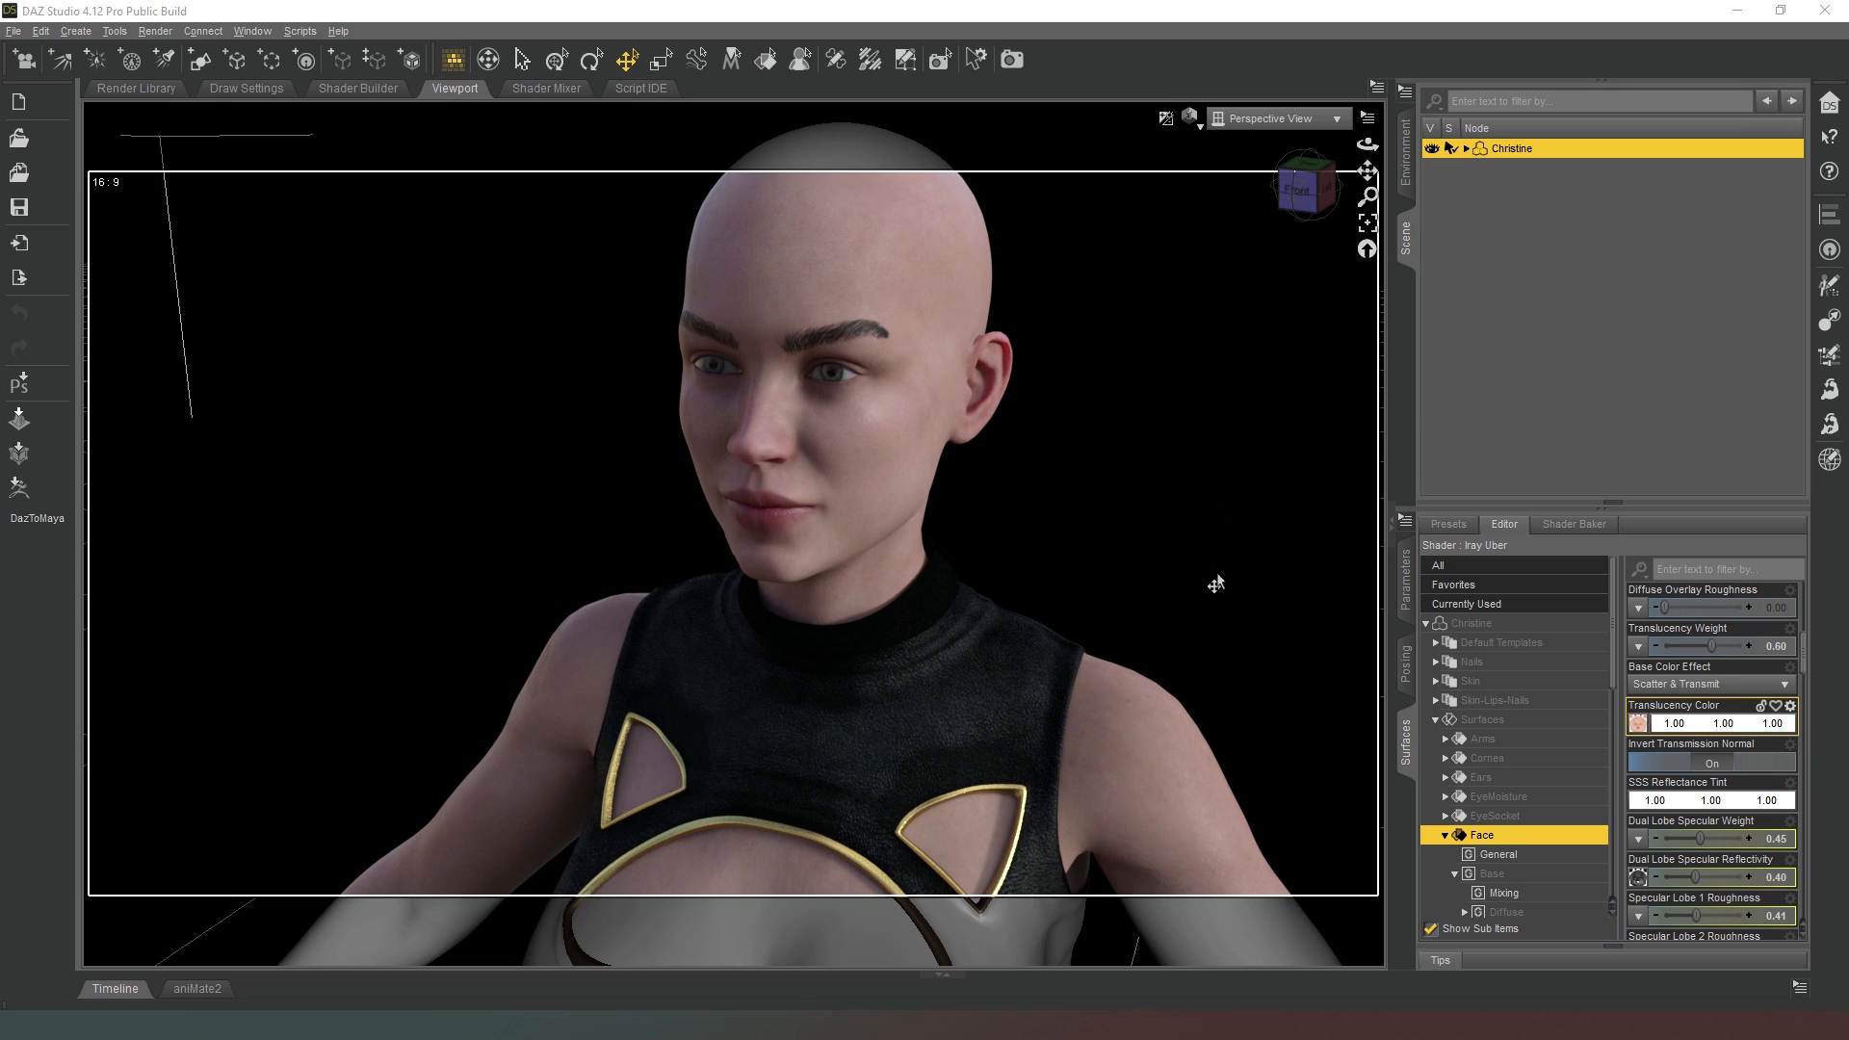
mouse_move(1269, 570)
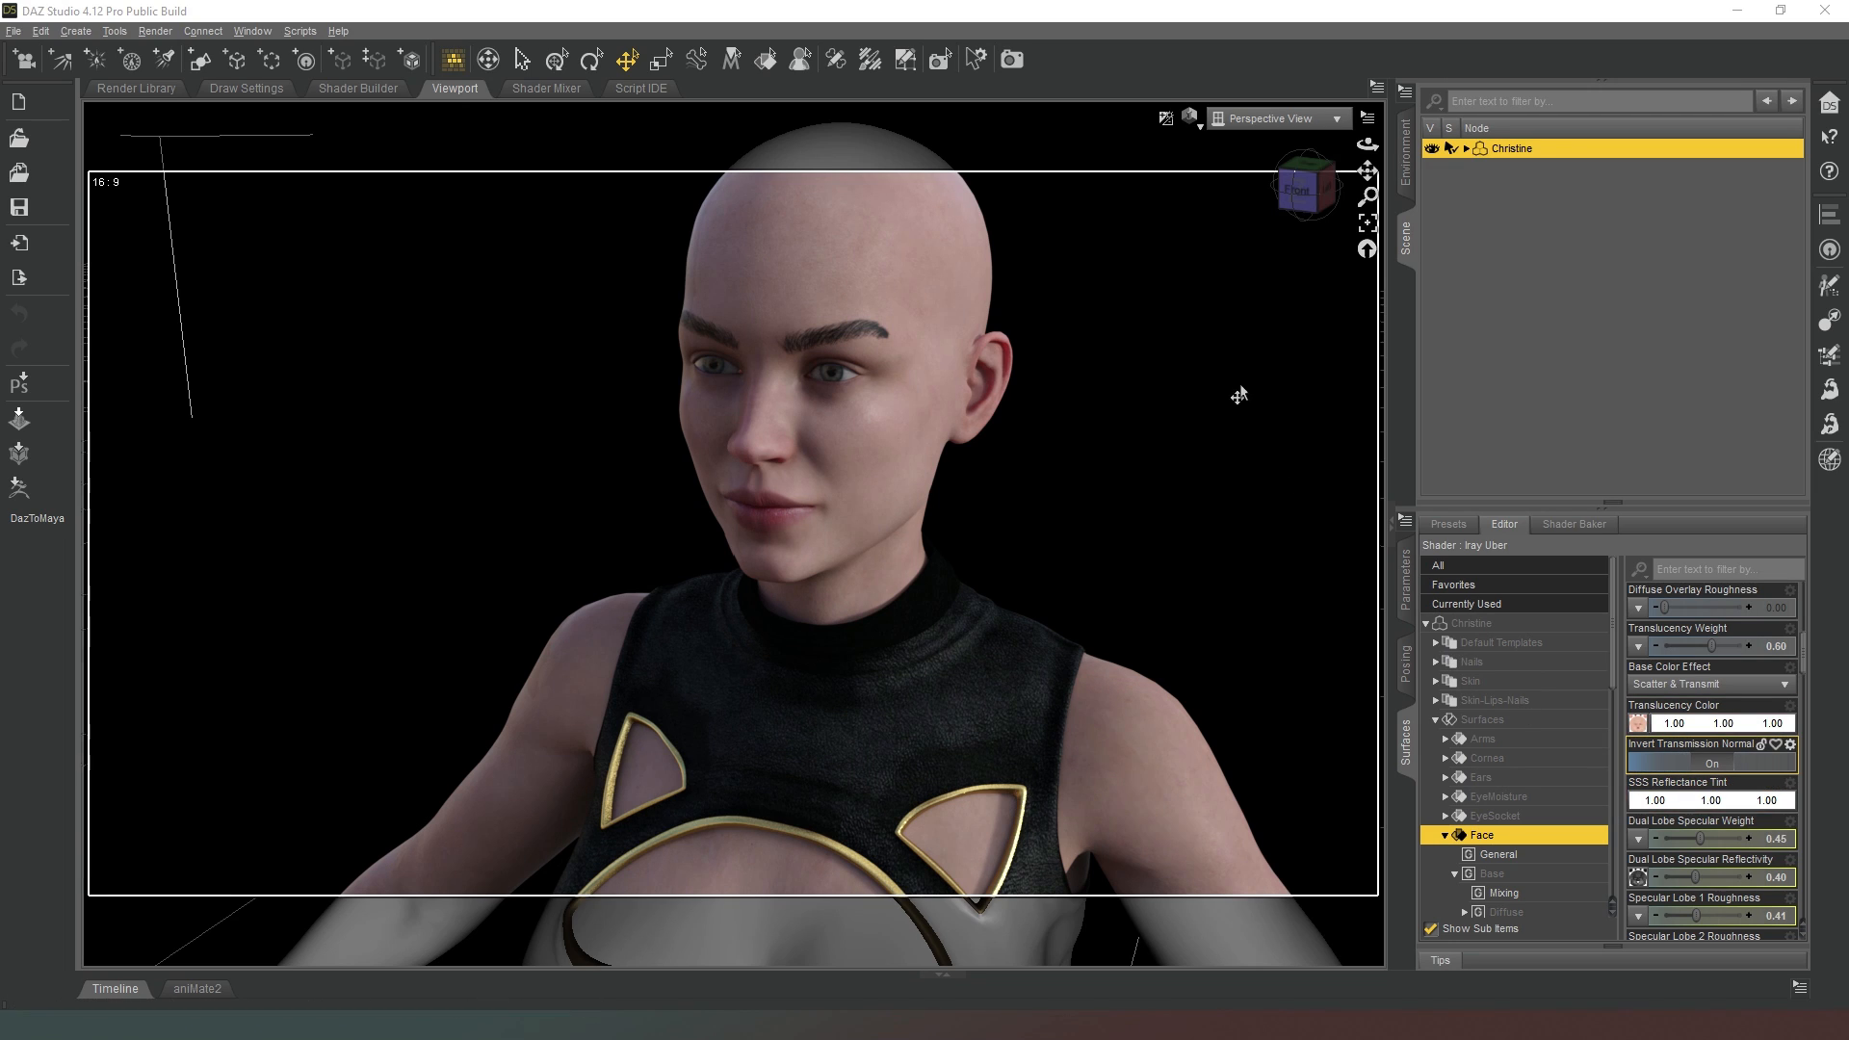
mouse_move(1121, 497)
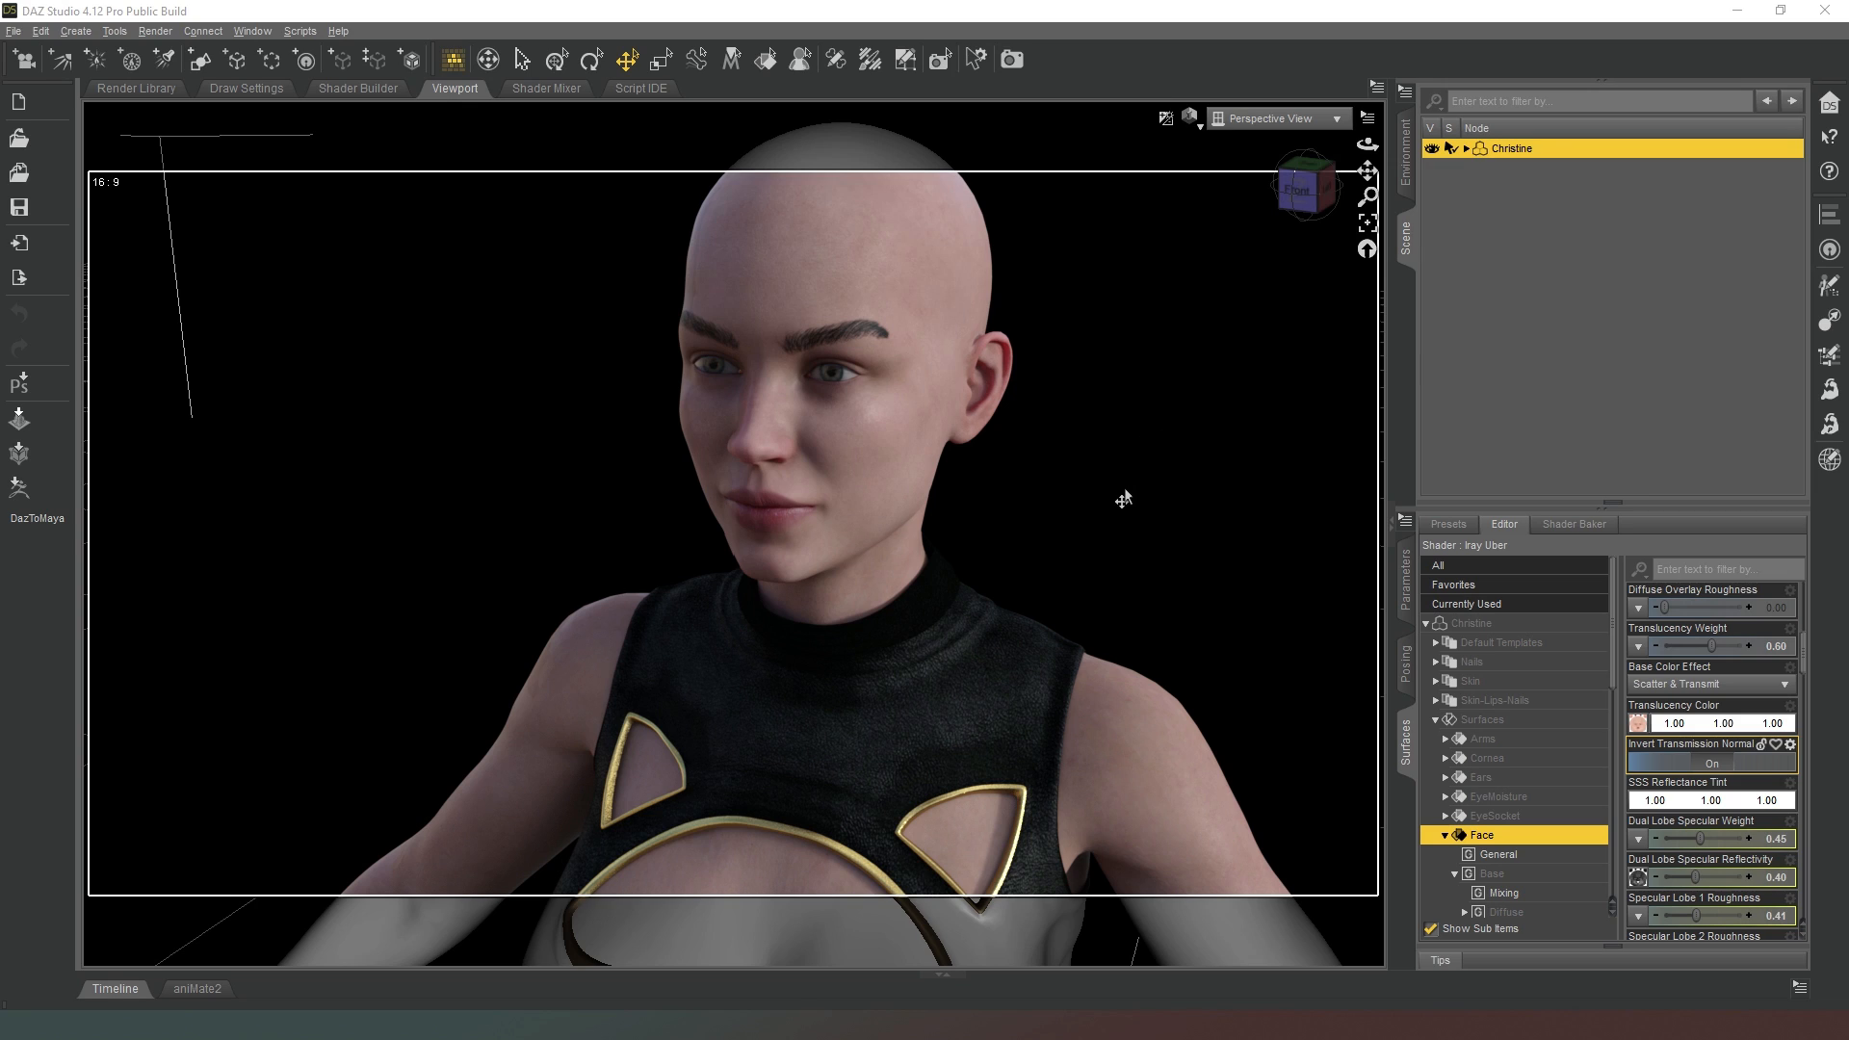
mouse_move(1152, 482)
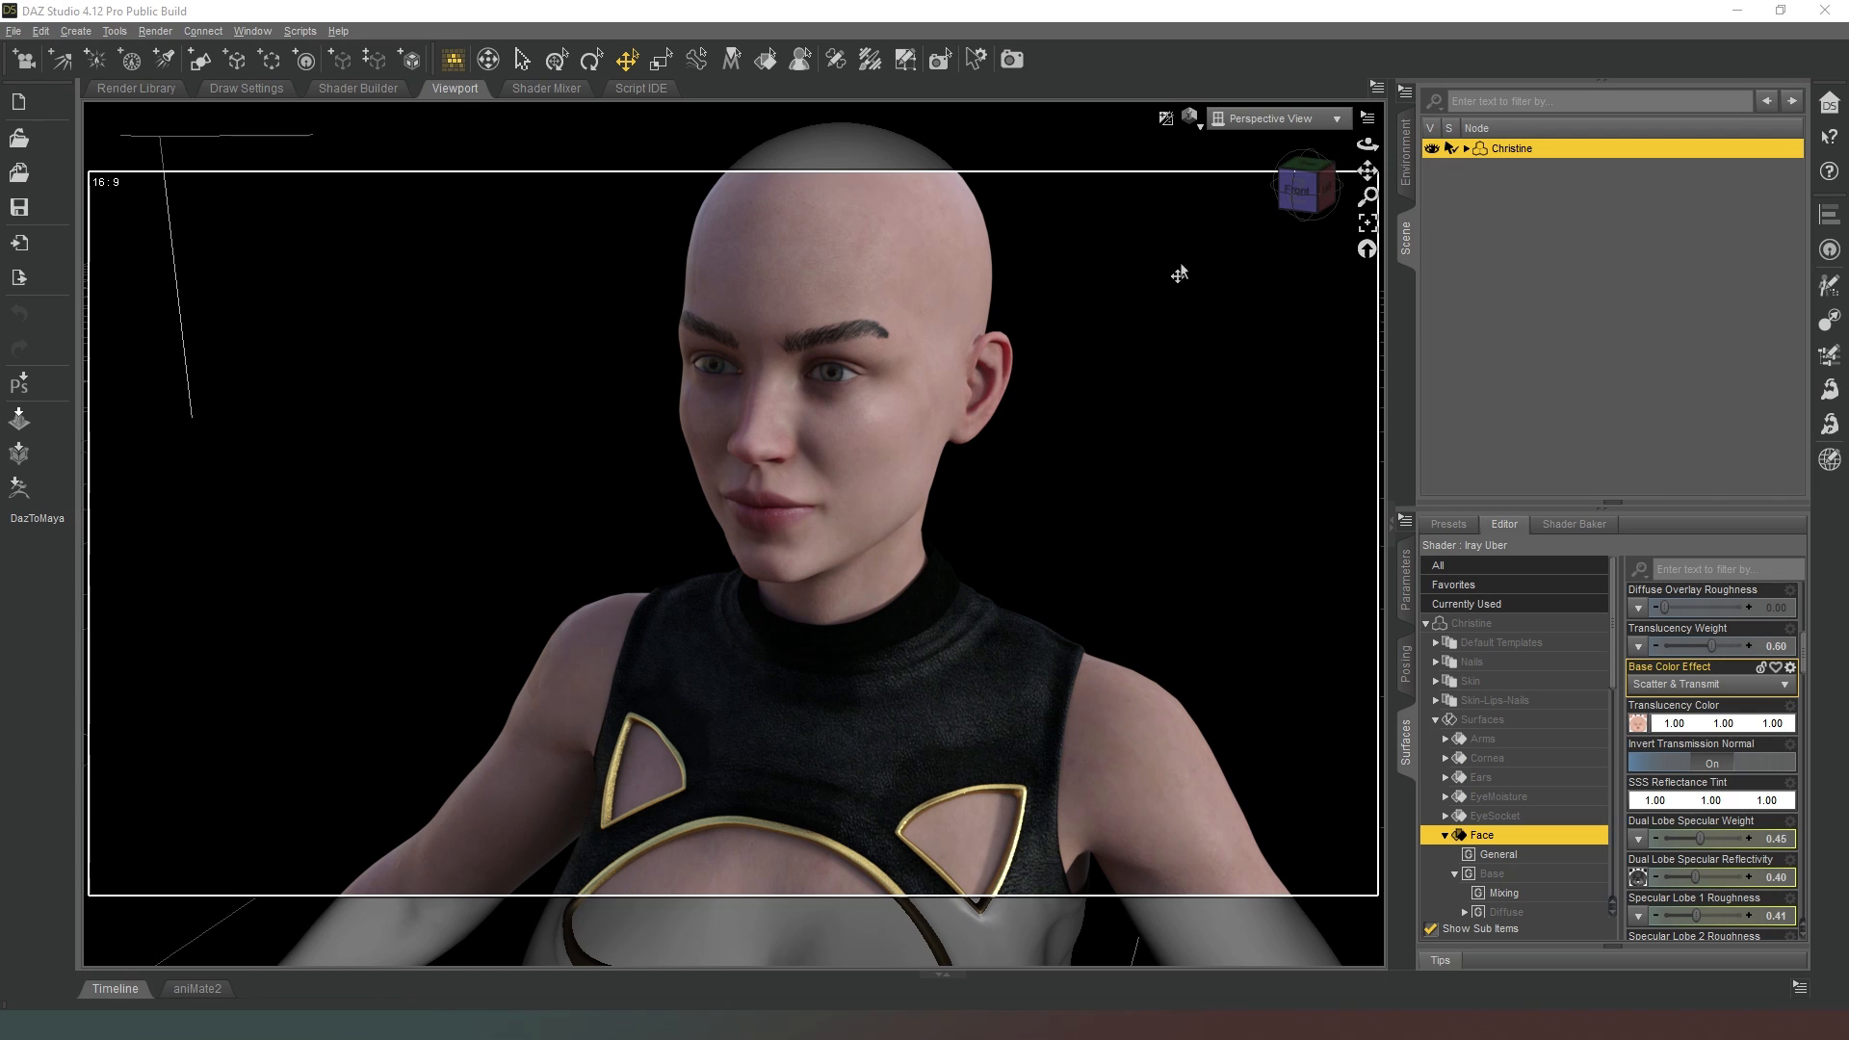
Set Face Translucency Color to grey 0.22 and SSS Reflectance Tint to 0.21, darkening the skin.
left_click(1638, 723)
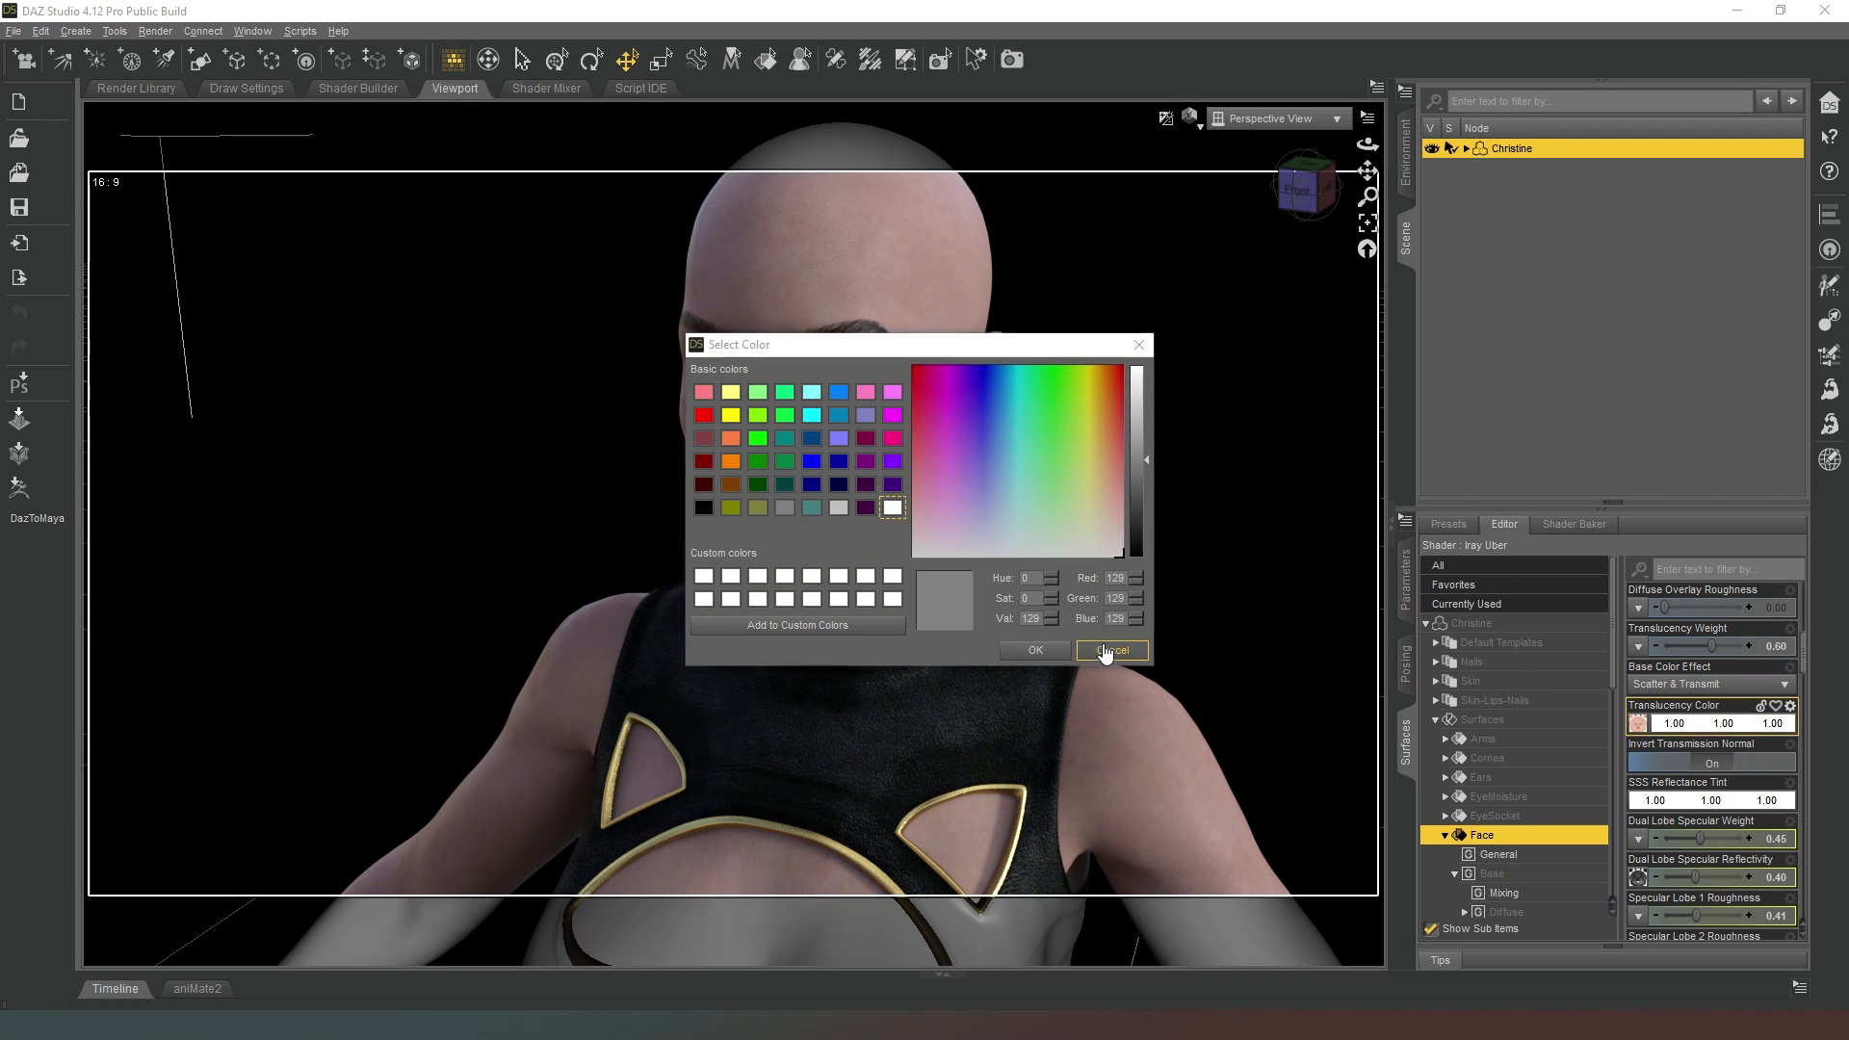
left_click(1108, 649)
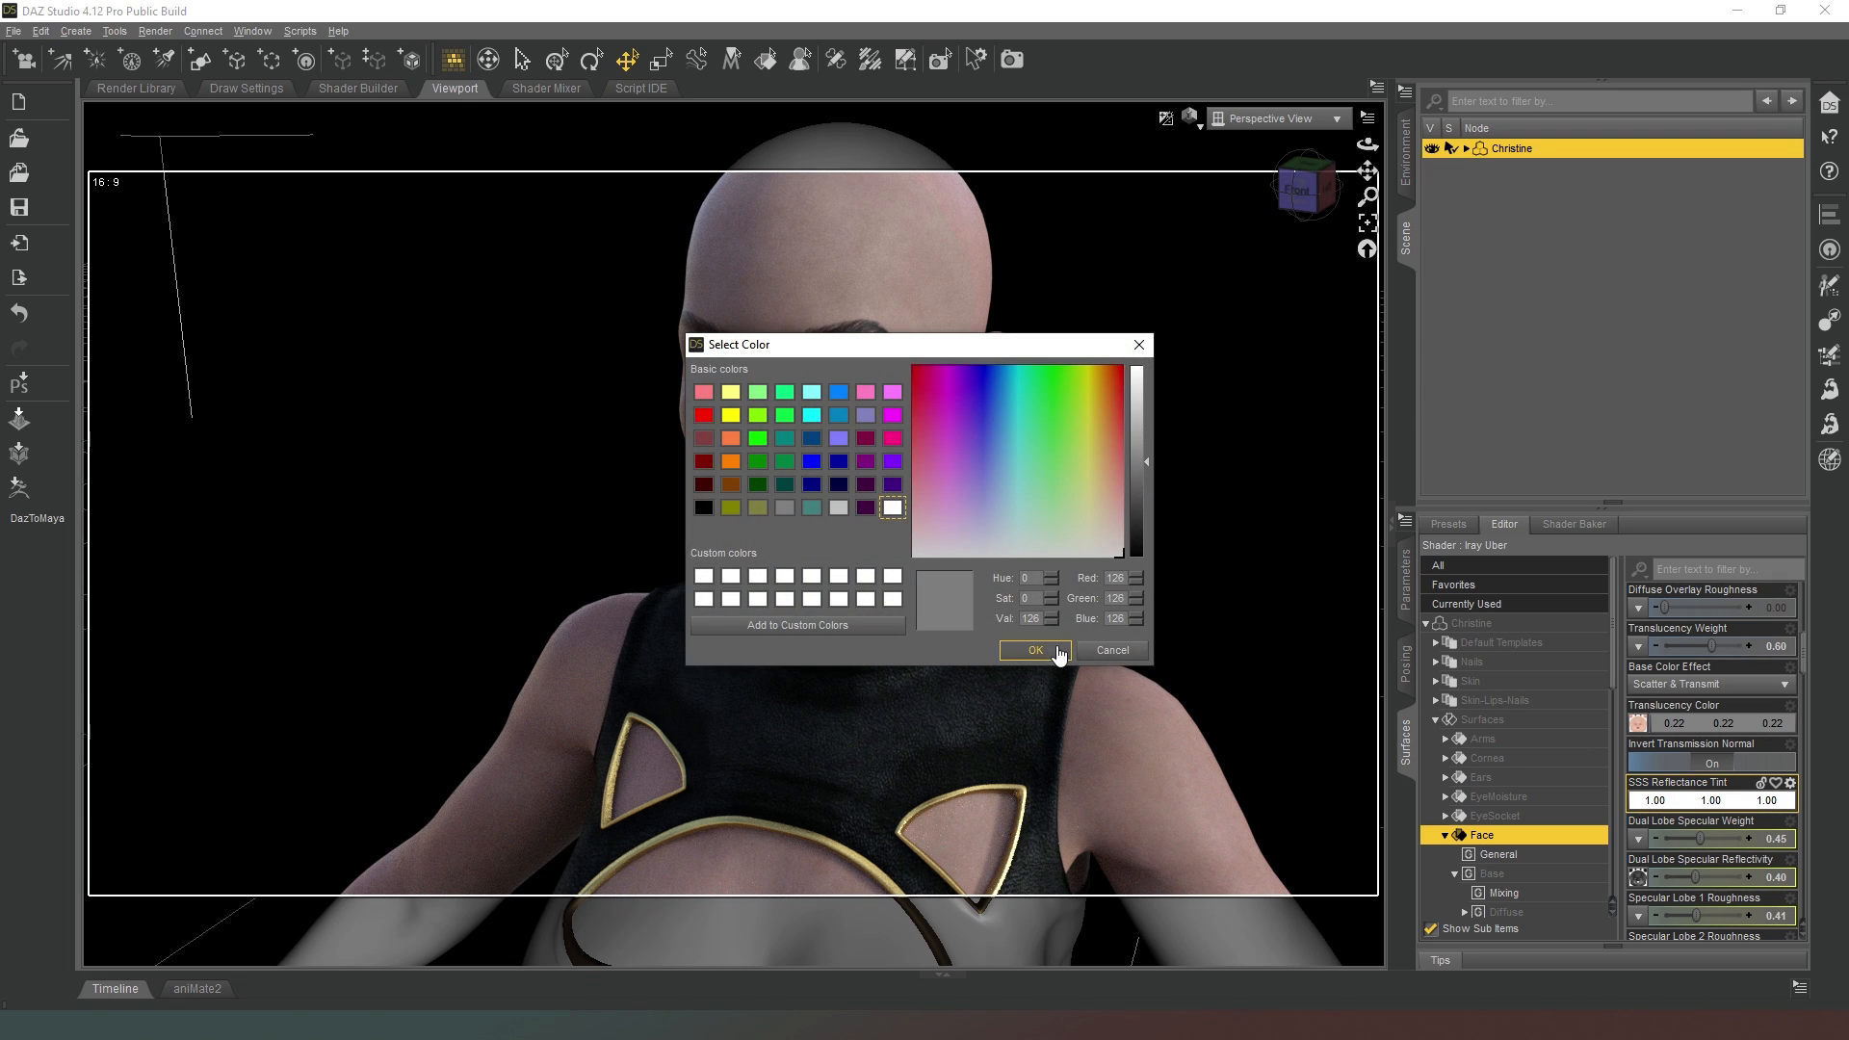
left_click(1032, 649)
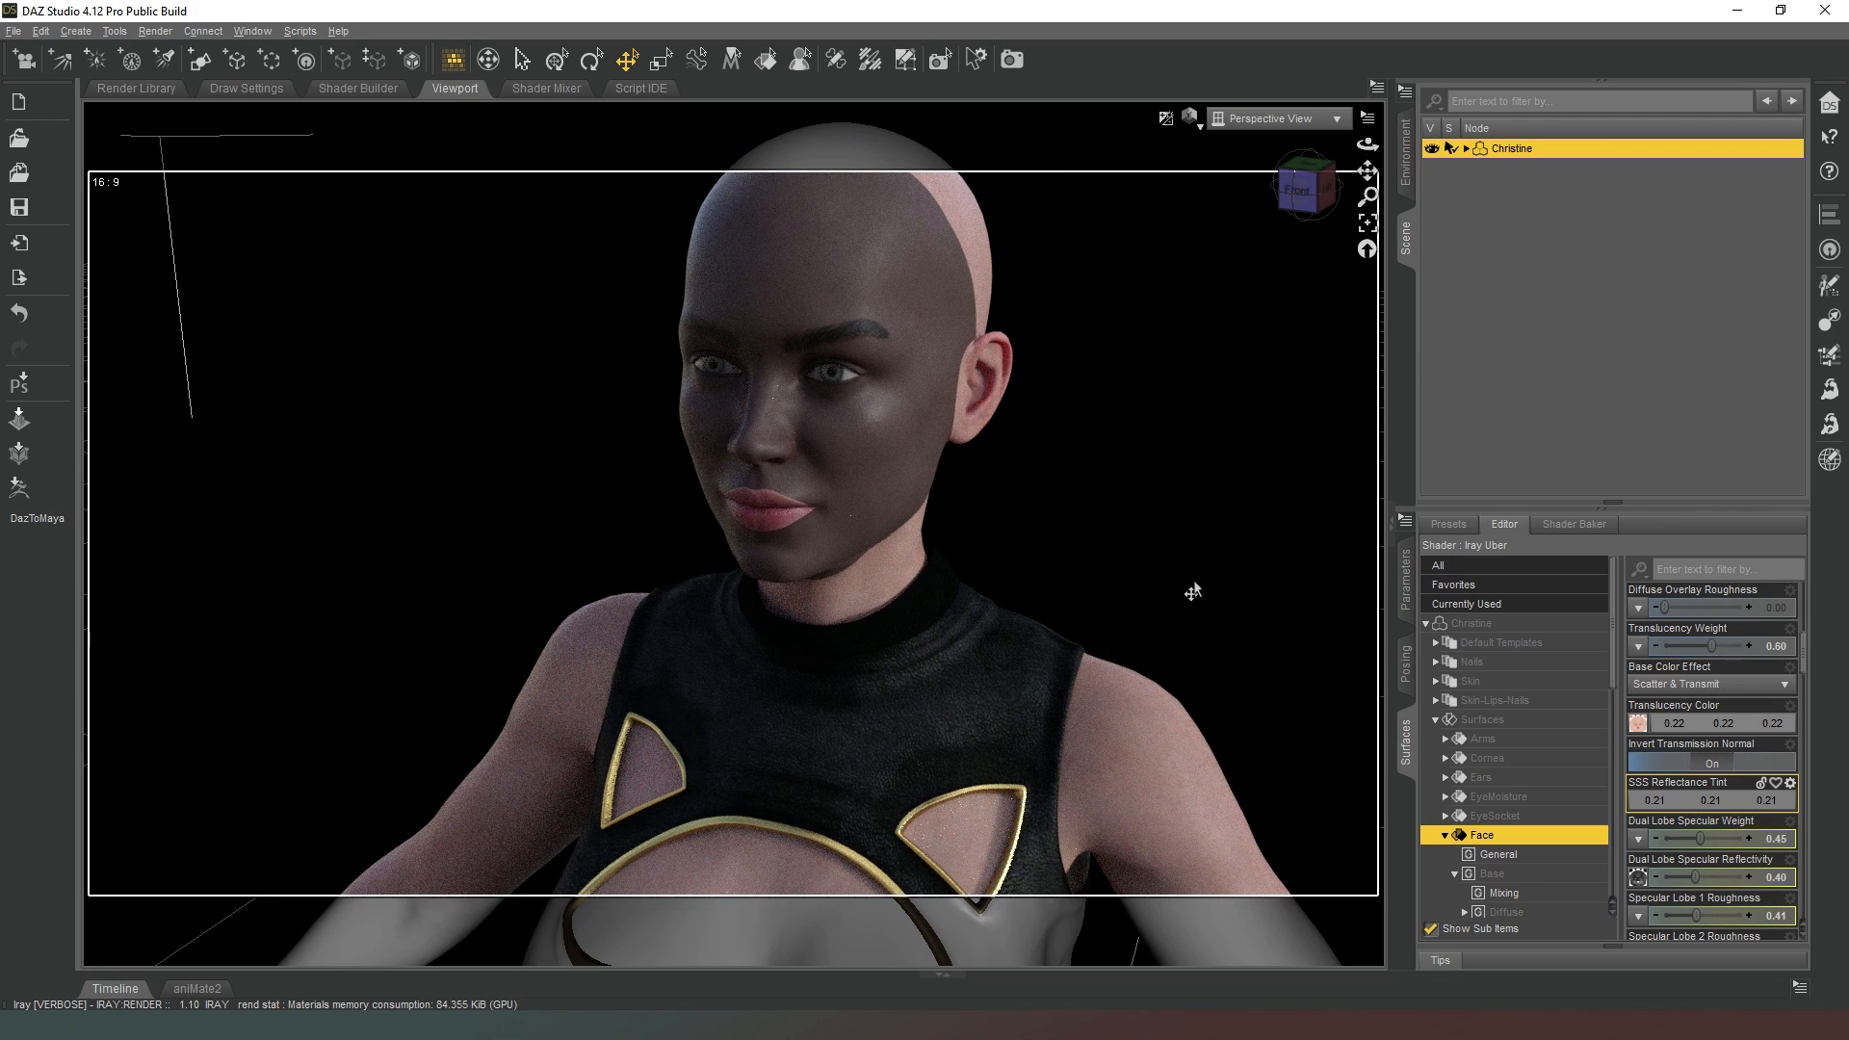
Reset Face Translucency Color and SSS Reflectance Tint to white 1.00, restoring light skin.
left_click(1637, 722)
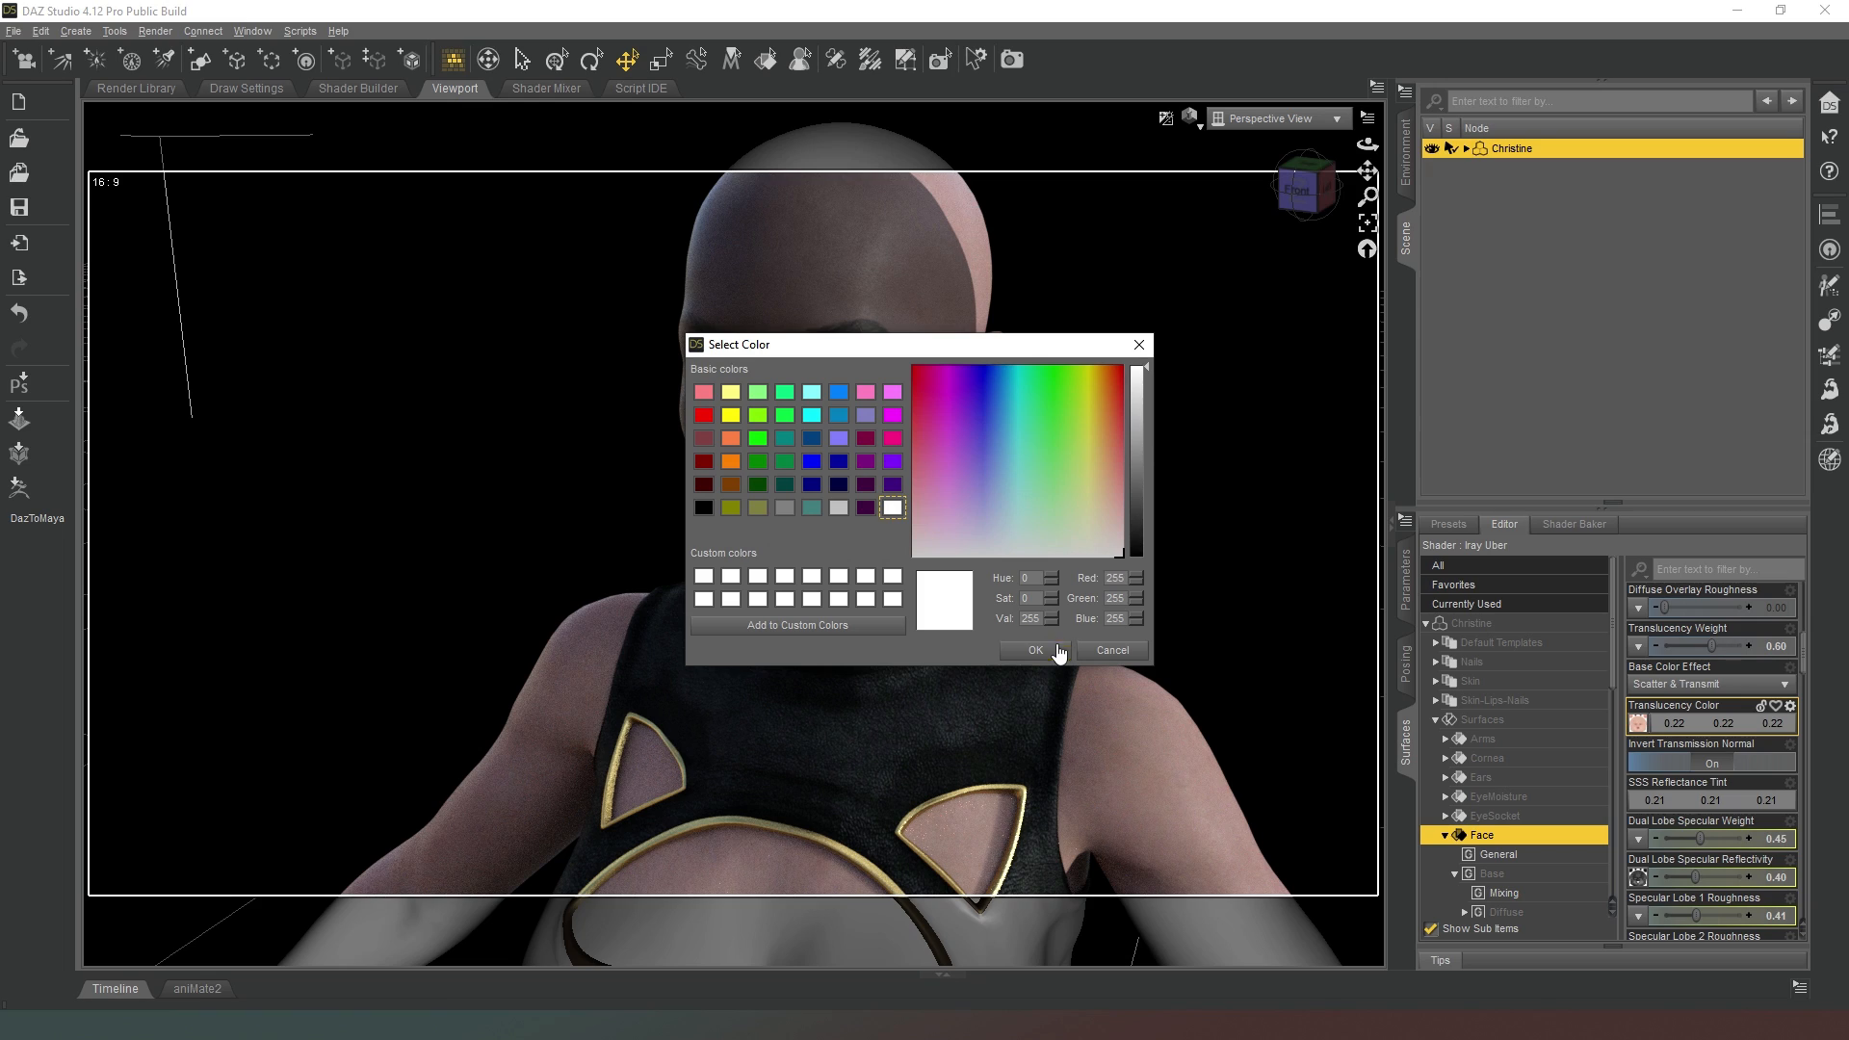
left_click(1032, 649)
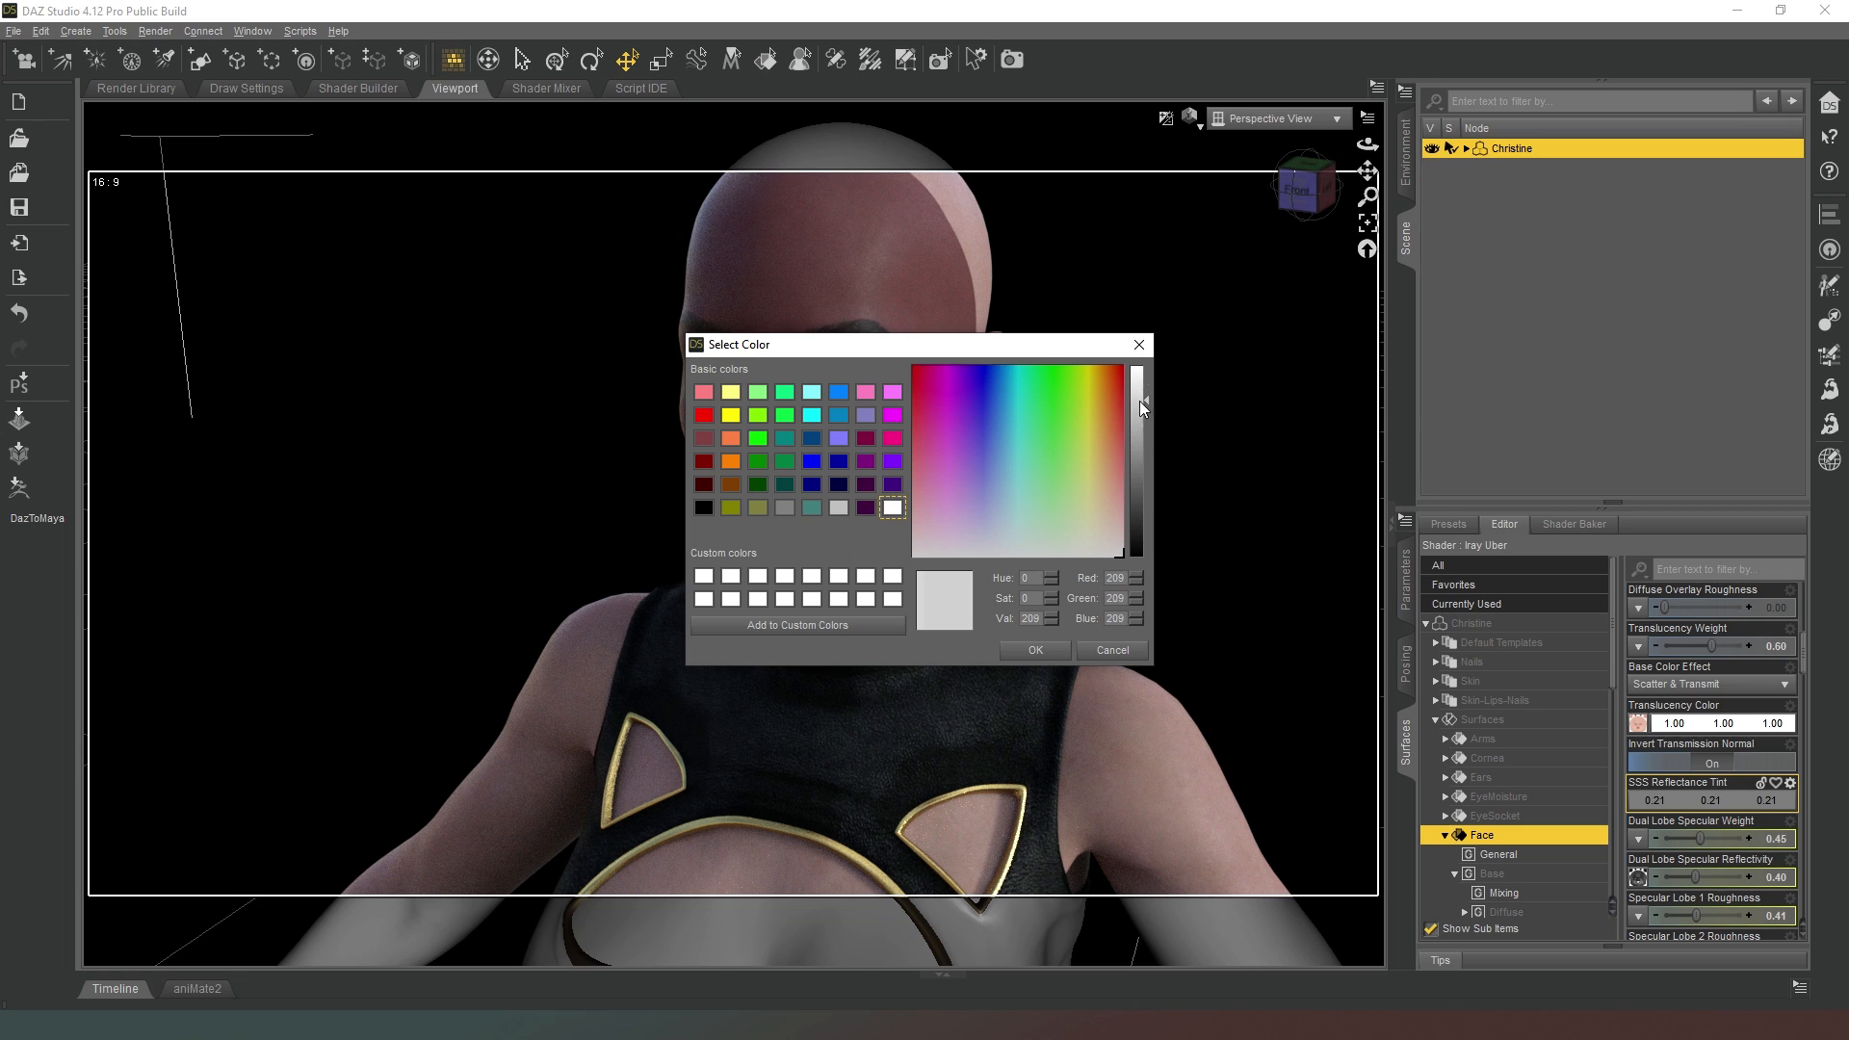
left_click(1033, 649)
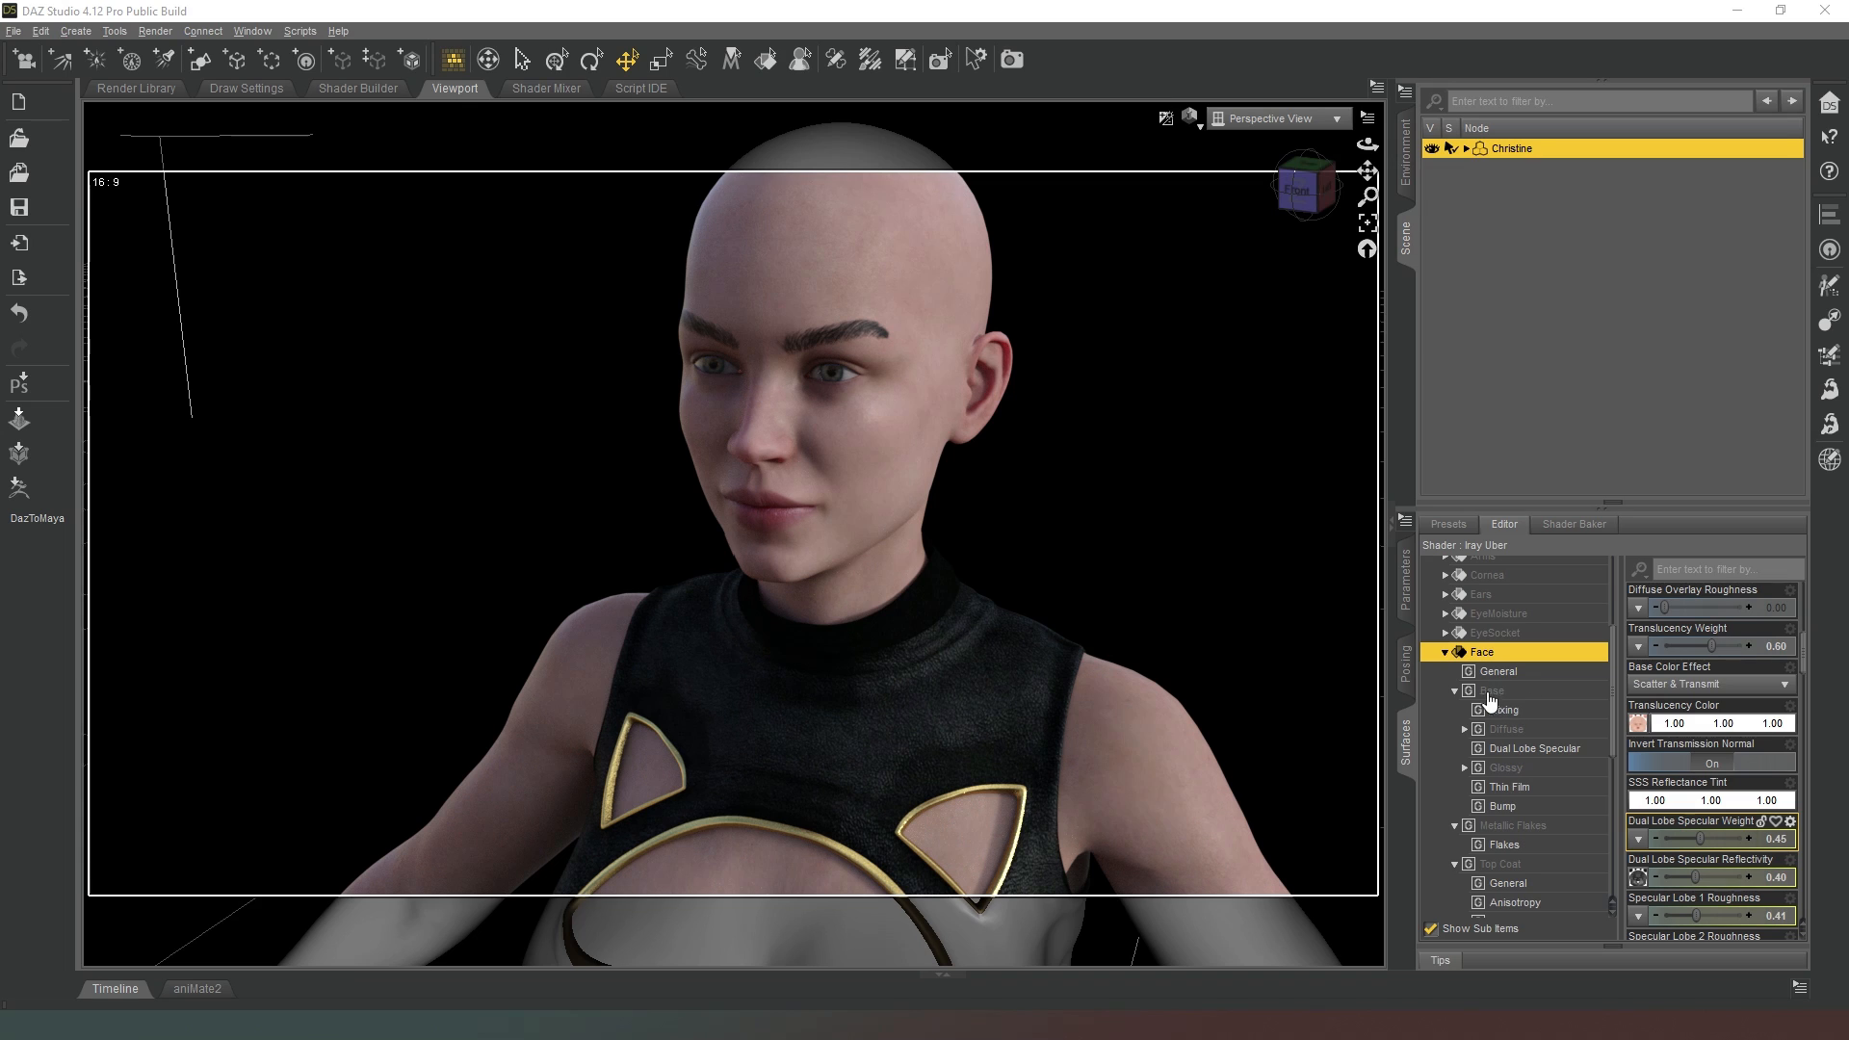
mouse_move(1503, 765)
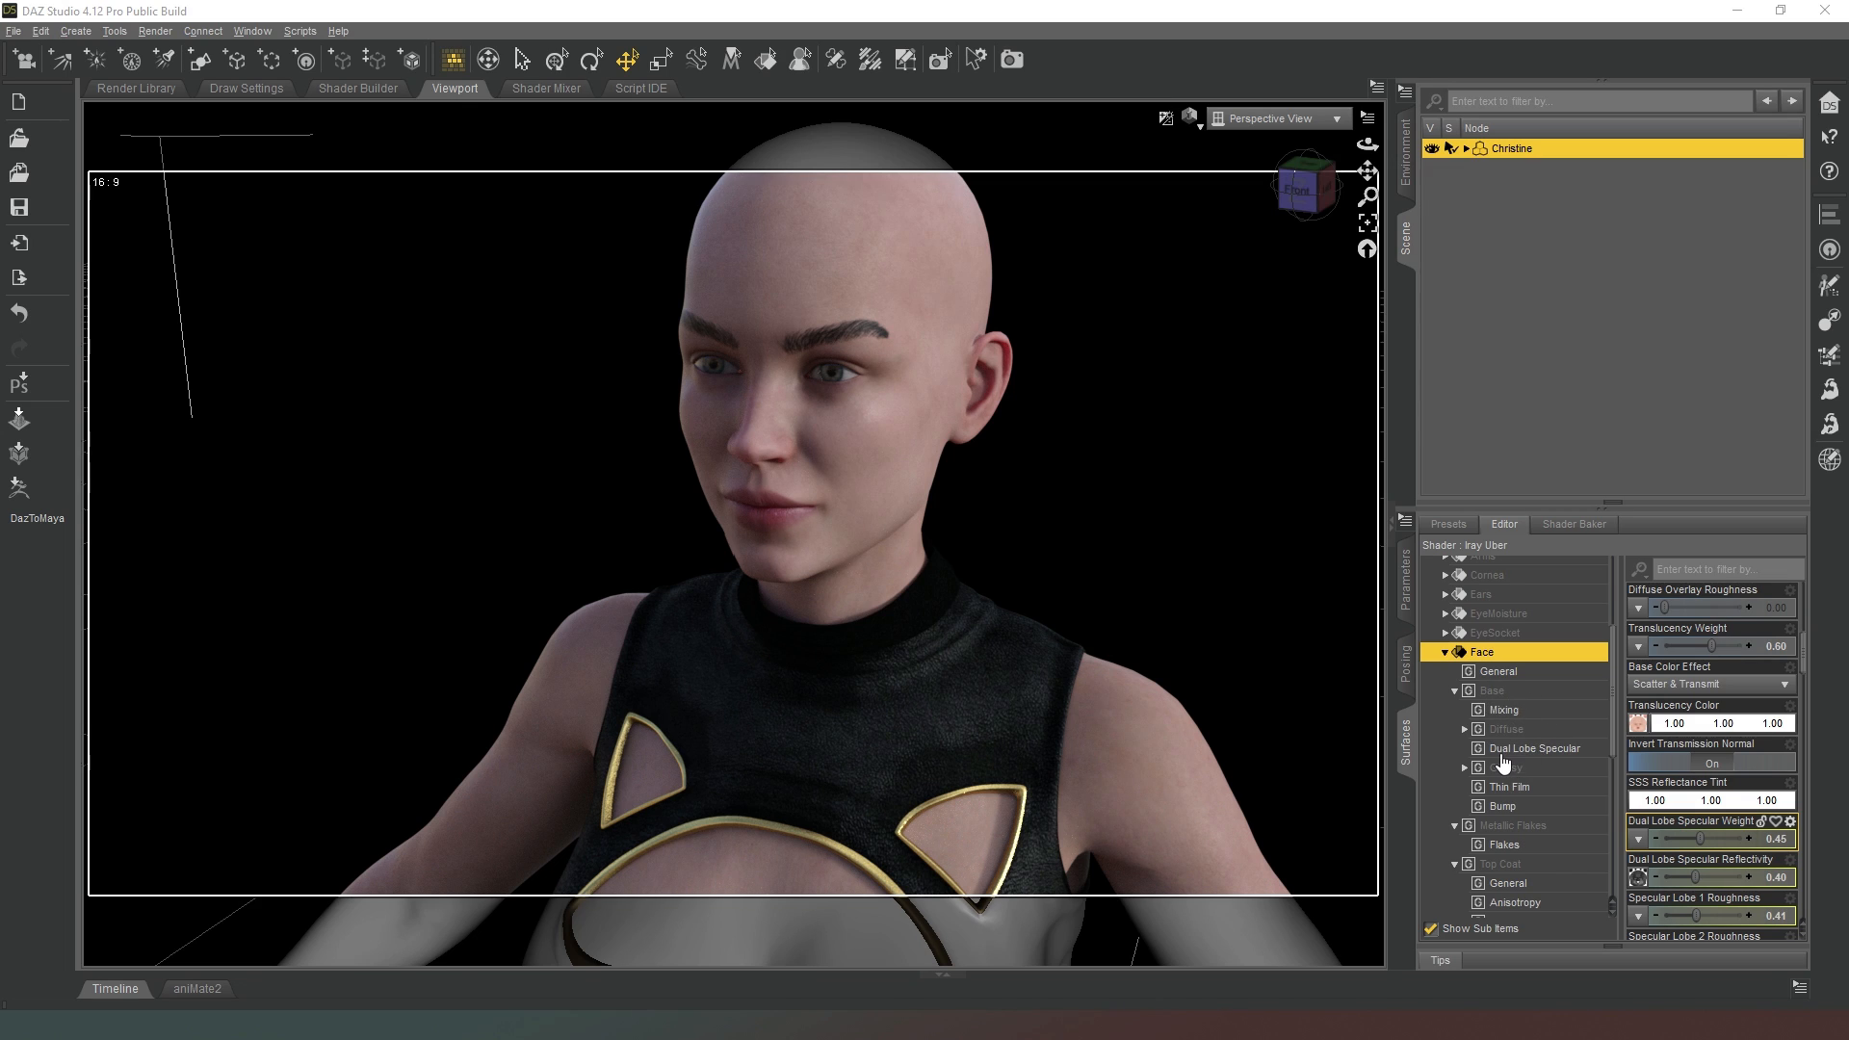
Show the Face Glossy group with Glossy Layered Weight 0.00 and Glossy Color 1.00, nudging a slider.
left_click(1507, 767)
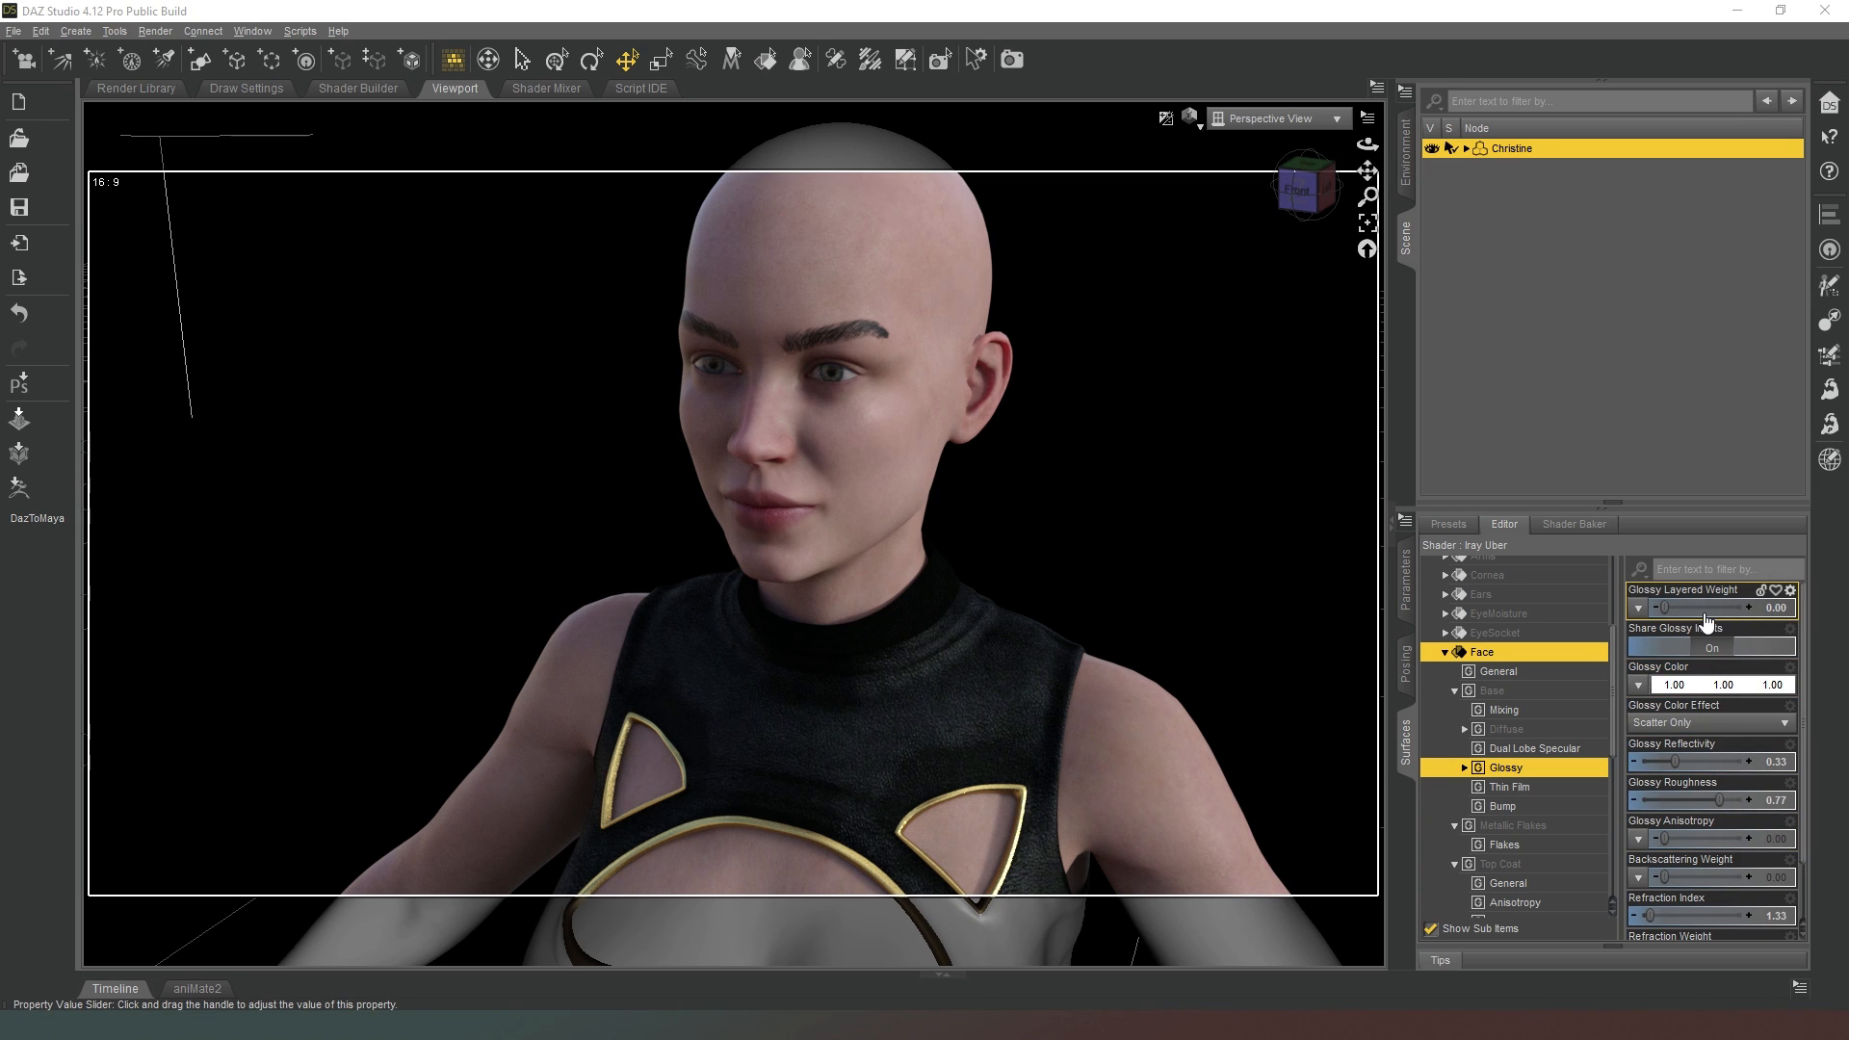
left_click_drag(1657, 607, 1768, 607)
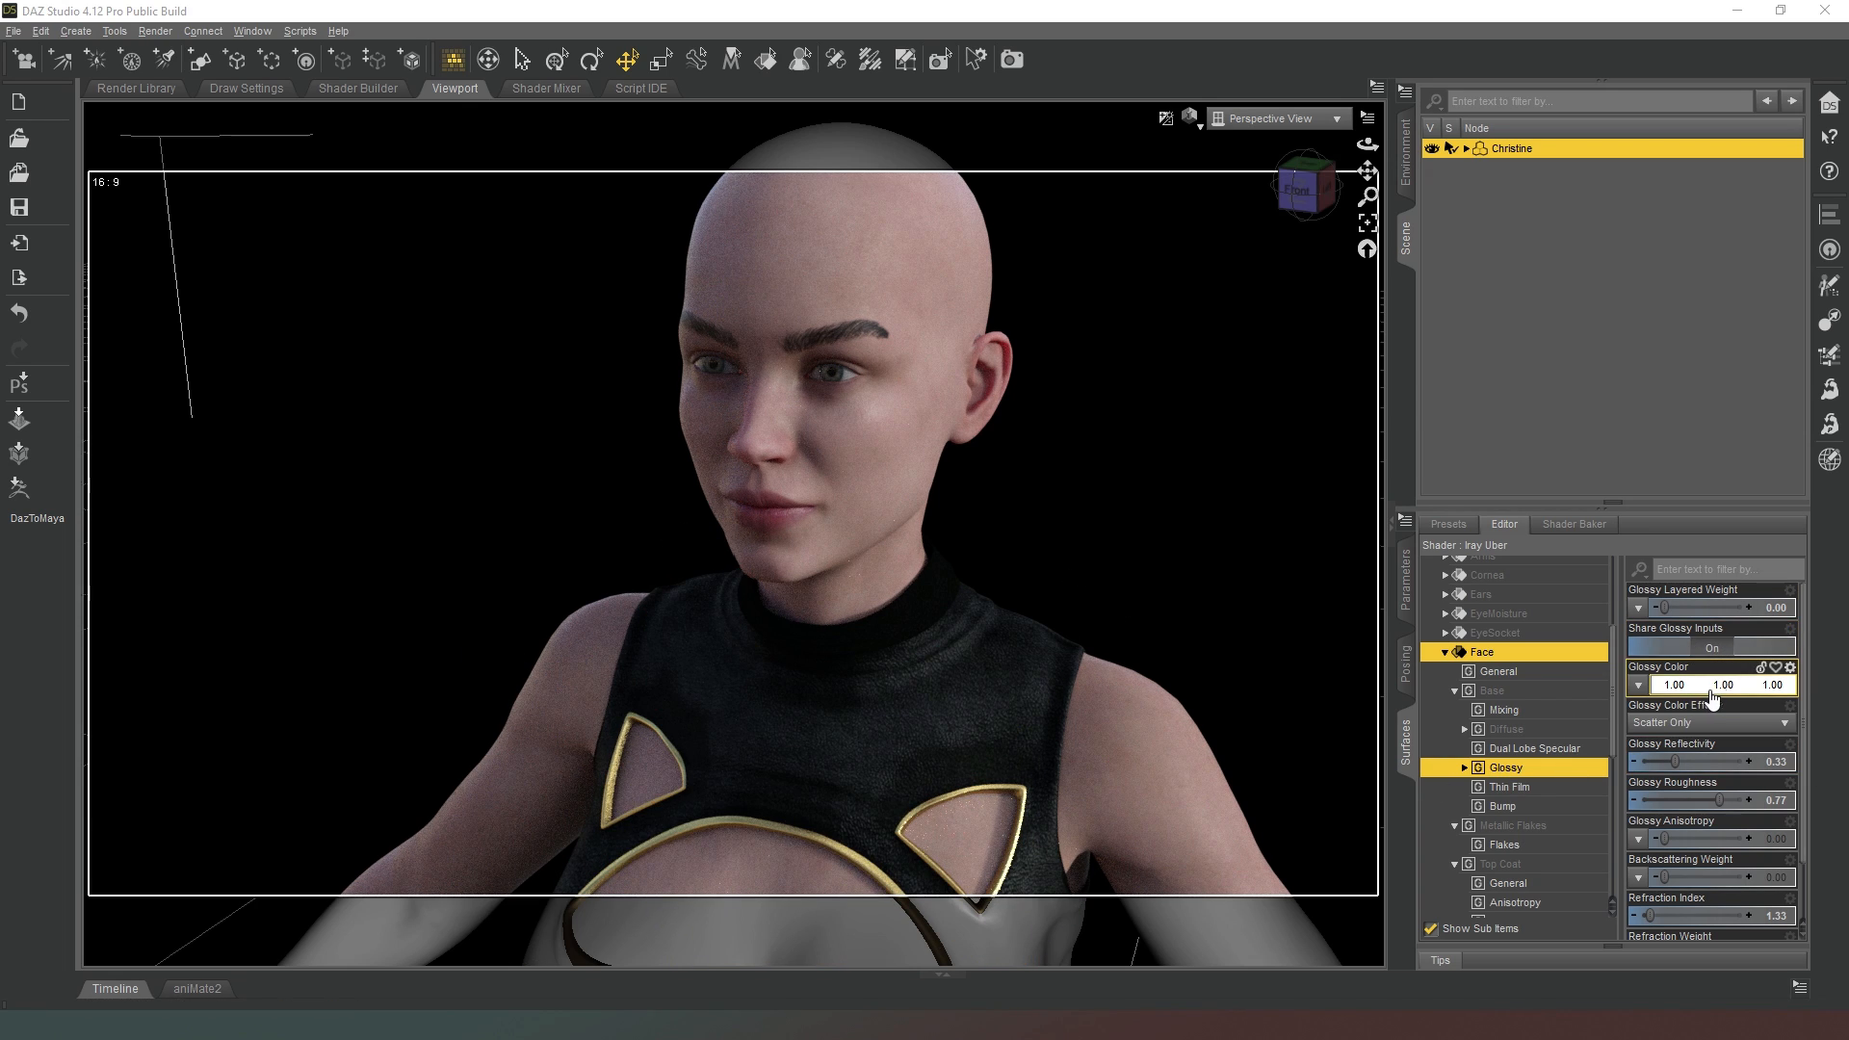
mouse_move(1790, 696)
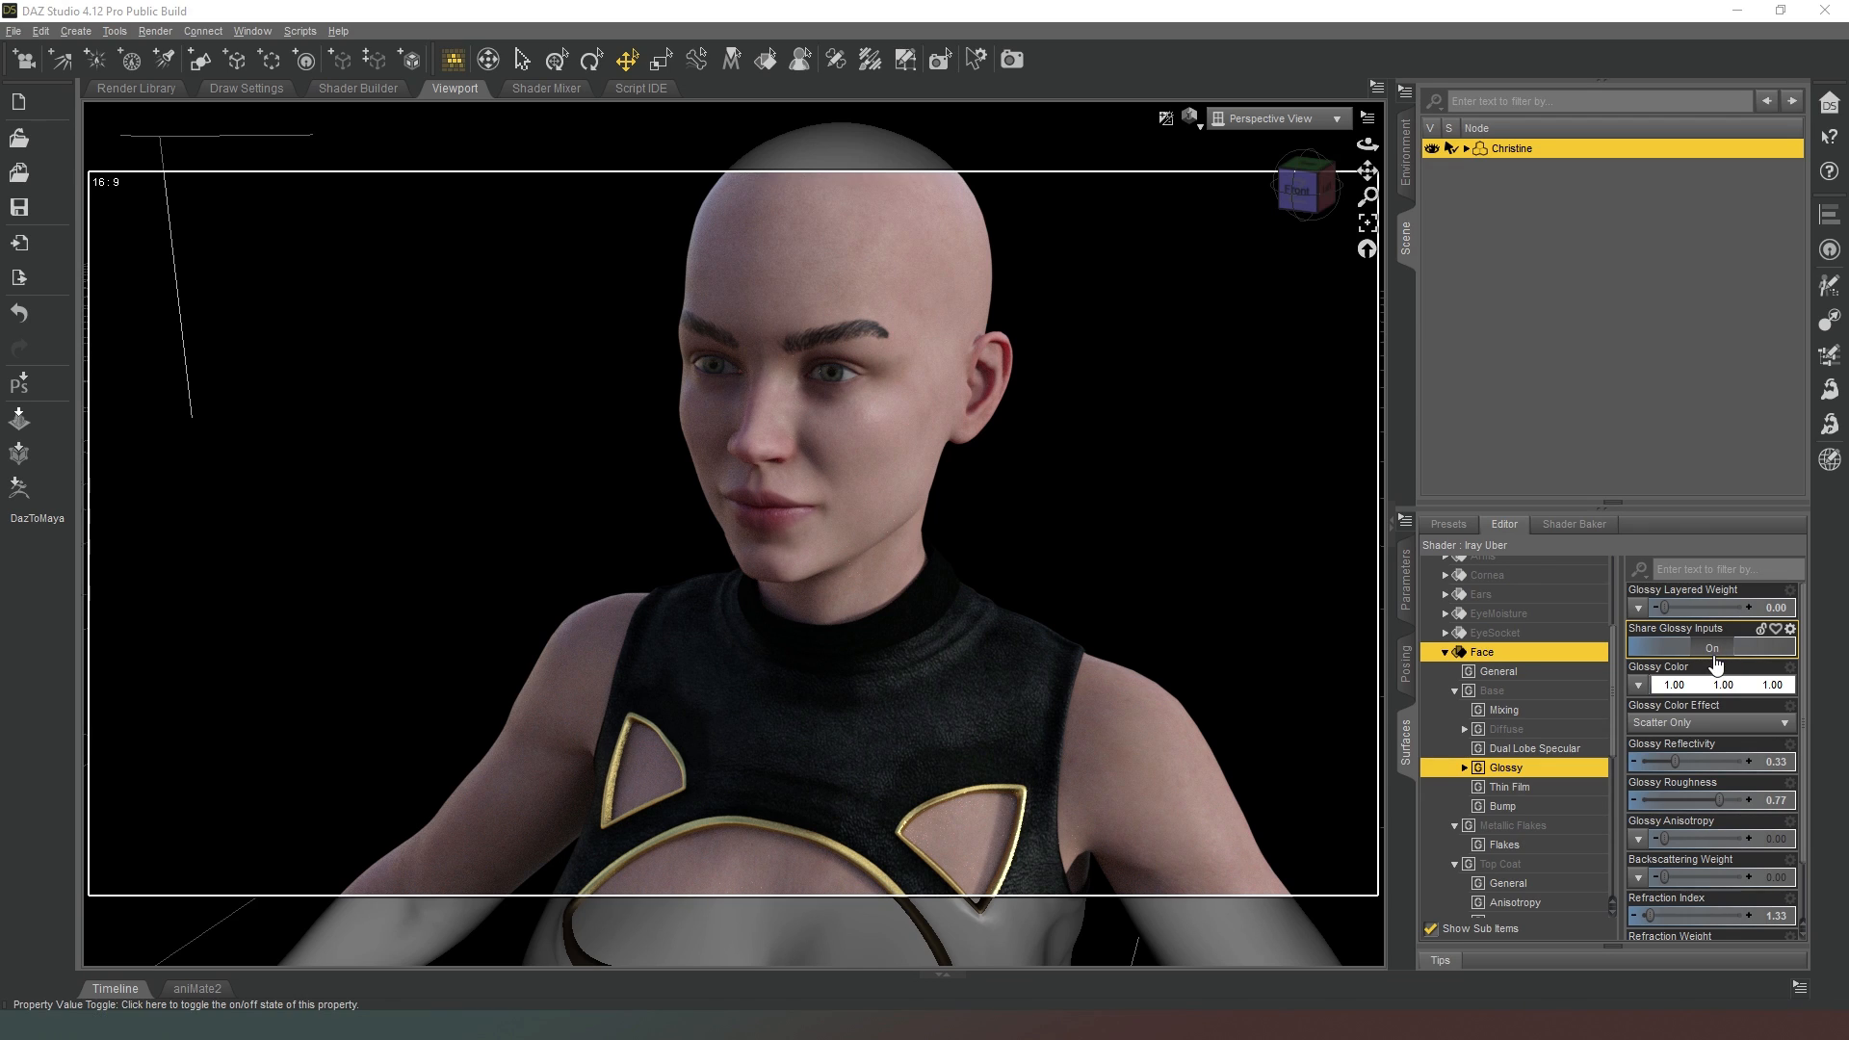
mouse_move(1720, 665)
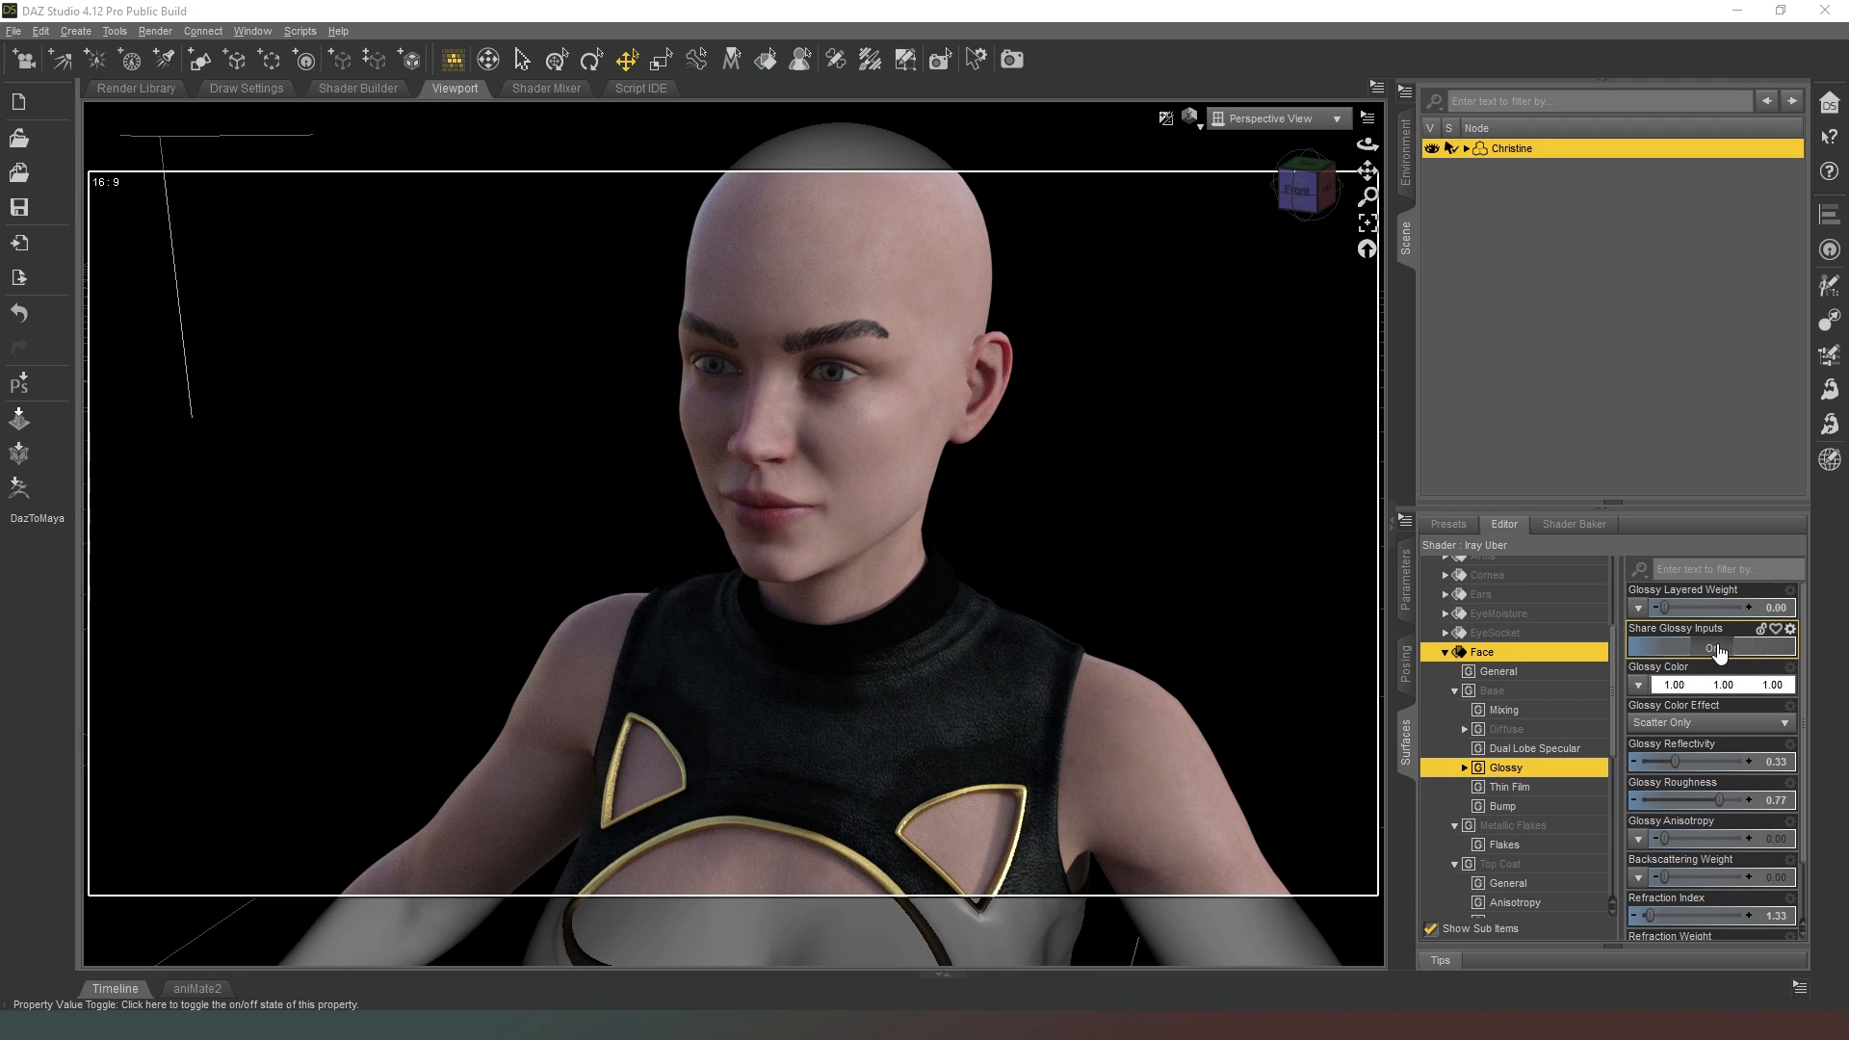
left_click(1711, 648)
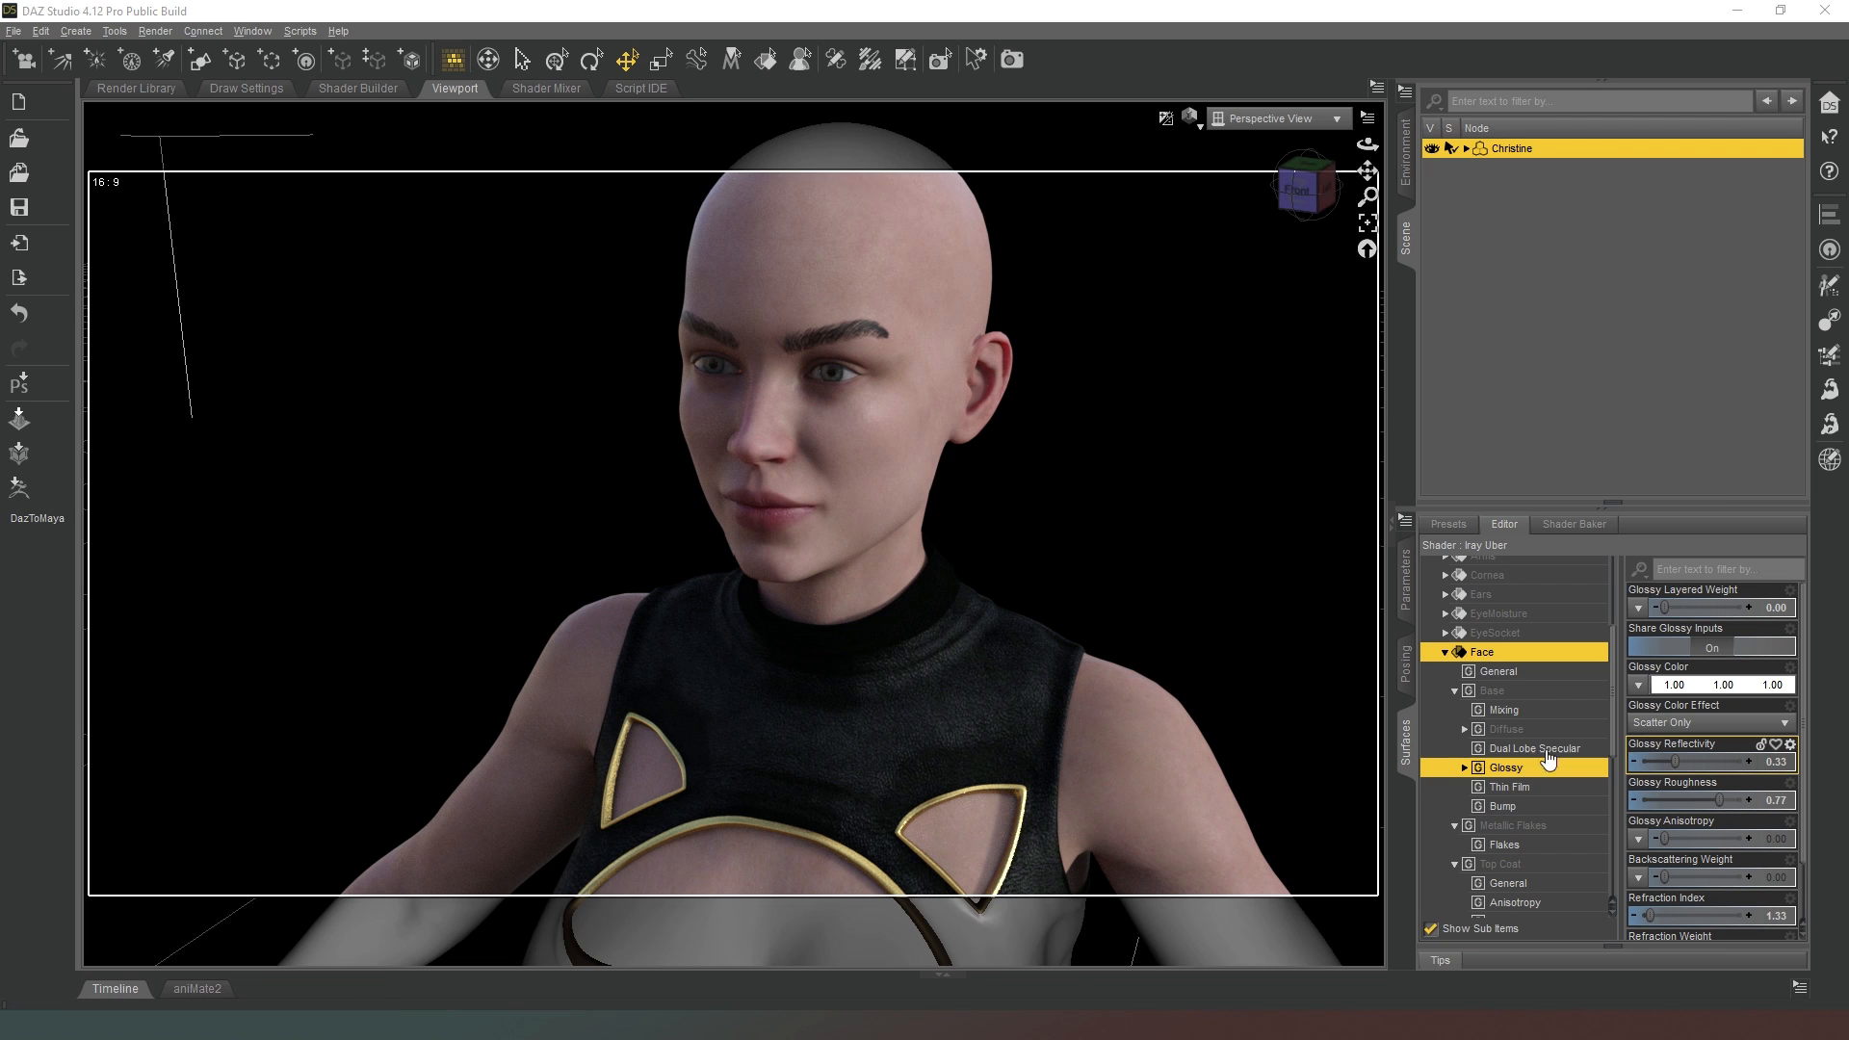
left_click_drag(1640, 606, 1794, 607)
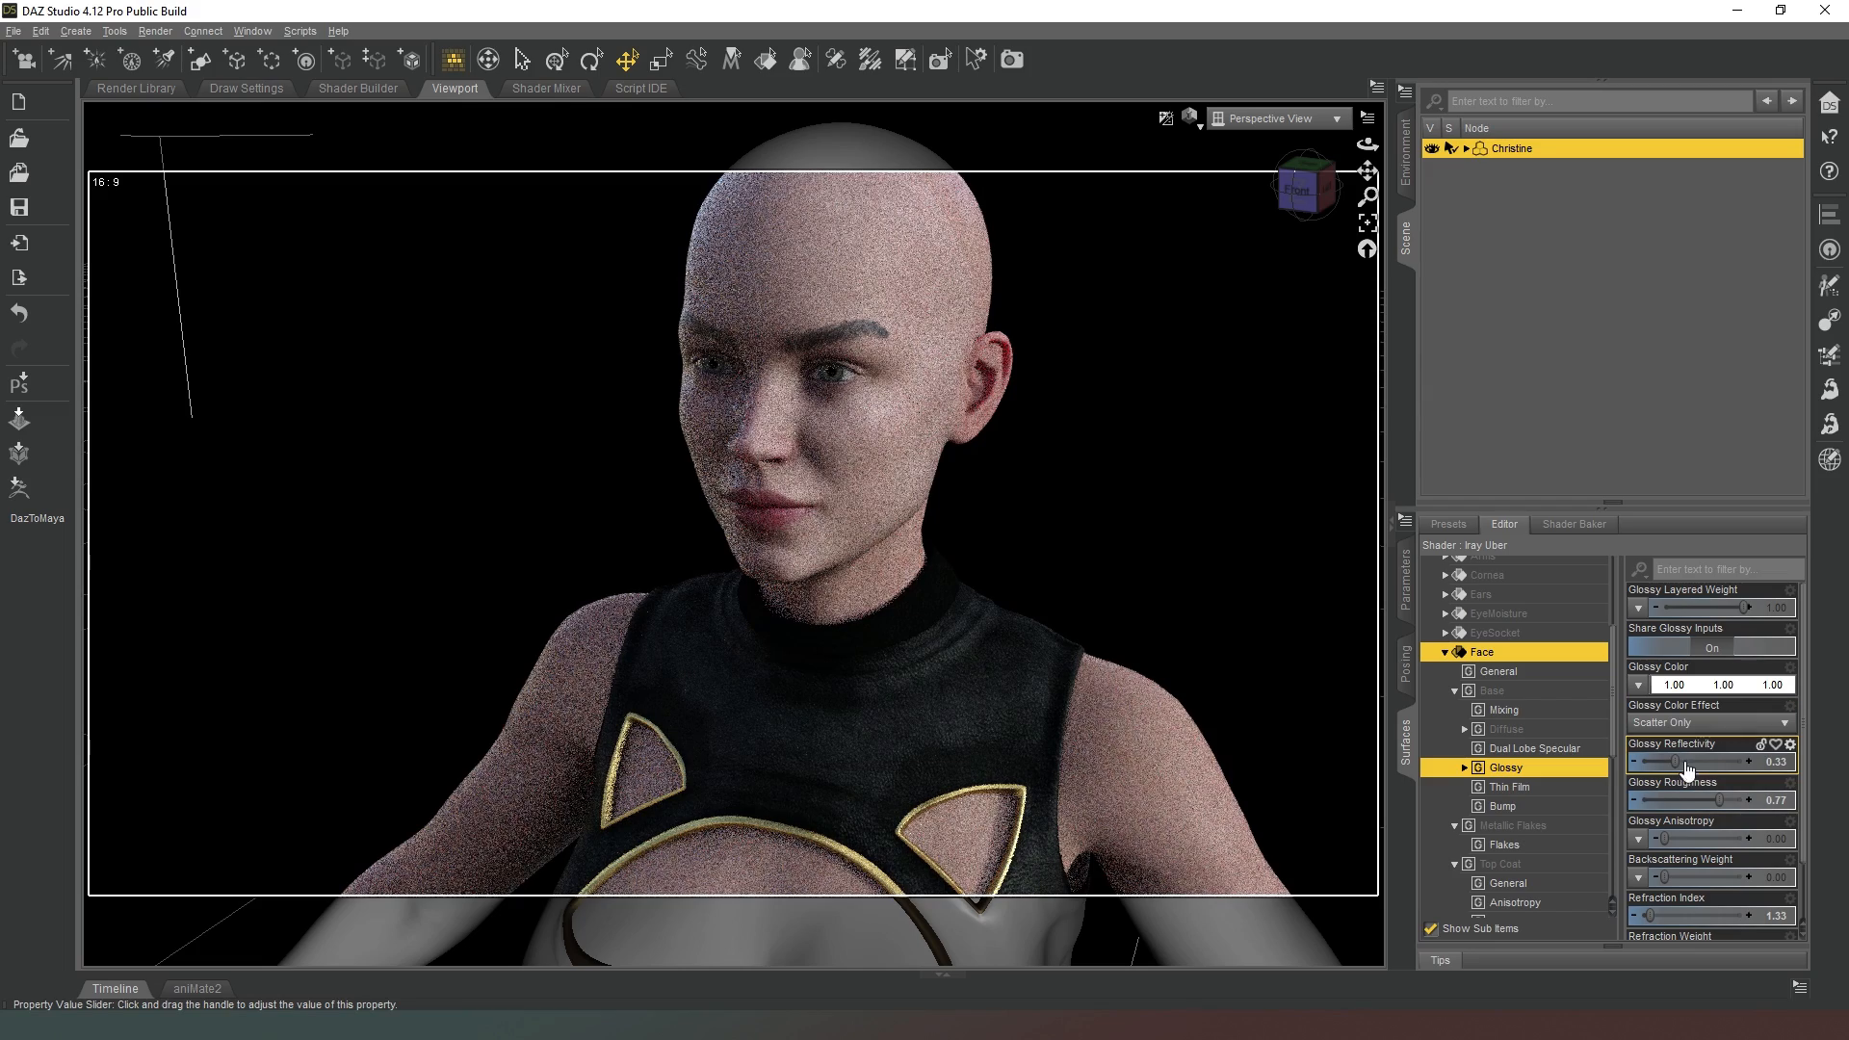
left_click_drag(1651, 763, 1711, 763)
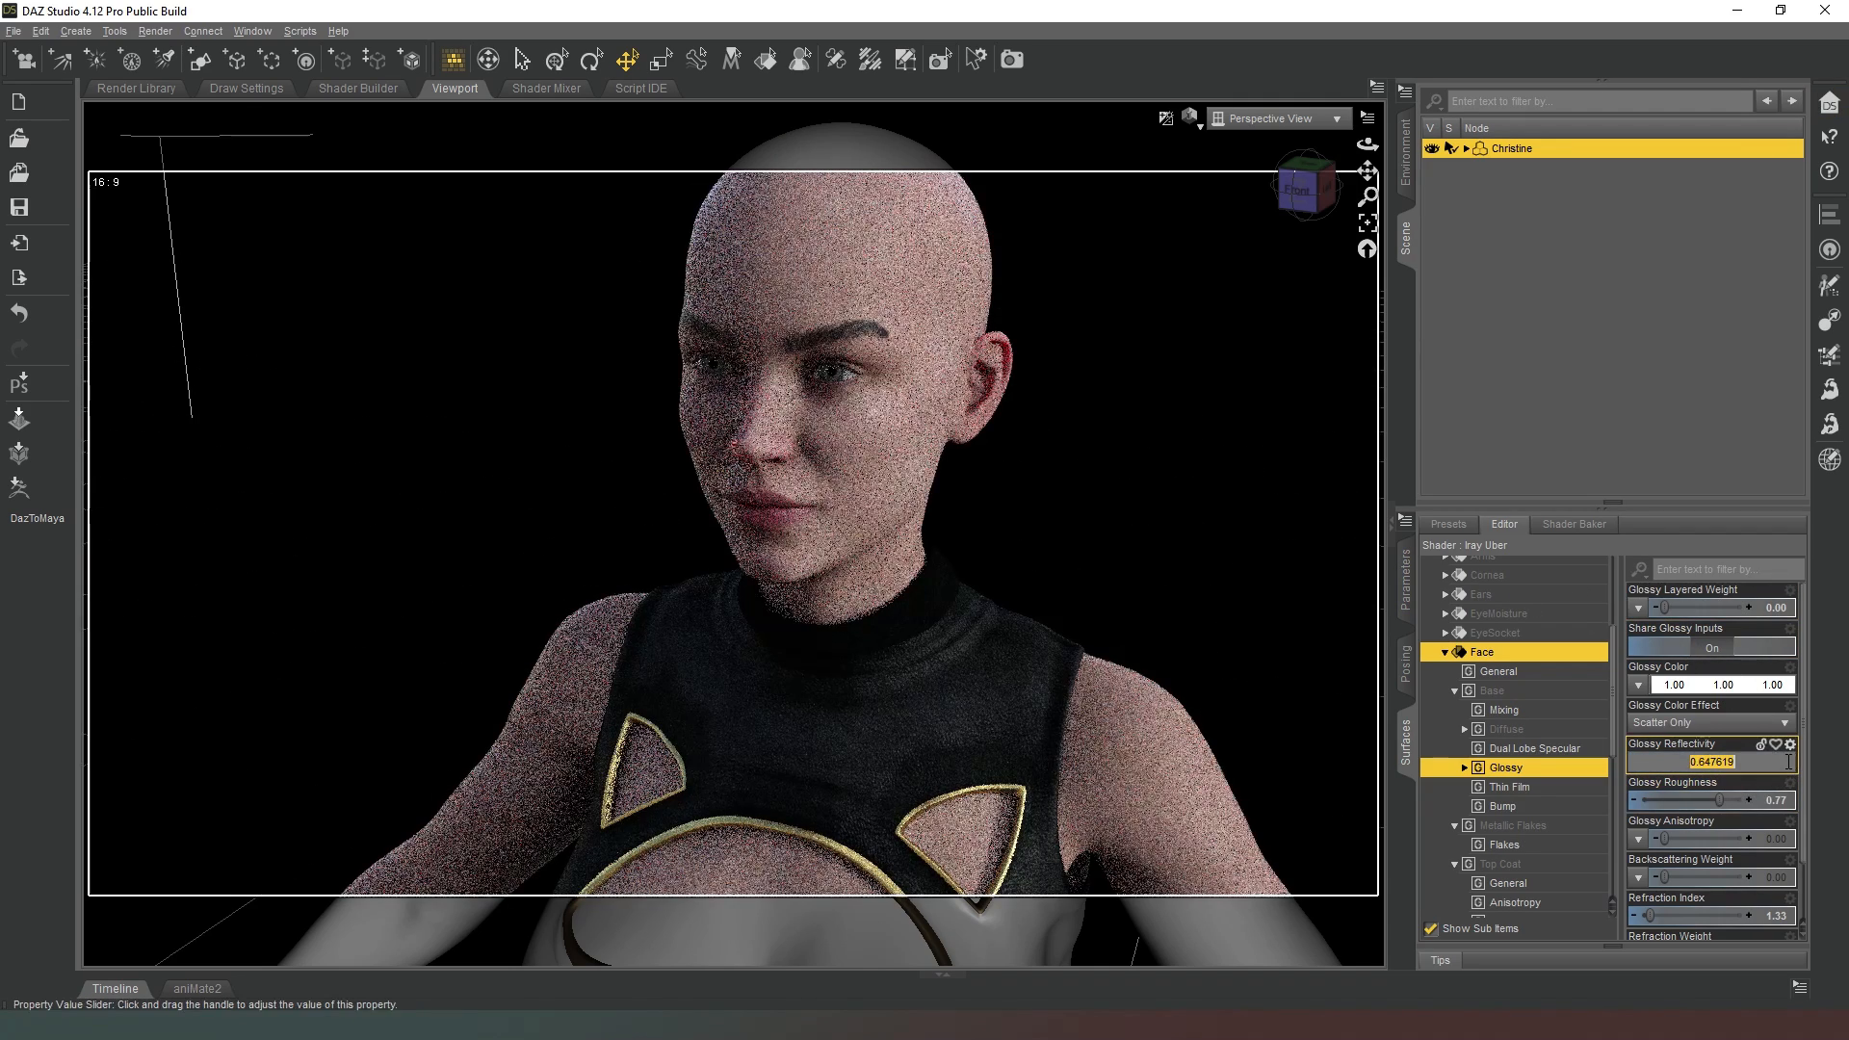
left_click_drag(1745, 761, 1699, 761)
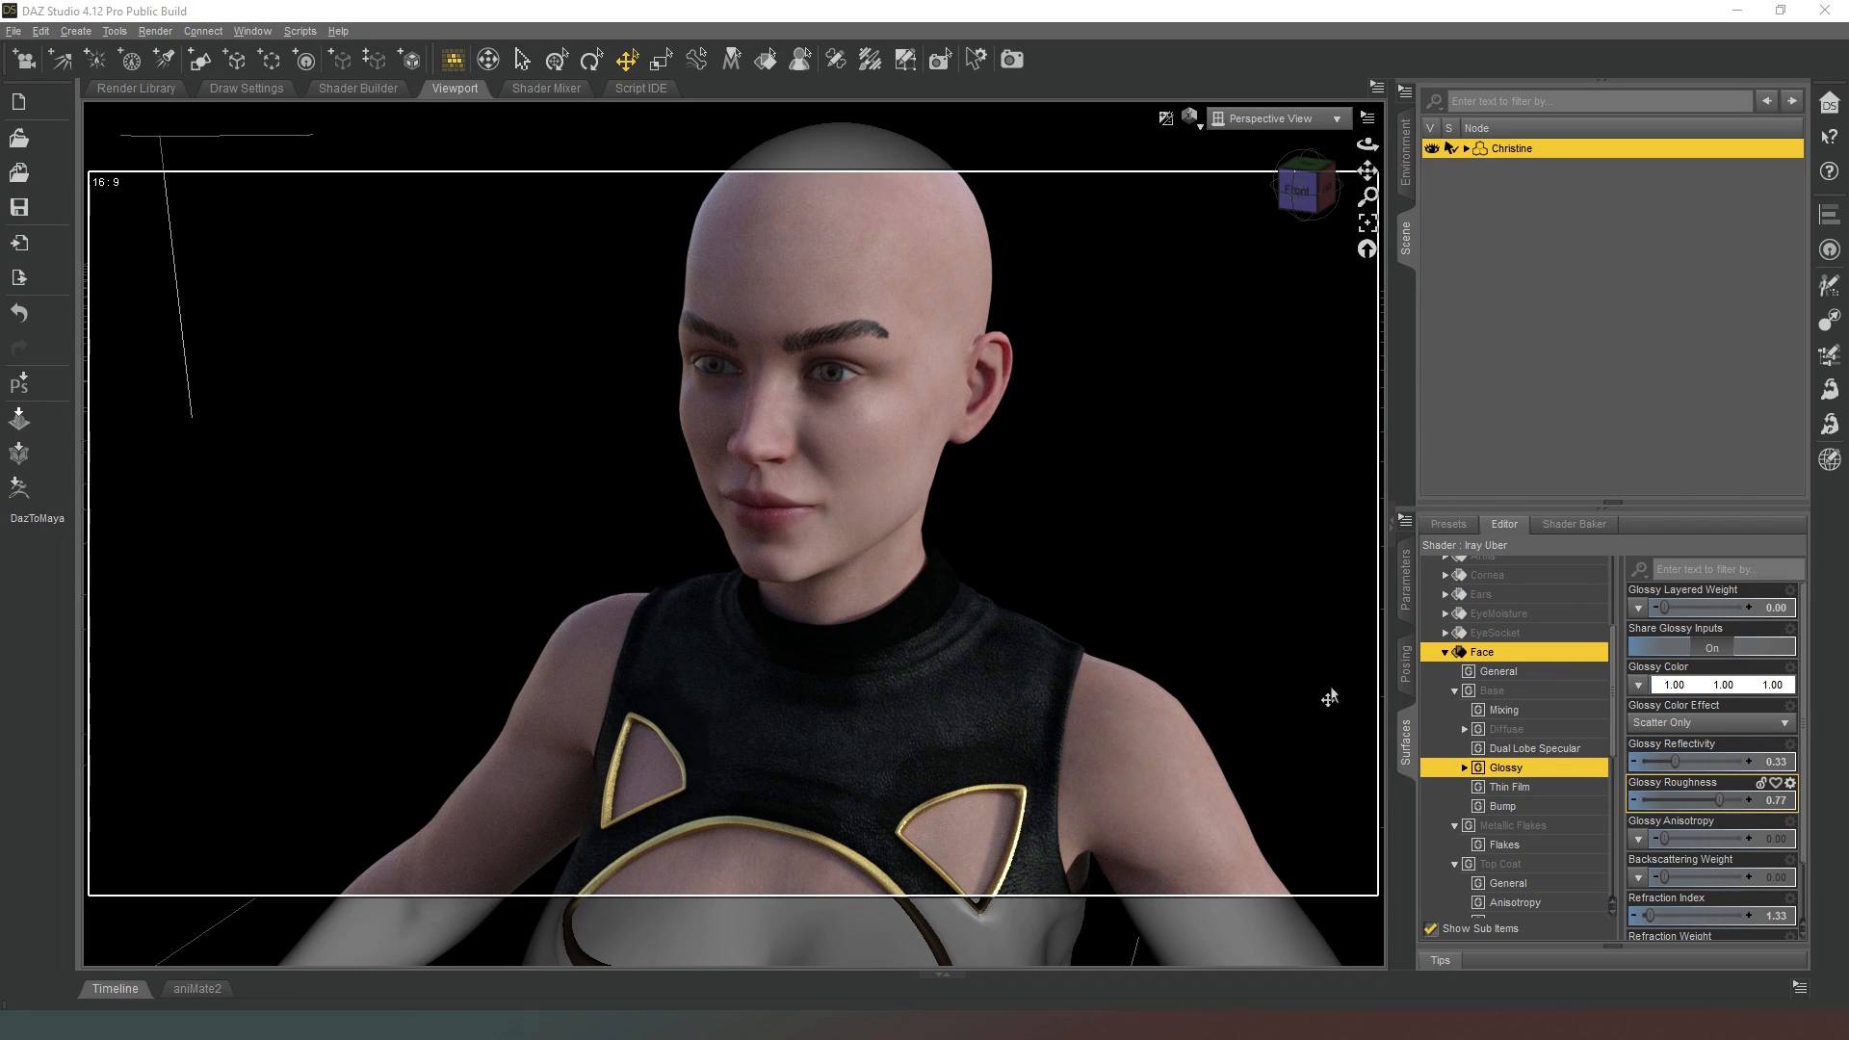
mouse_move(1156, 254)
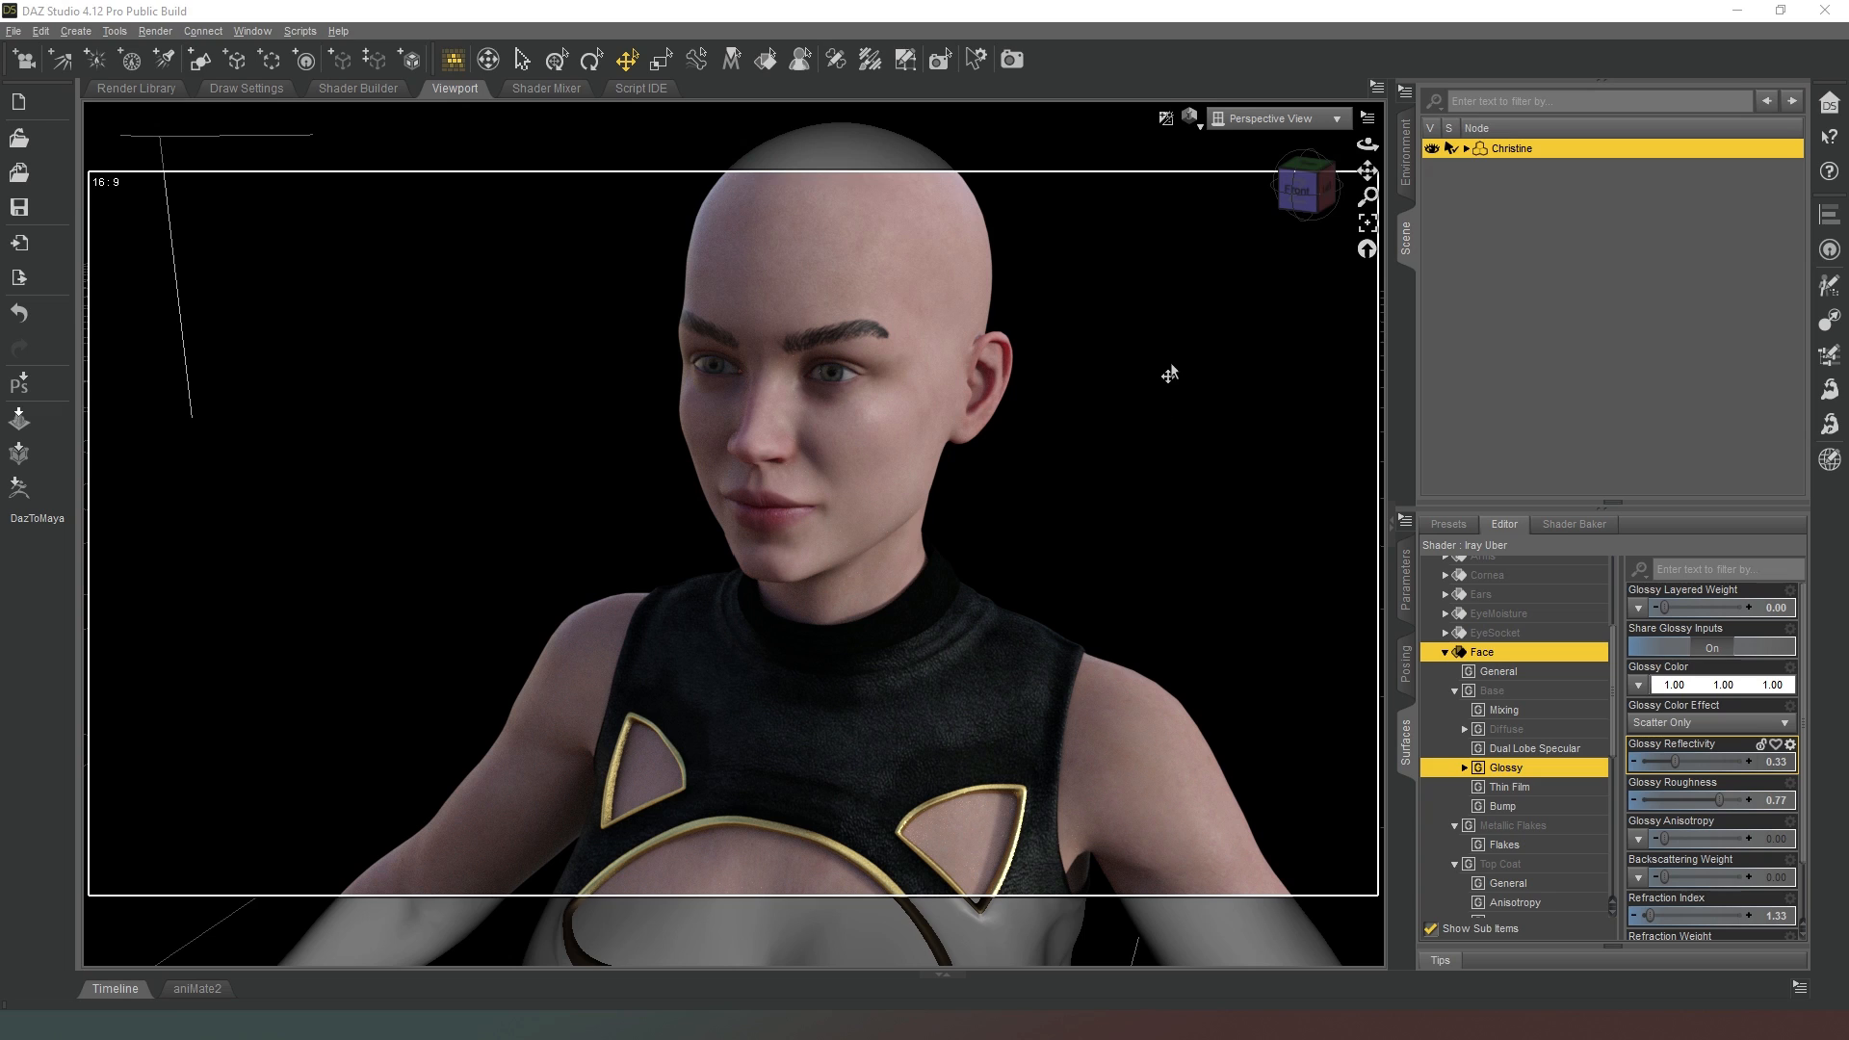
mouse_move(1125, 370)
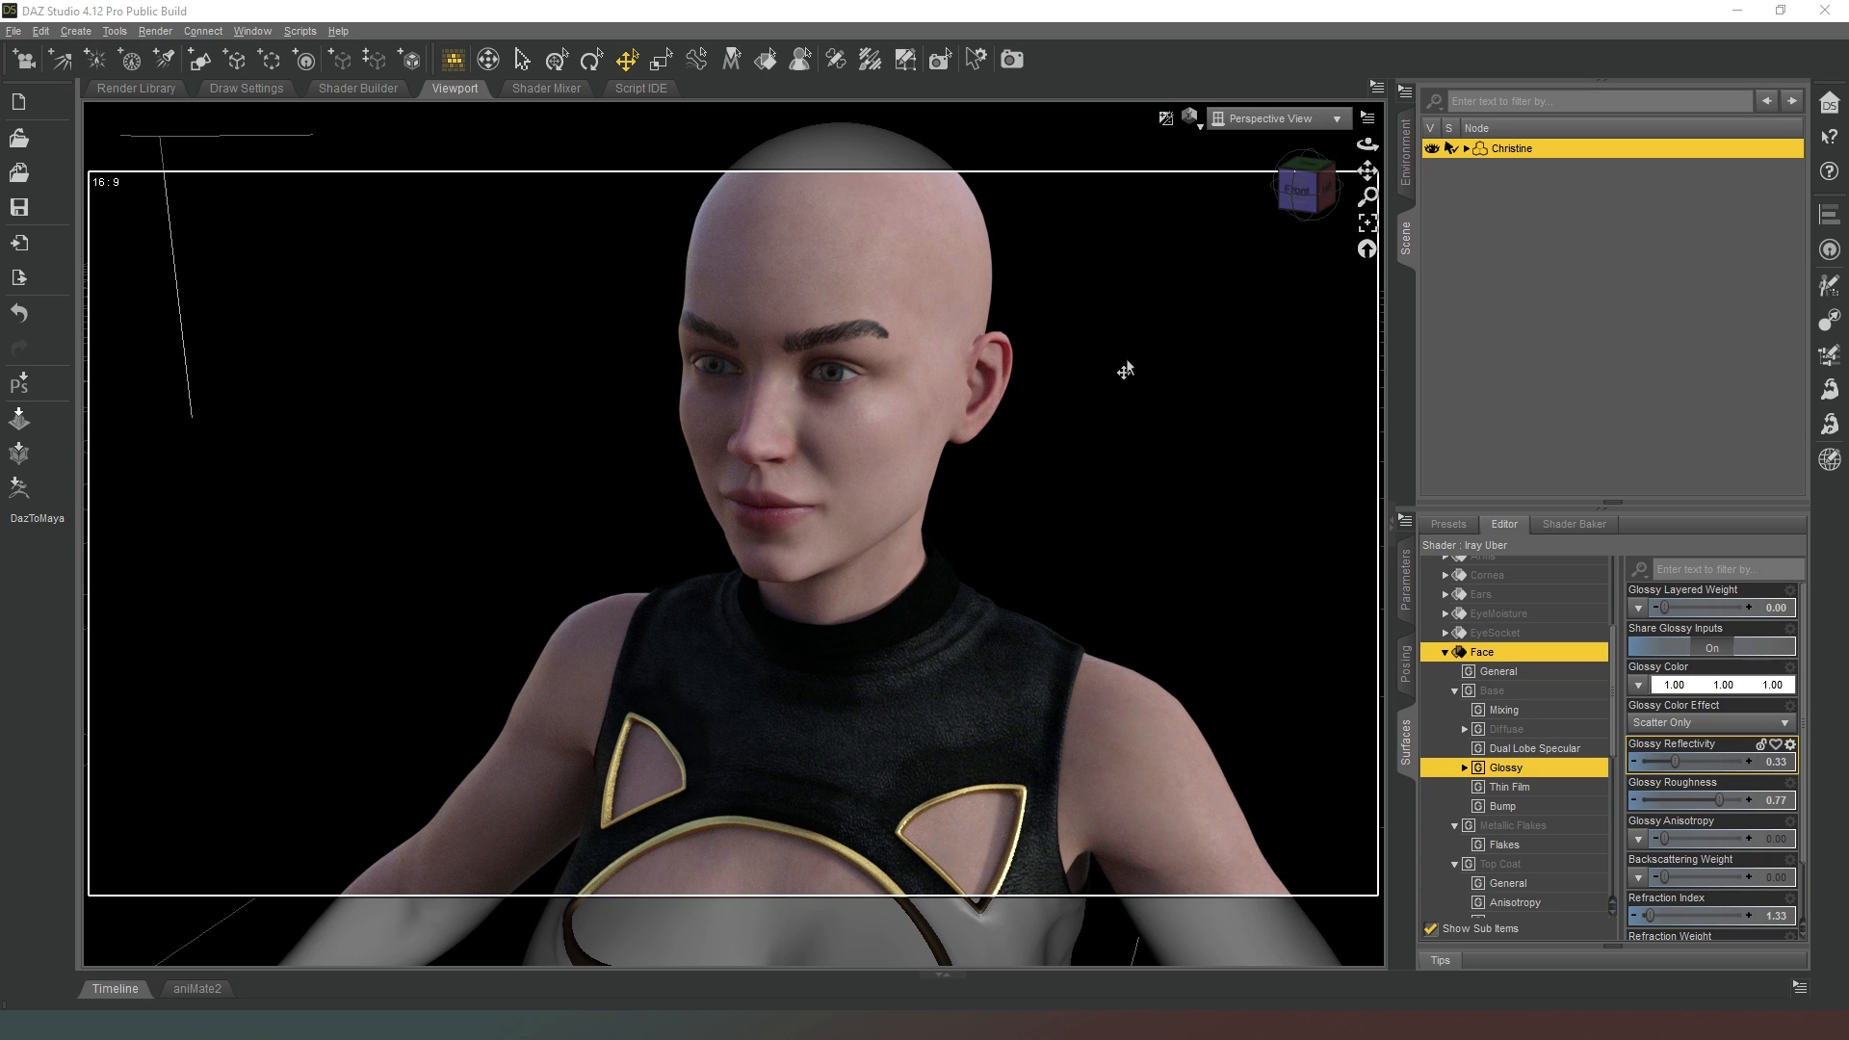
mouse_move(1074, 264)
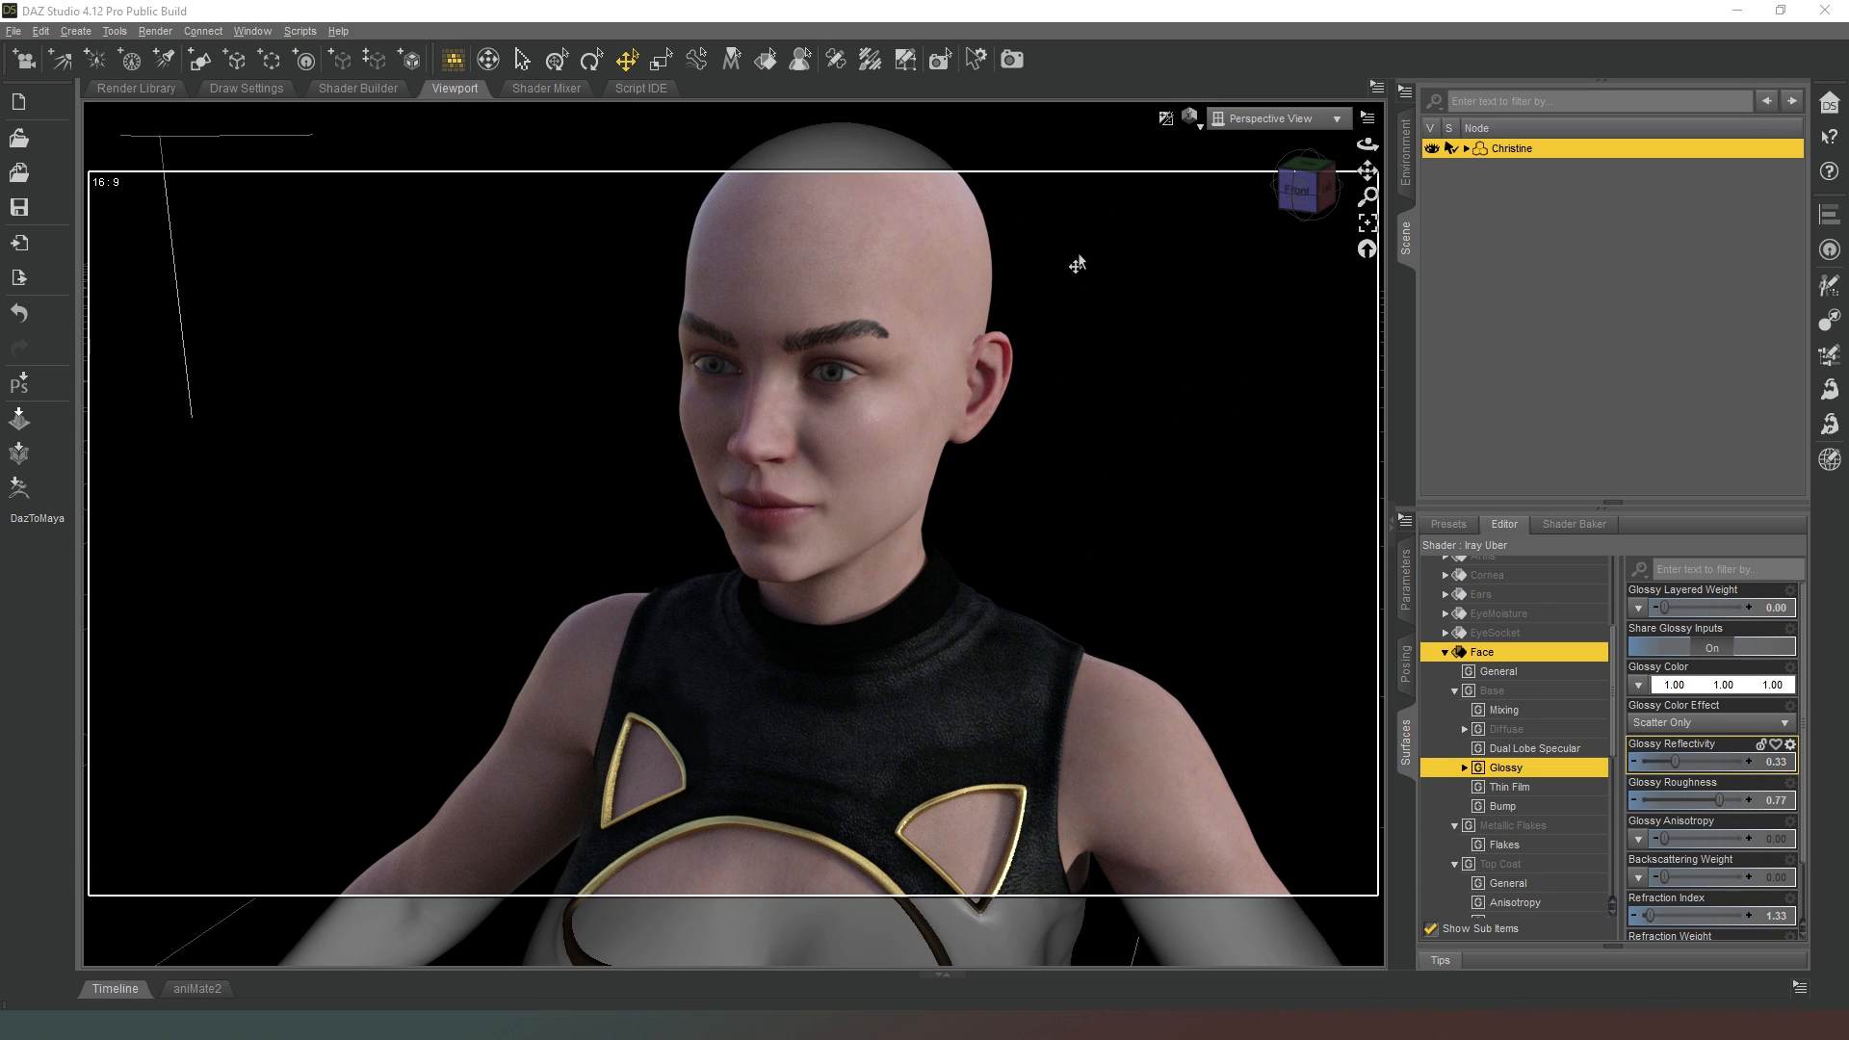
mouse_move(1063, 192)
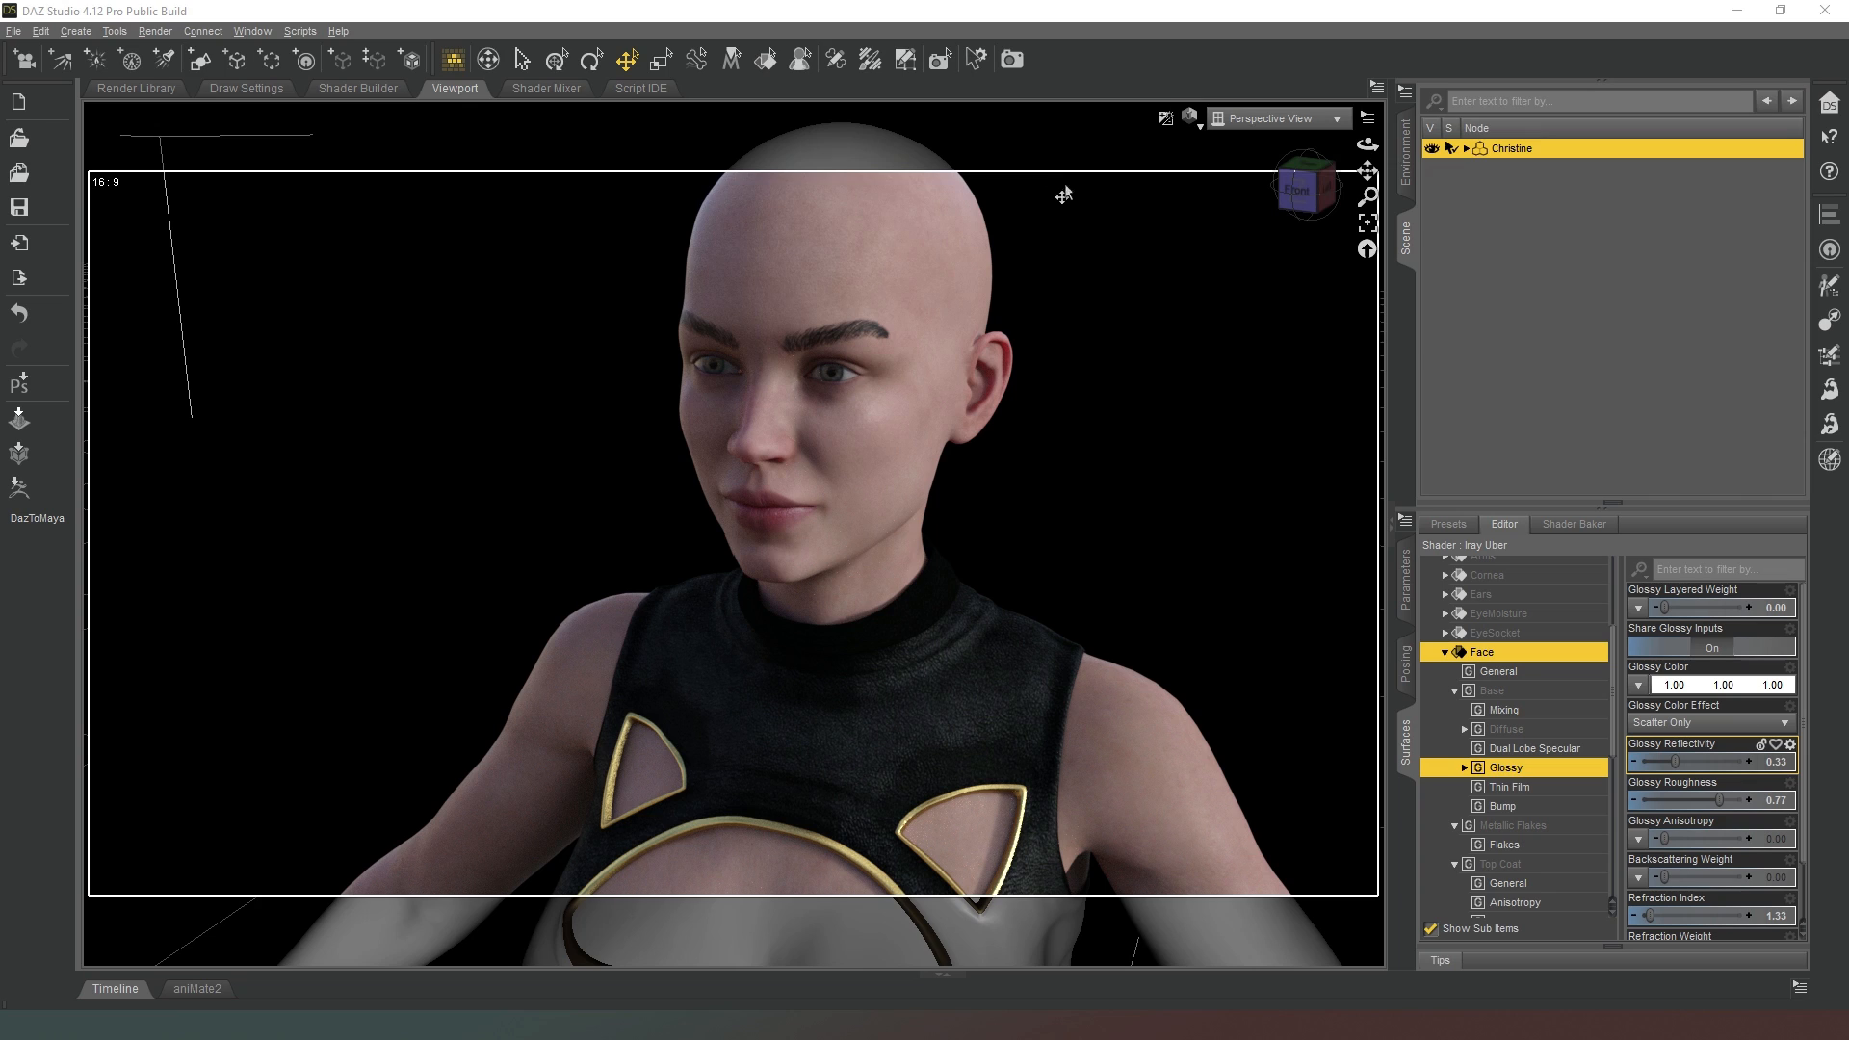
mouse_move(1122, 212)
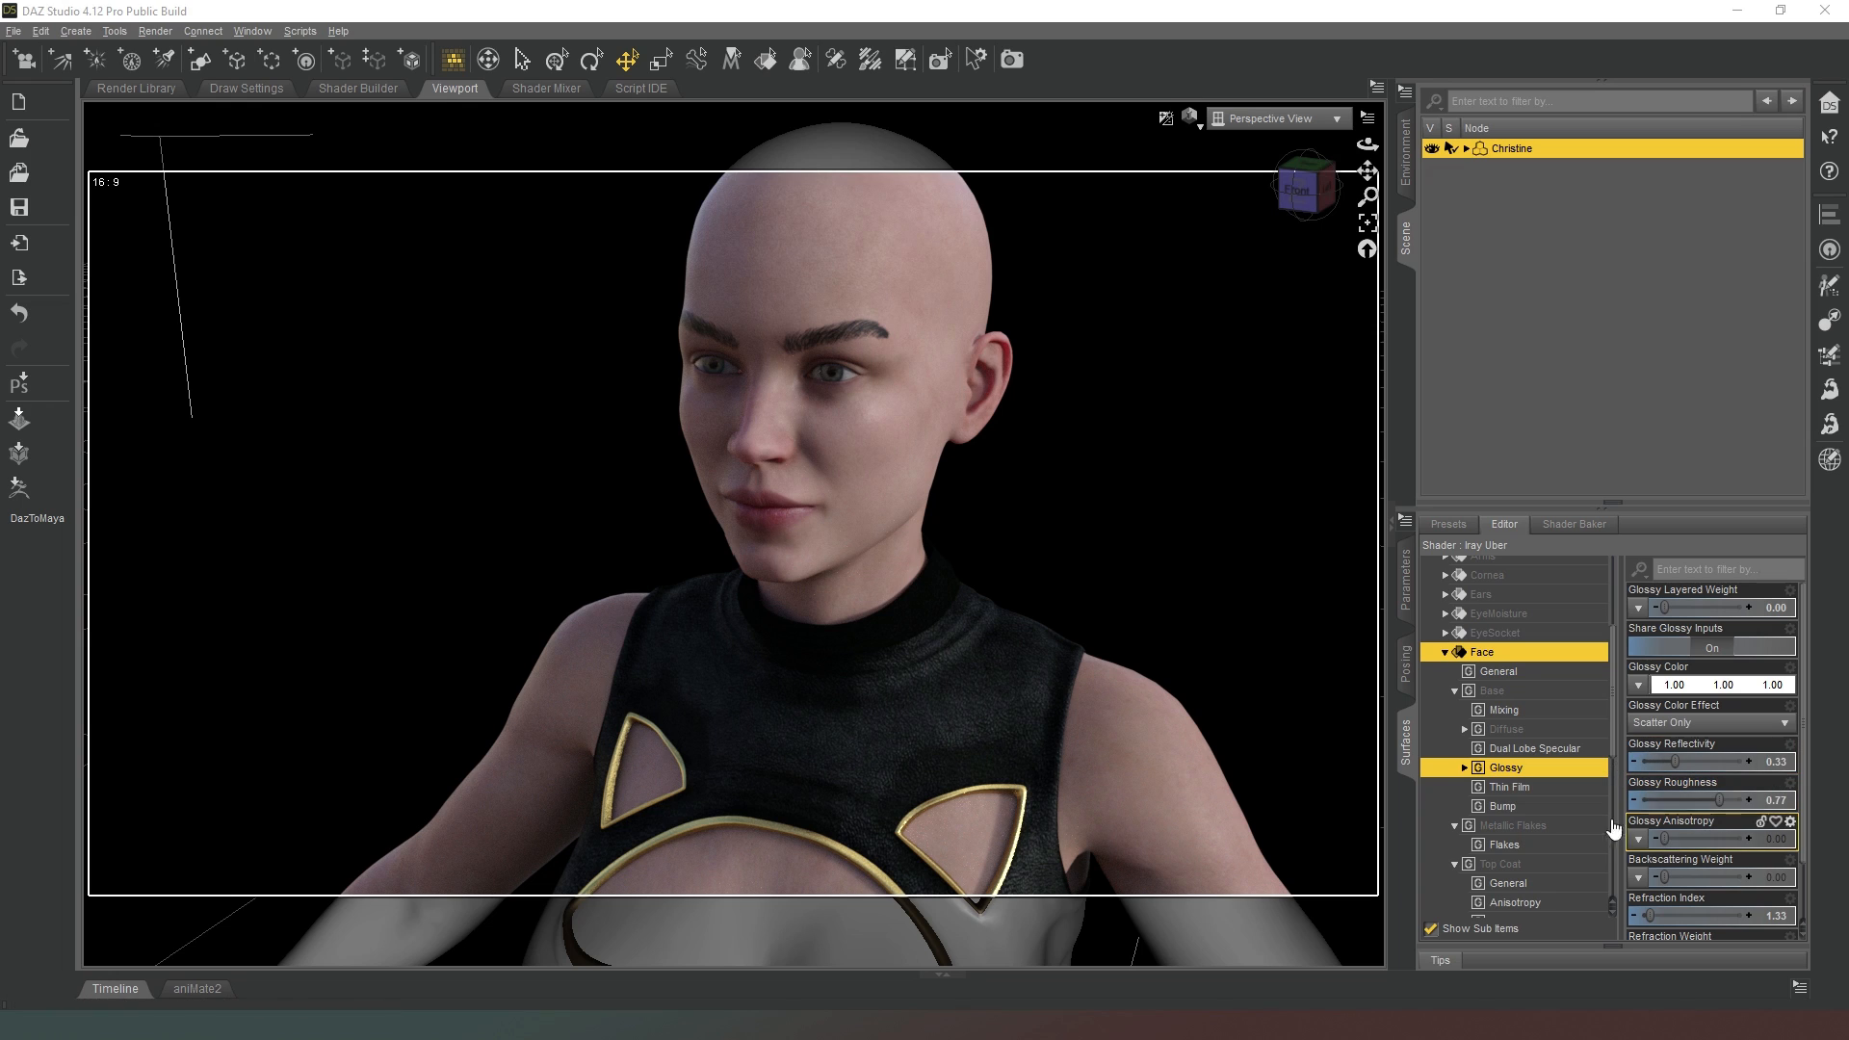
mouse_move(1139, 564)
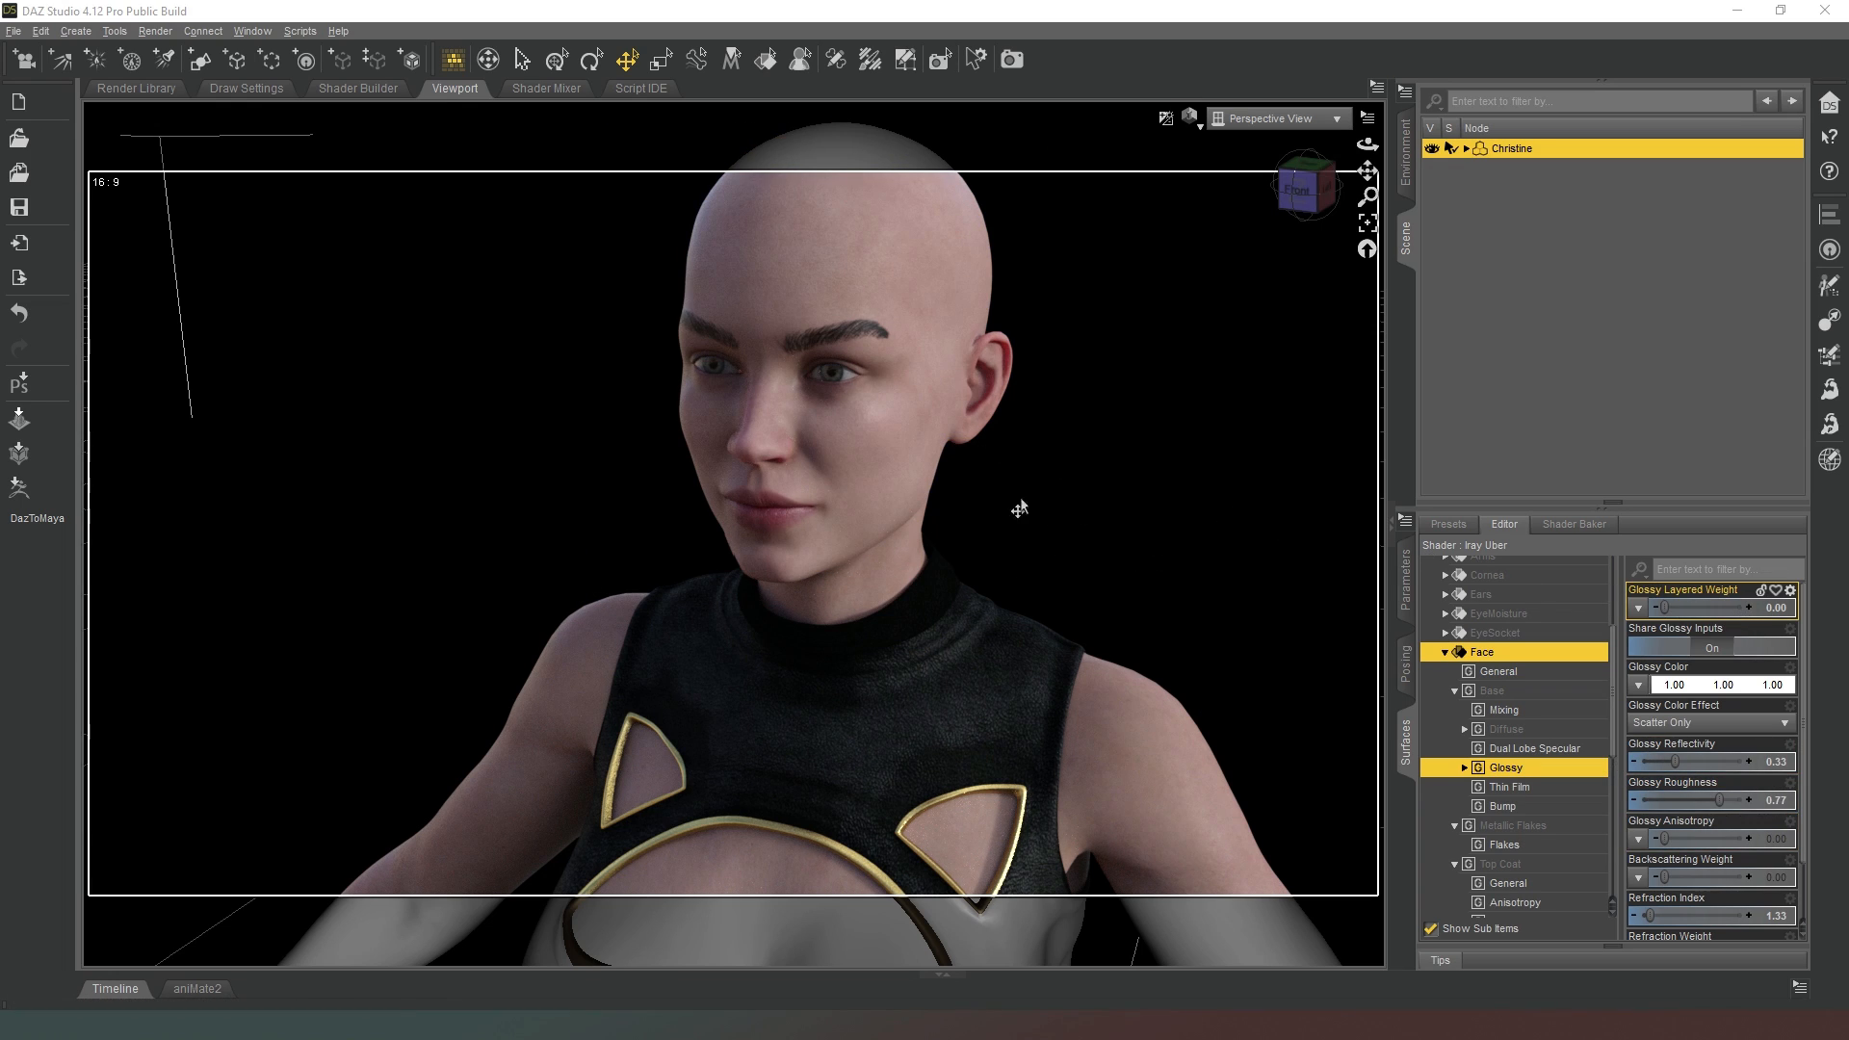
mouse_move(1160, 497)
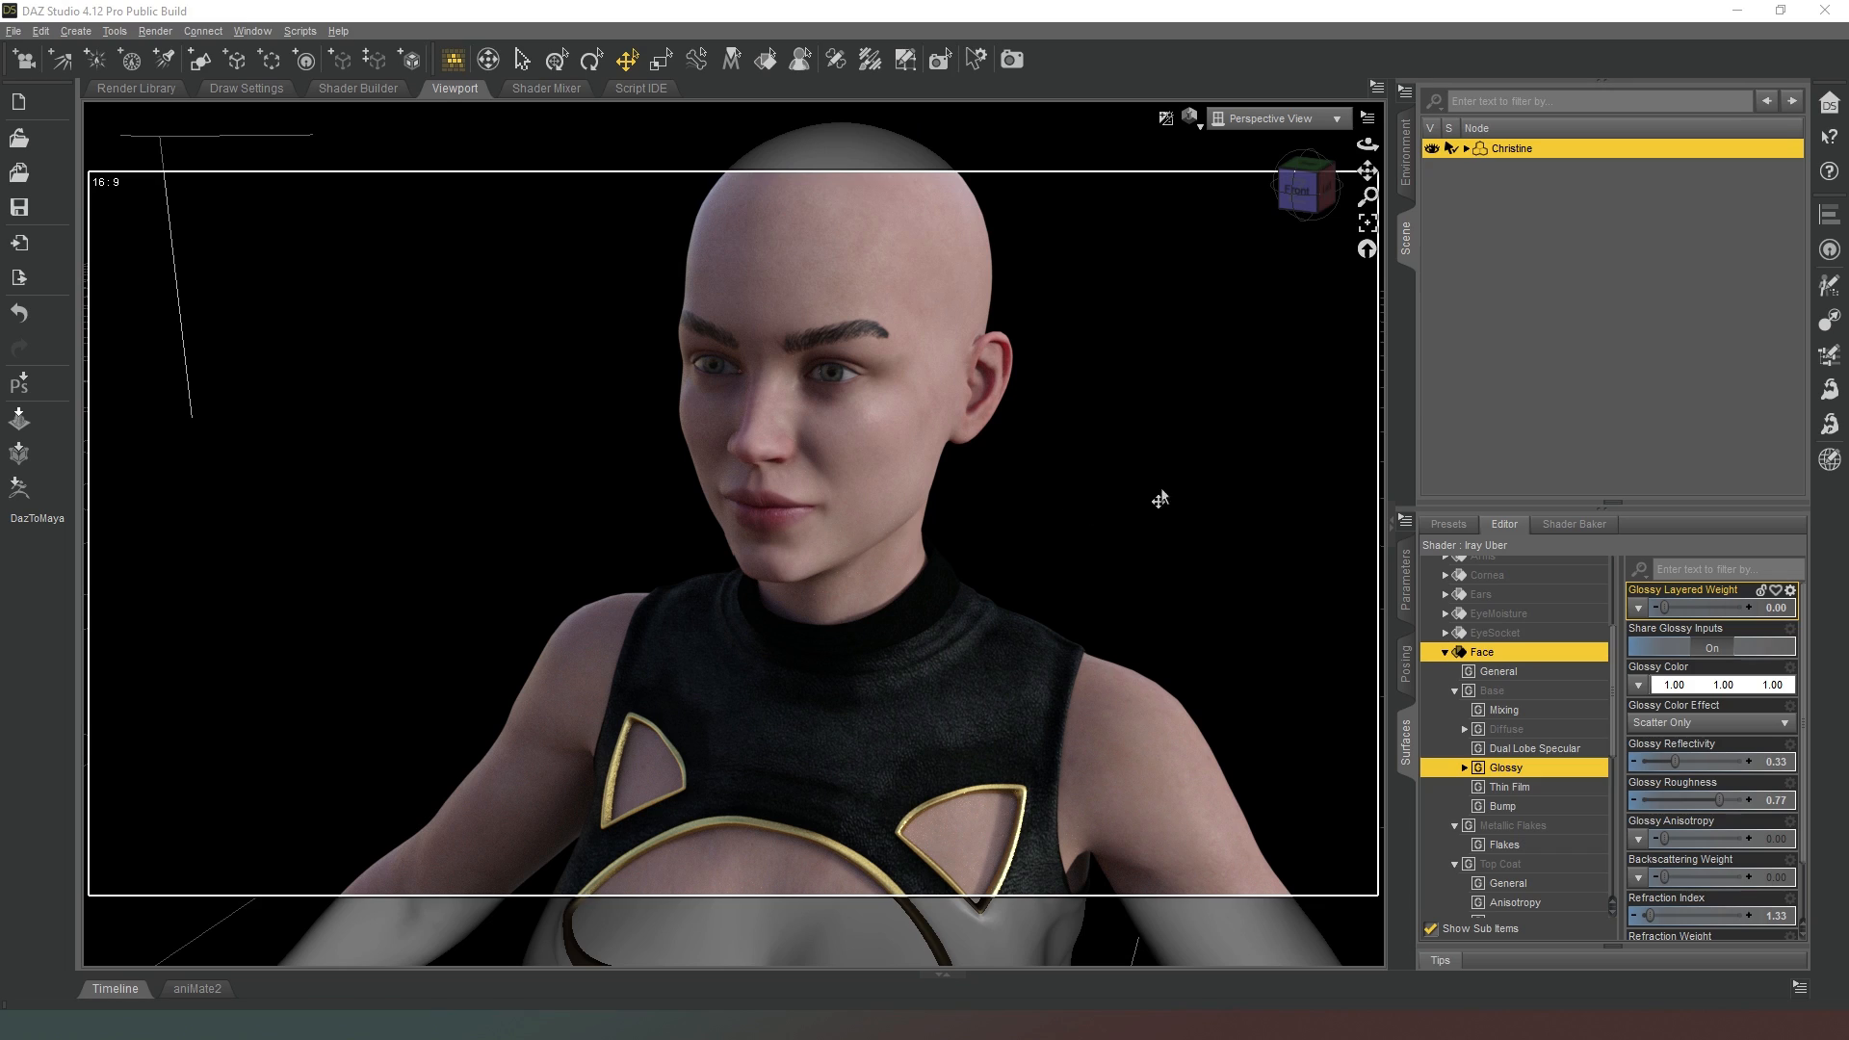
left_click_drag(1633, 607, 1699, 607)
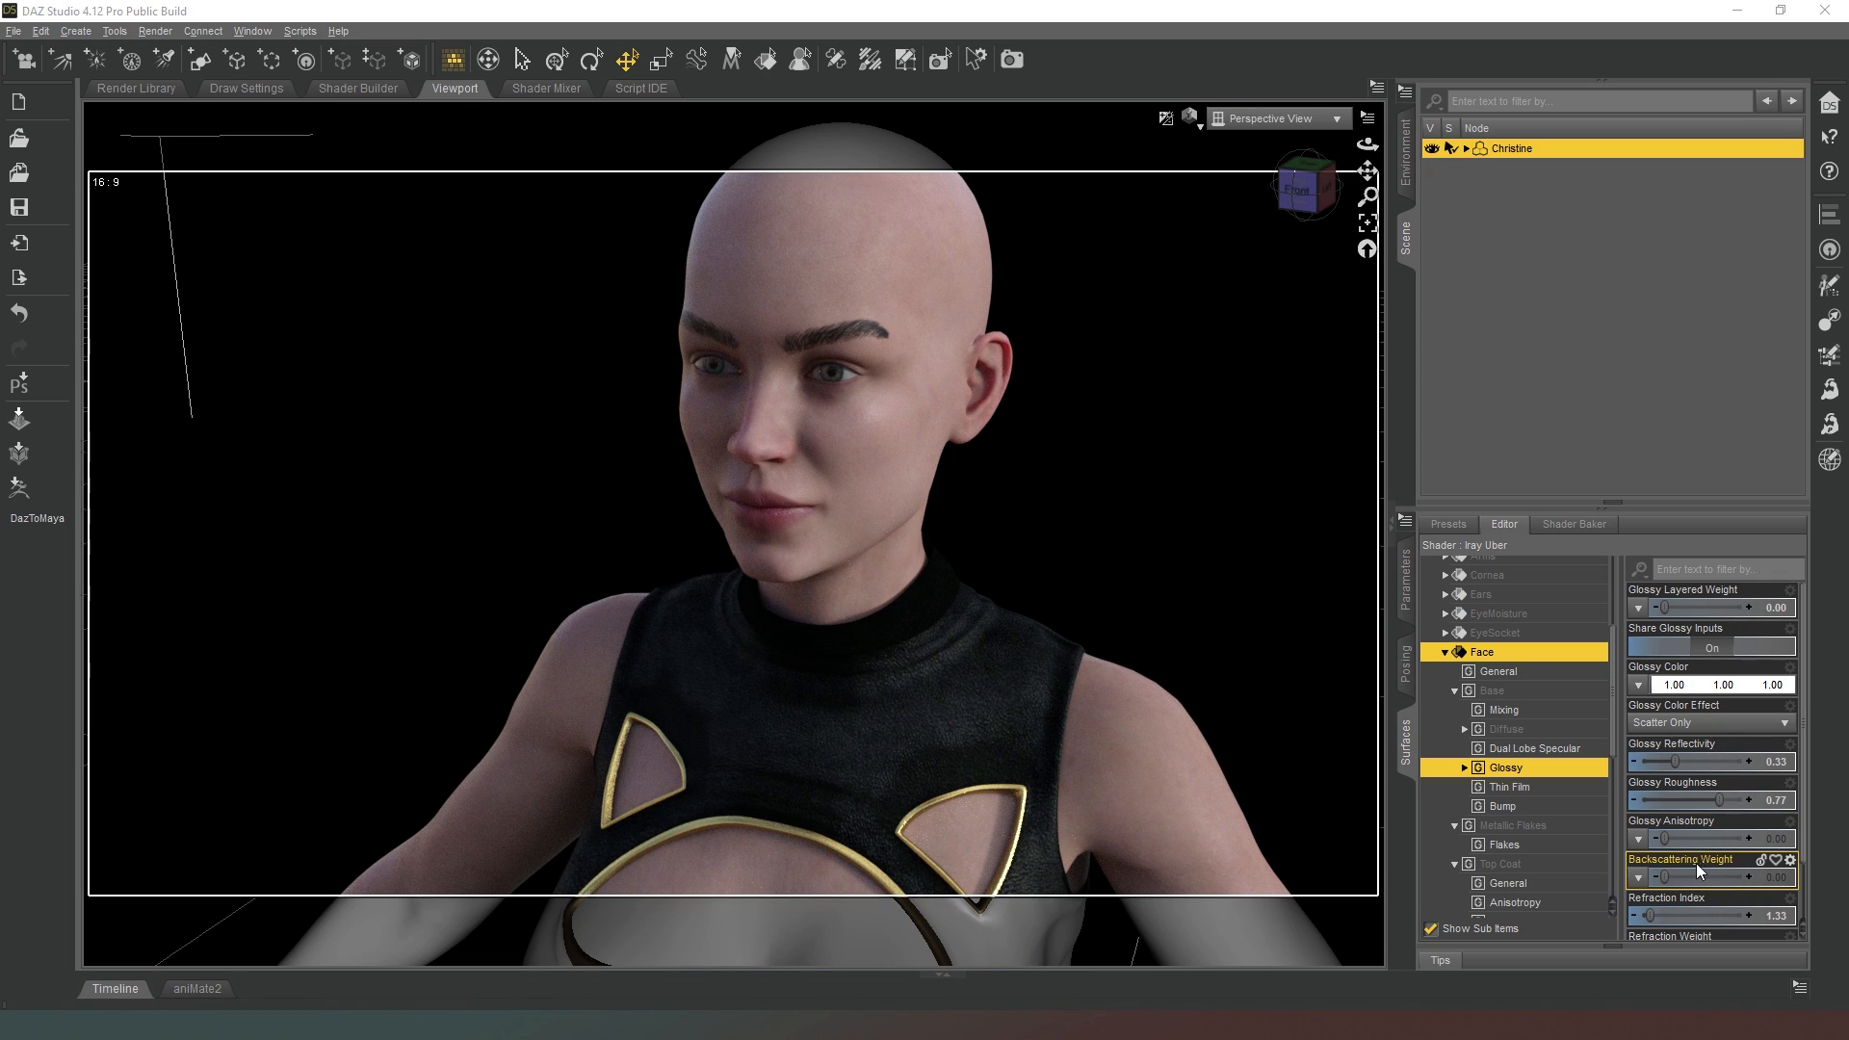
scroll("down", 3)
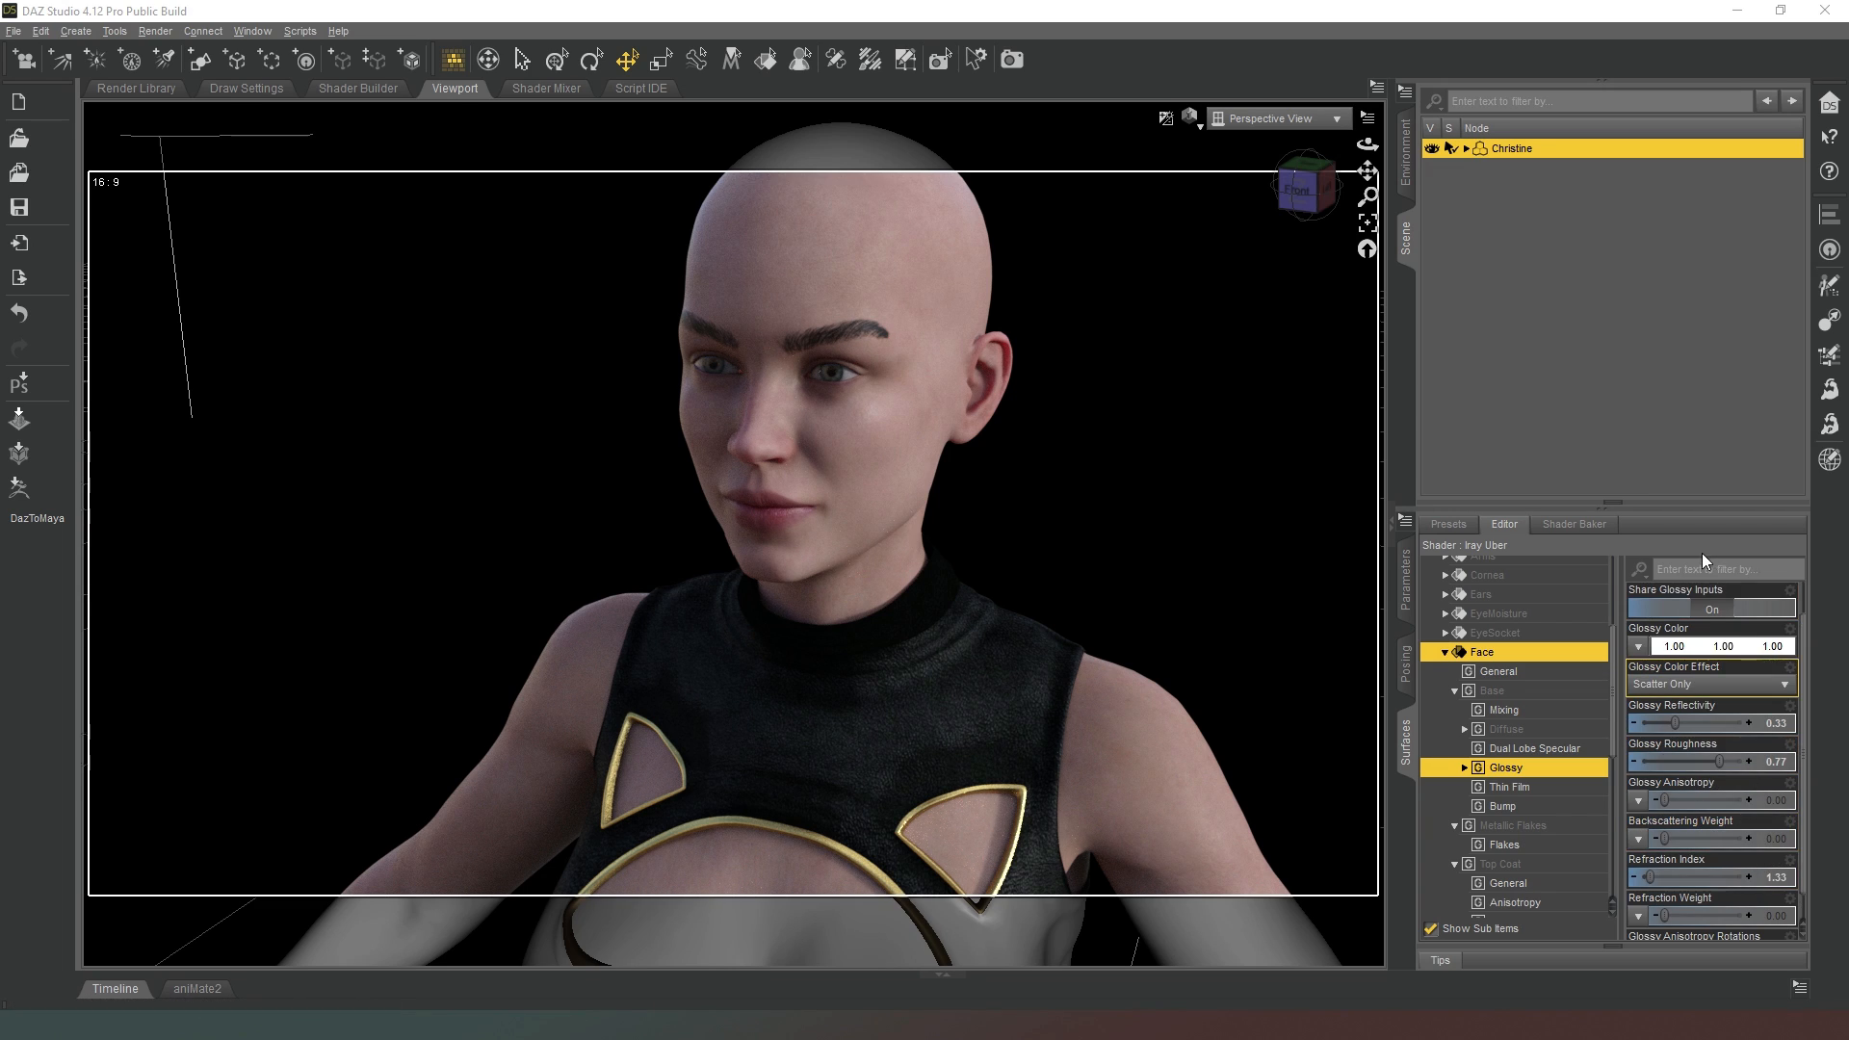
mouse_move(1704, 761)
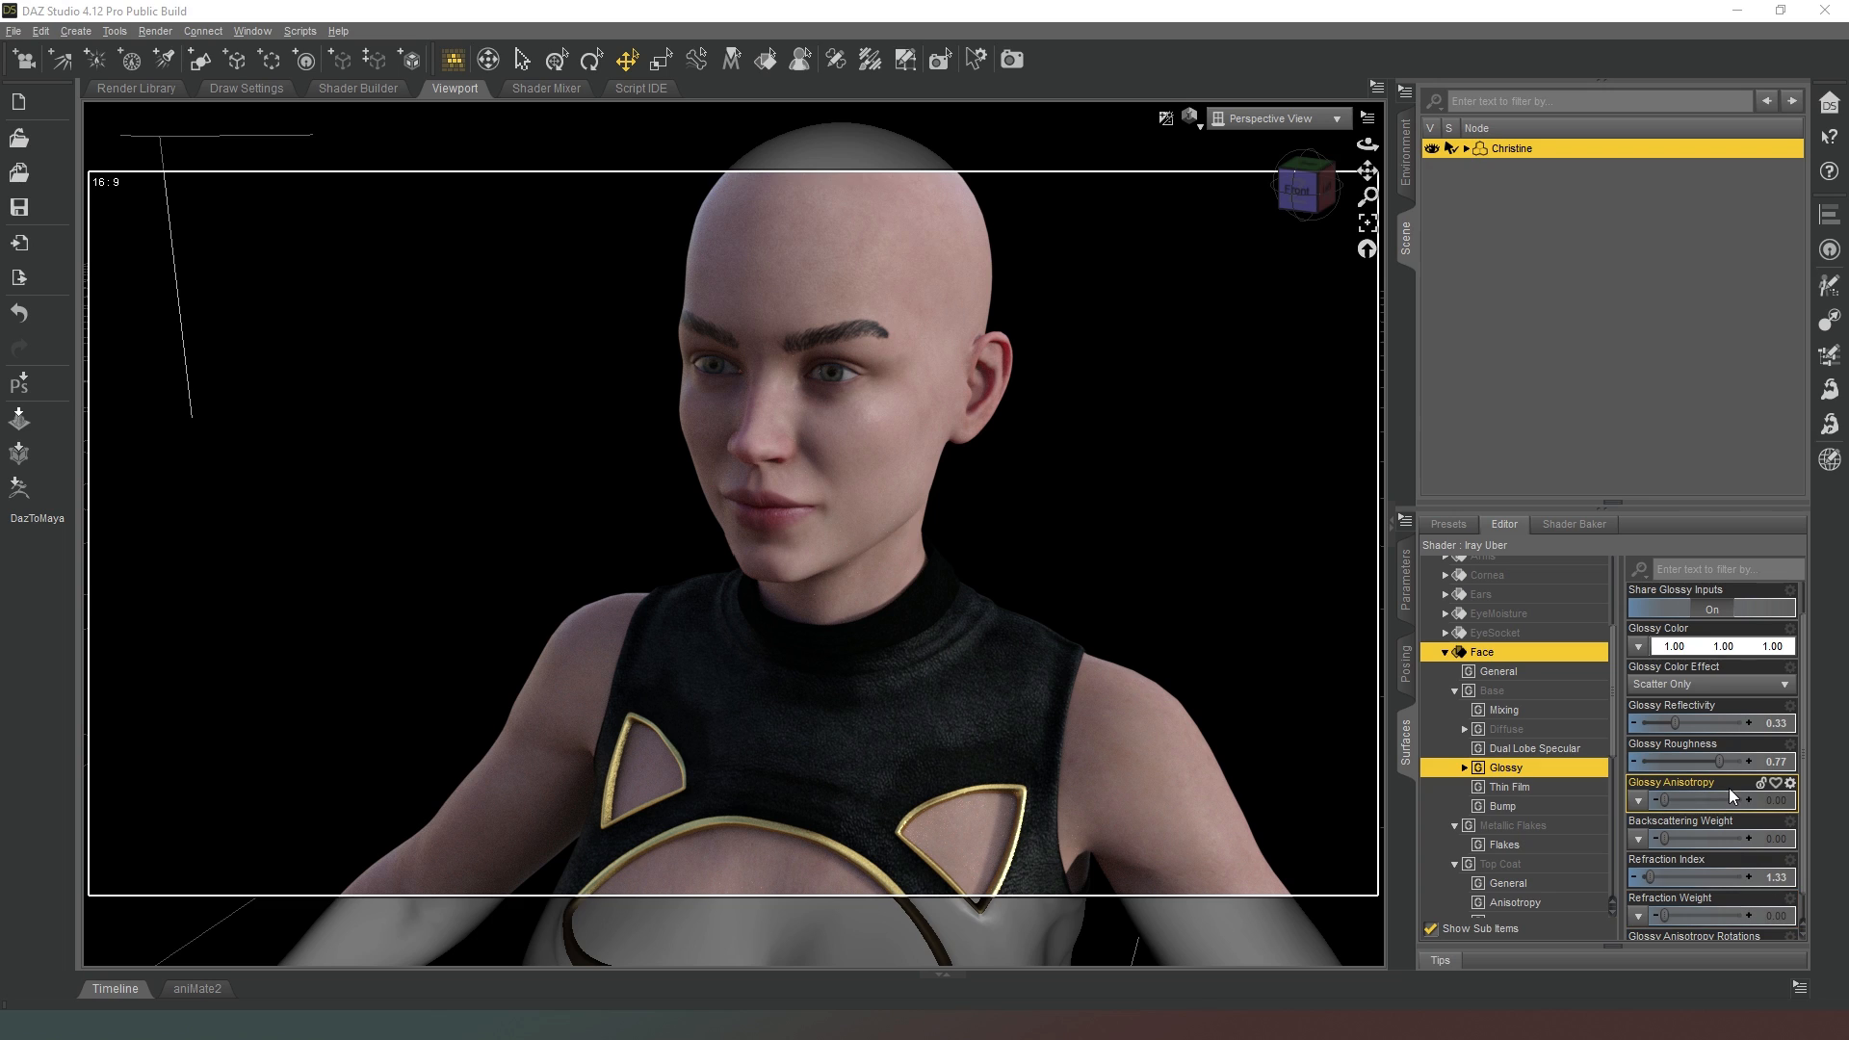
mouse_move(1714, 814)
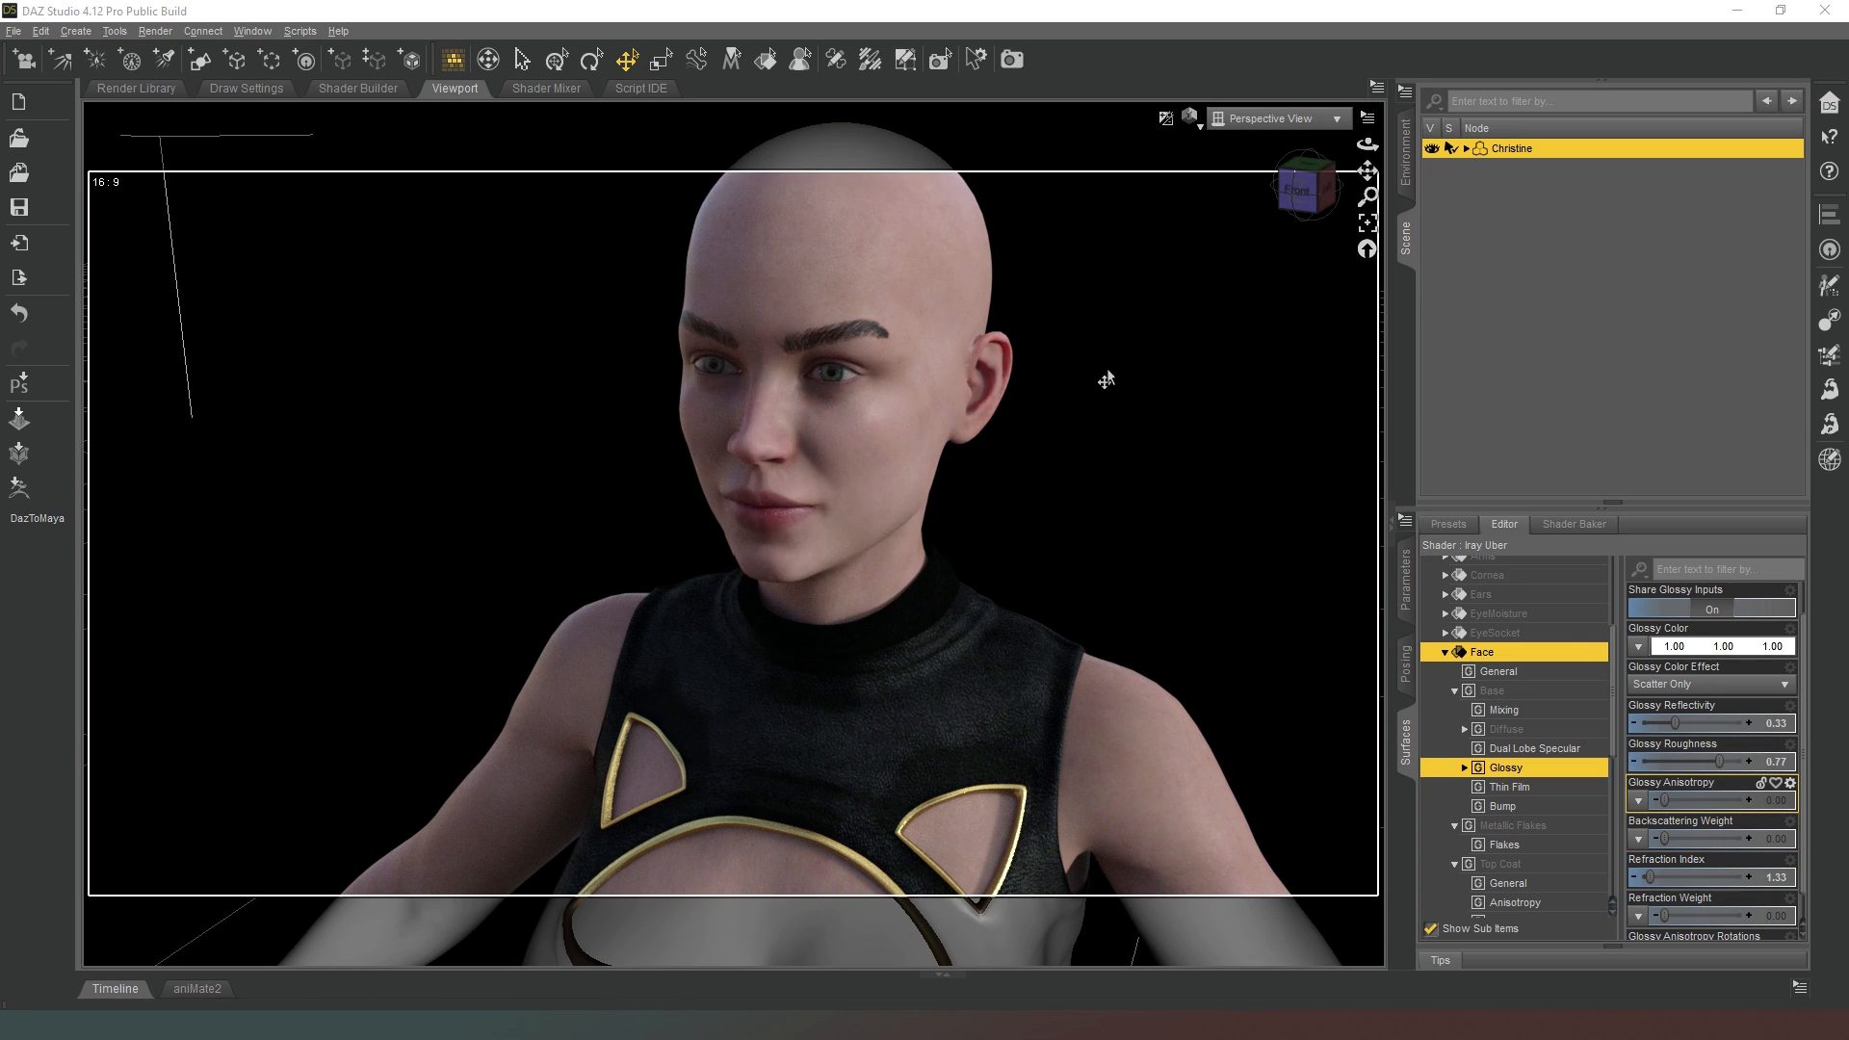
mouse_move(1231, 451)
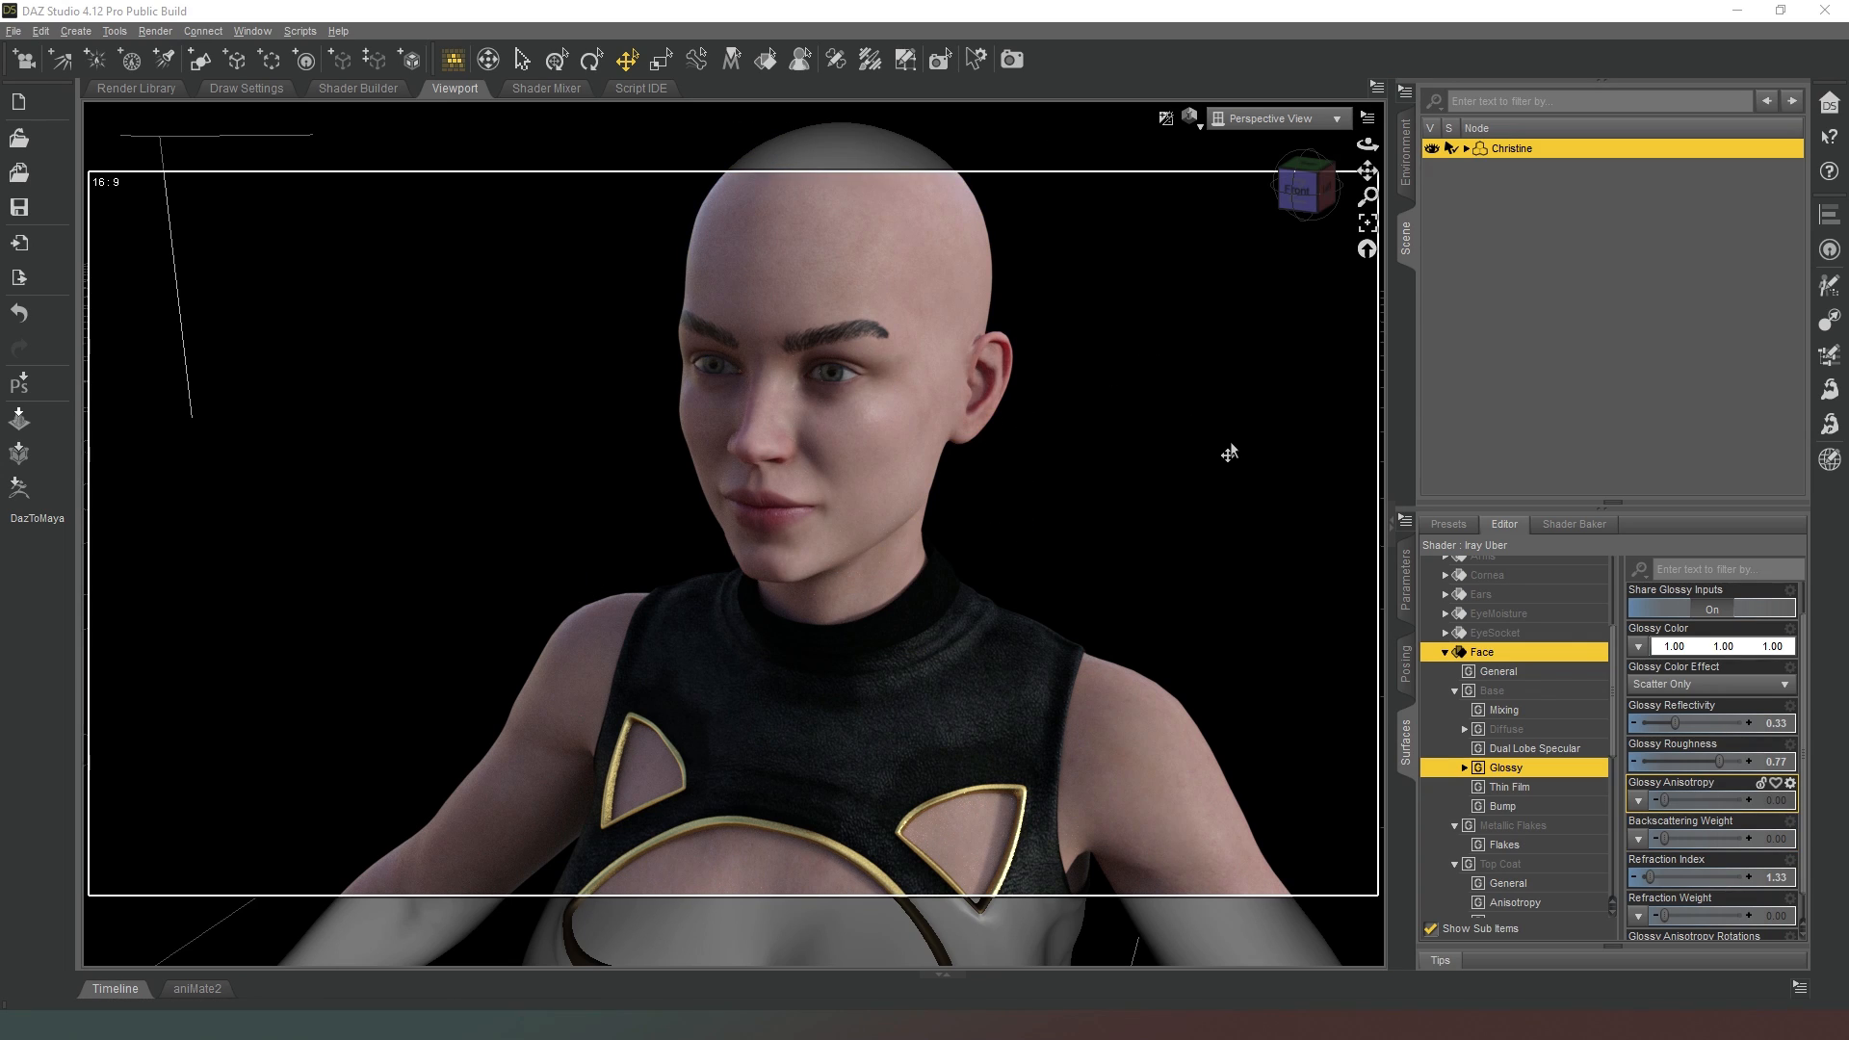
mouse_move(1008, 561)
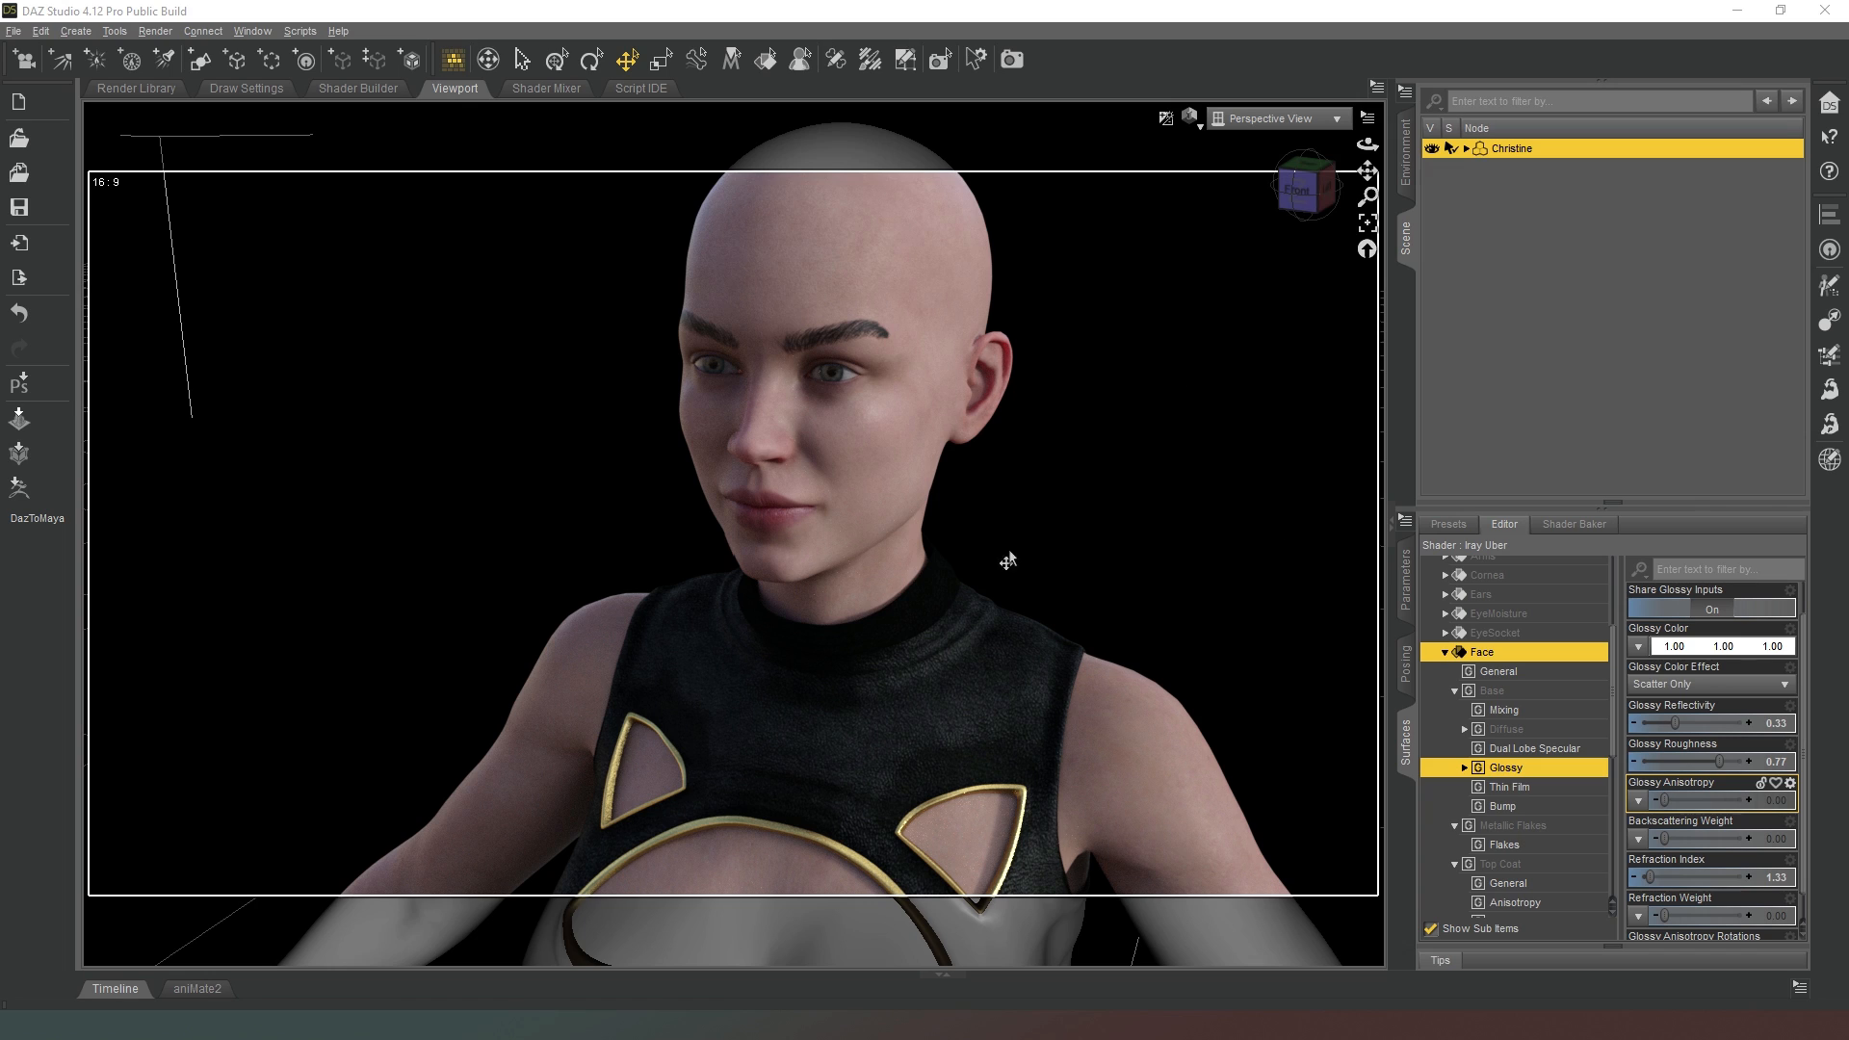
mouse_move(1240, 530)
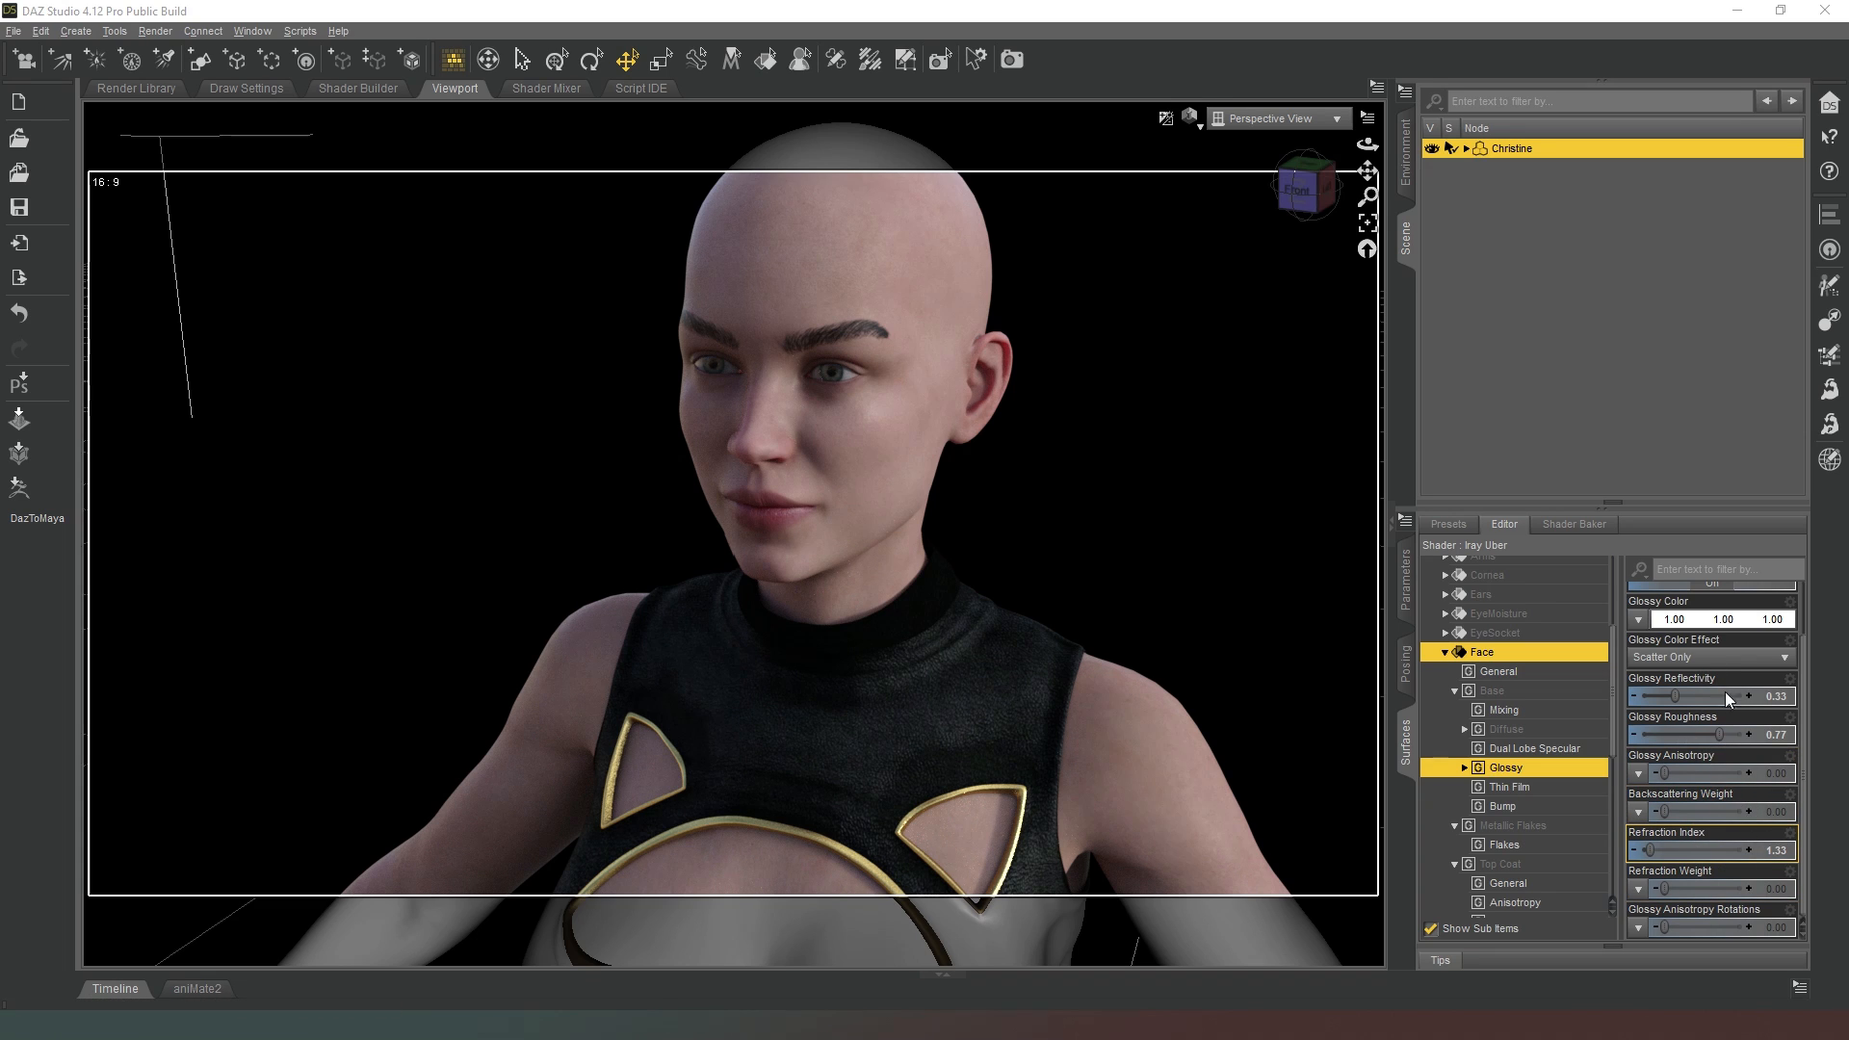
left_click(1705, 657)
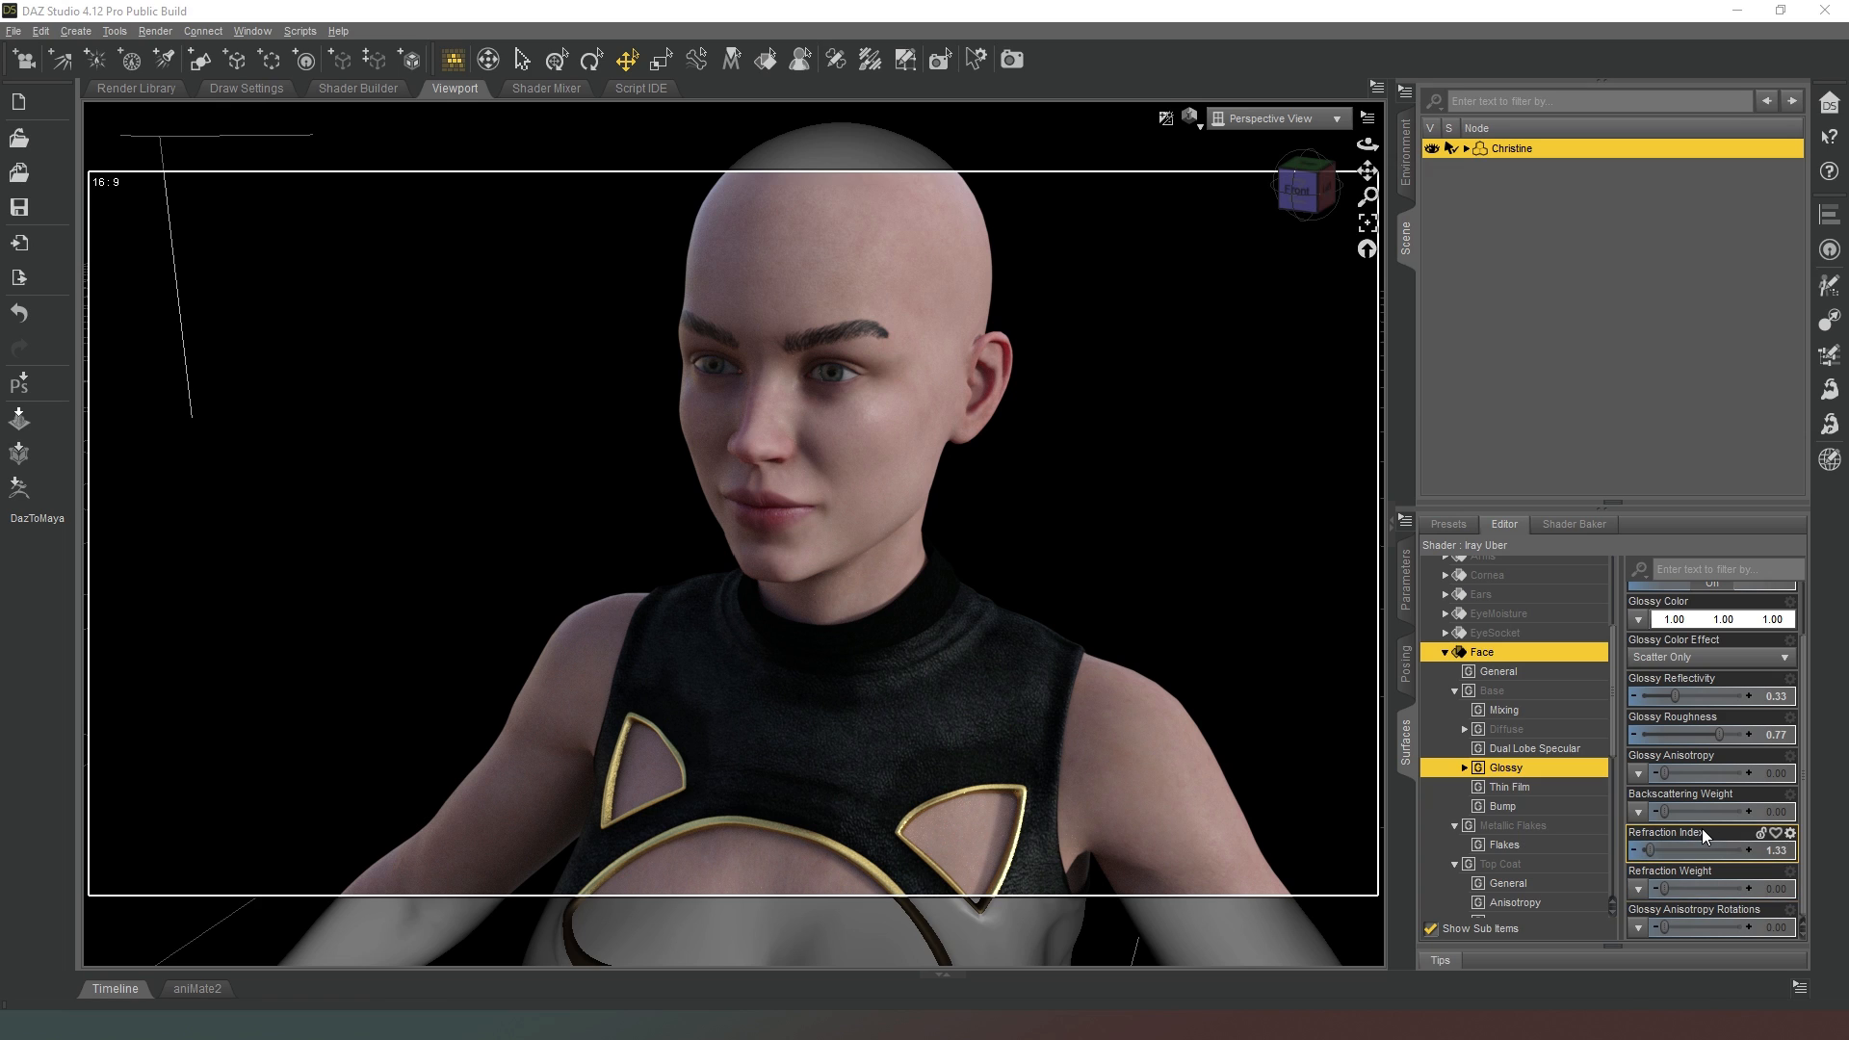
mouse_move(1717, 843)
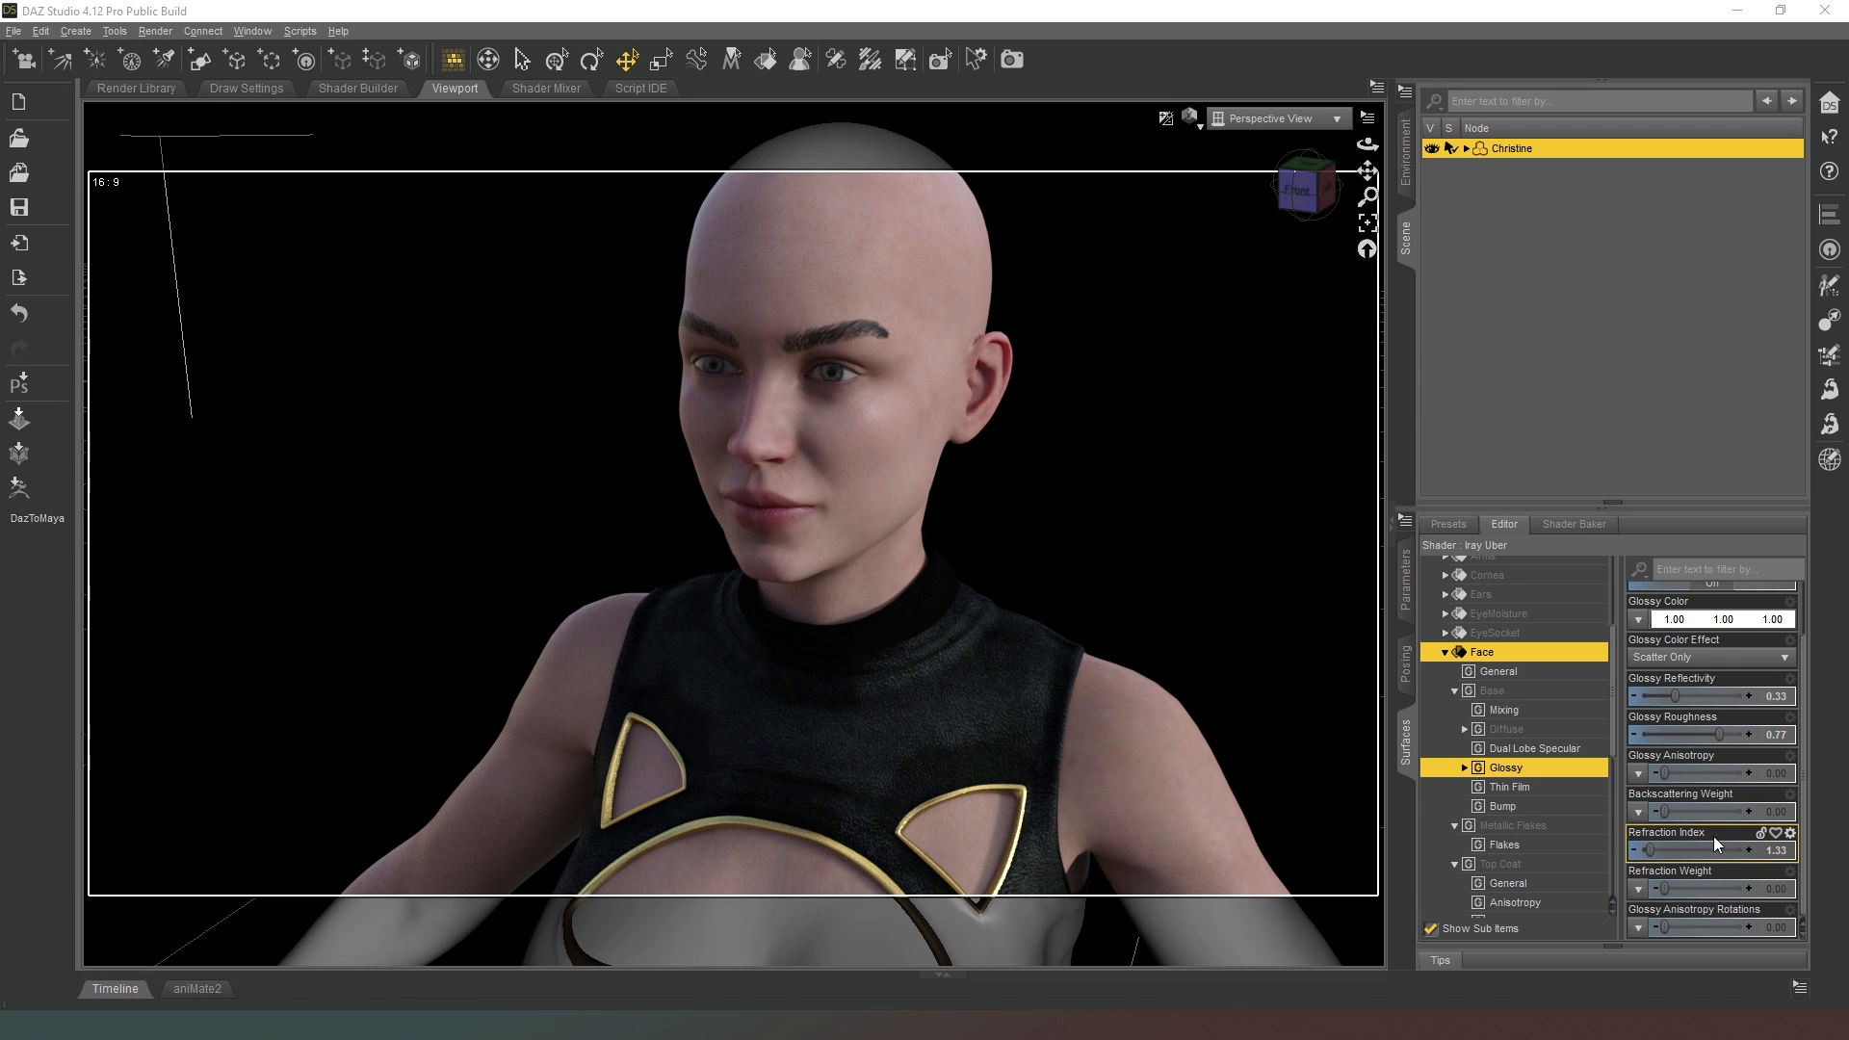
mouse_move(1651, 848)
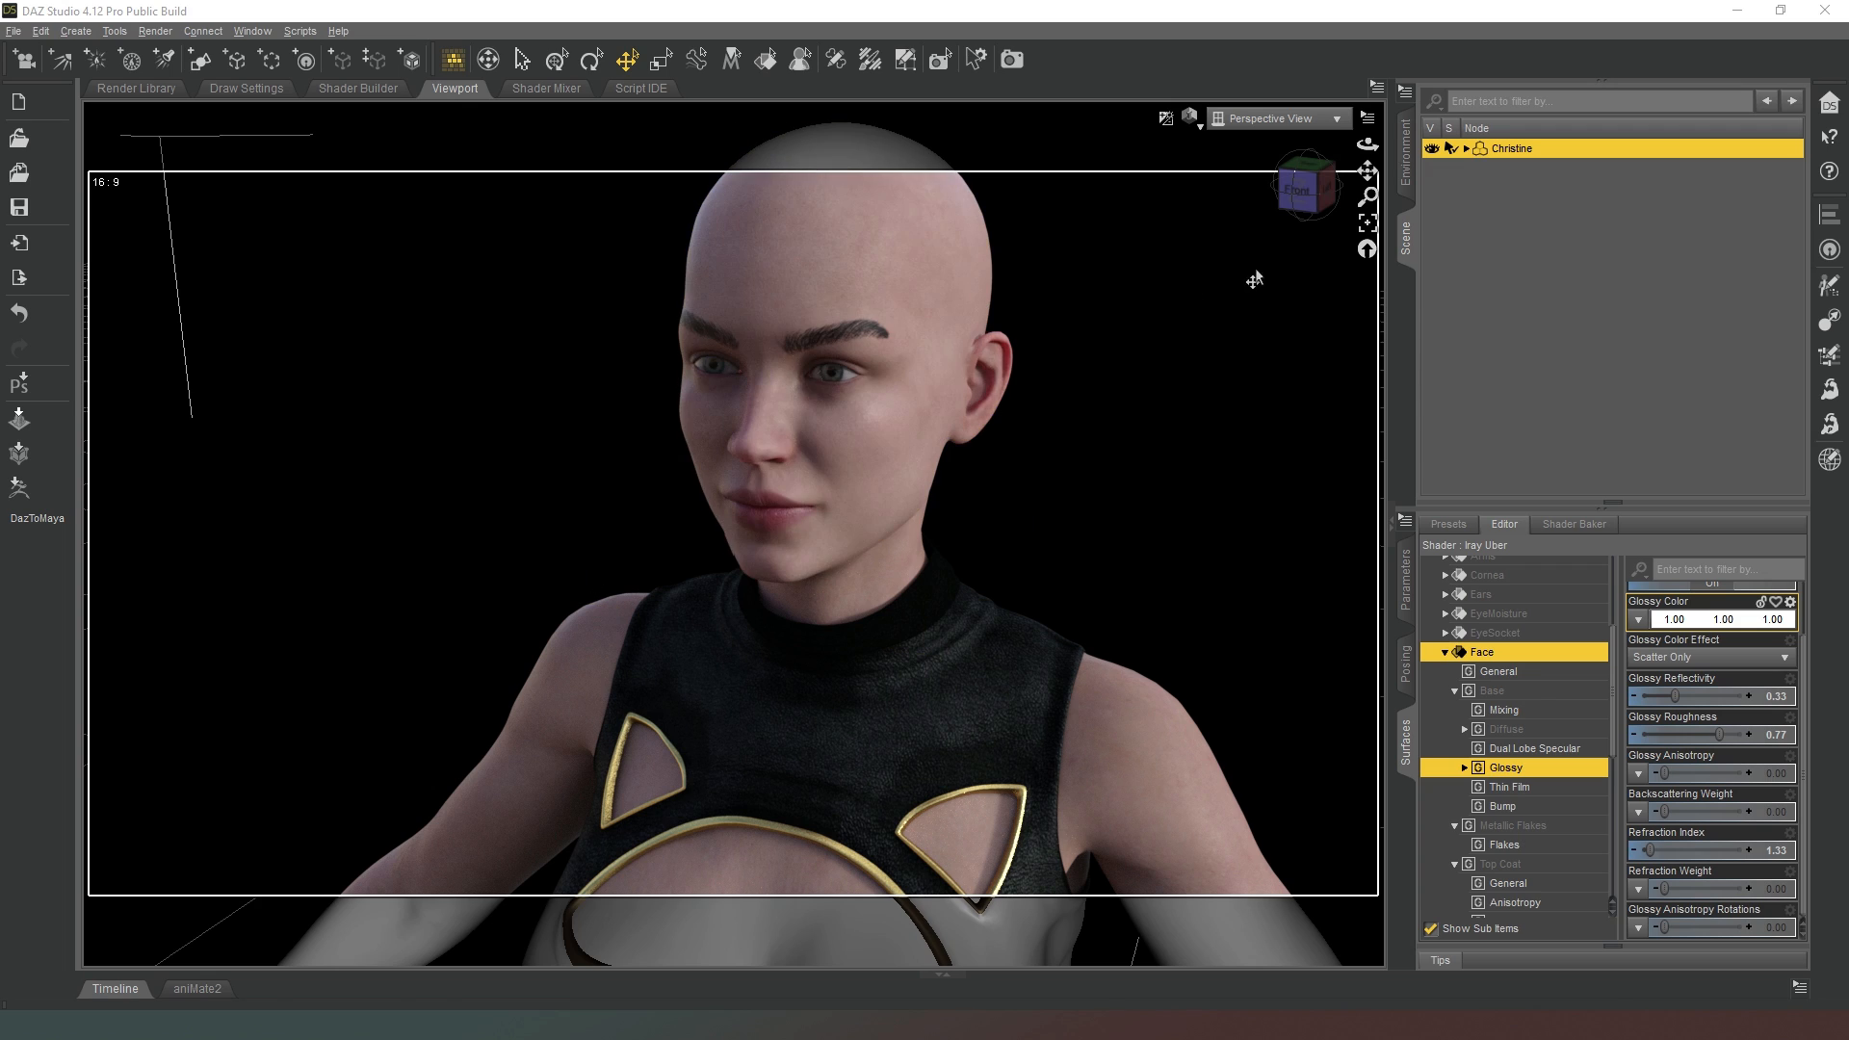
mouse_move(1327, 734)
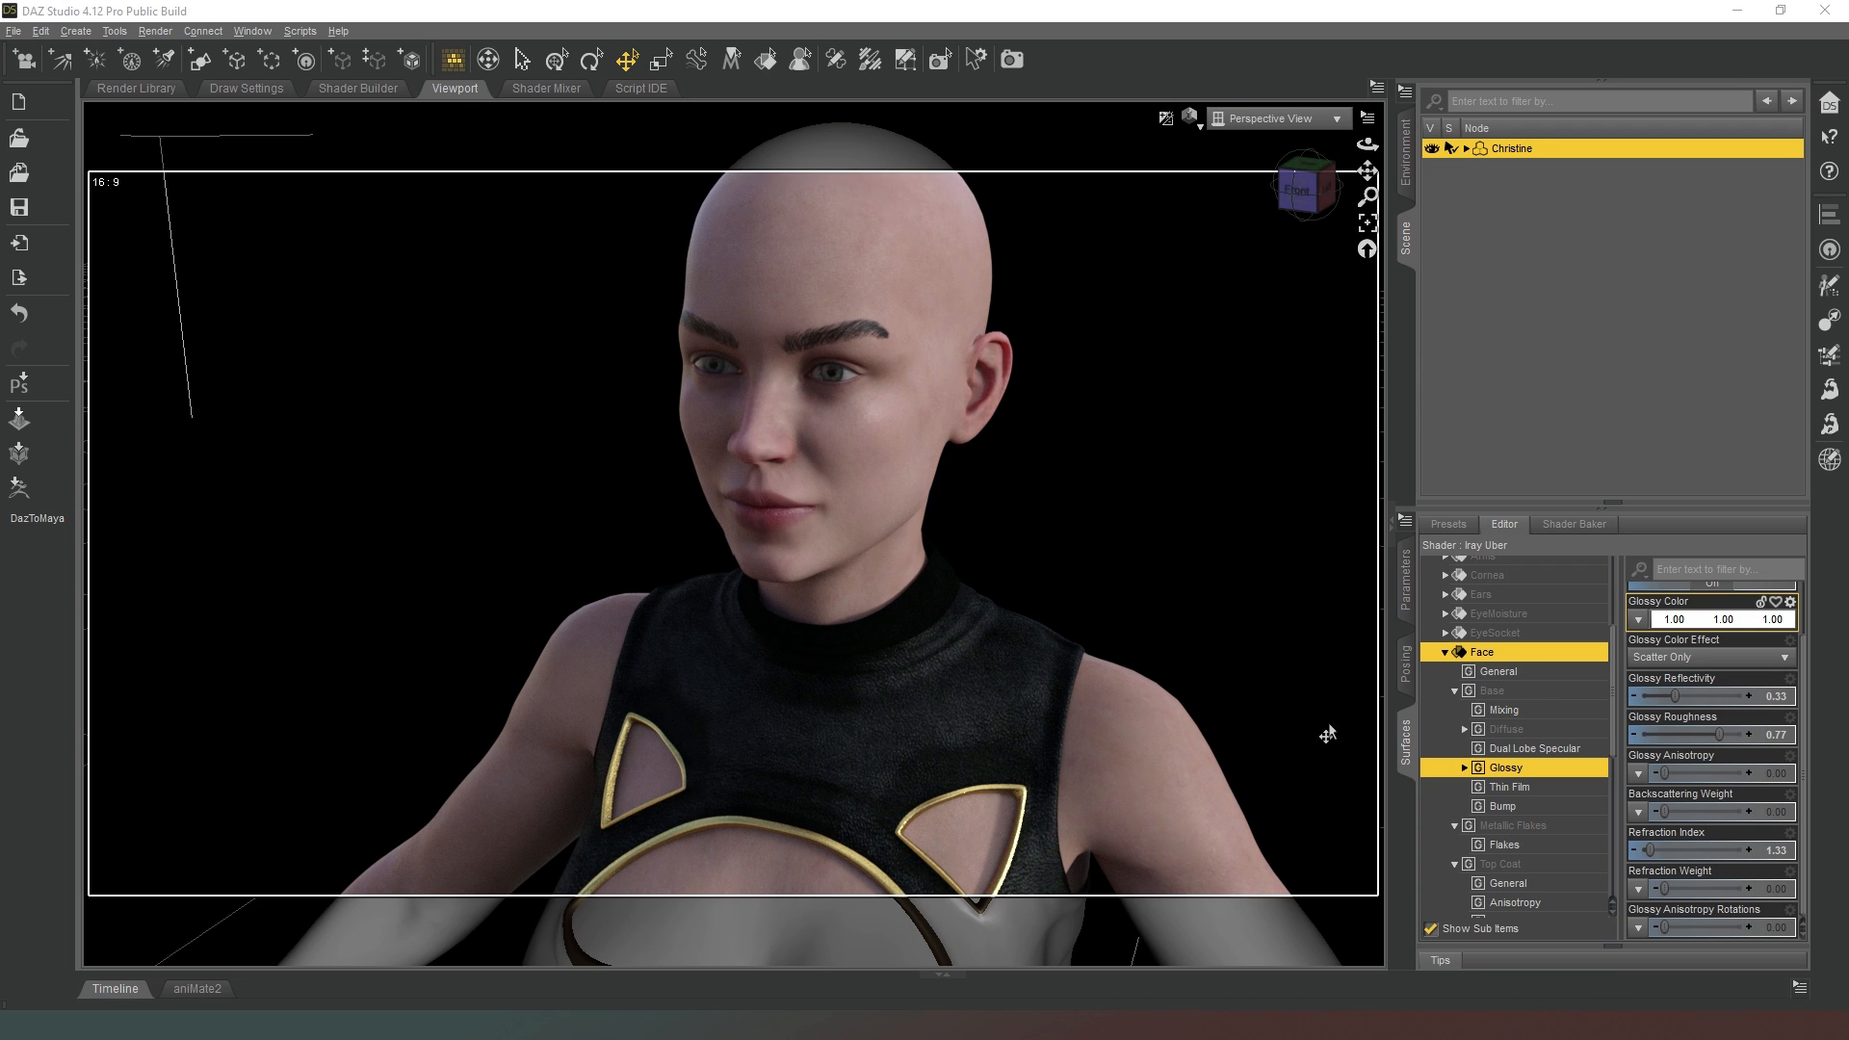
mouse_move(1146, 500)
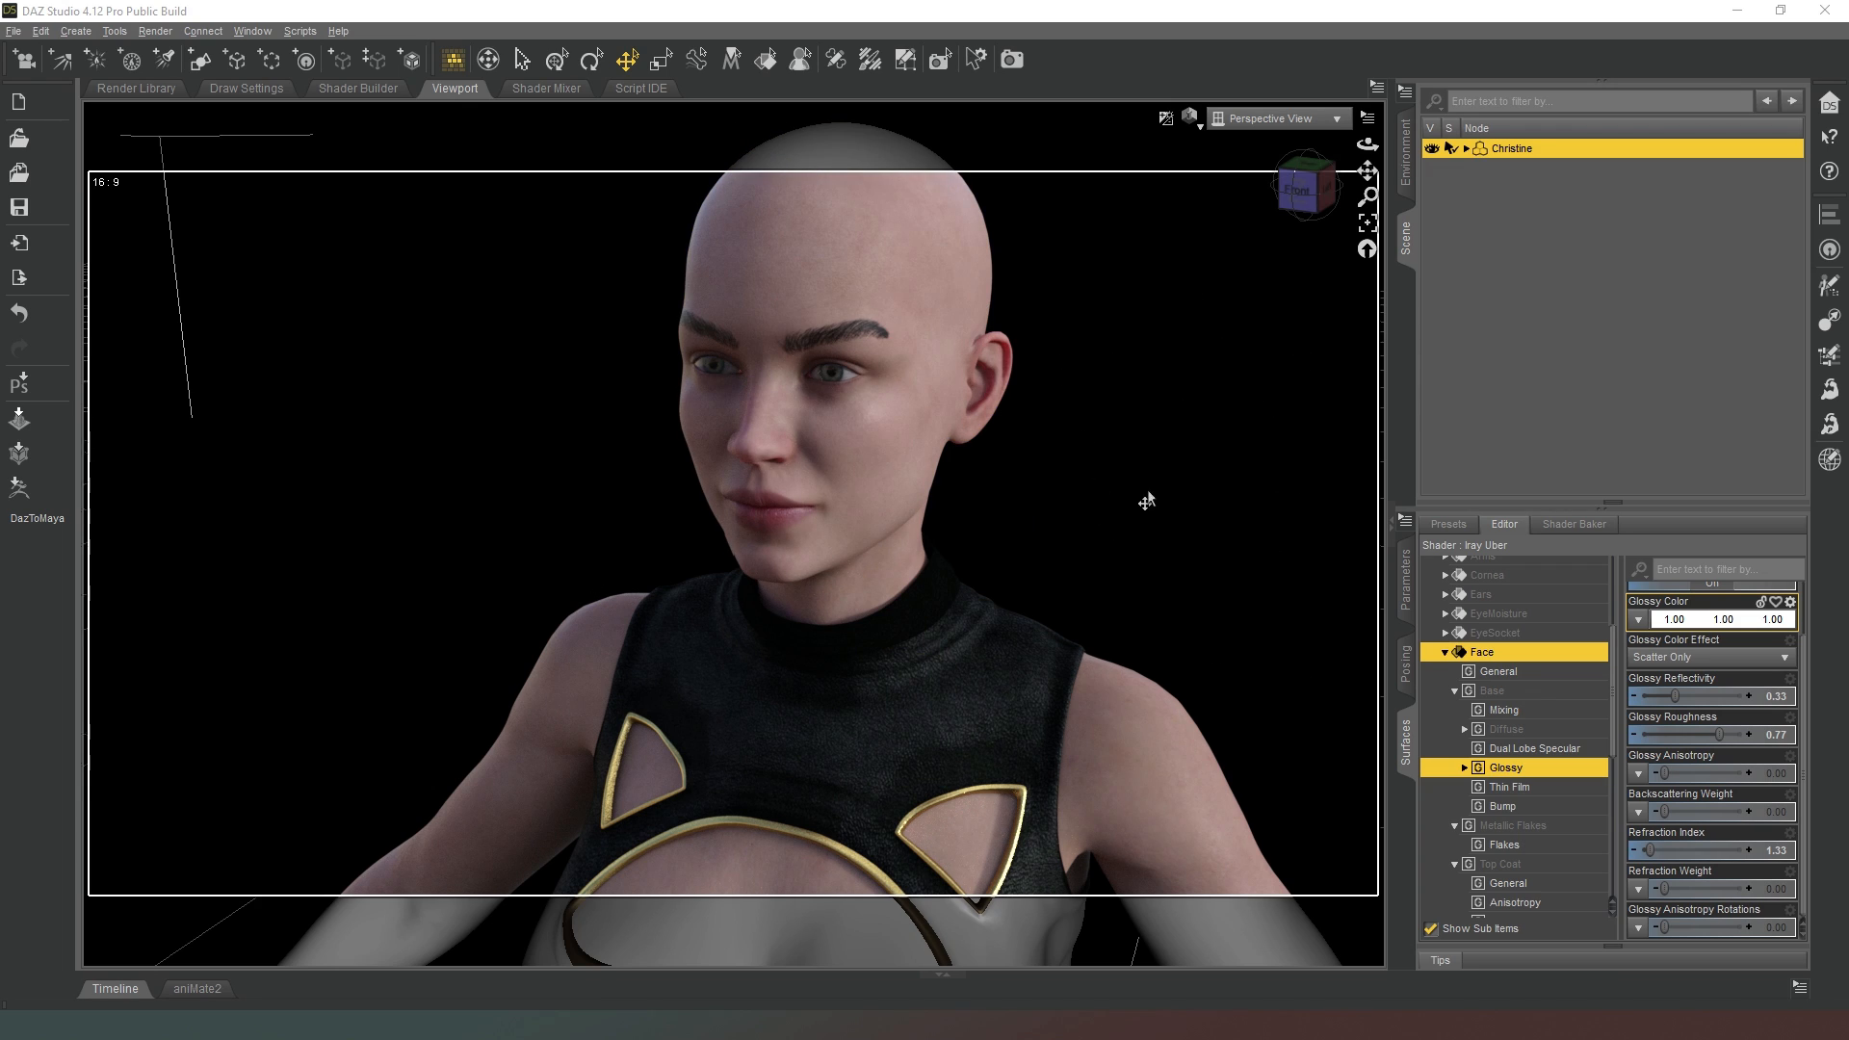
mouse_move(1135, 458)
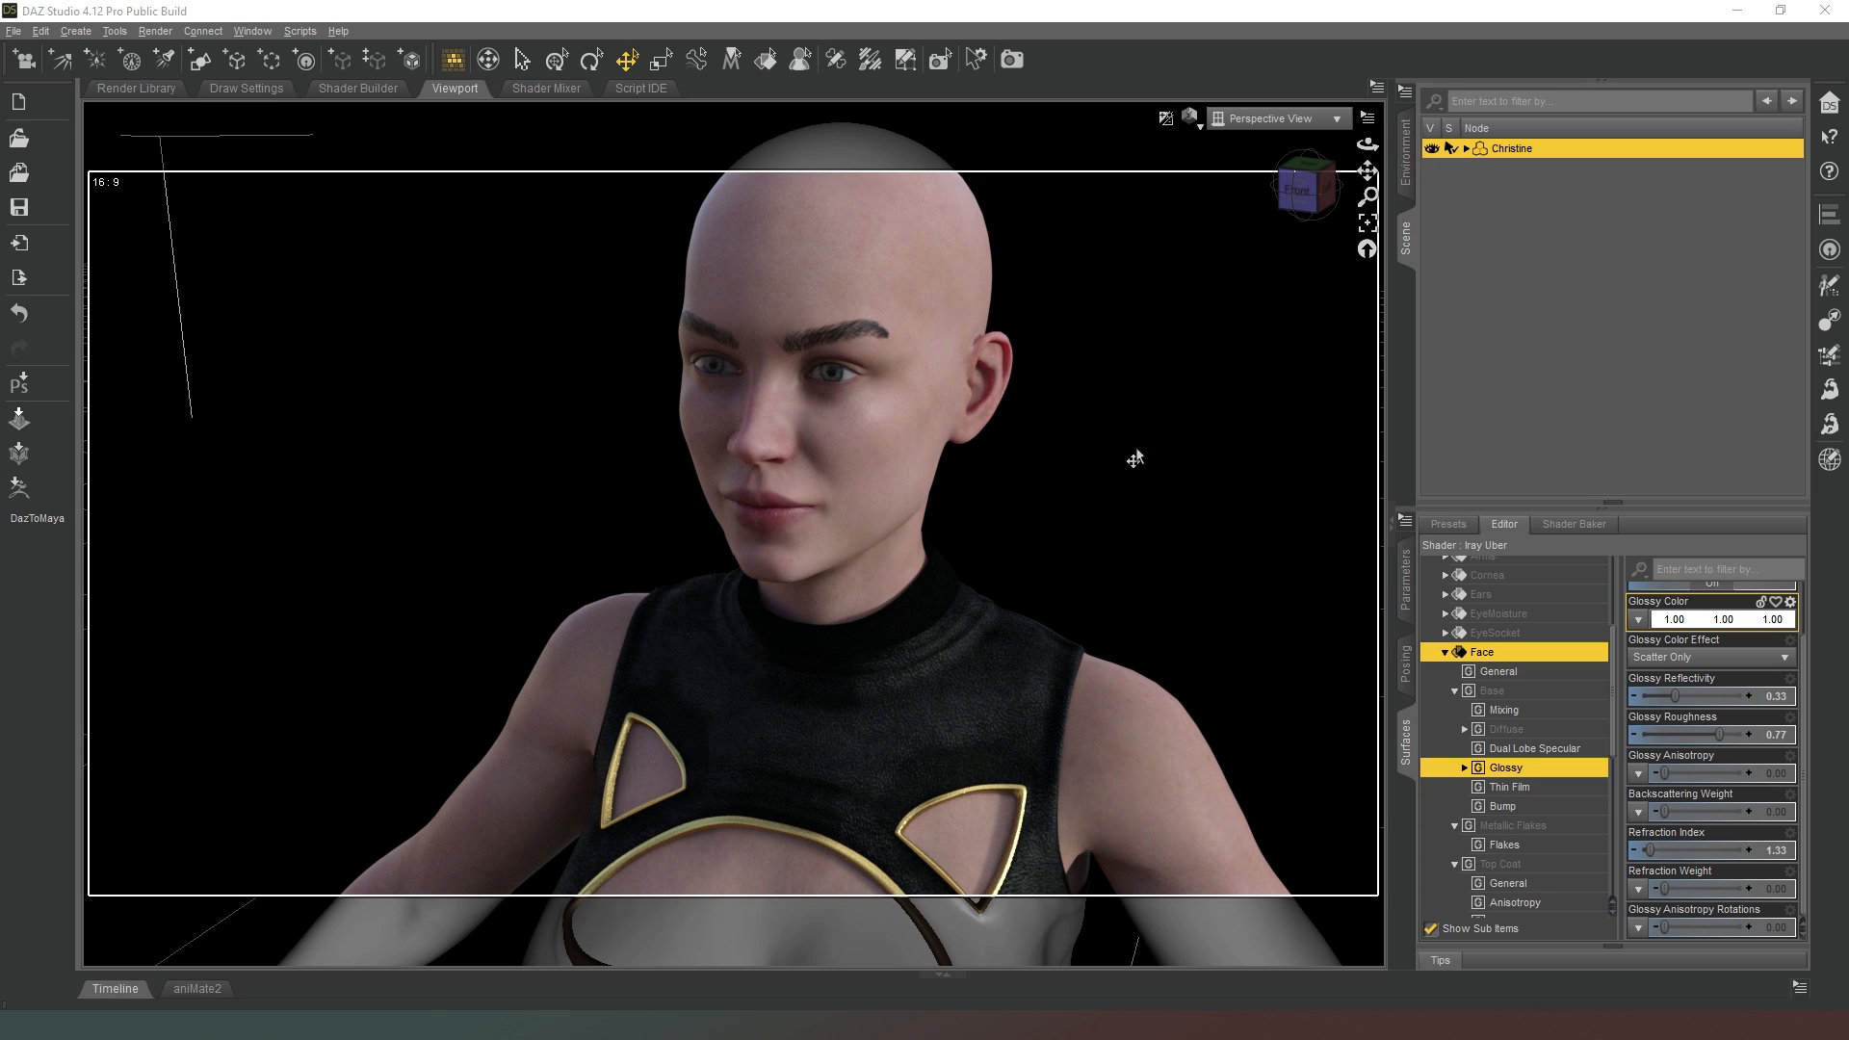
mouse_move(1195, 524)
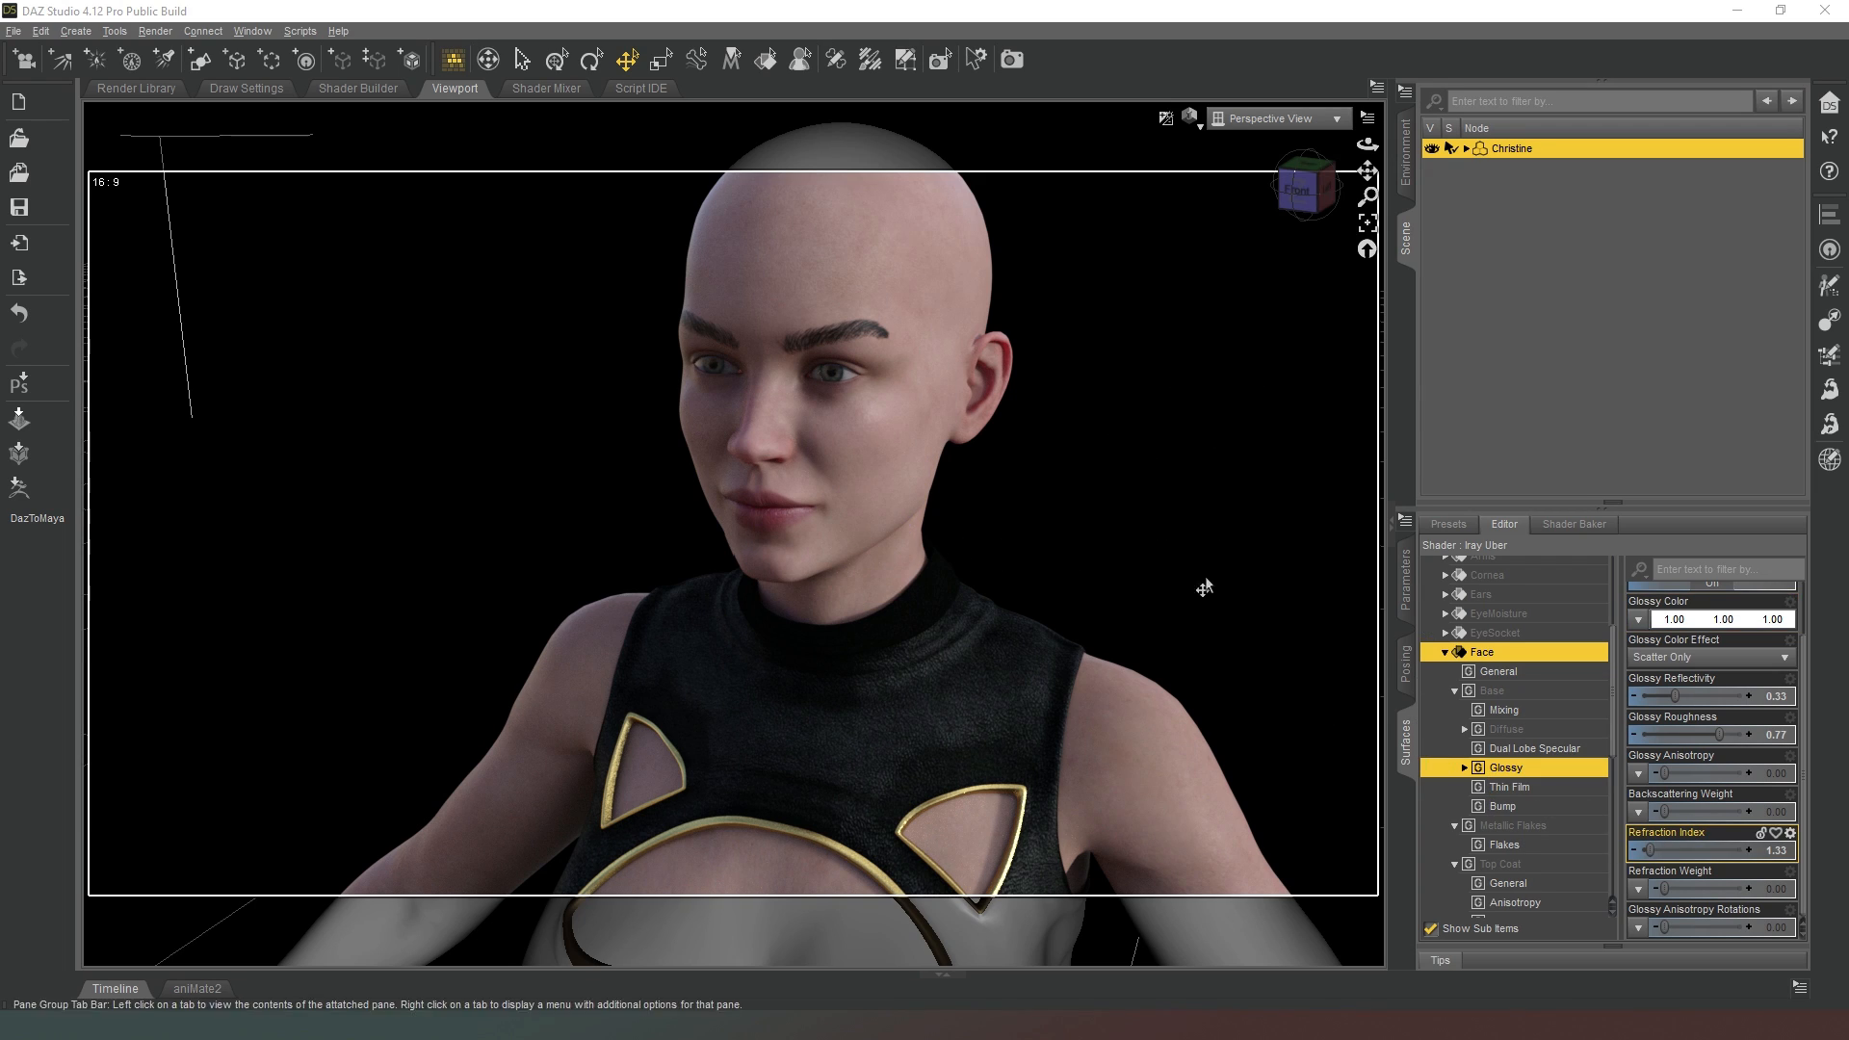
mouse_move(1057, 458)
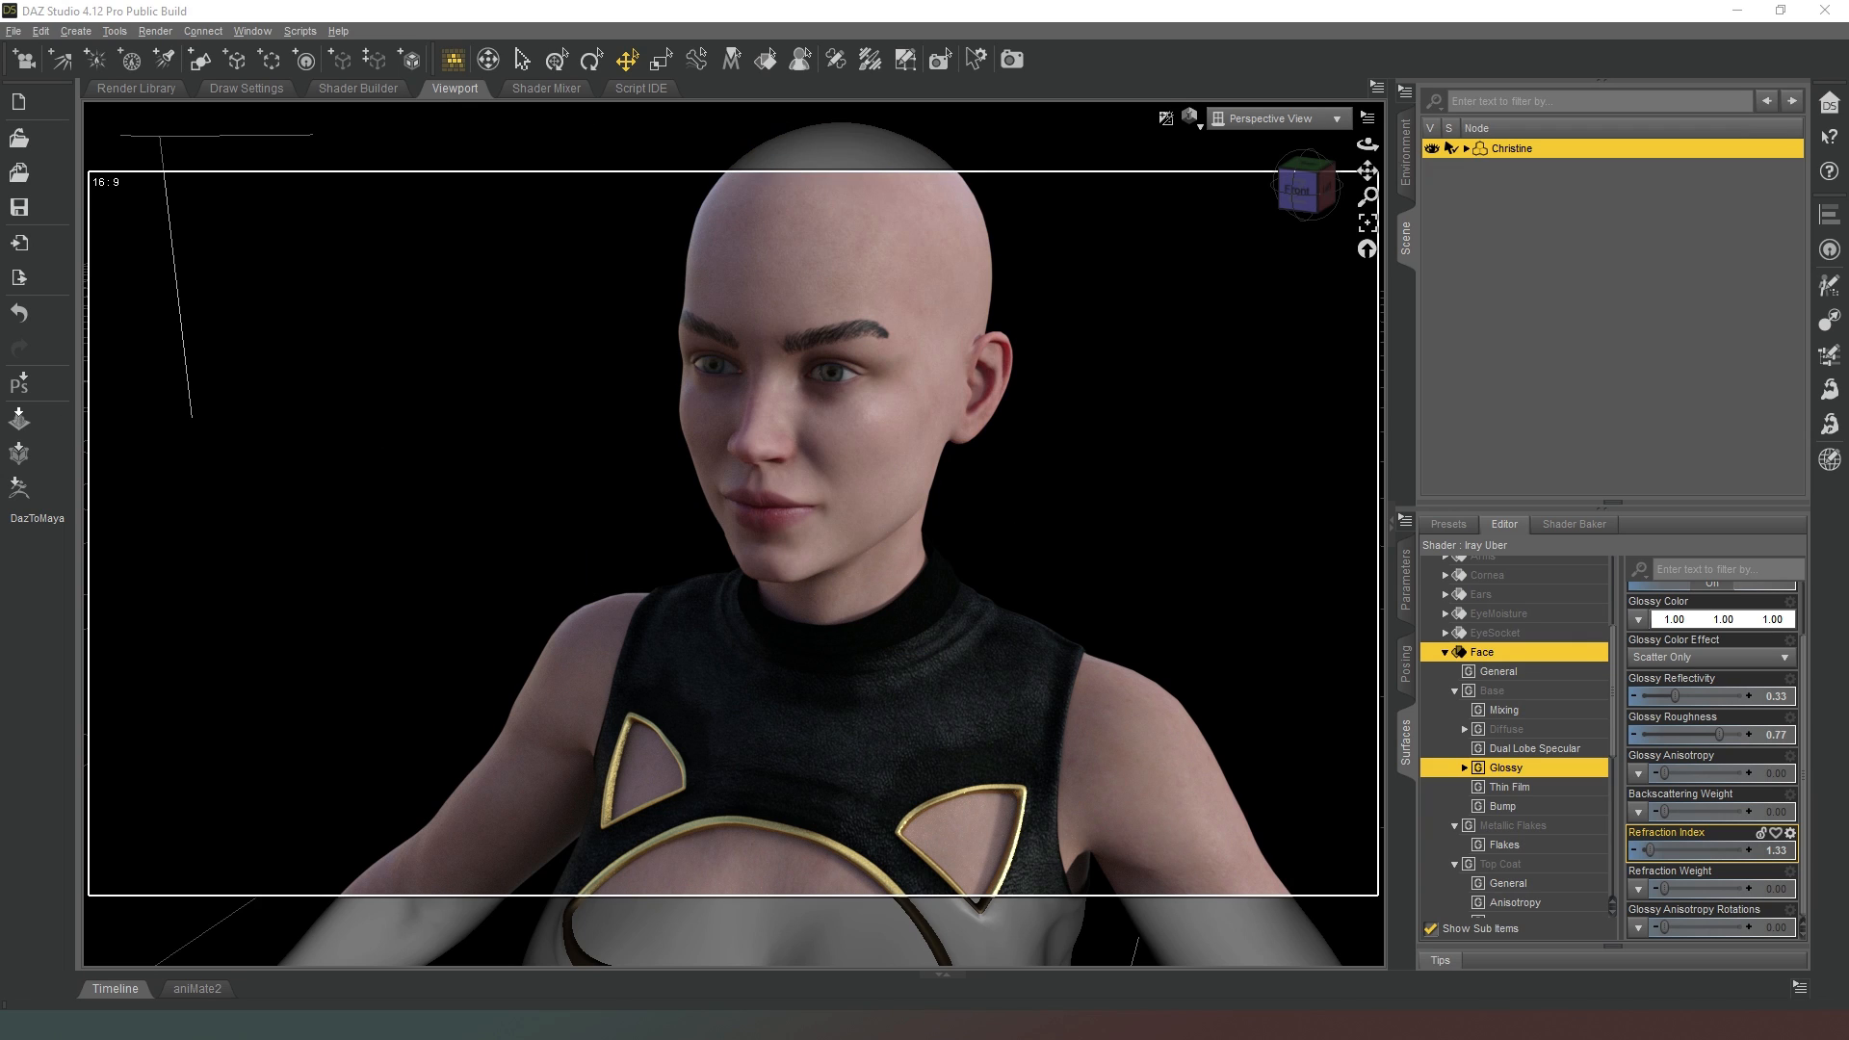
Select the Face Bump group showing Base Bump with no map and Normal Map 1.00.
left_click(1504, 712)
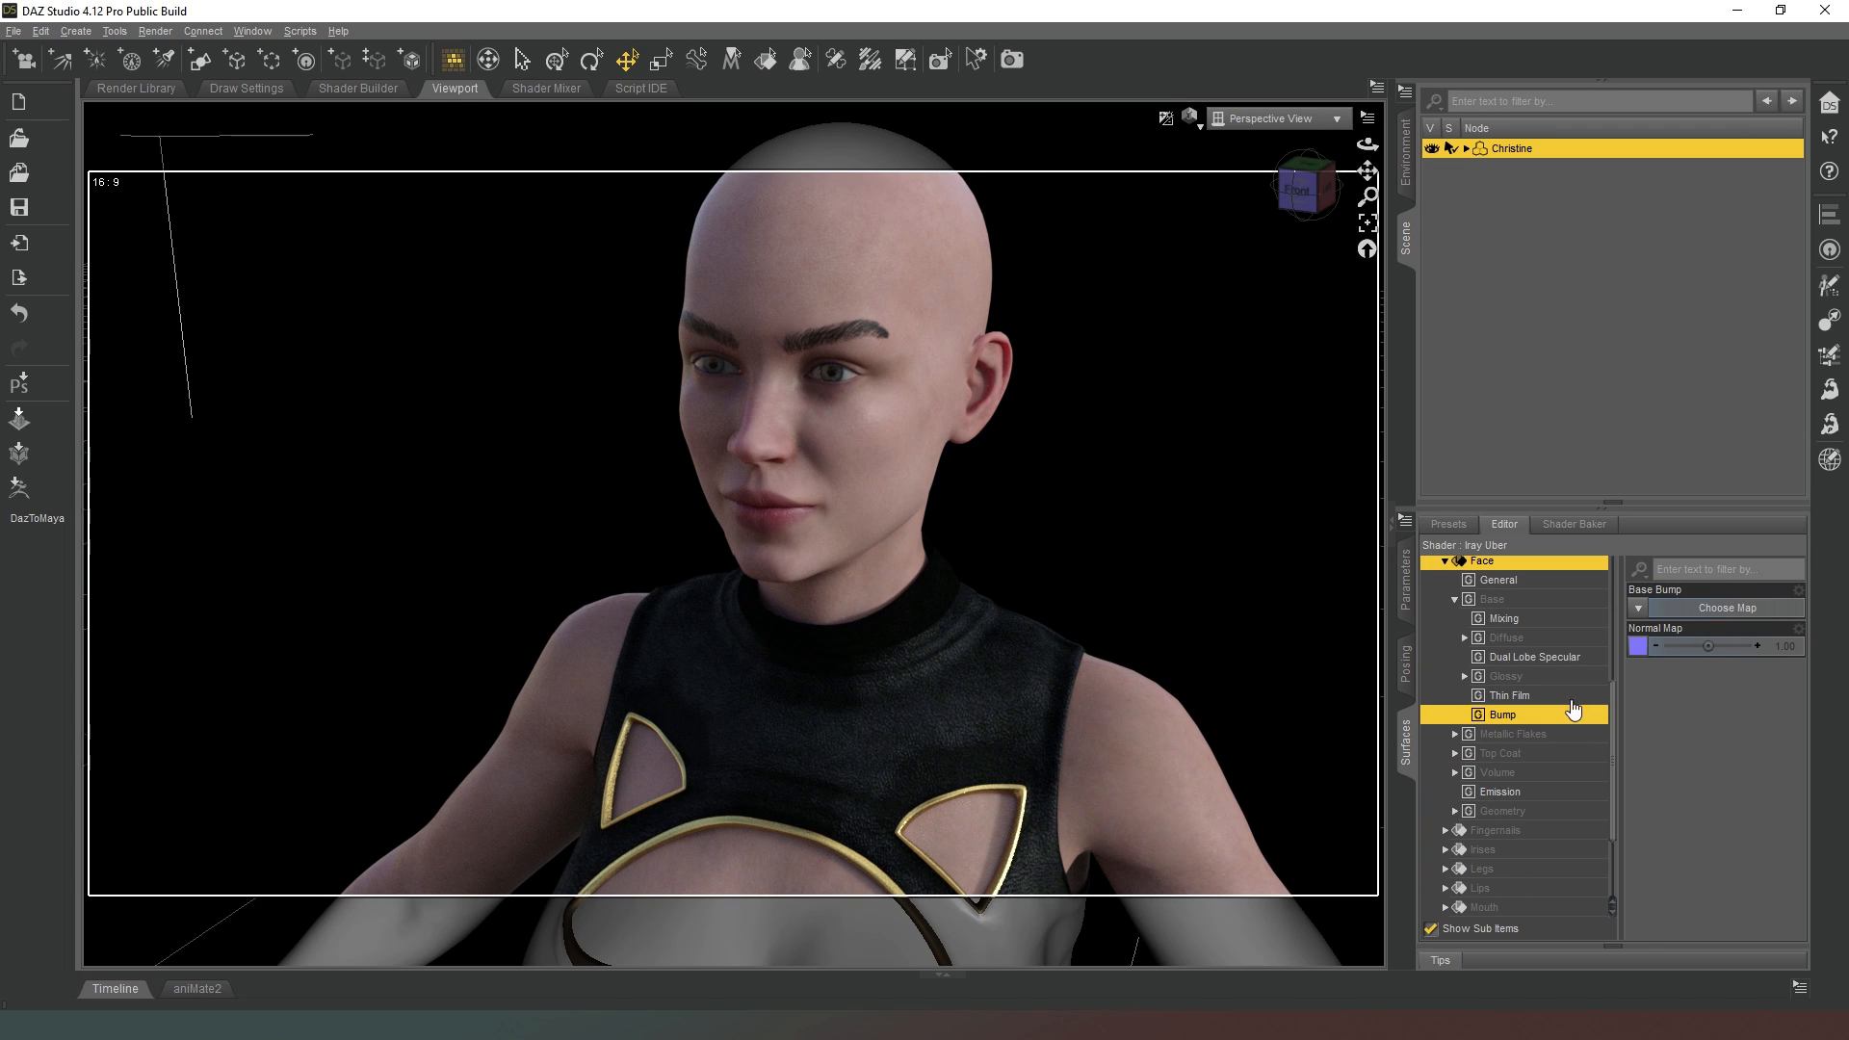
mouse_move(1622, 705)
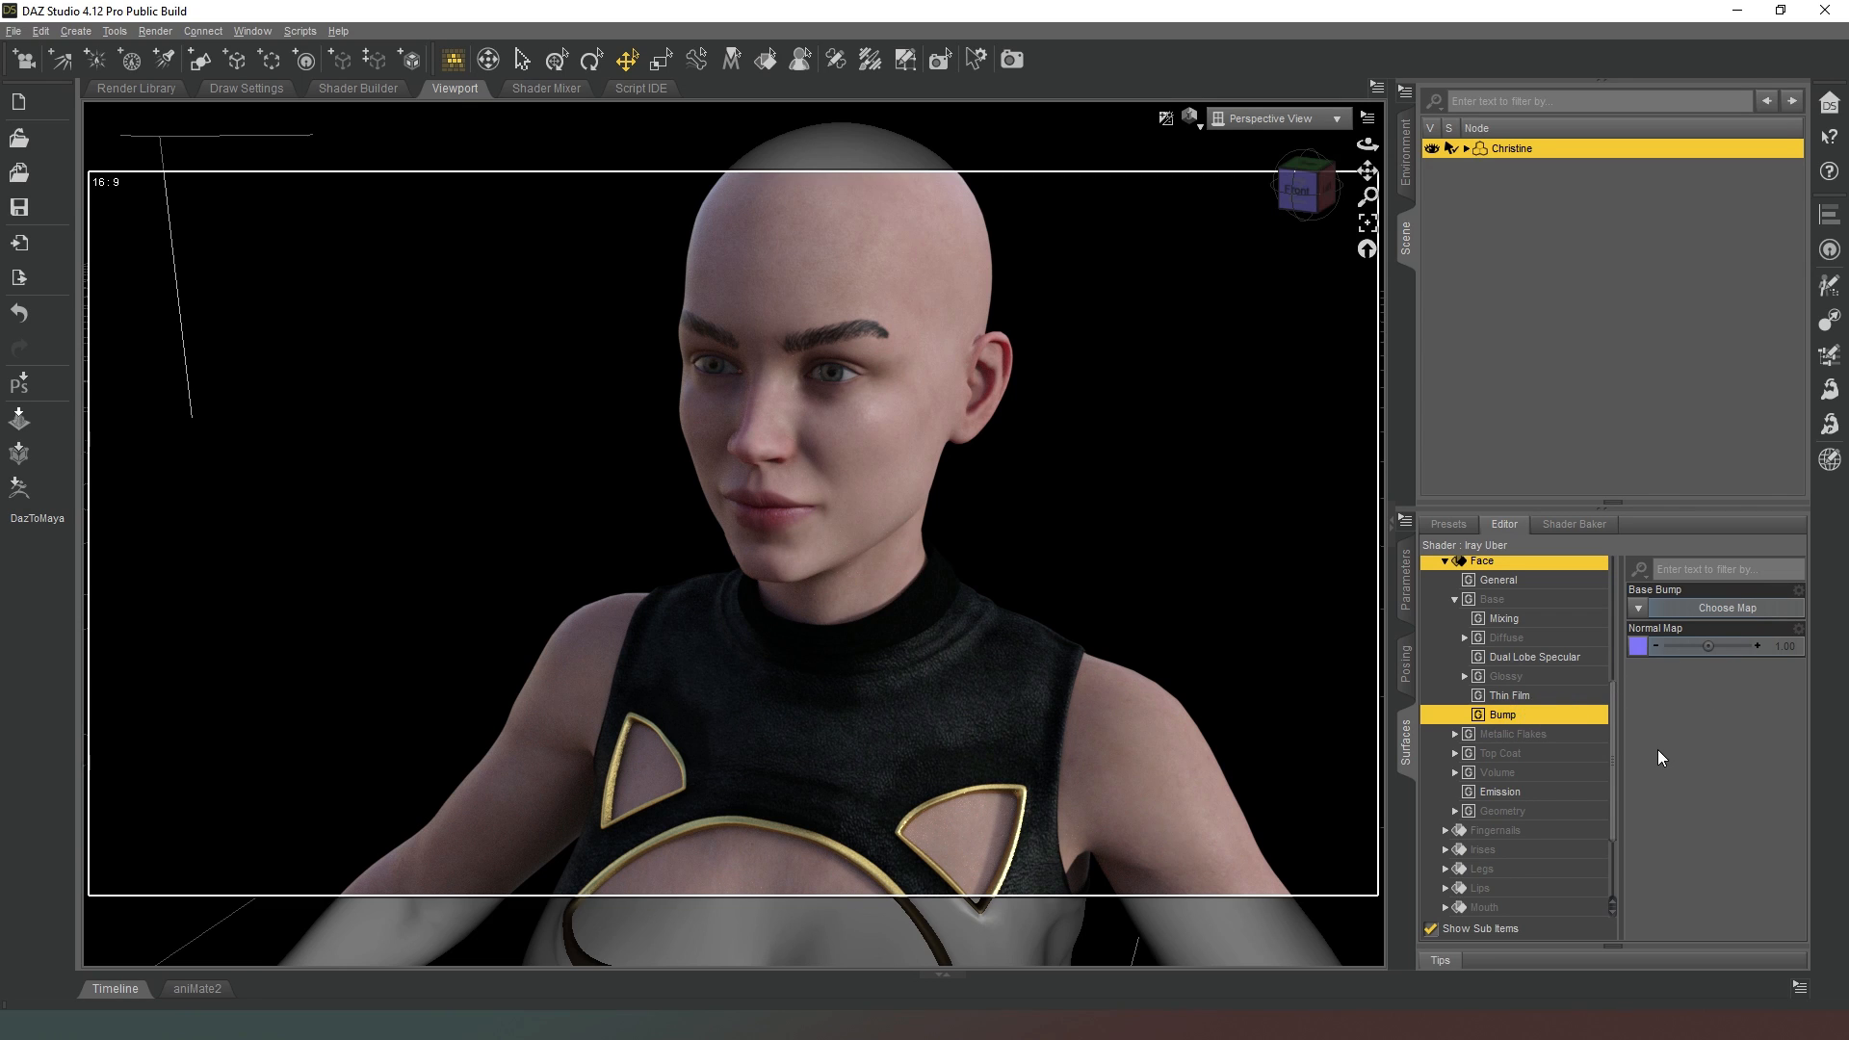
mouse_move(1703, 716)
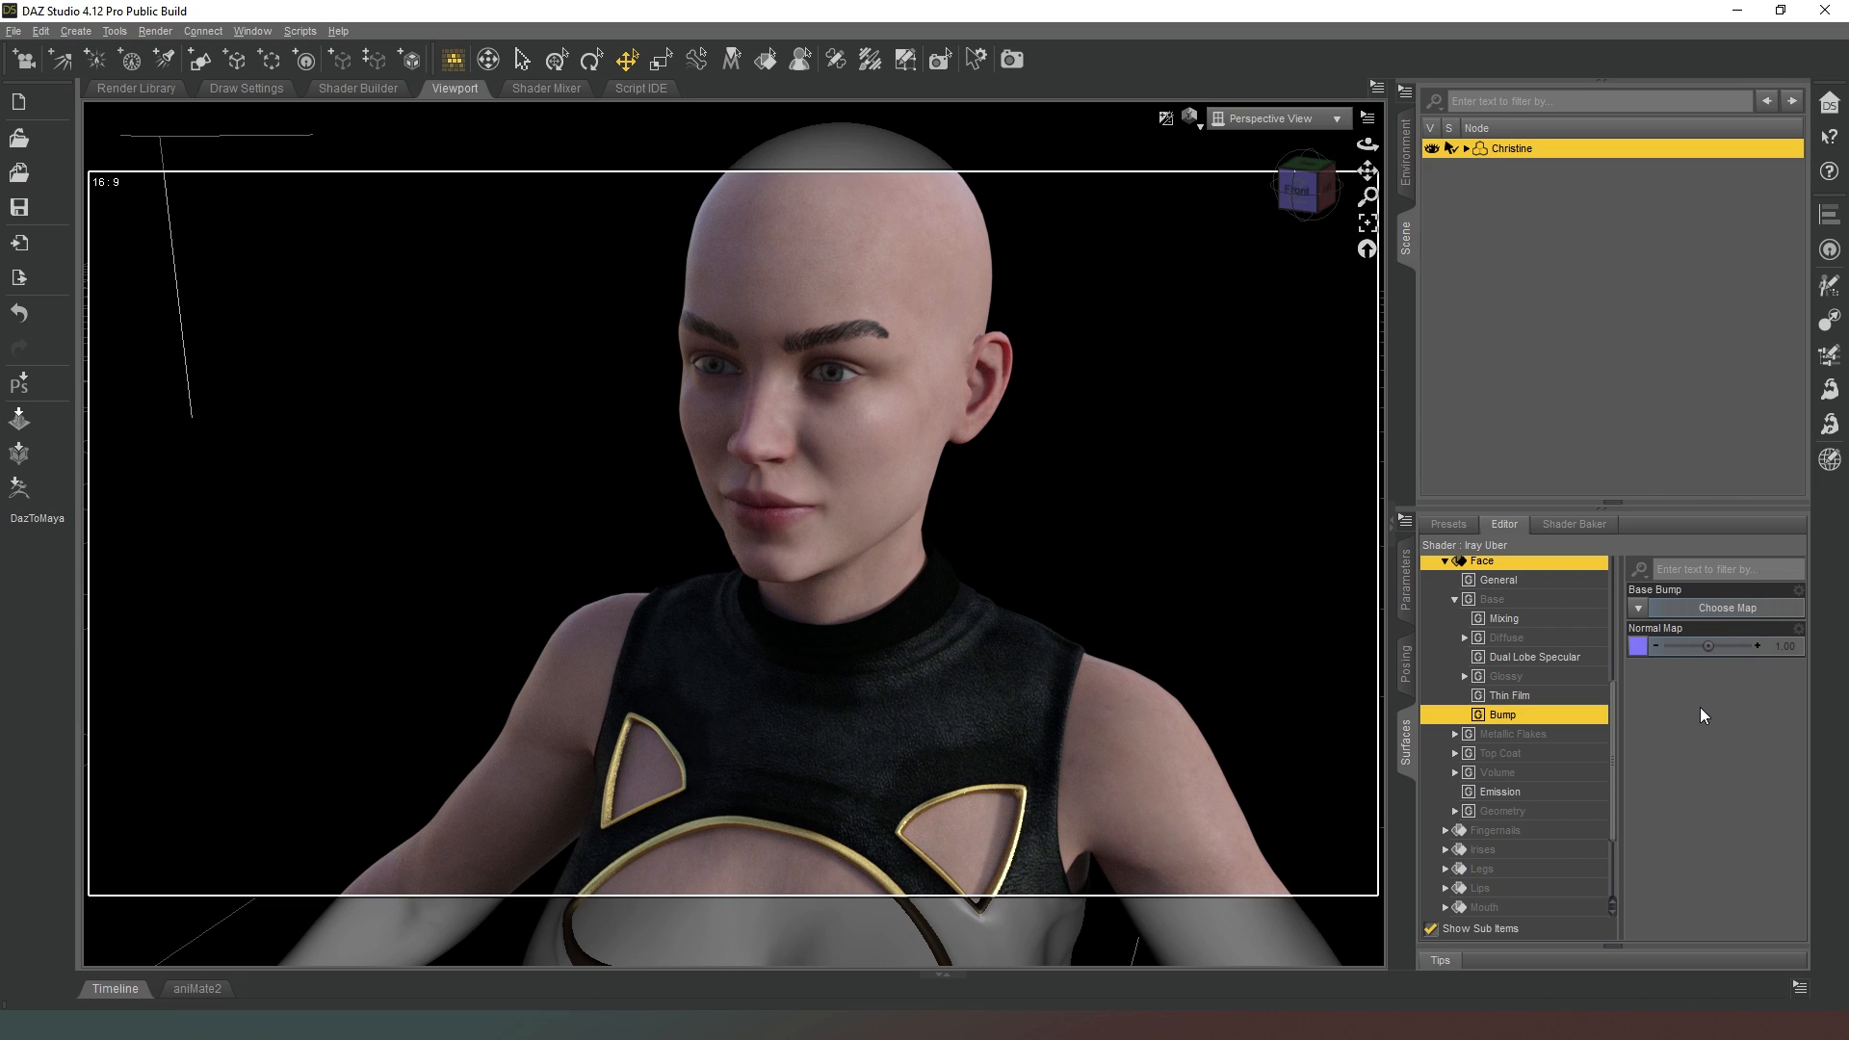
mouse_move(1666, 674)
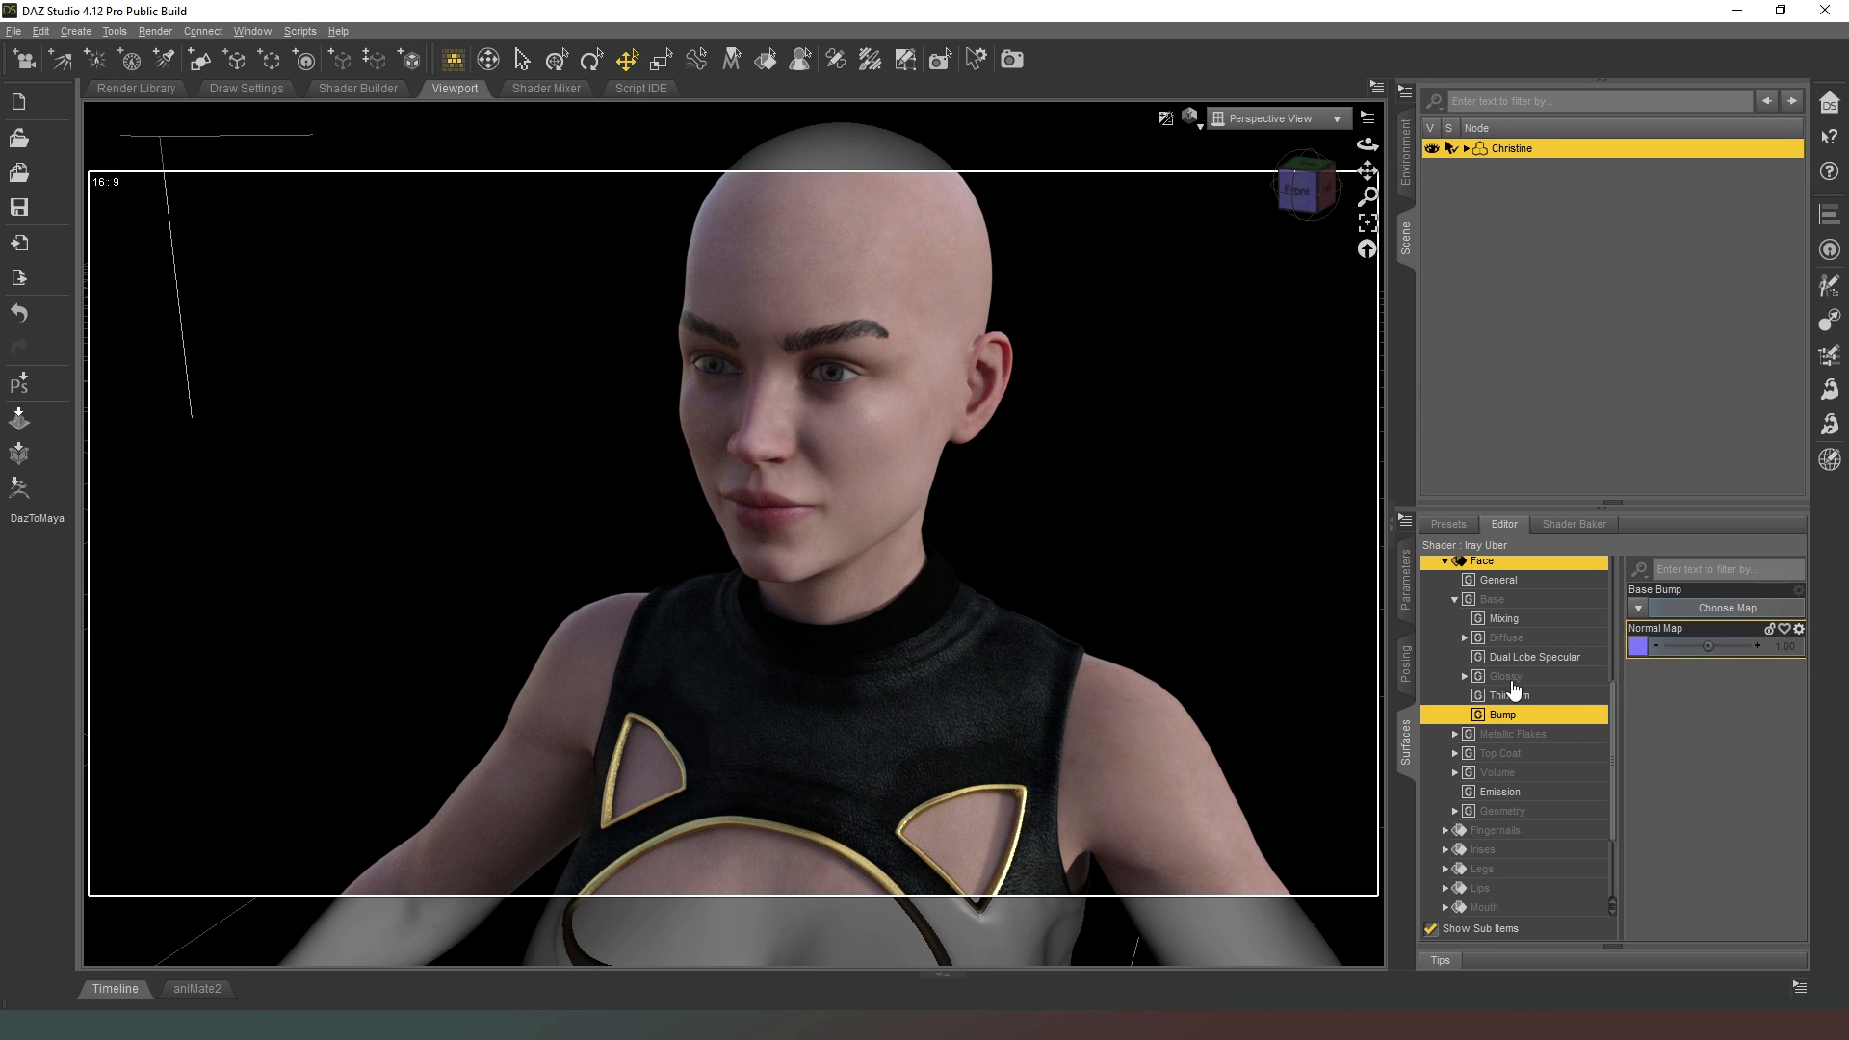
mouse_move(1637, 645)
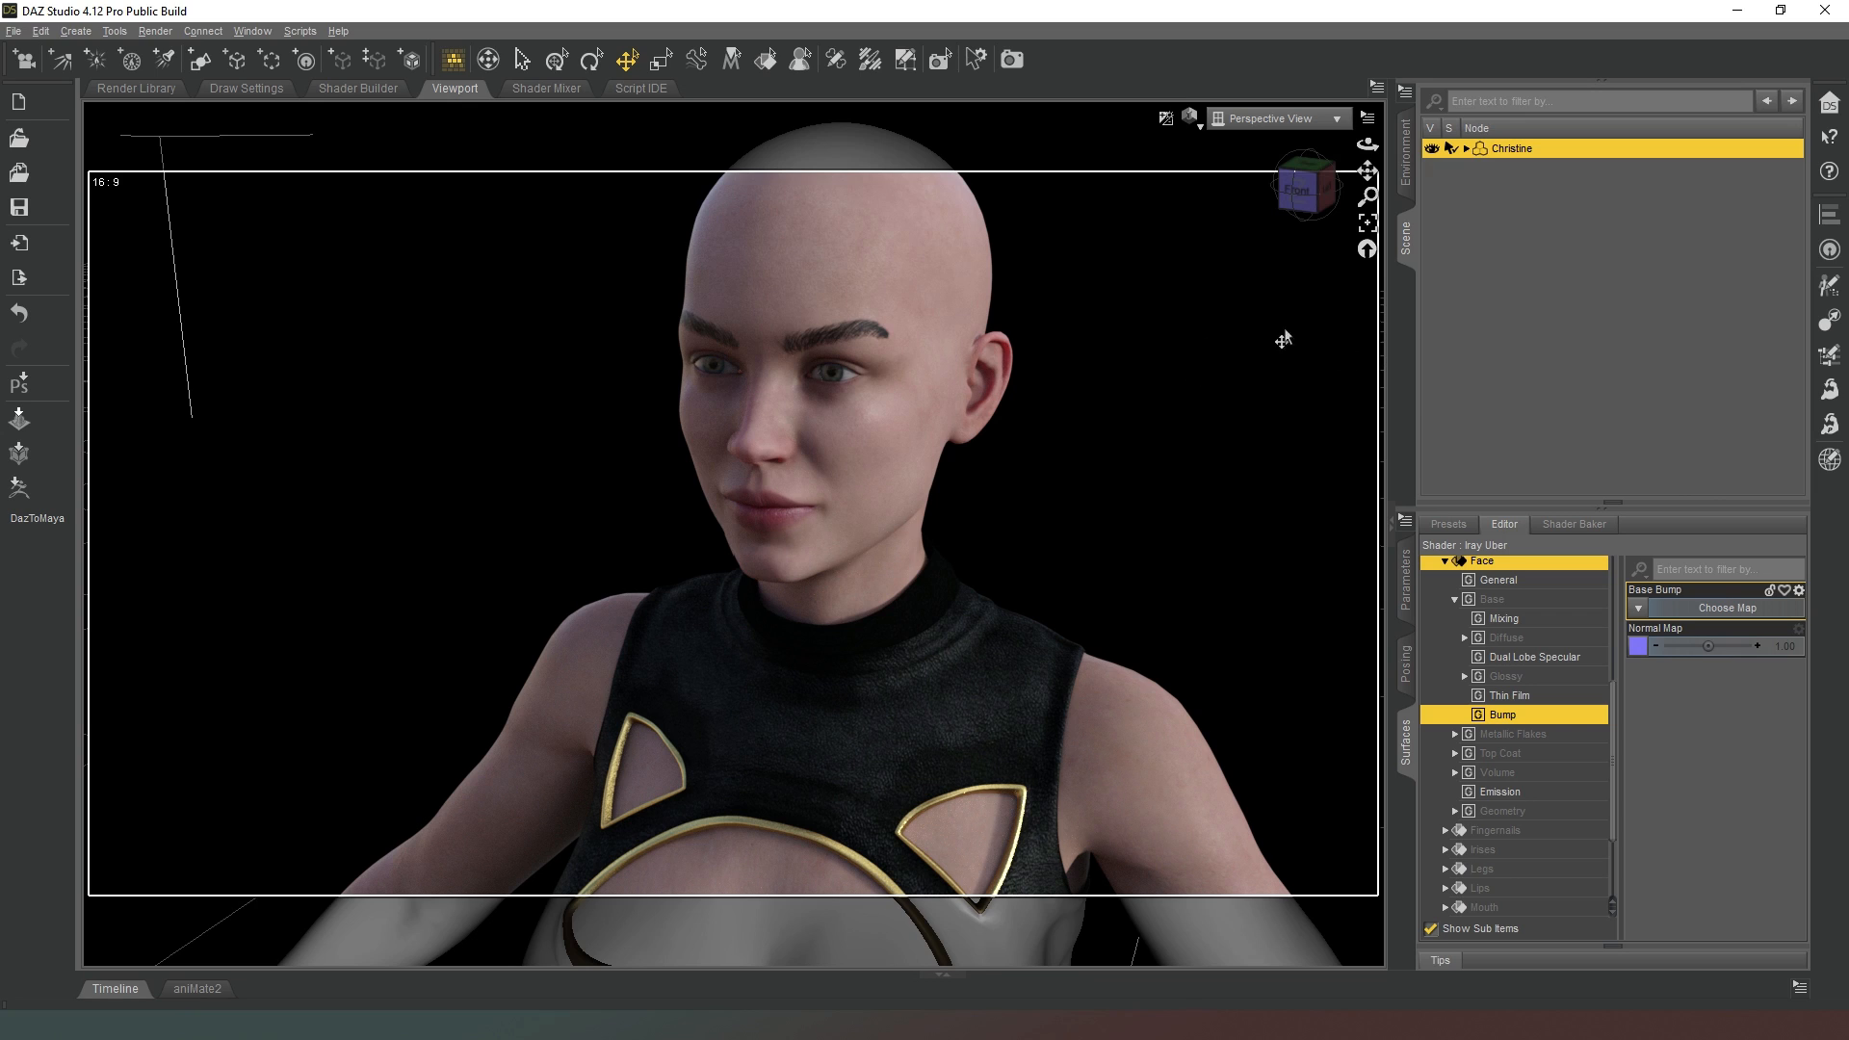
mouse_move(1084, 487)
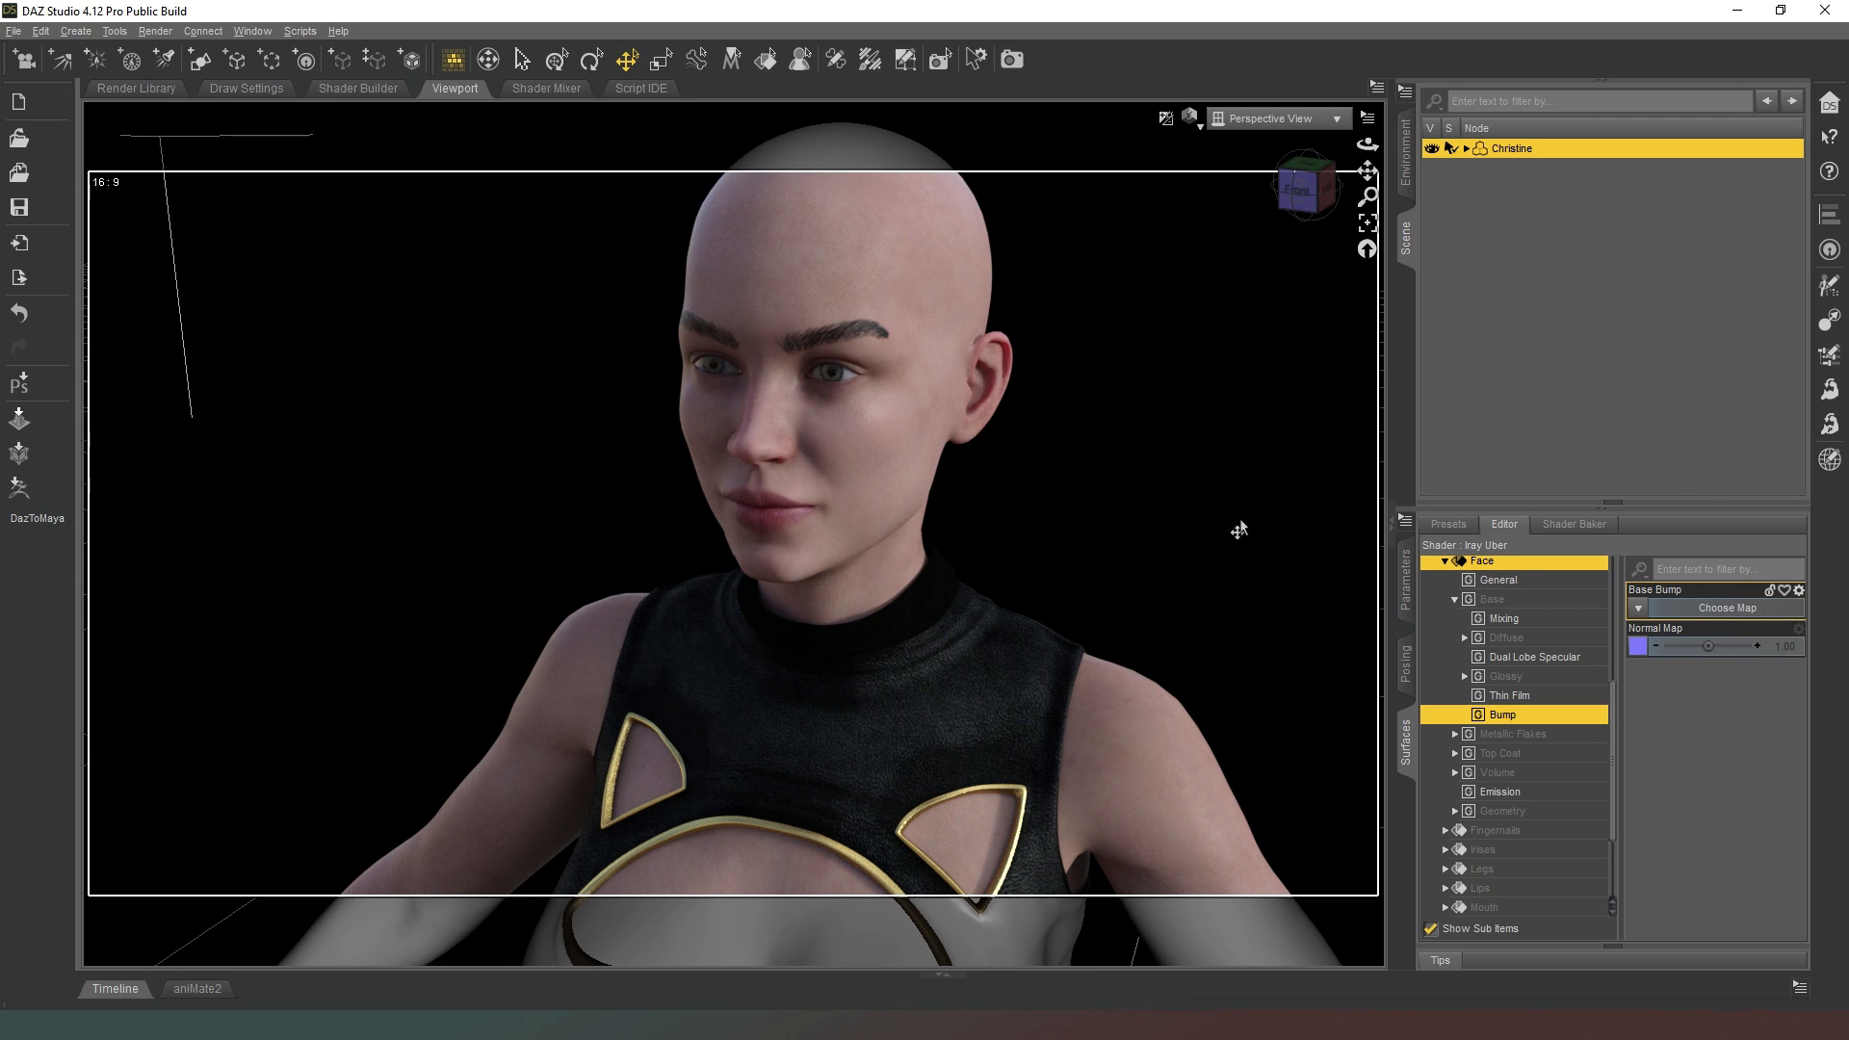
mouse_move(1316, 189)
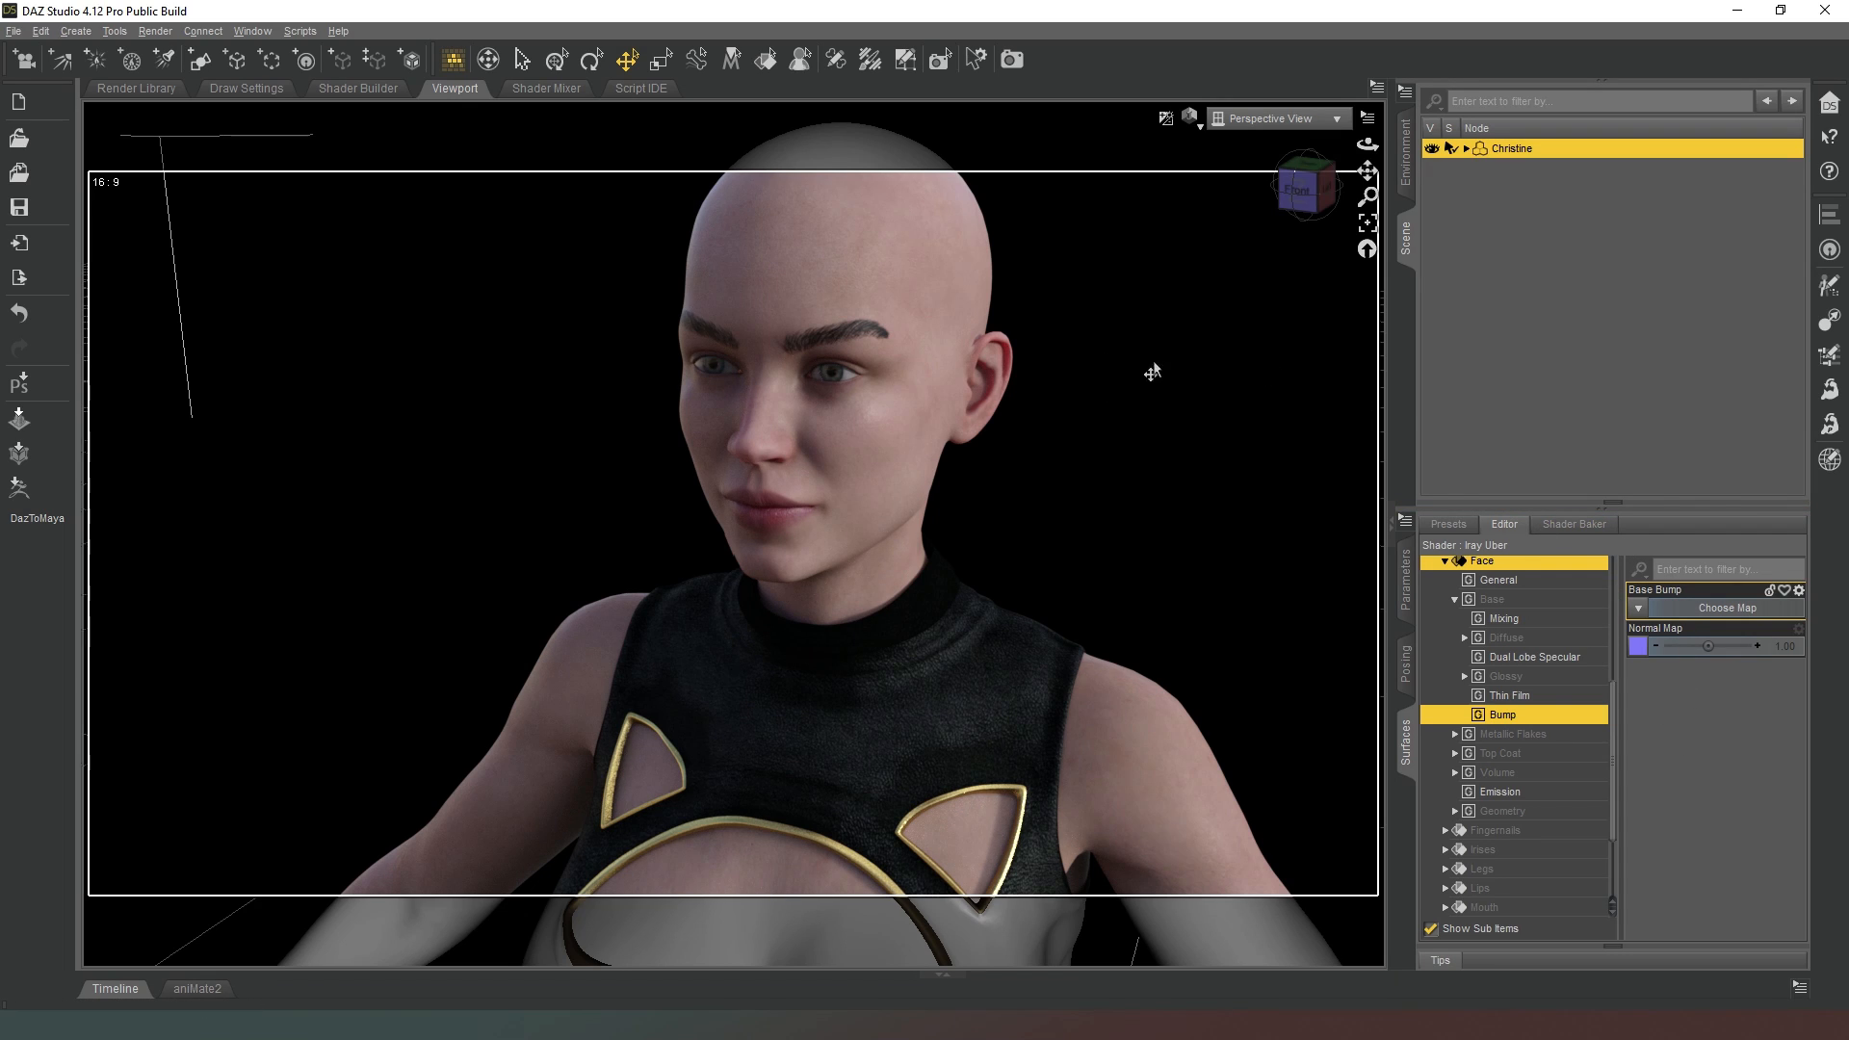
mouse_move(1701, 741)
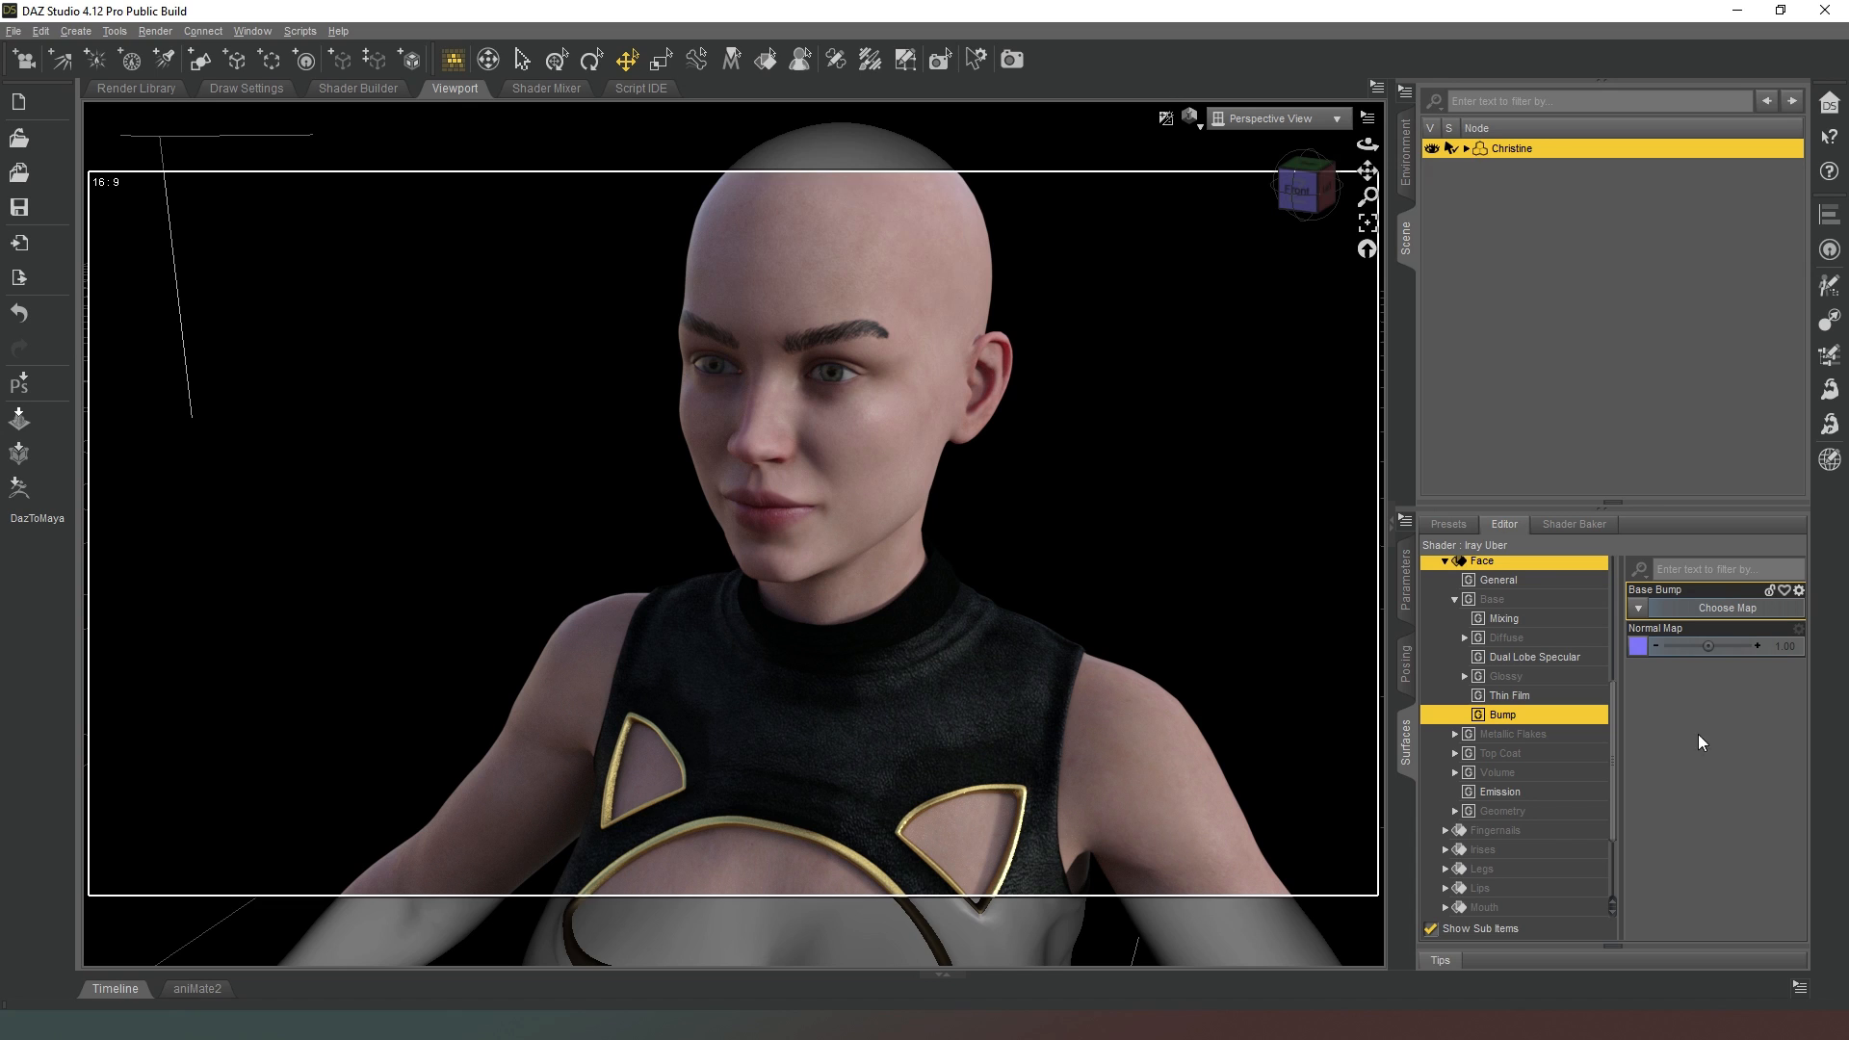
mouse_move(1757, 719)
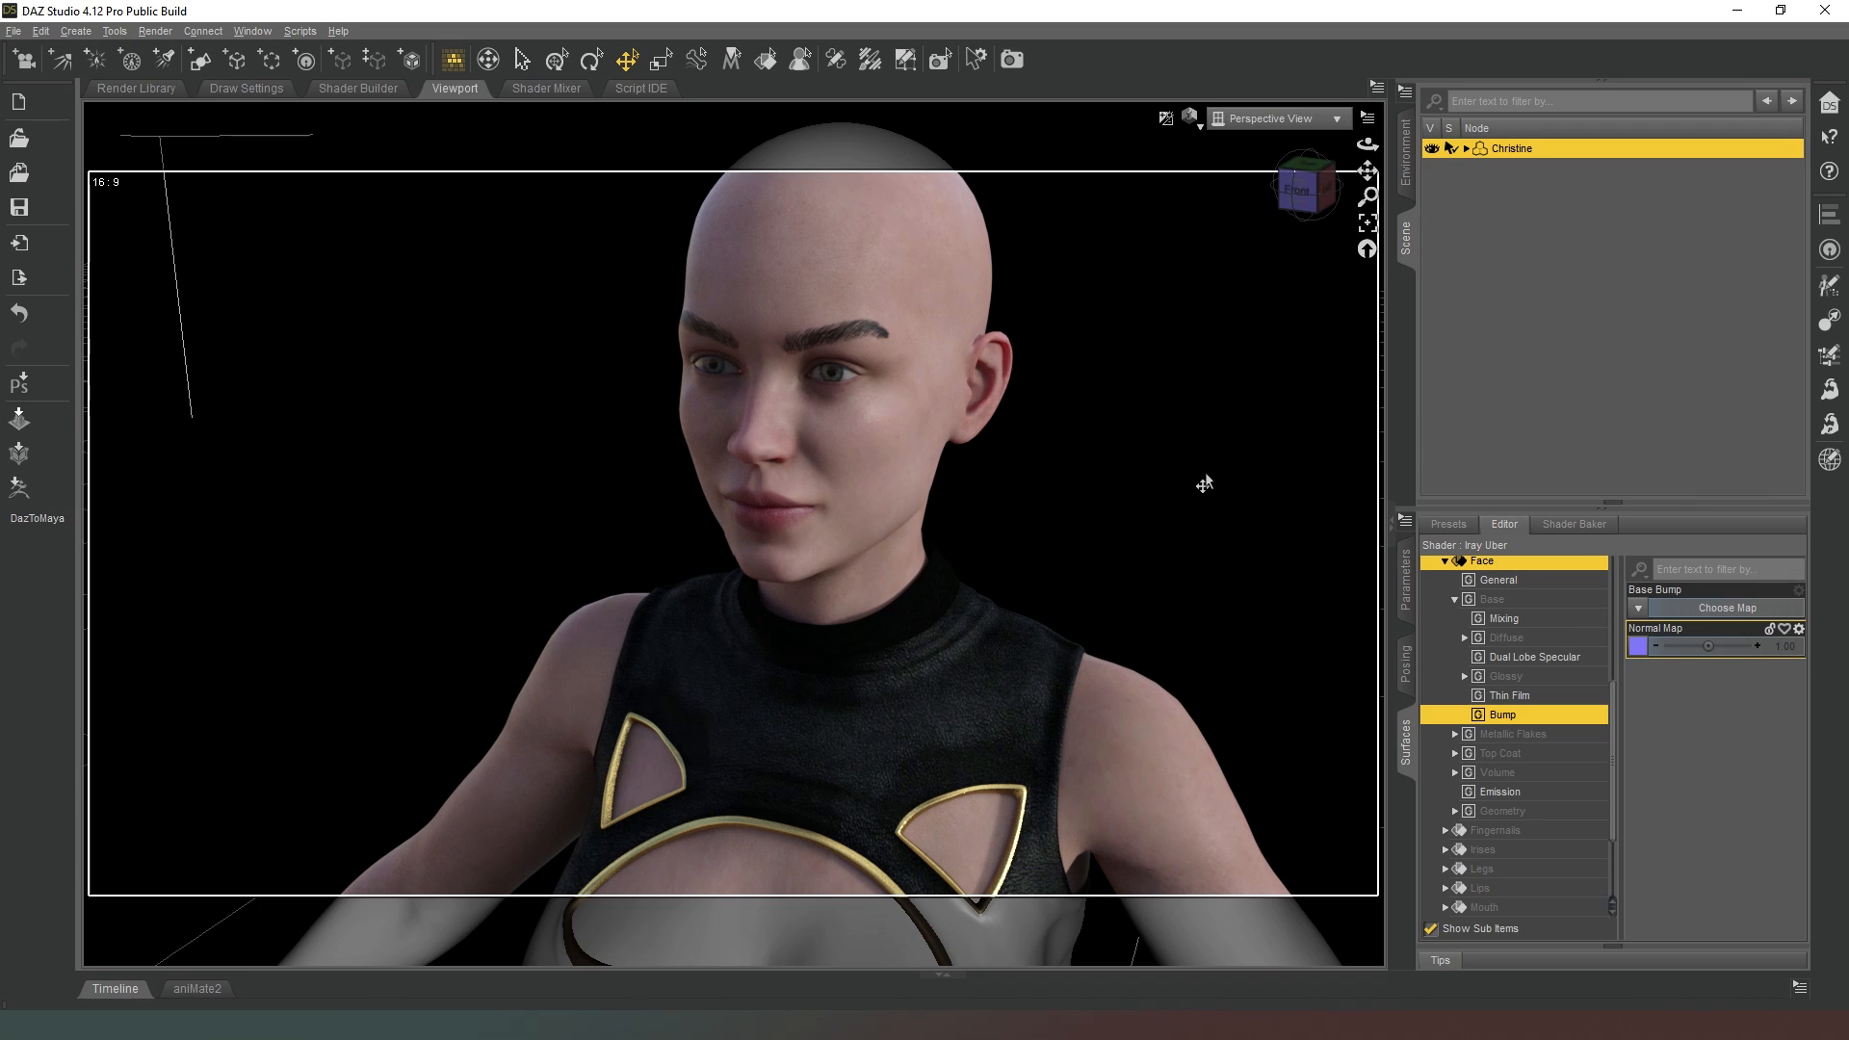
mouse_move(1749, 838)
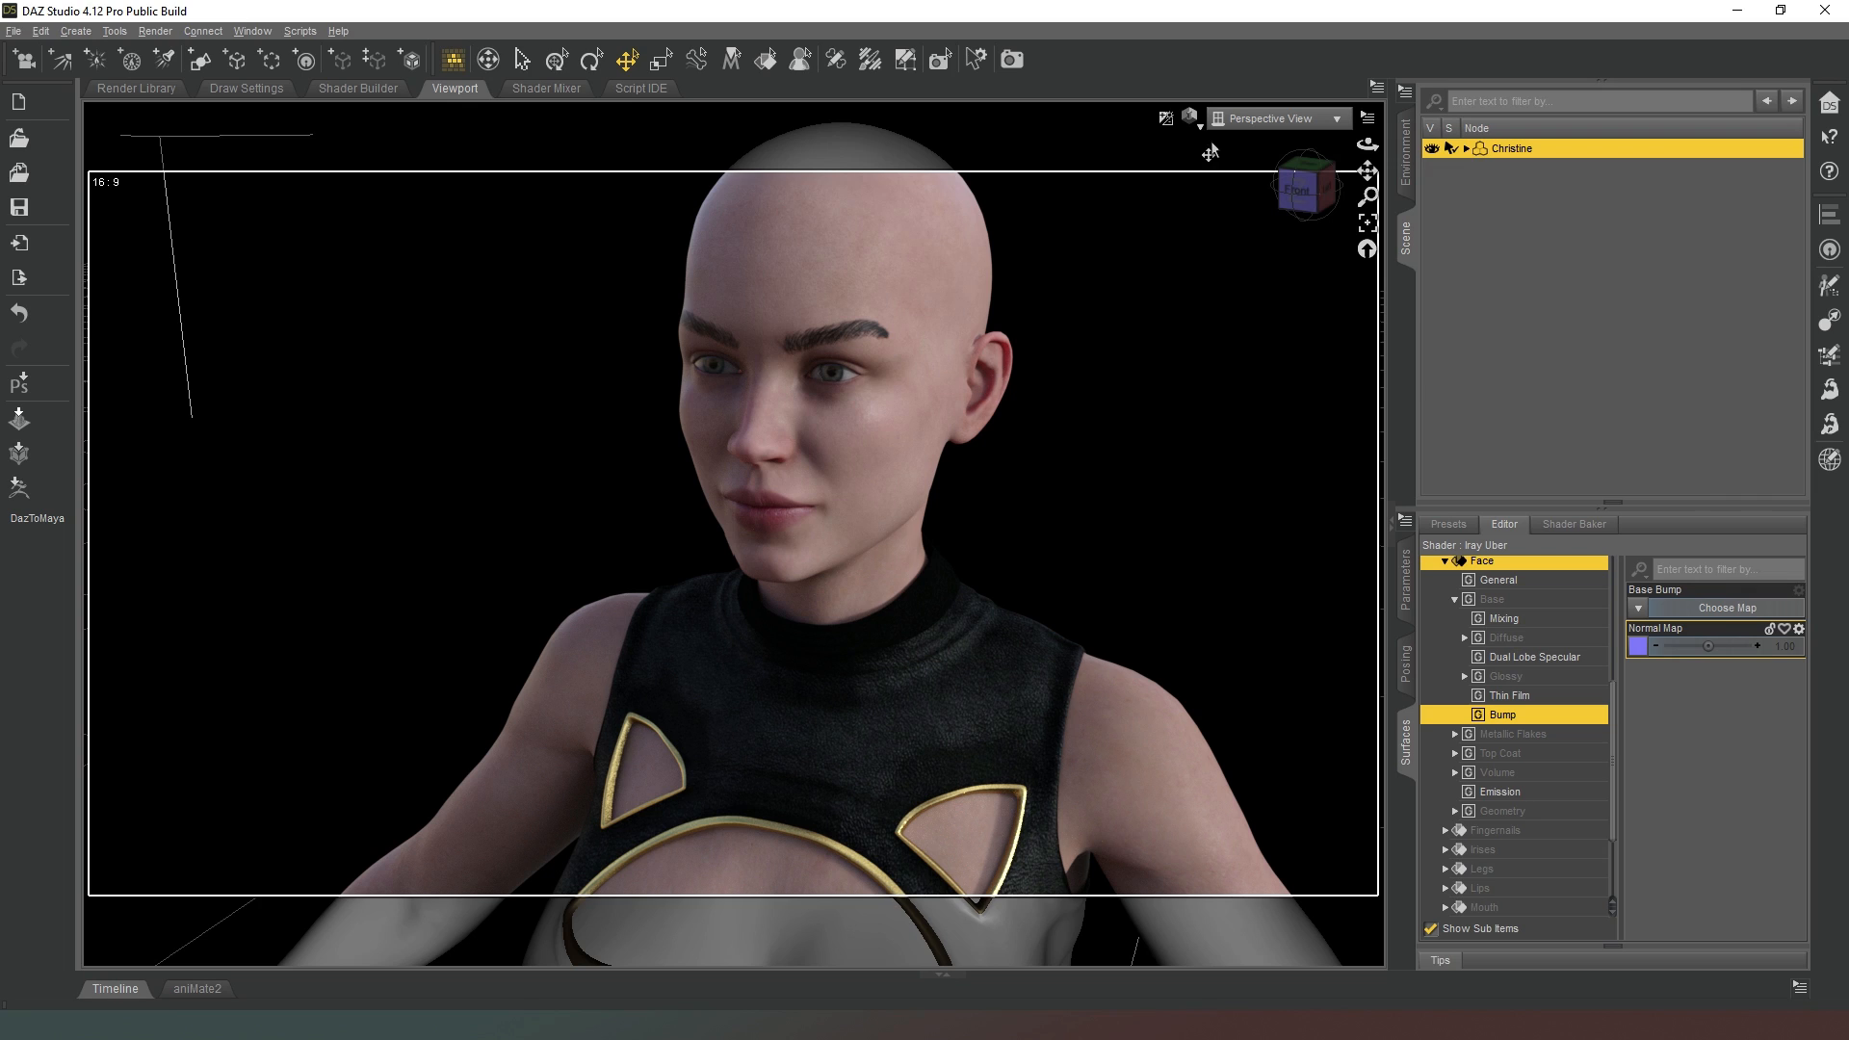
mouse_move(1130, 169)
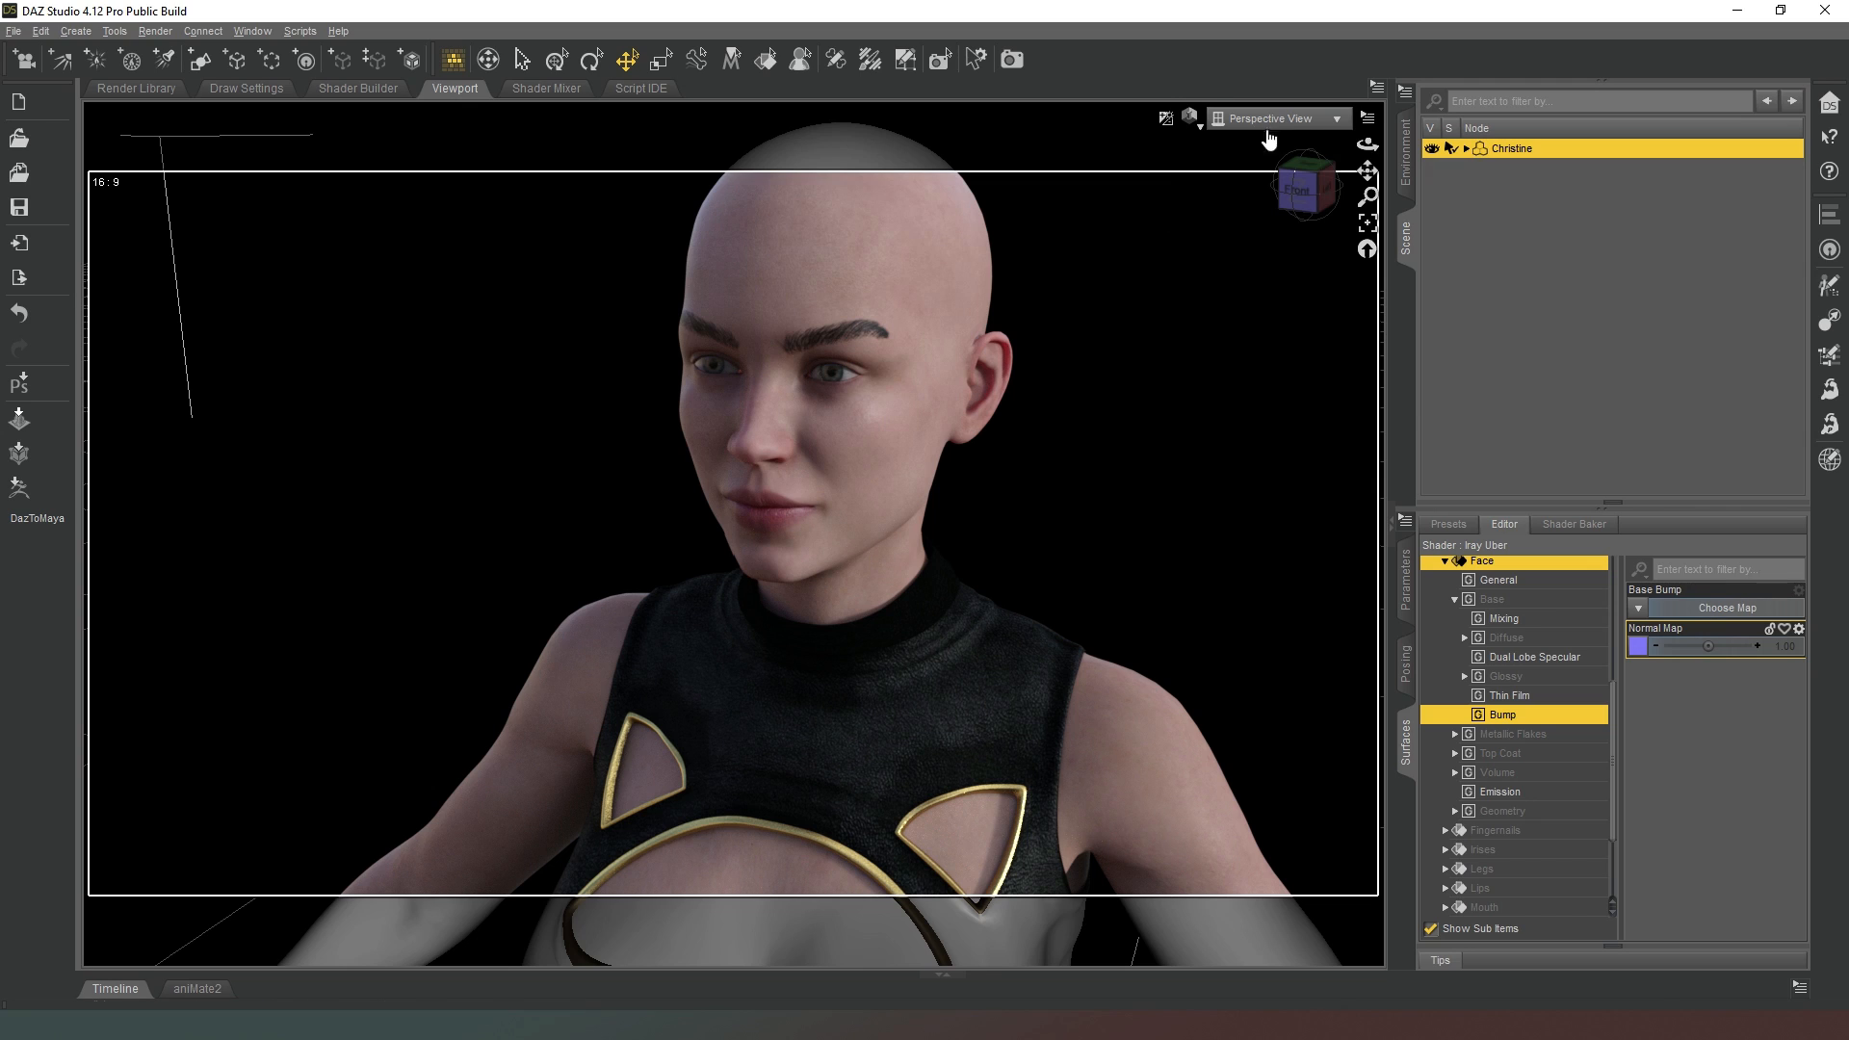
mouse_move(1139, 359)
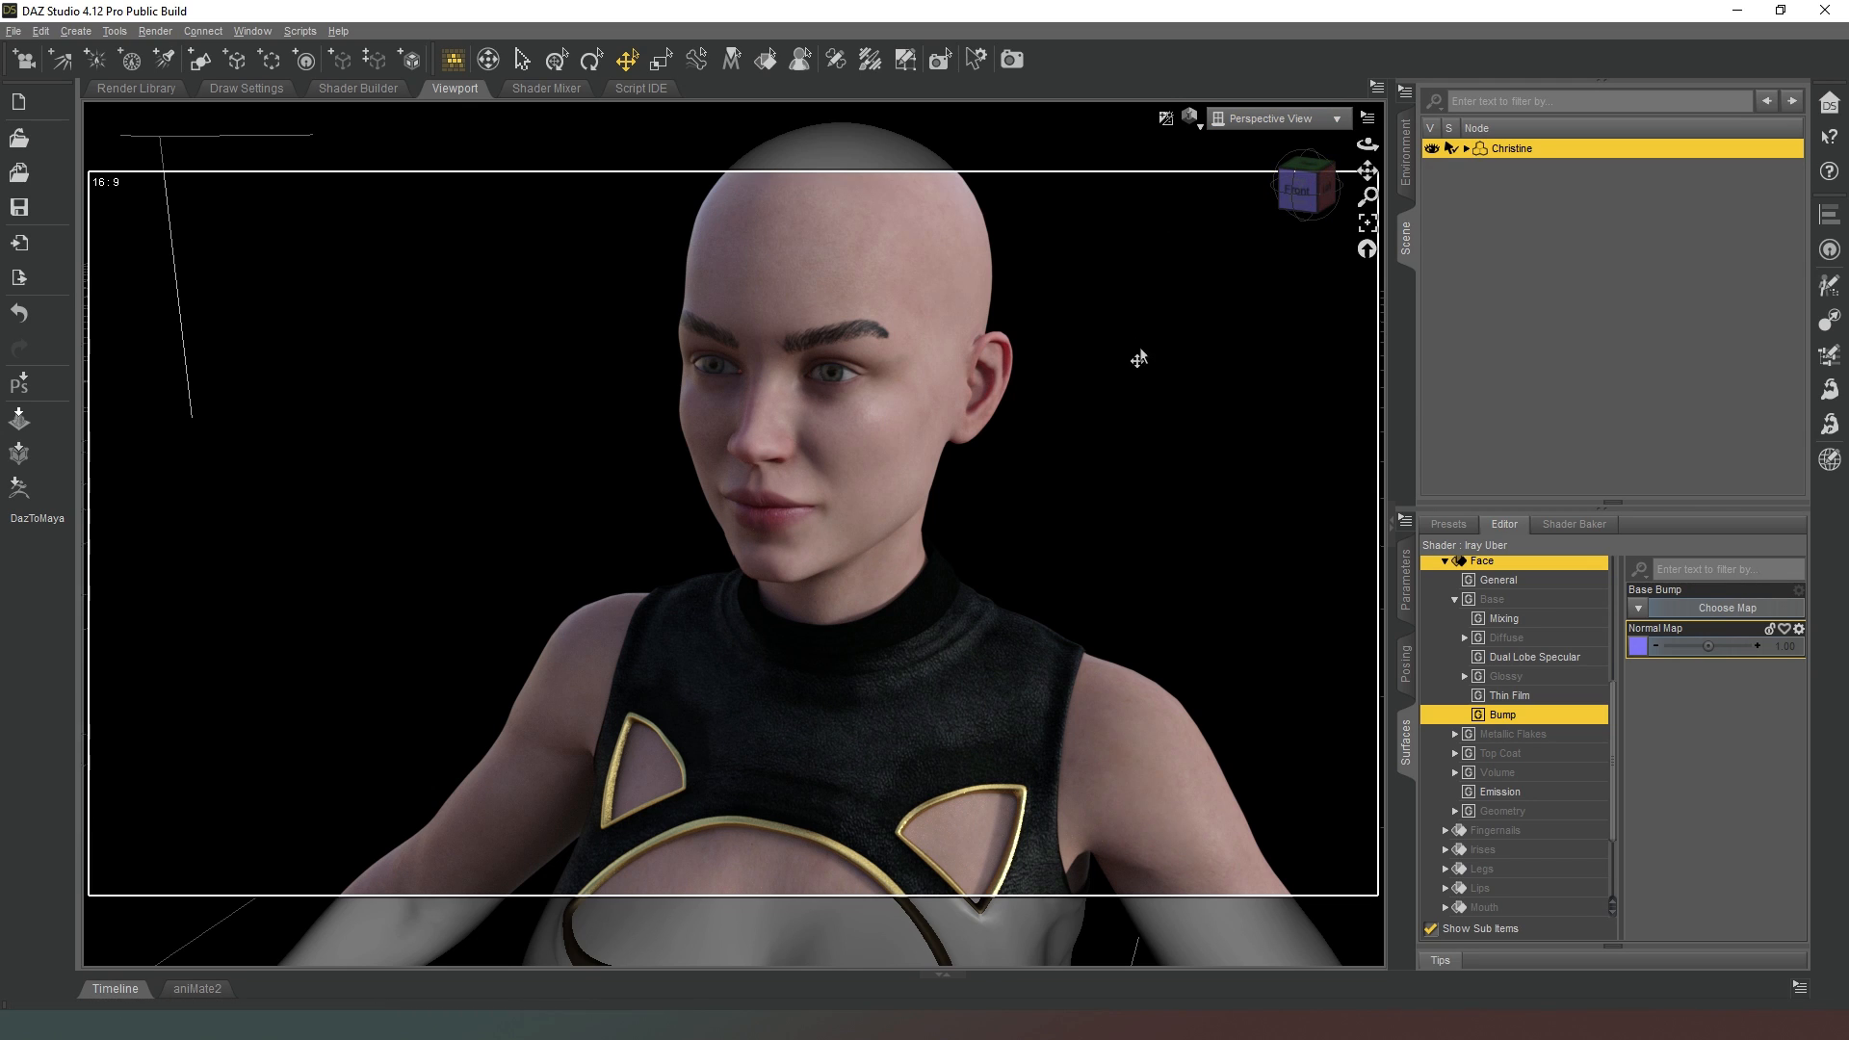
mouse_move(1150, 374)
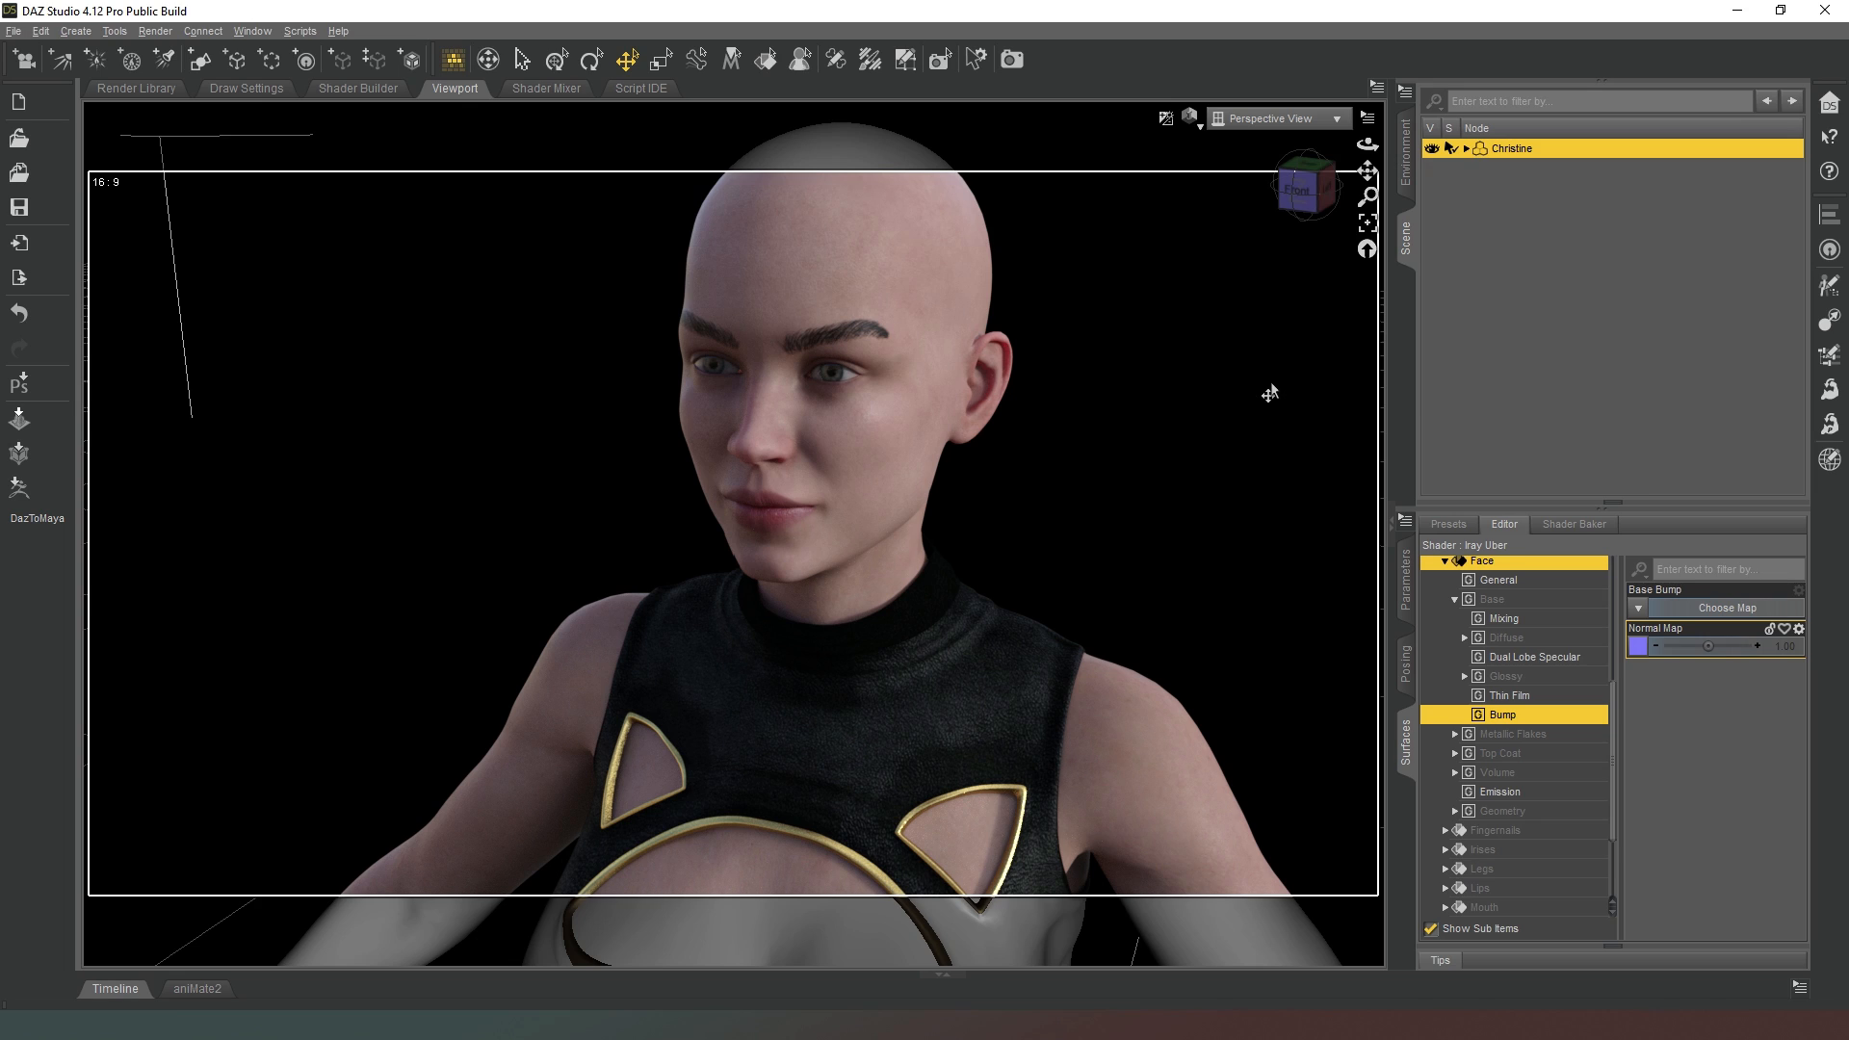
mouse_move(1321, 312)
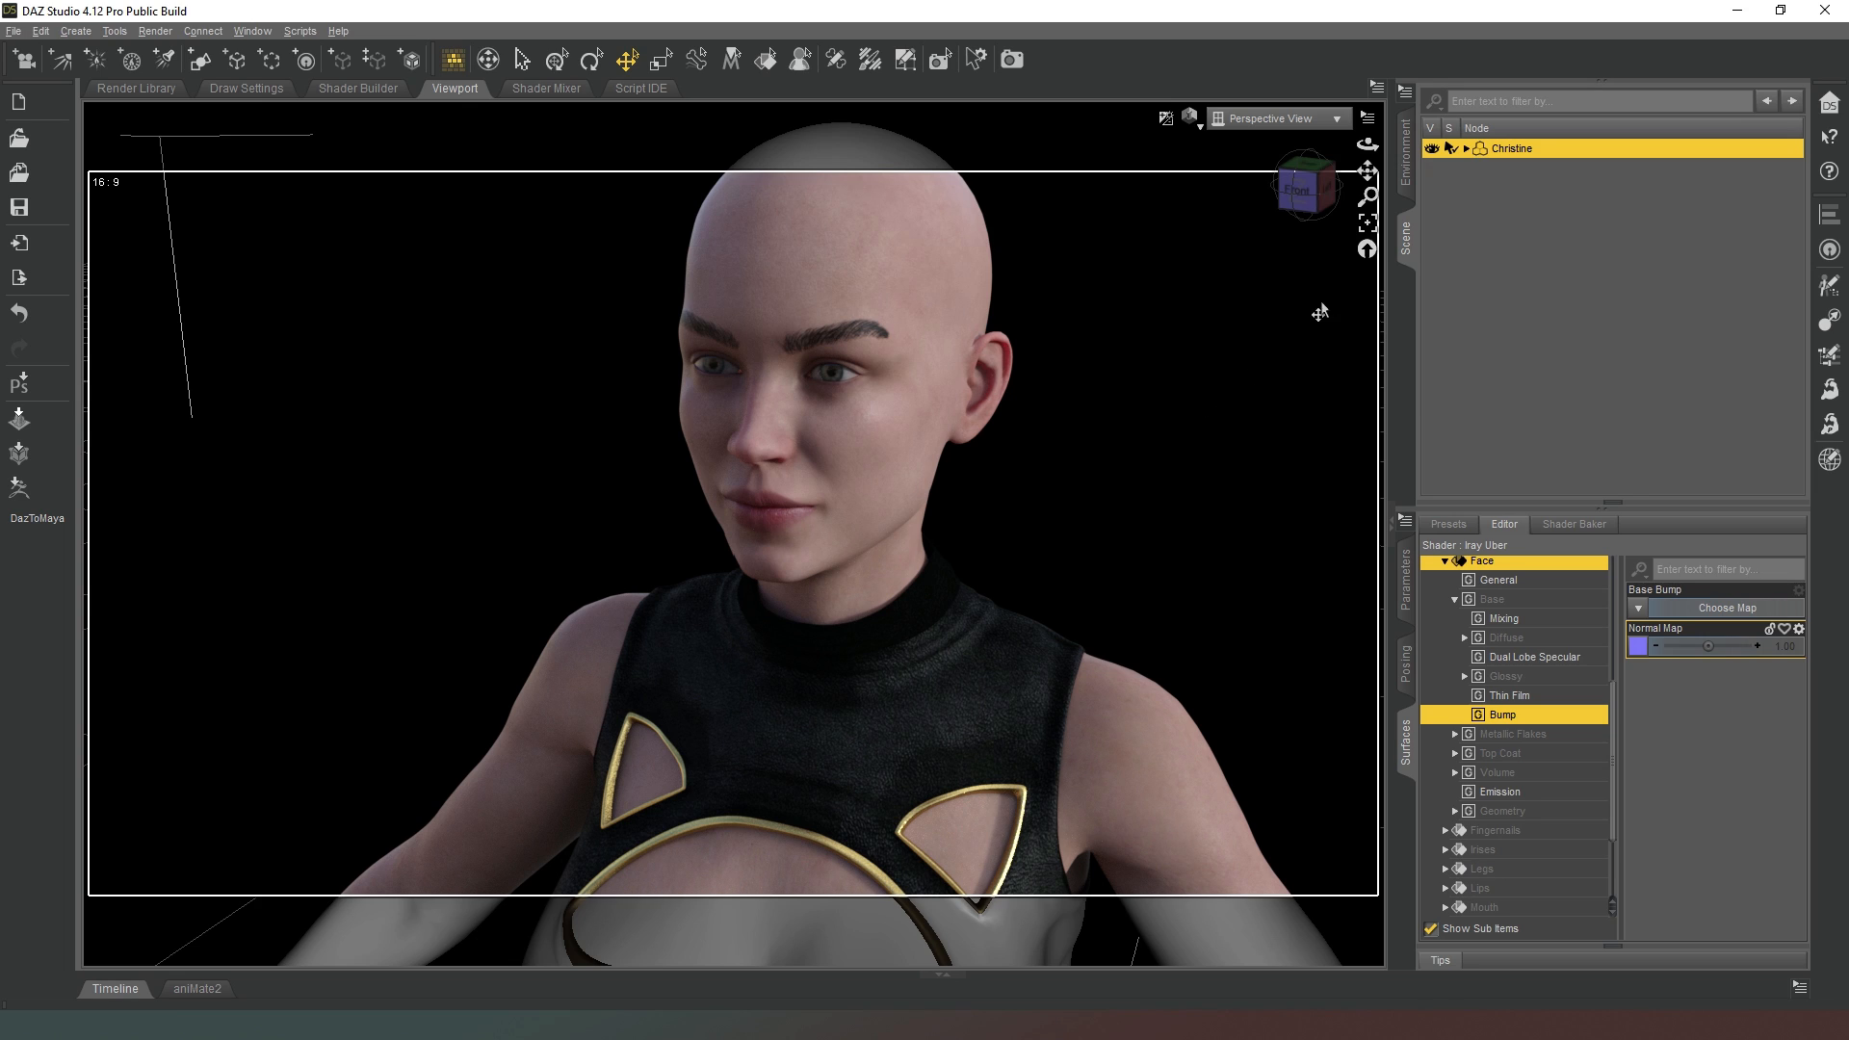
Switch the viewport DrawStyle to Wire Texture Shaded to reveal the figure's mesh.
left_click(1188, 118)
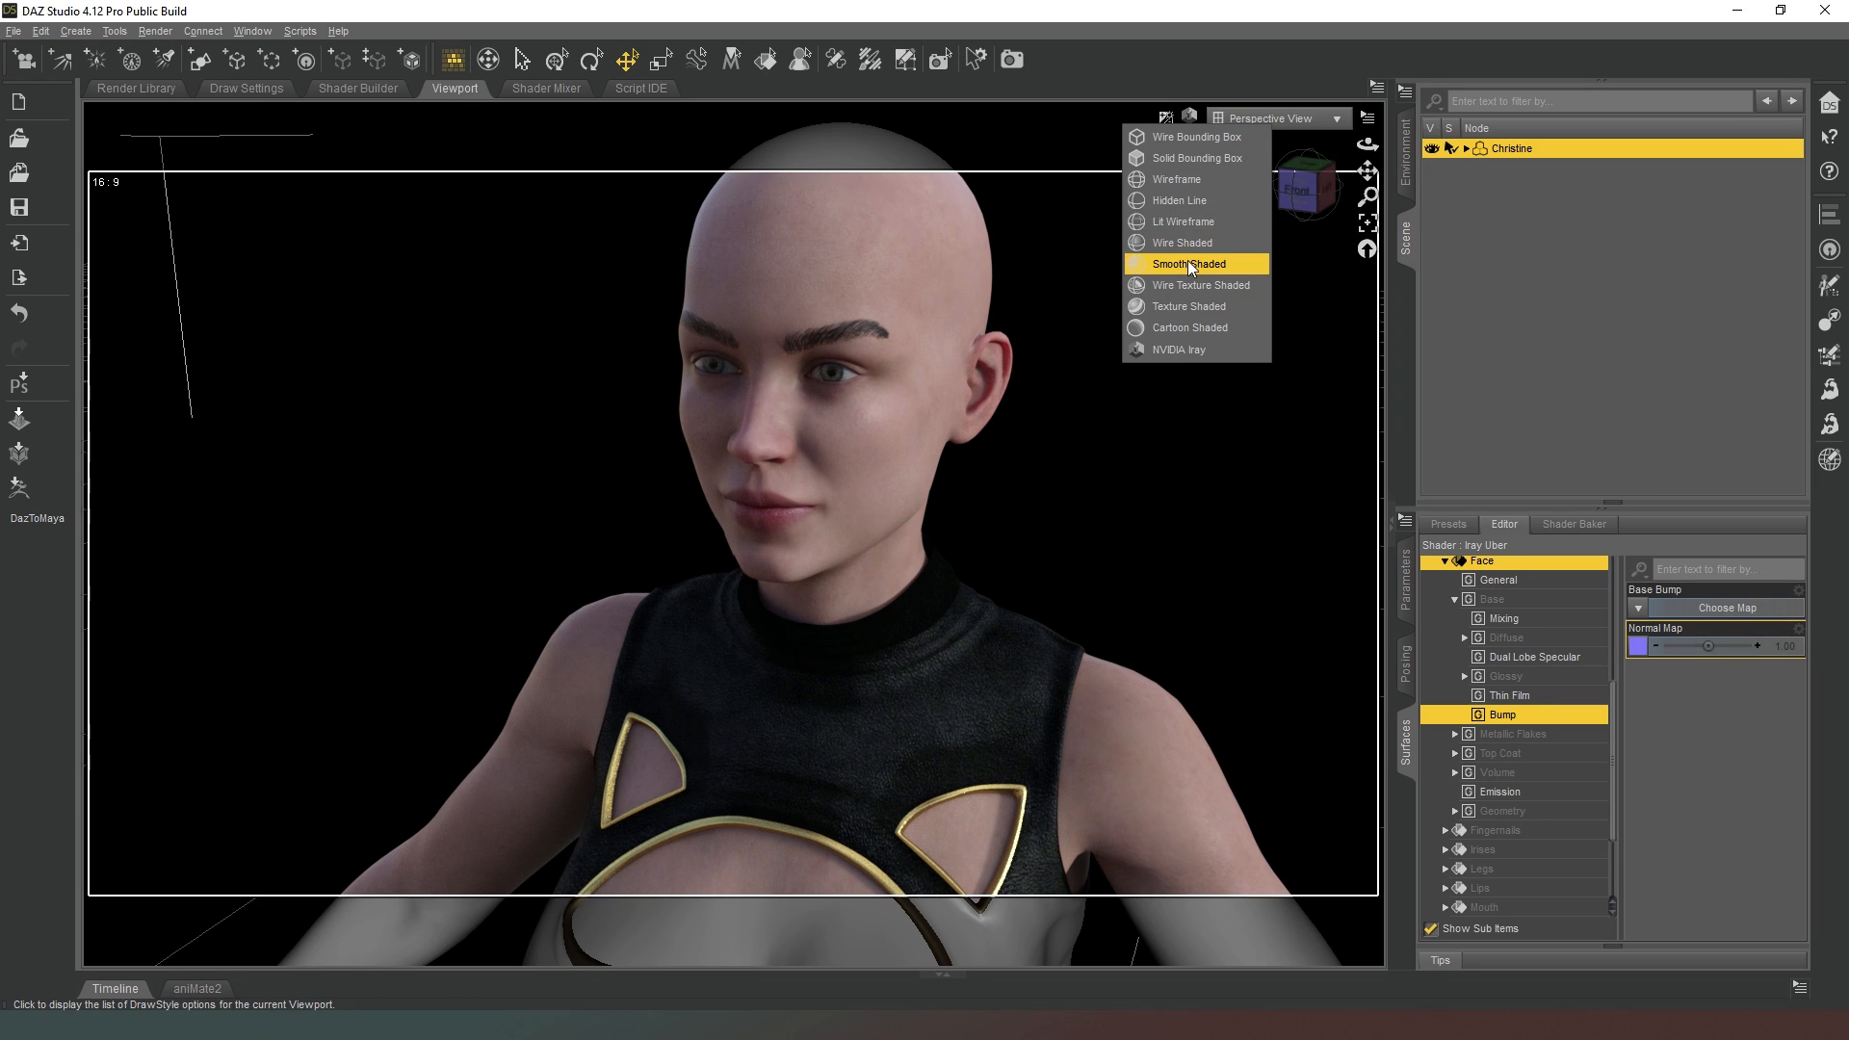
mouse_move(1191, 285)
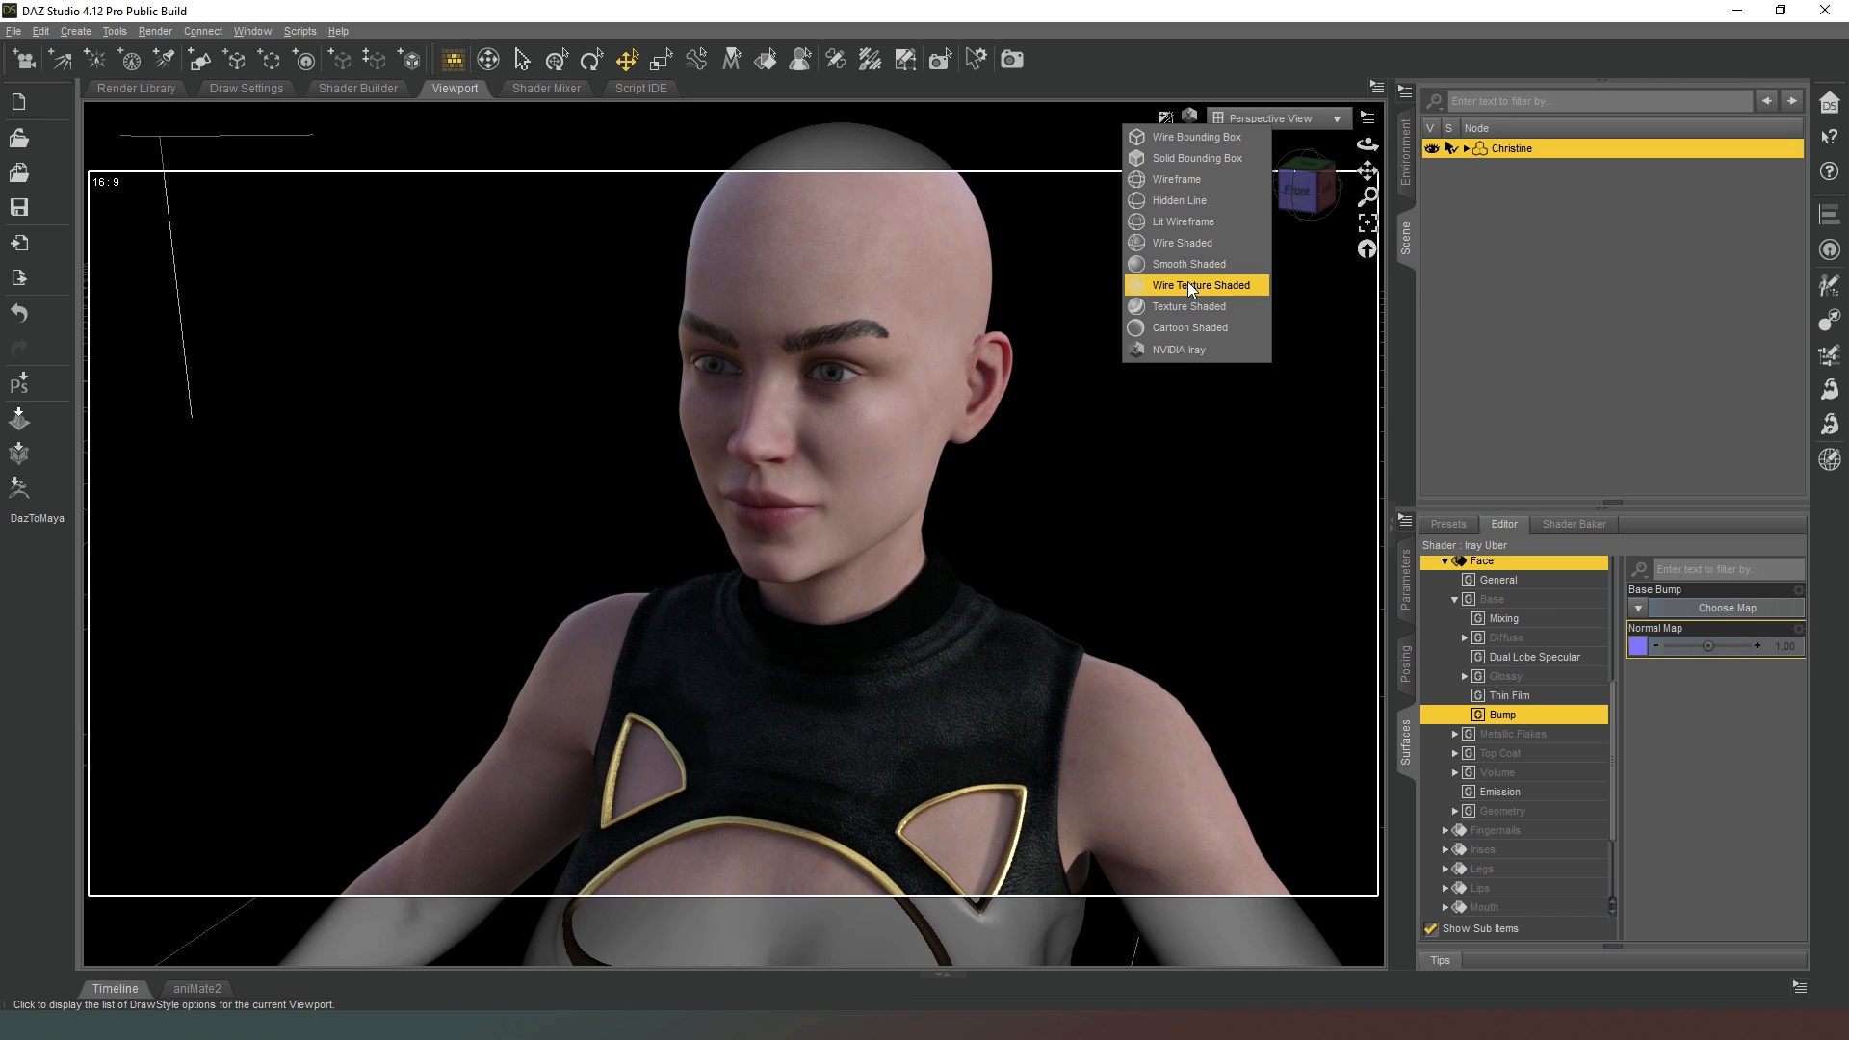
left_click(1192, 286)
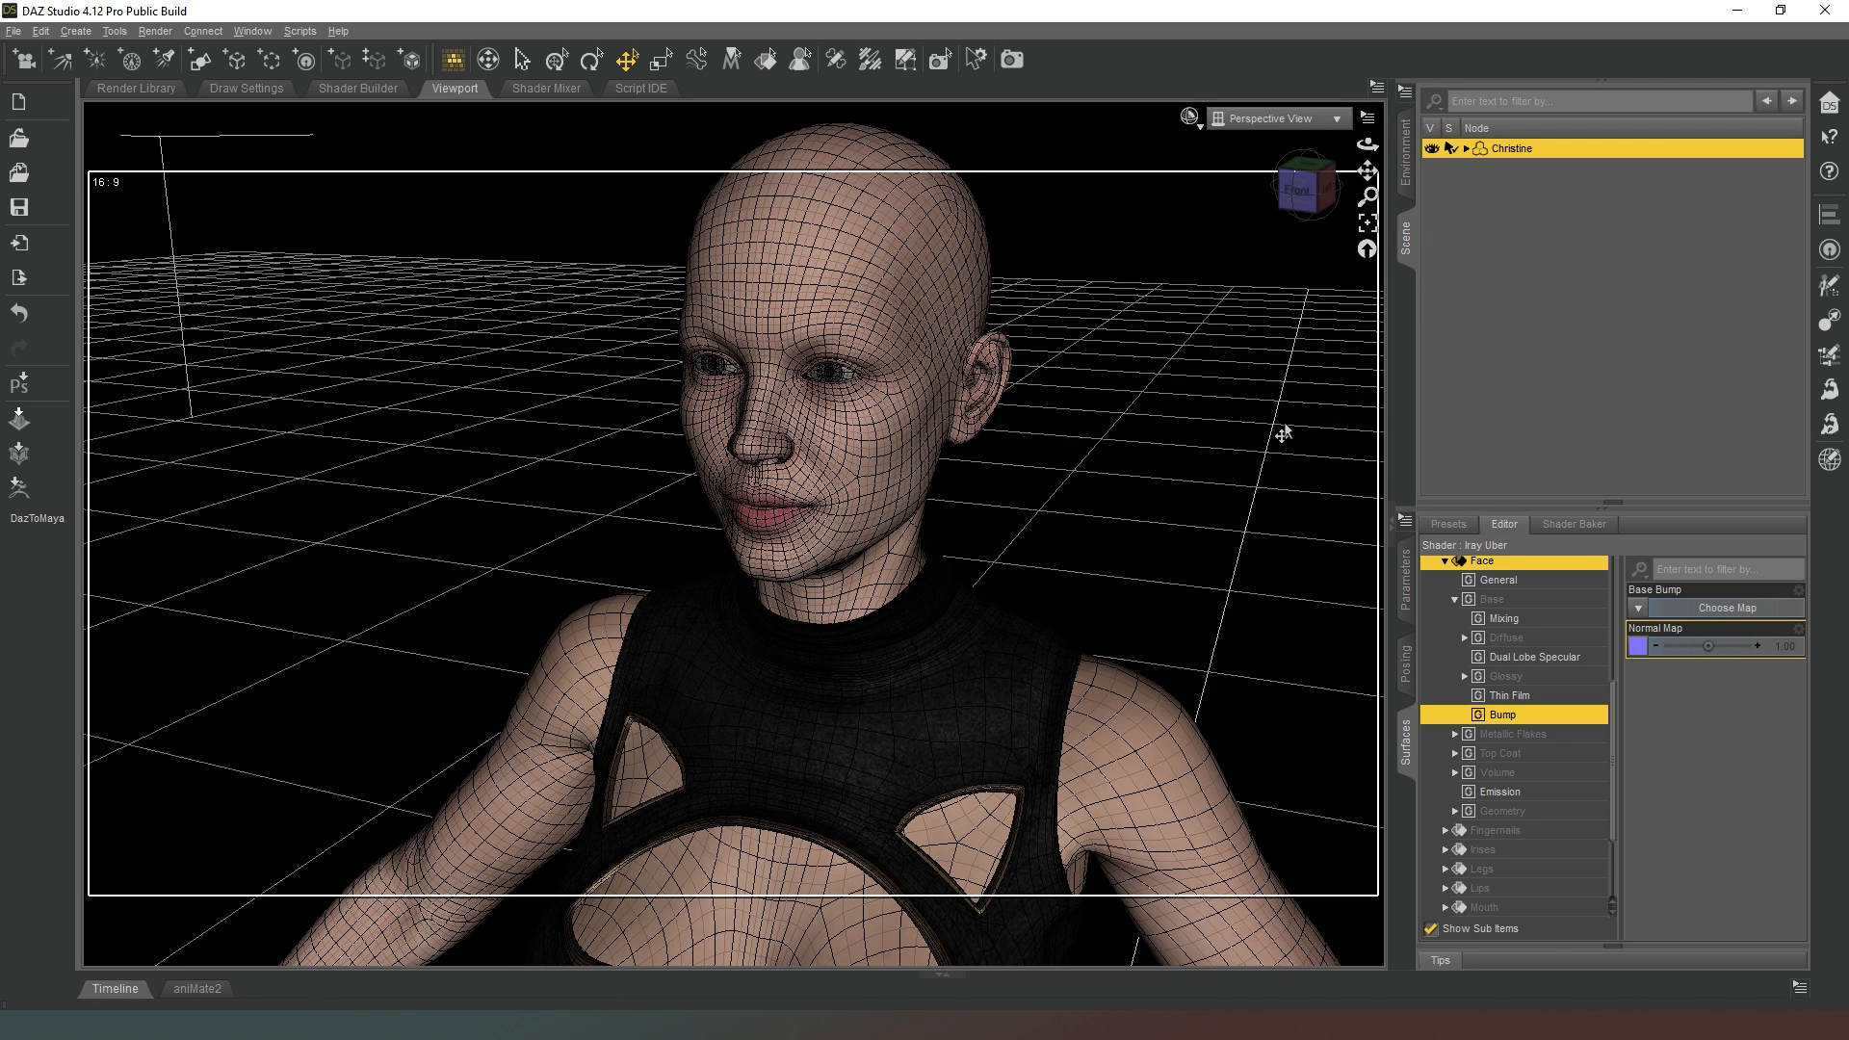
mouse_move(1261, 559)
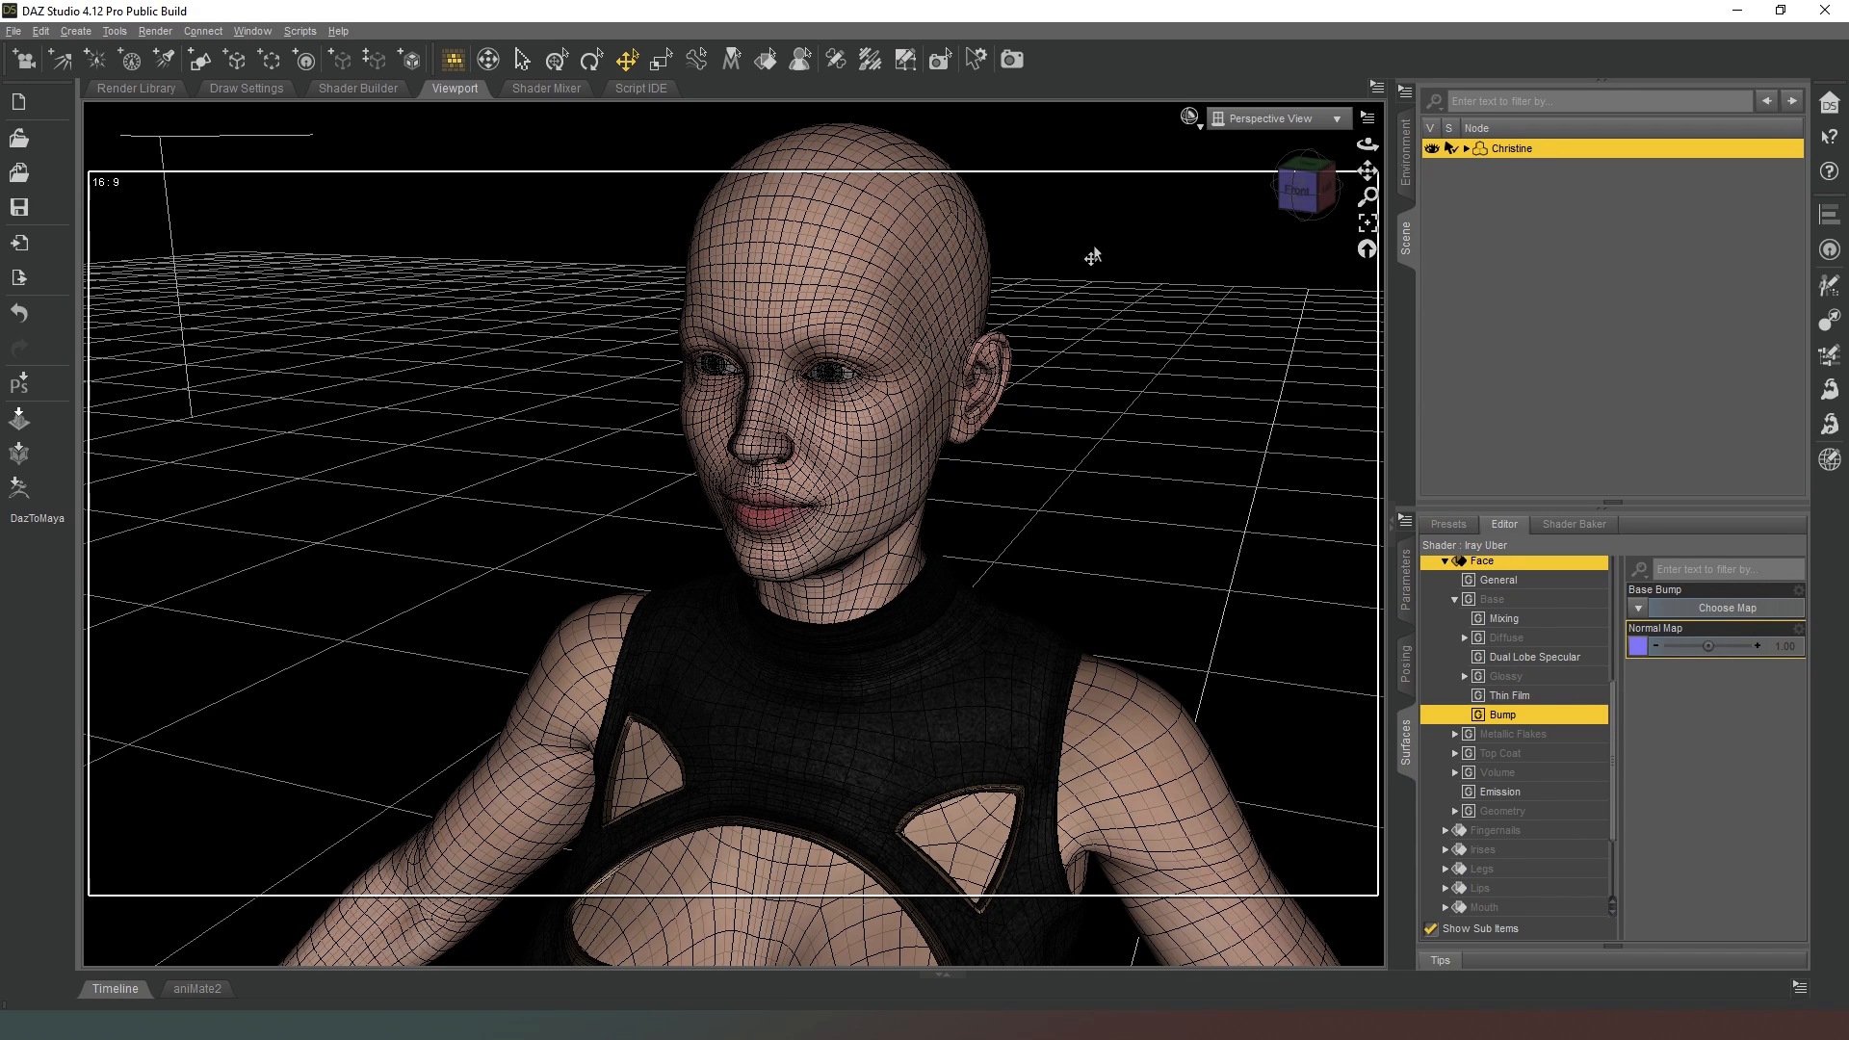
Restore the NVIDIA Iray preview, then drag Face Cutout Opacity to 0 and back to 1 in Geometry.
left_click(1193, 118)
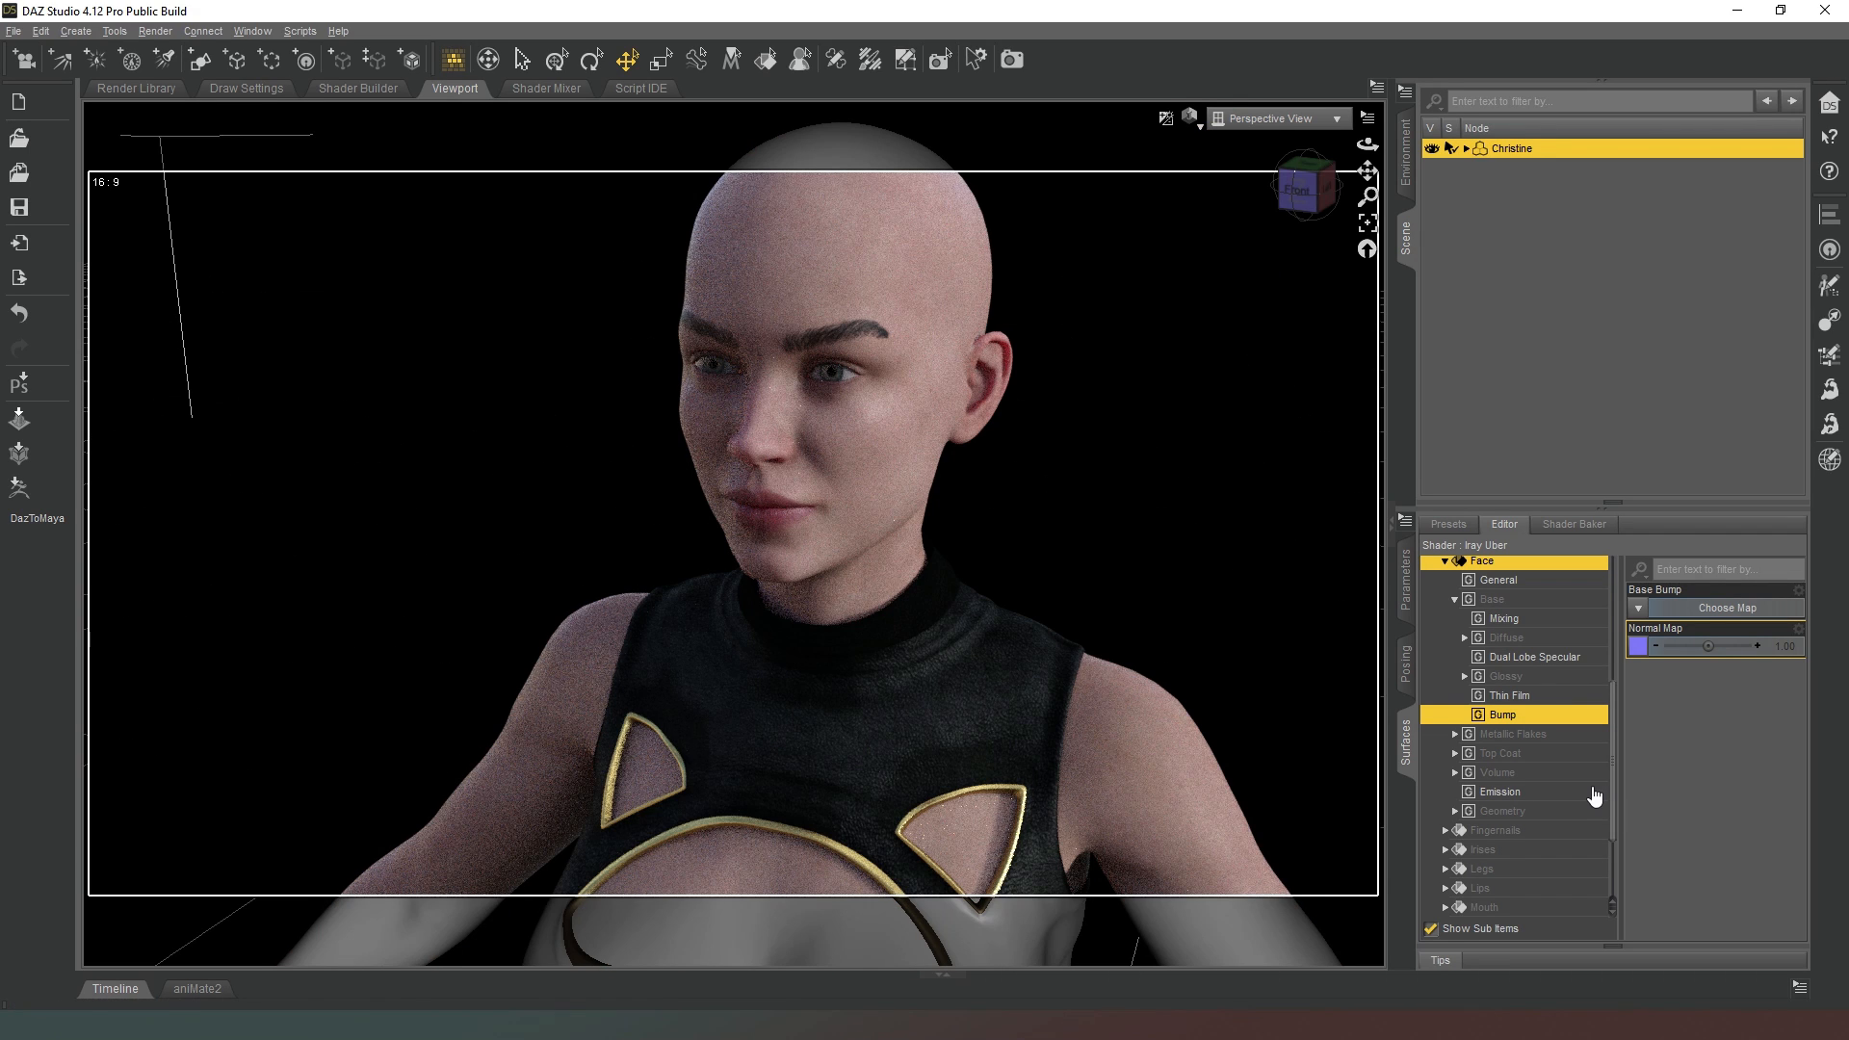
mouse_move(1535, 822)
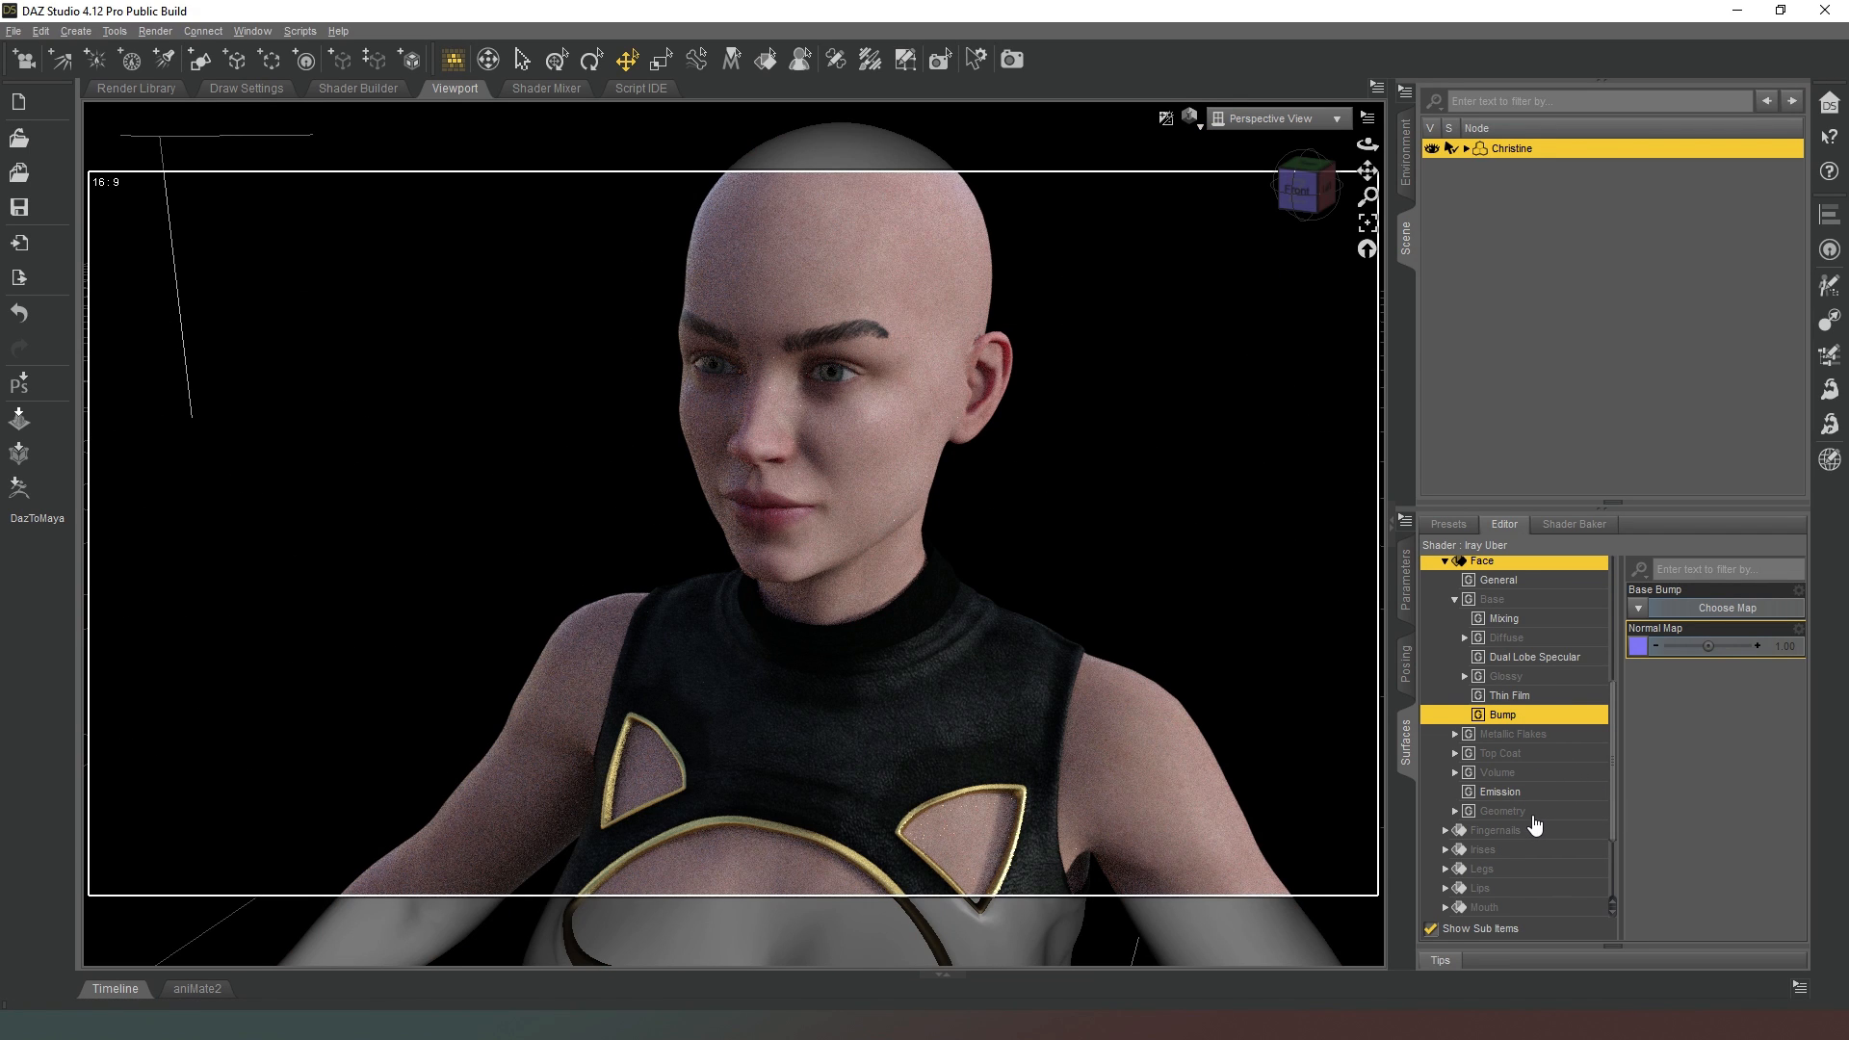
left_click(1502, 811)
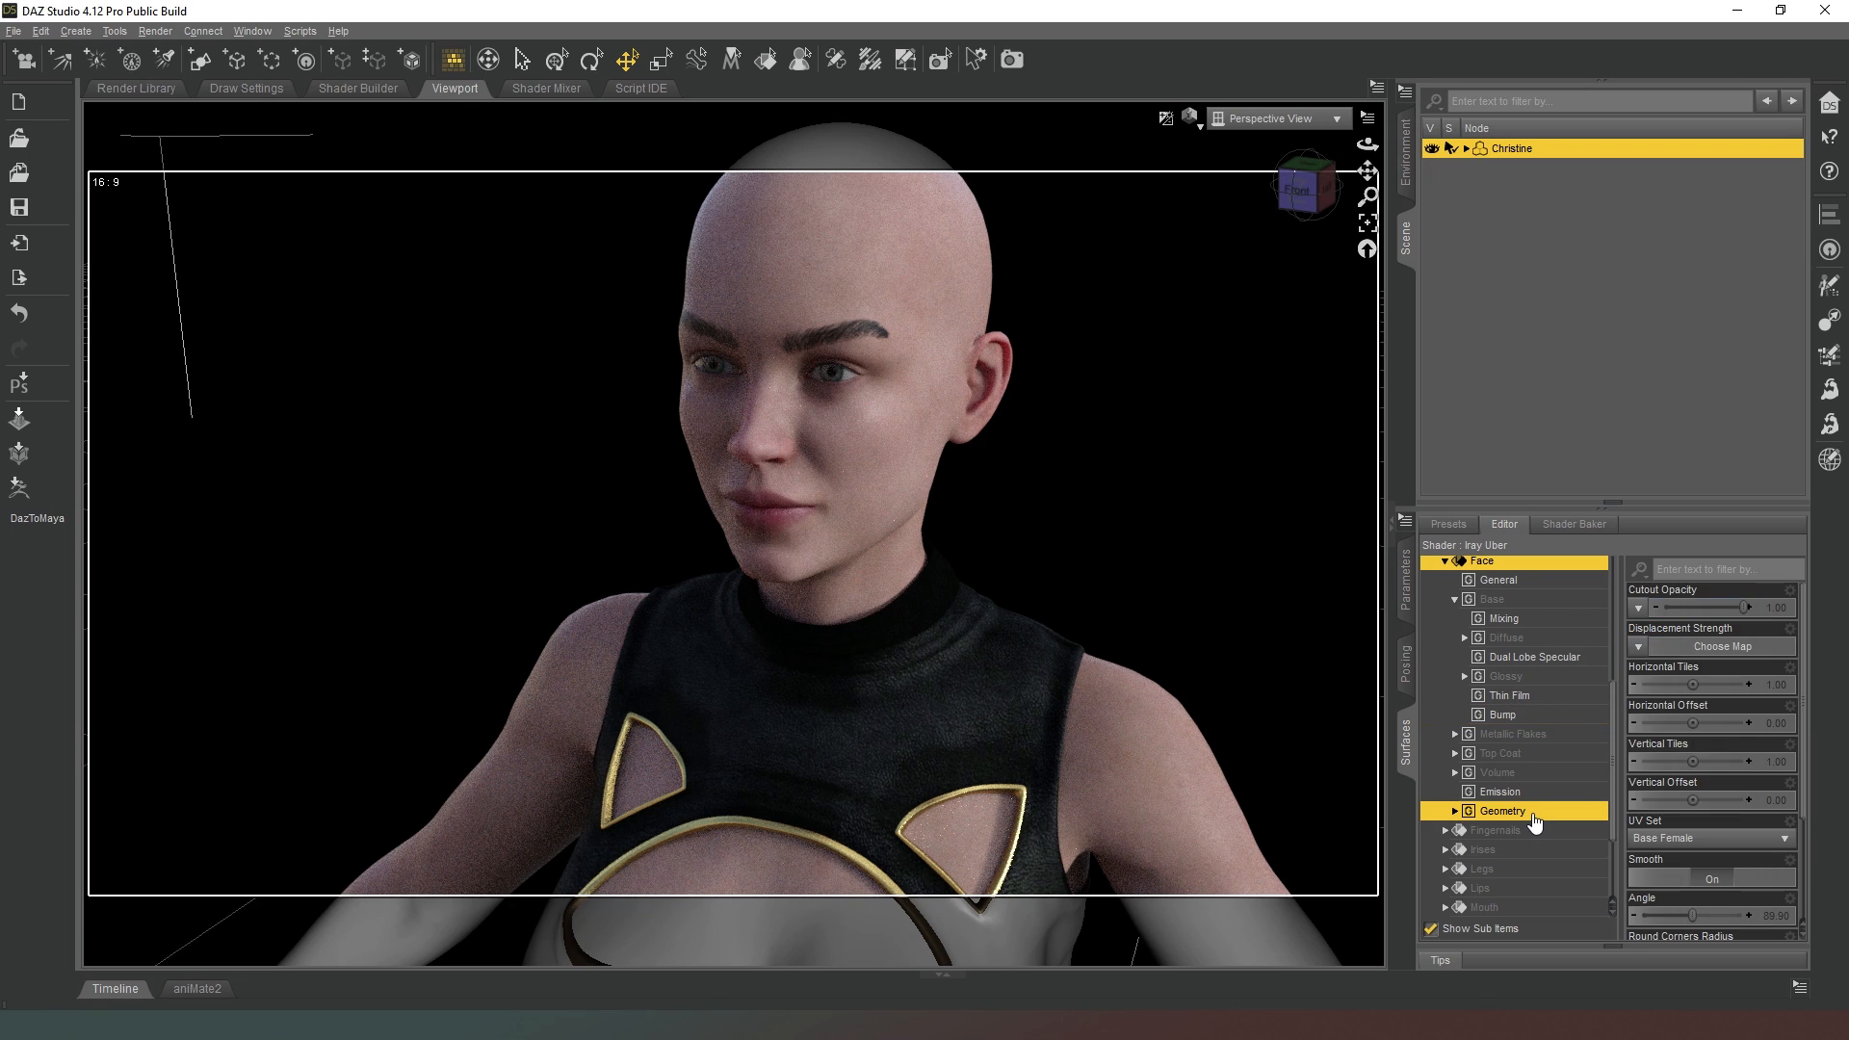
left_click(1501, 811)
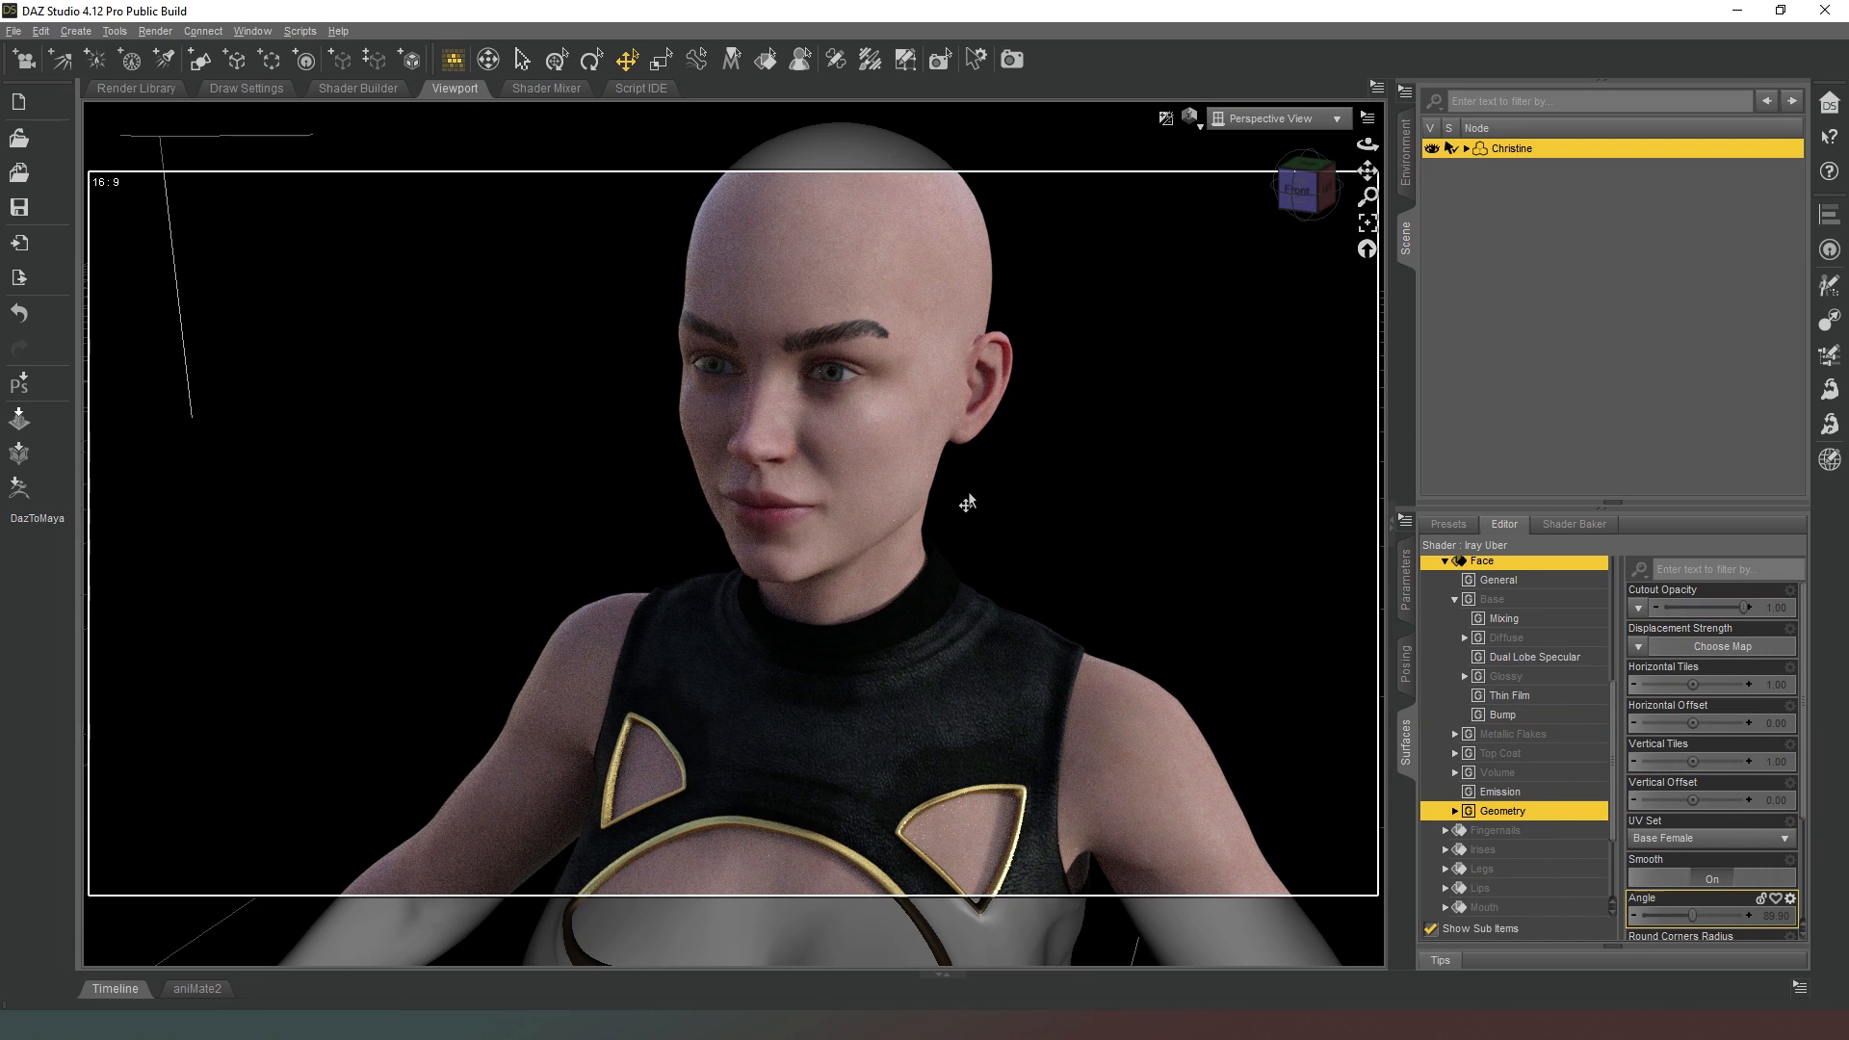
mouse_move(1695, 613)
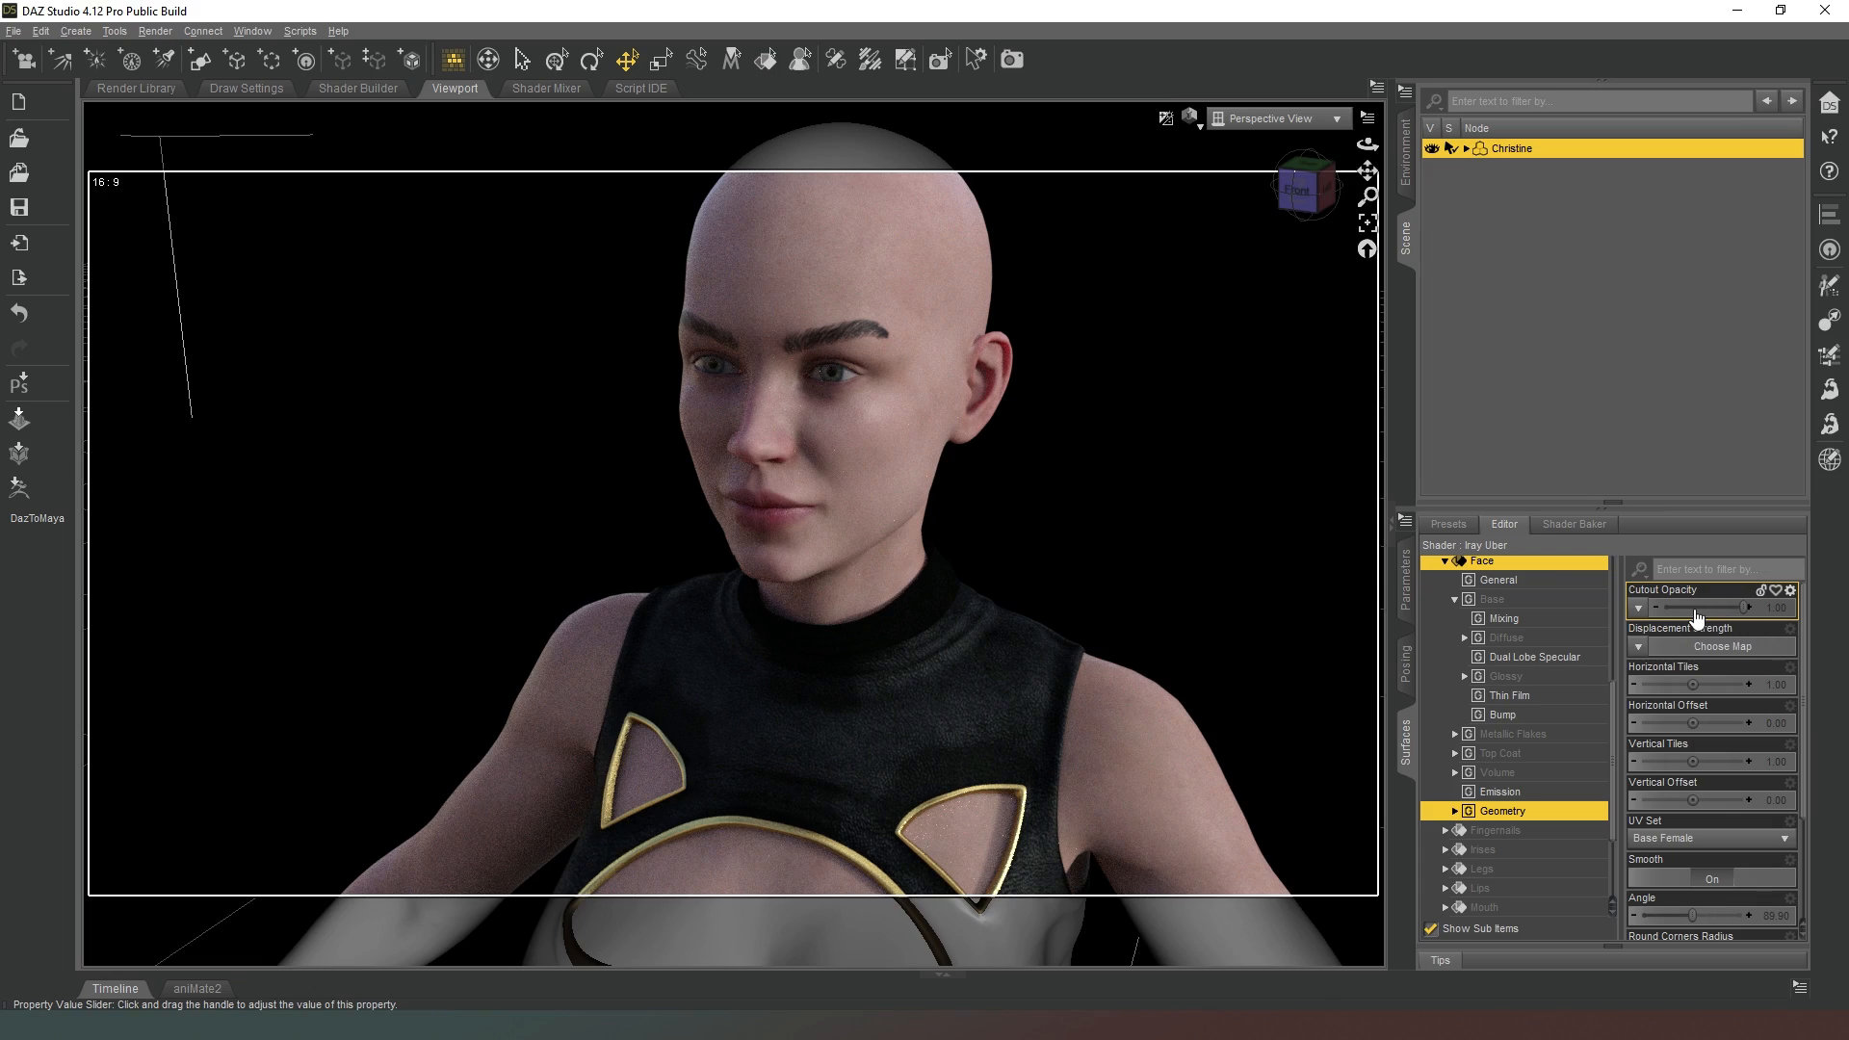
left_click_drag(1749, 607, 1639, 607)
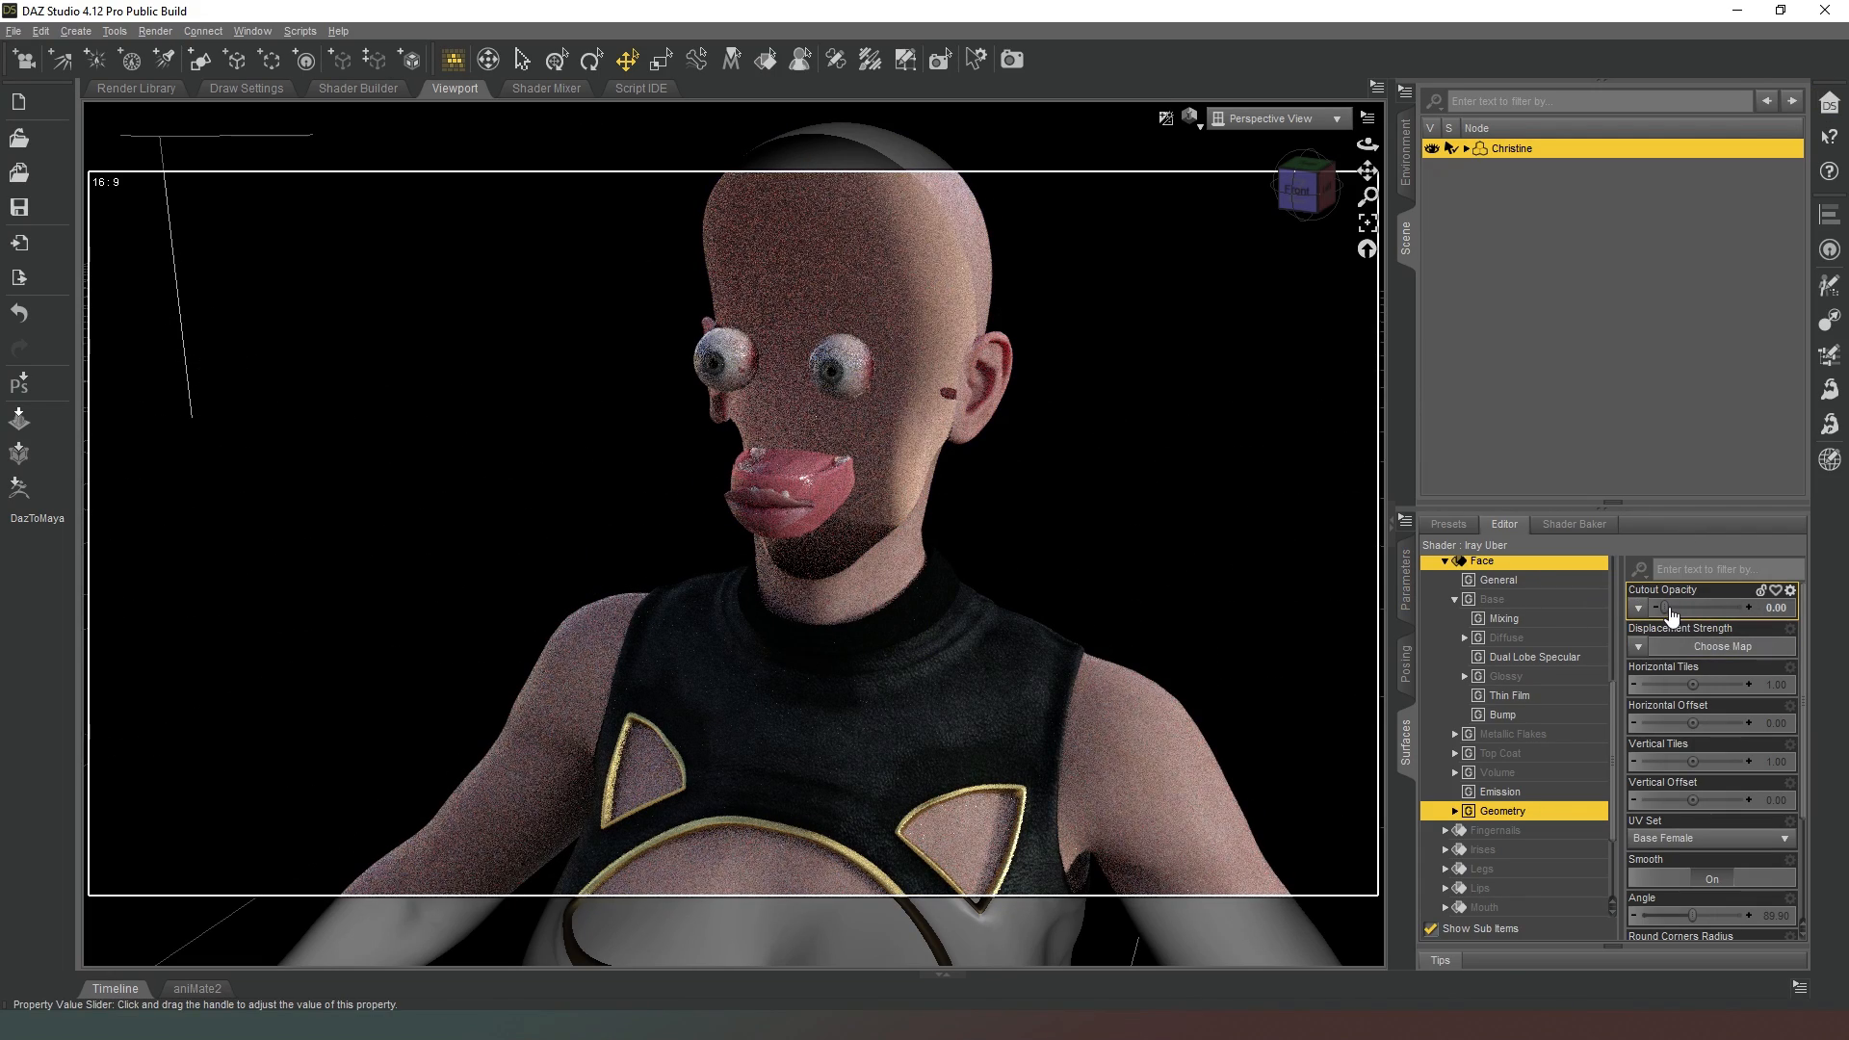
left_click_drag(1662, 607, 1787, 607)
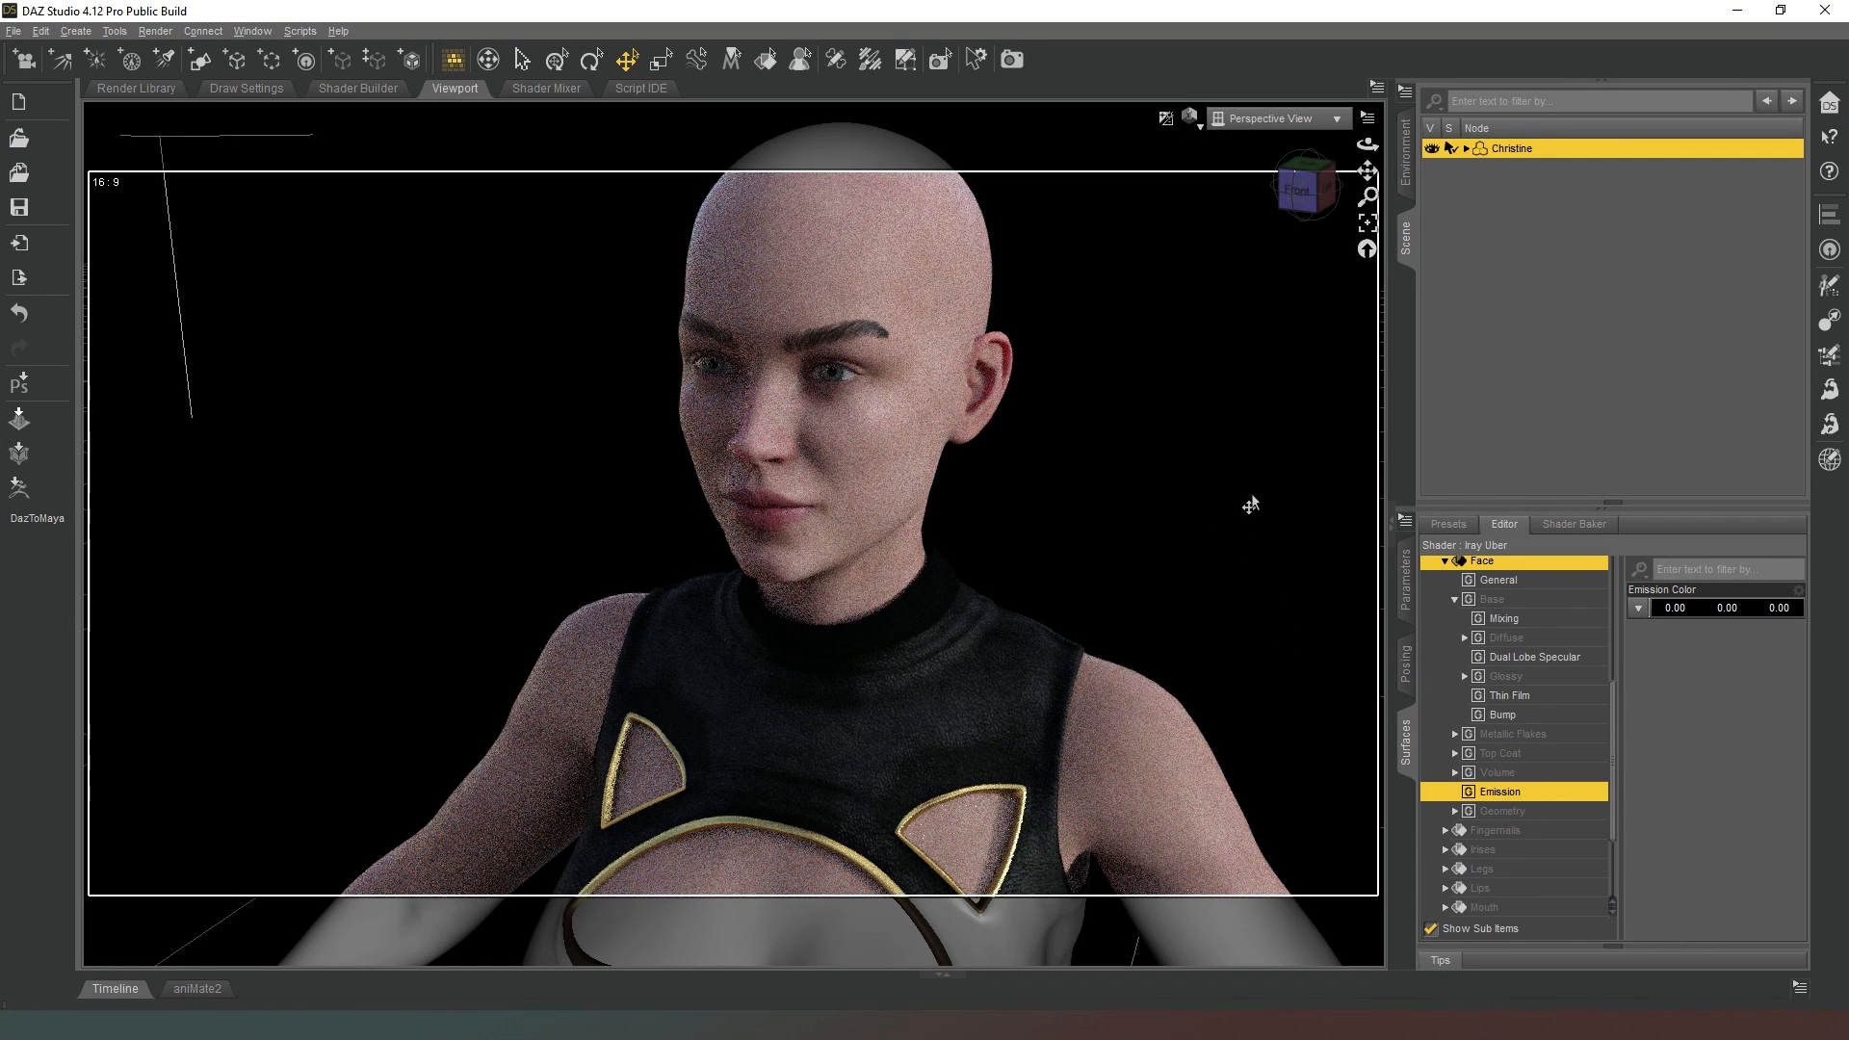
mouse_move(1304, 191)
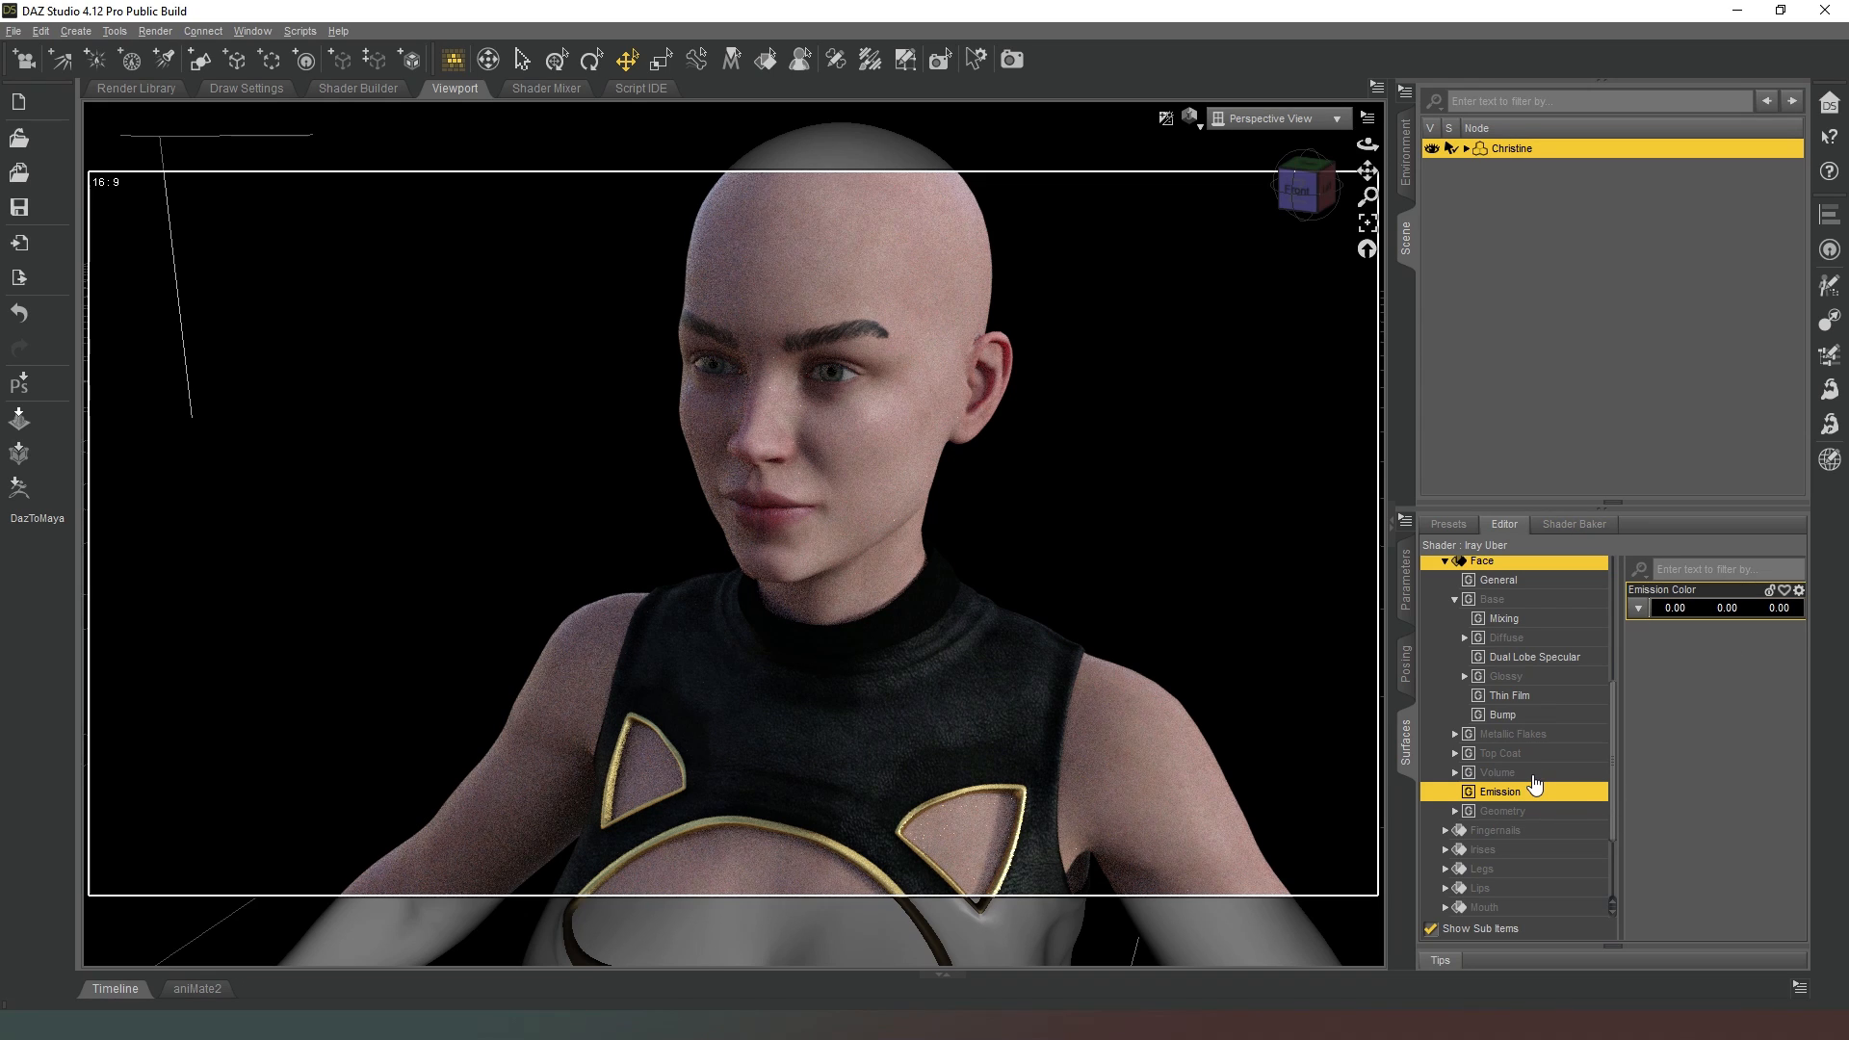
Step through Face Volume and Top Coat to Metallic Flakes, whose weight reads 0.00.
left_click(1495, 771)
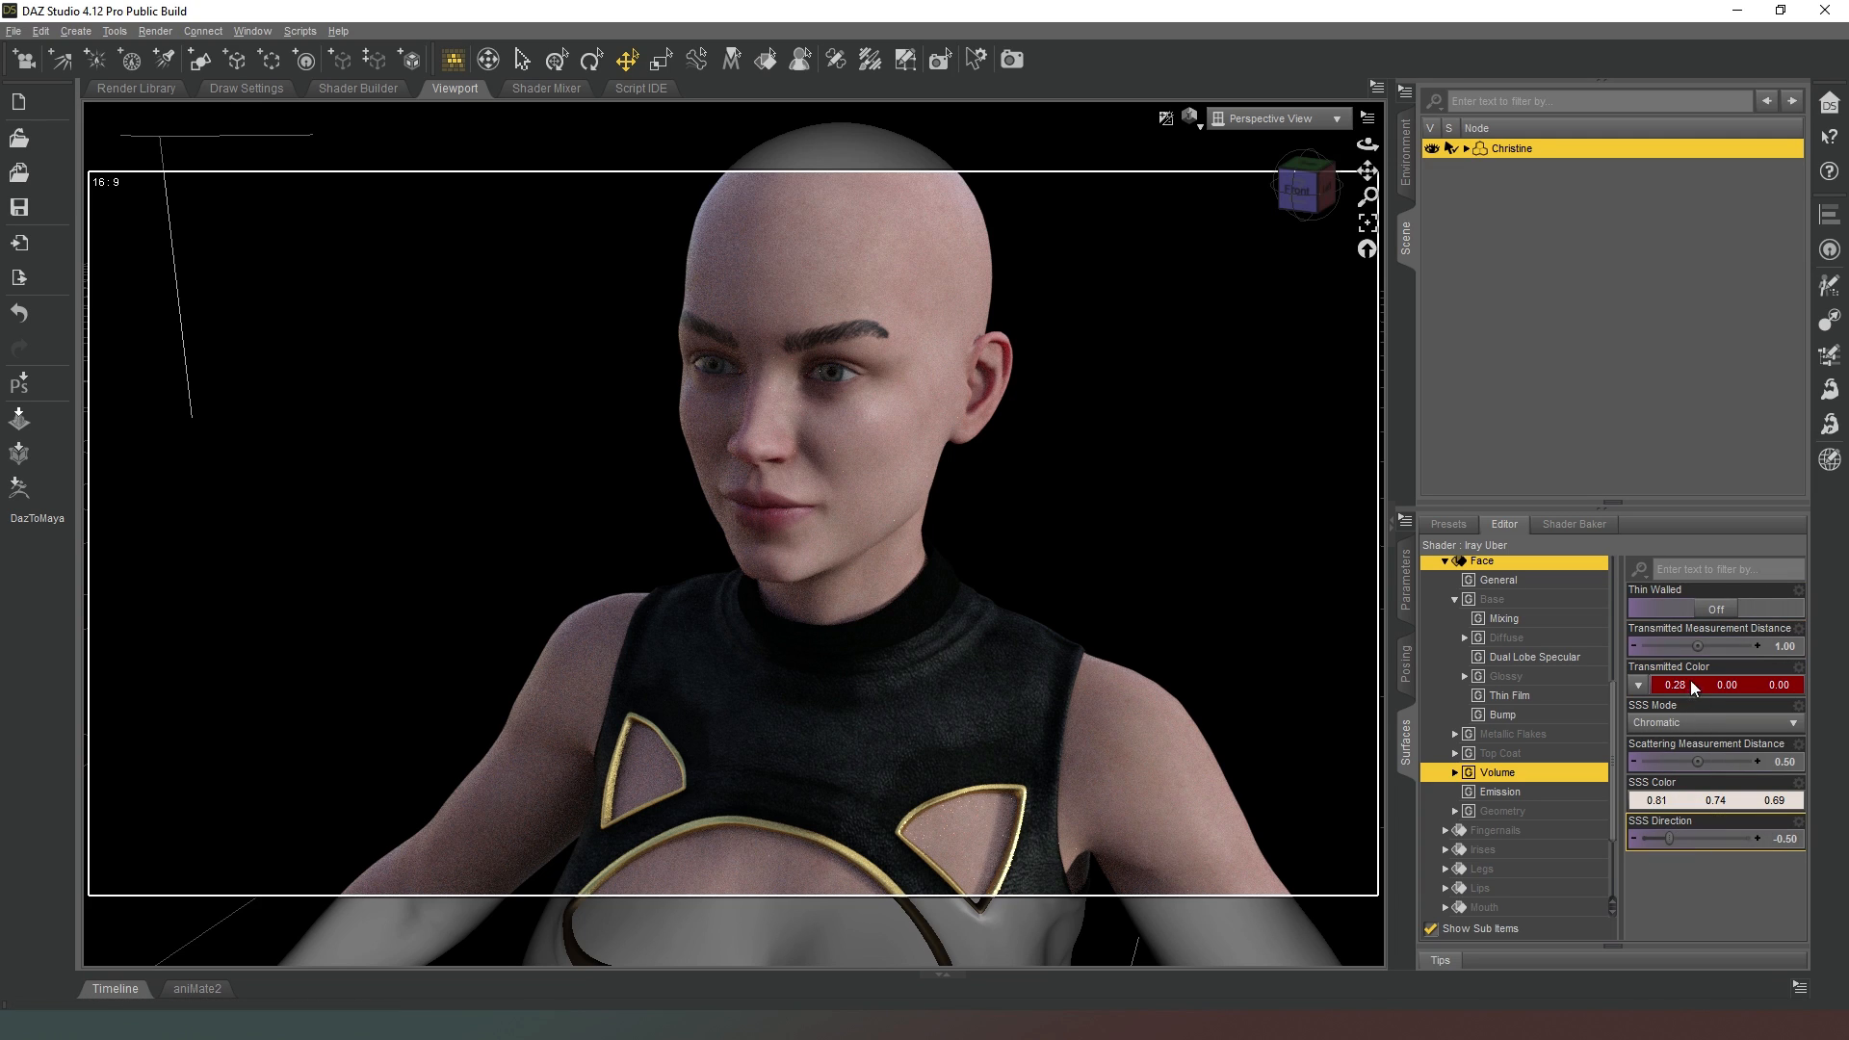
left_click(1500, 753)
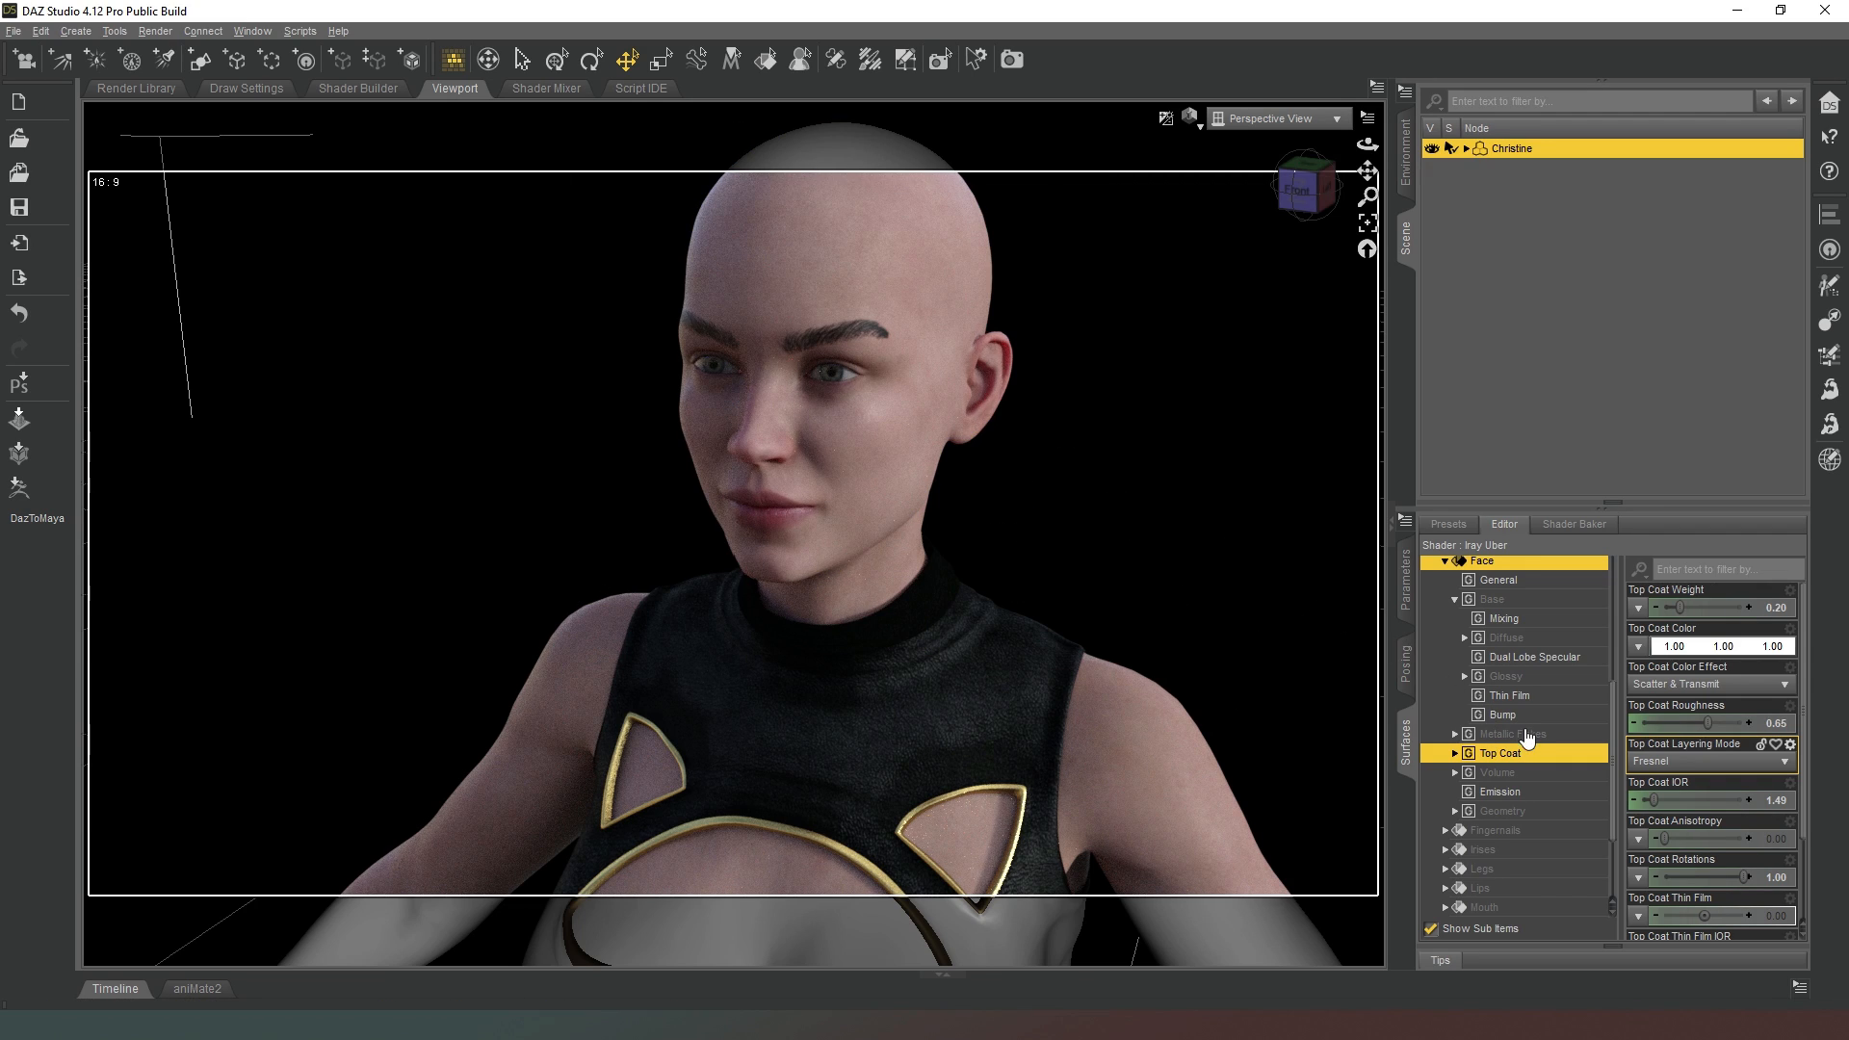
left_click(1516, 734)
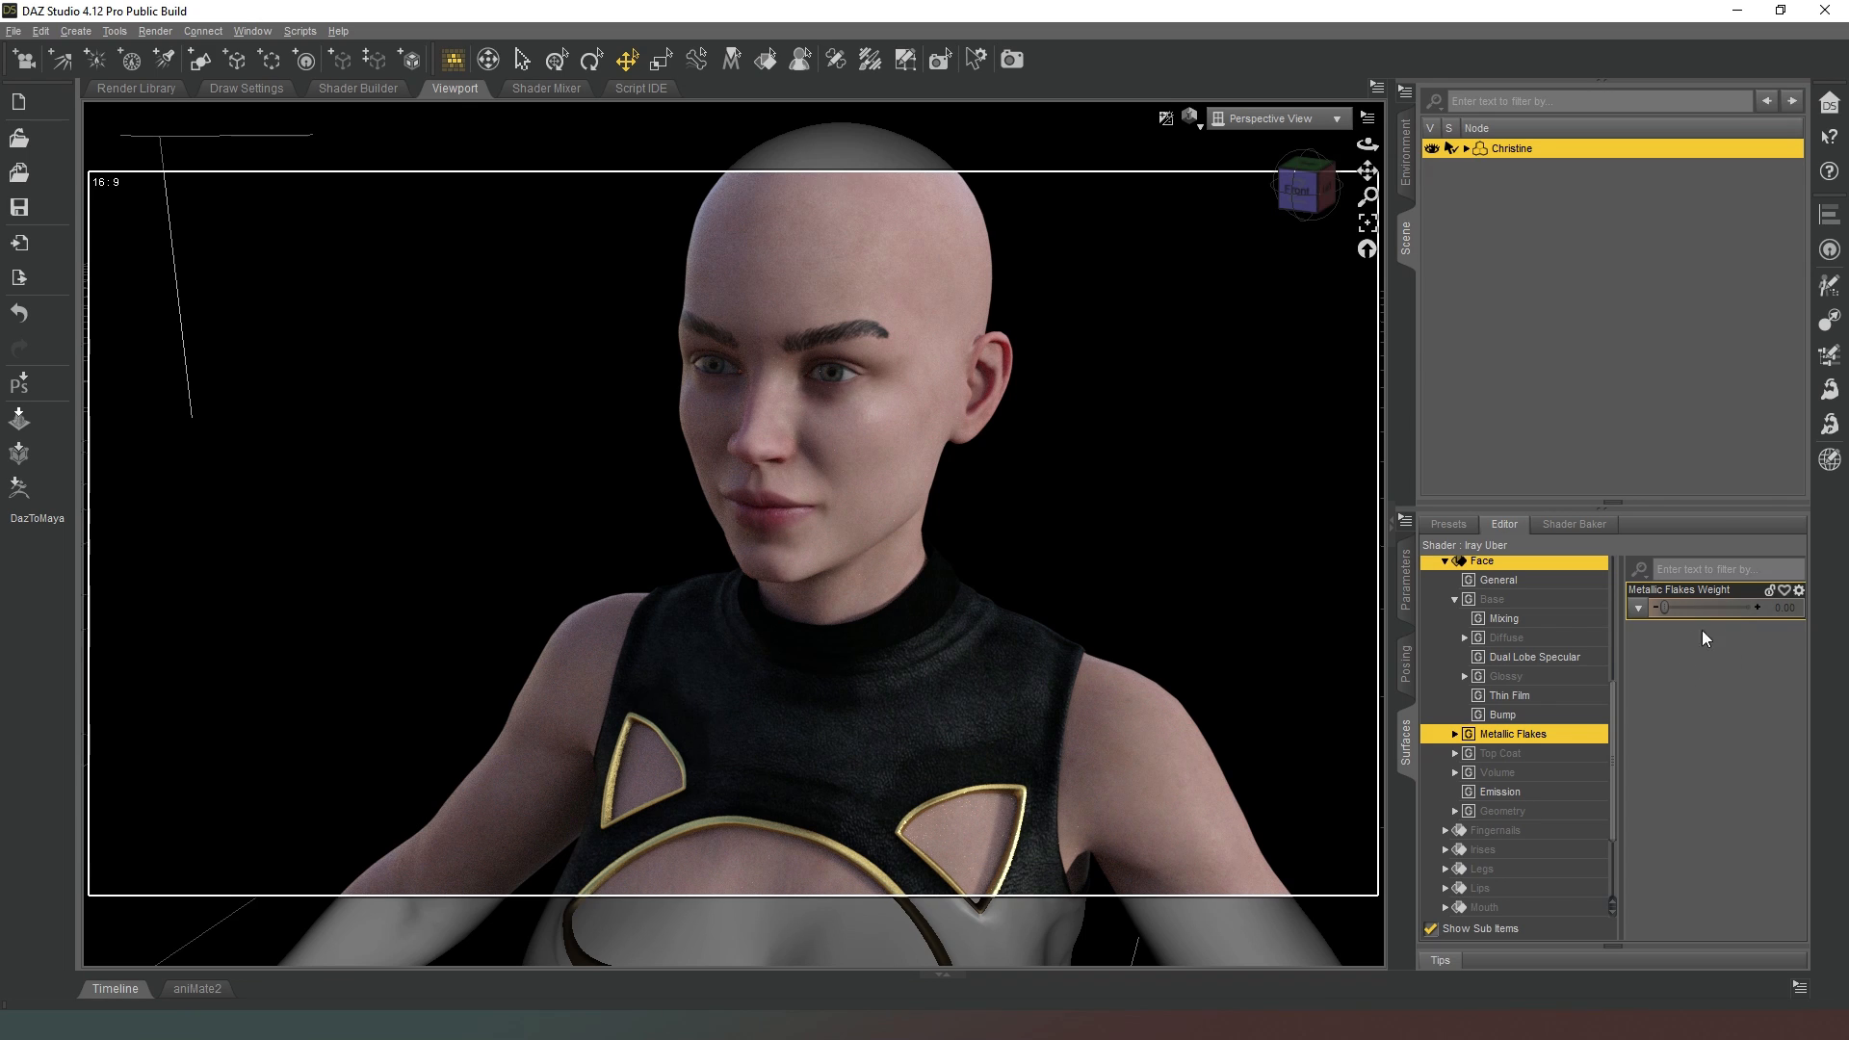
mouse_move(1616, 765)
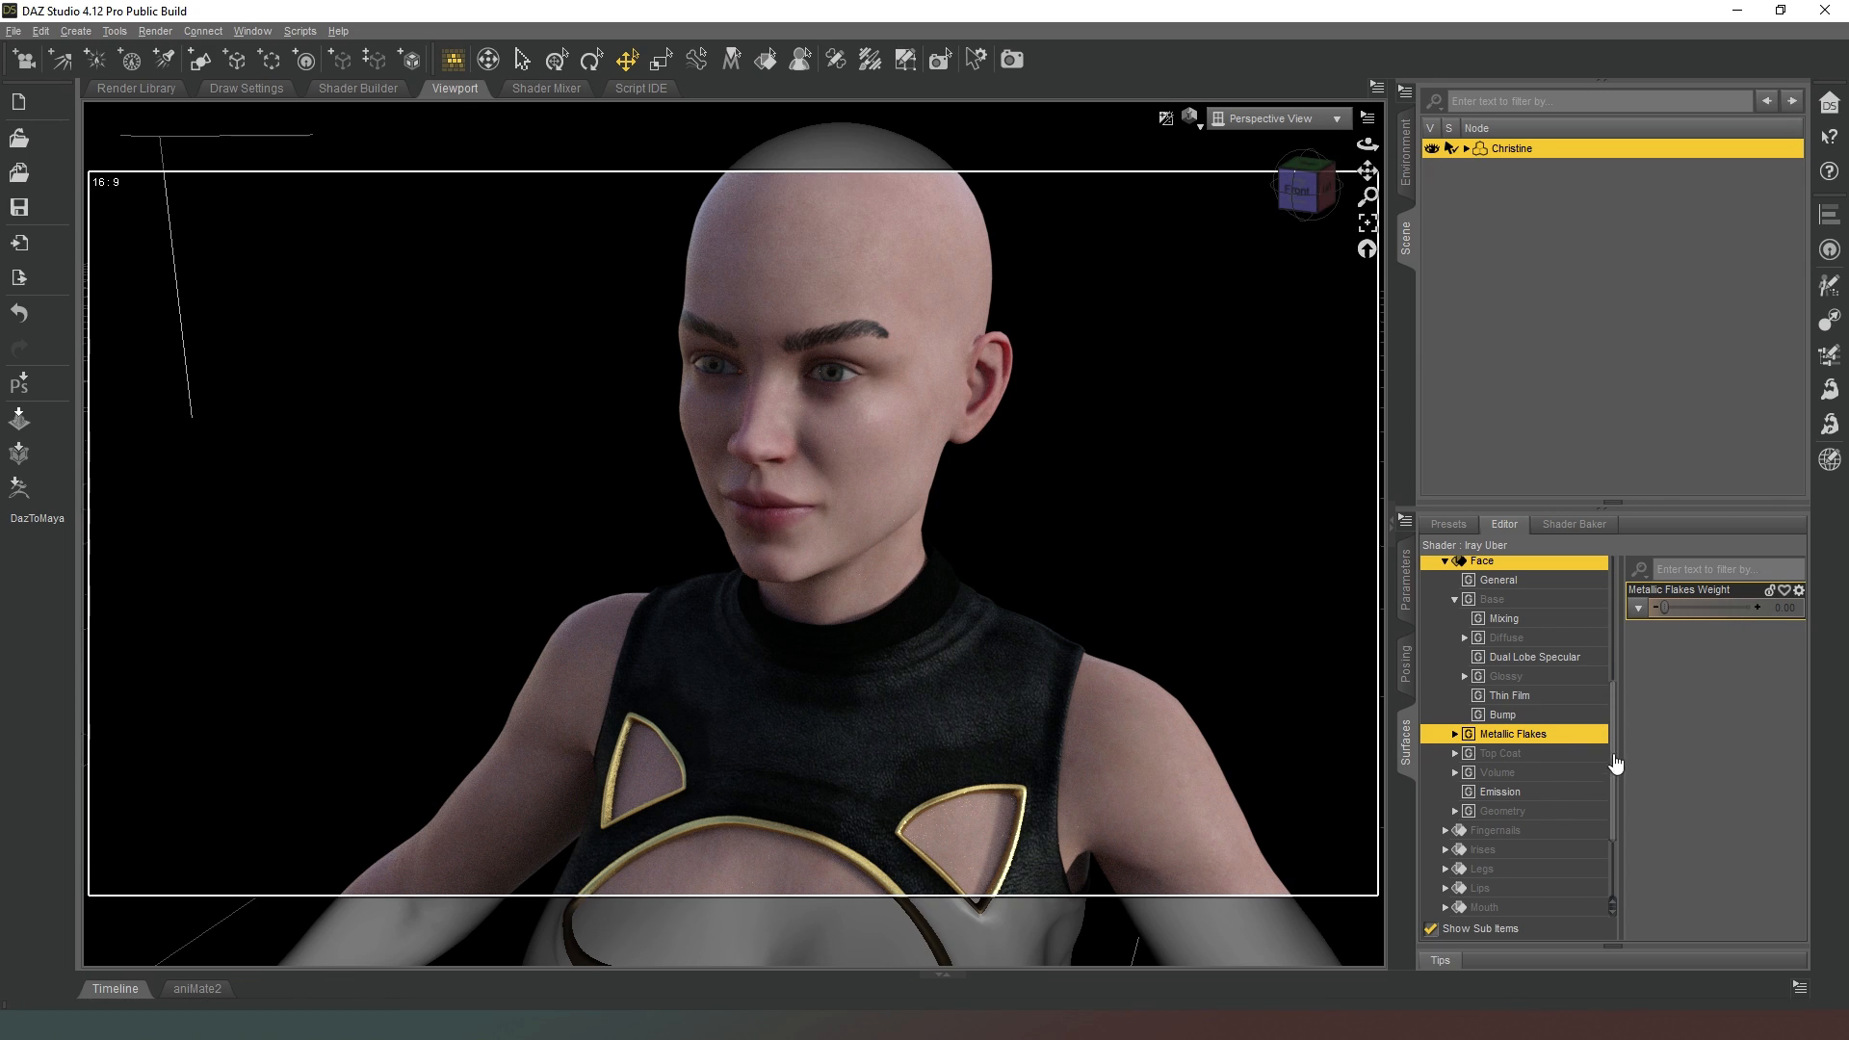
Check the Face Glossy group, then return to Bump with Normal Map at 1.00.
scroll("down", 3)
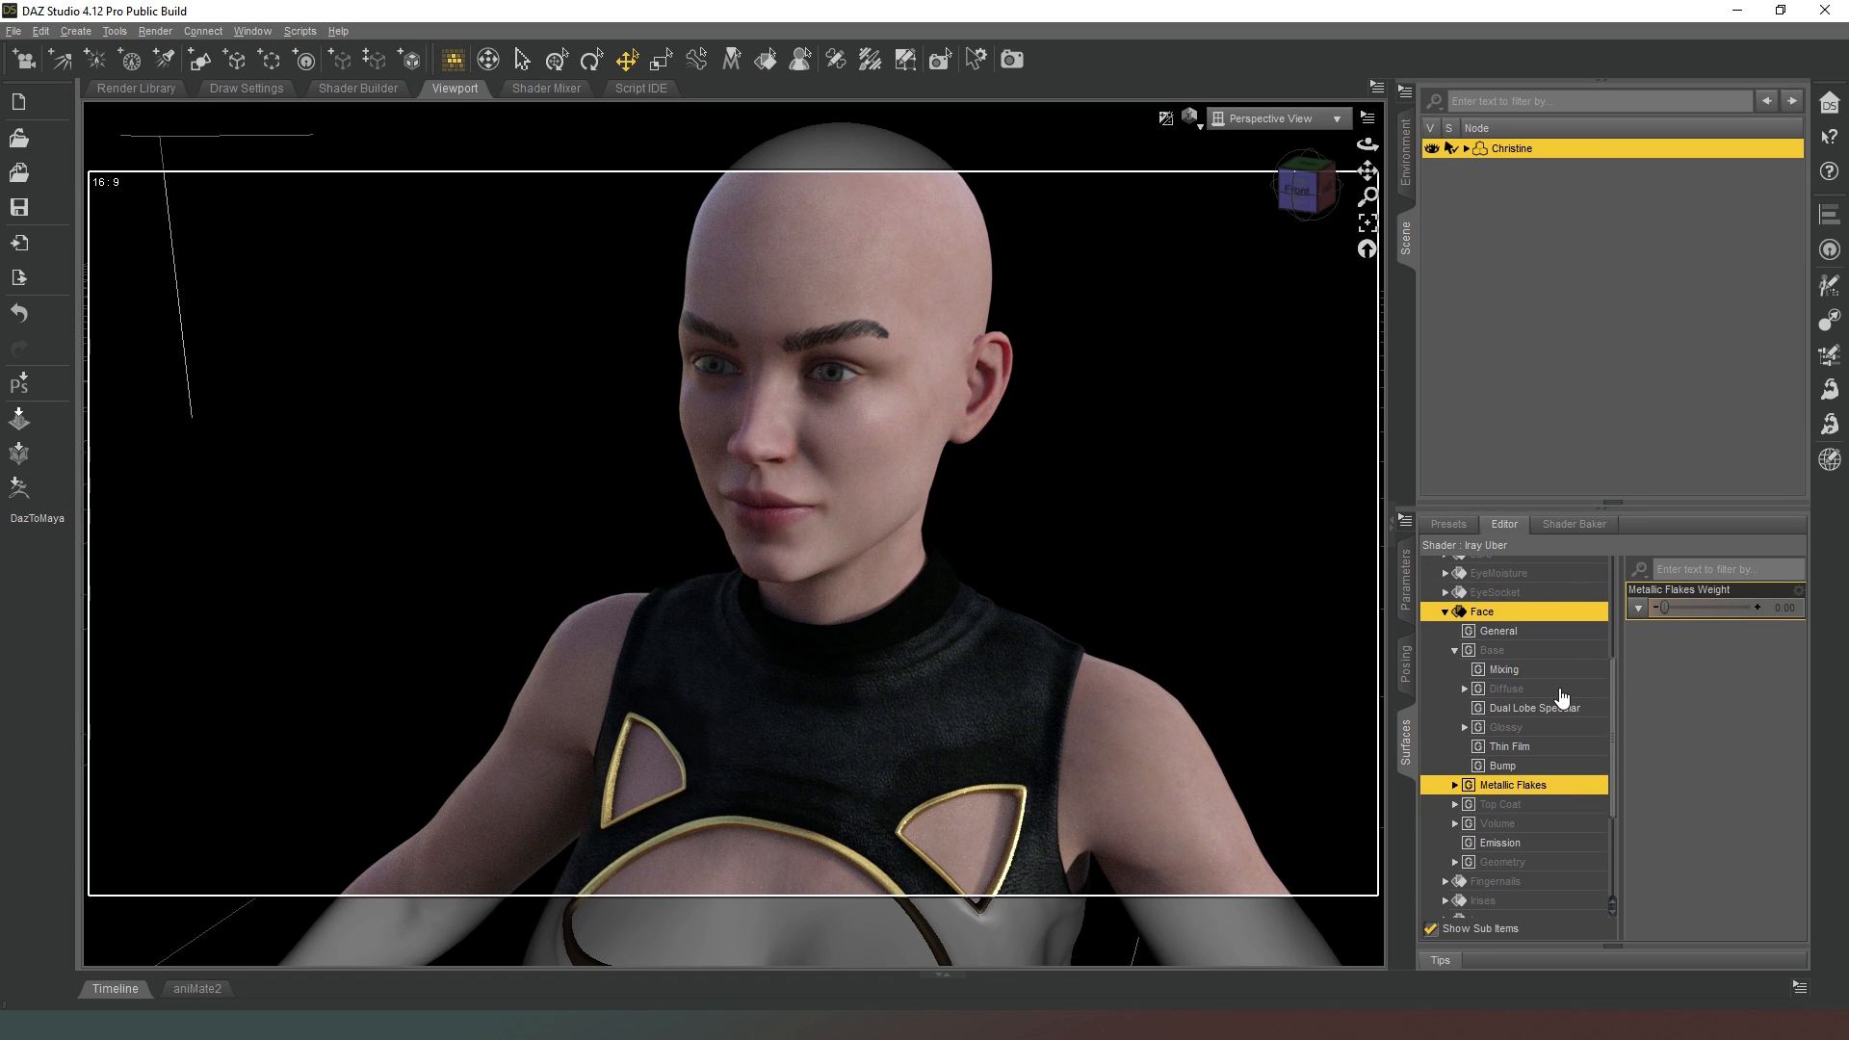
left_click(1504, 726)
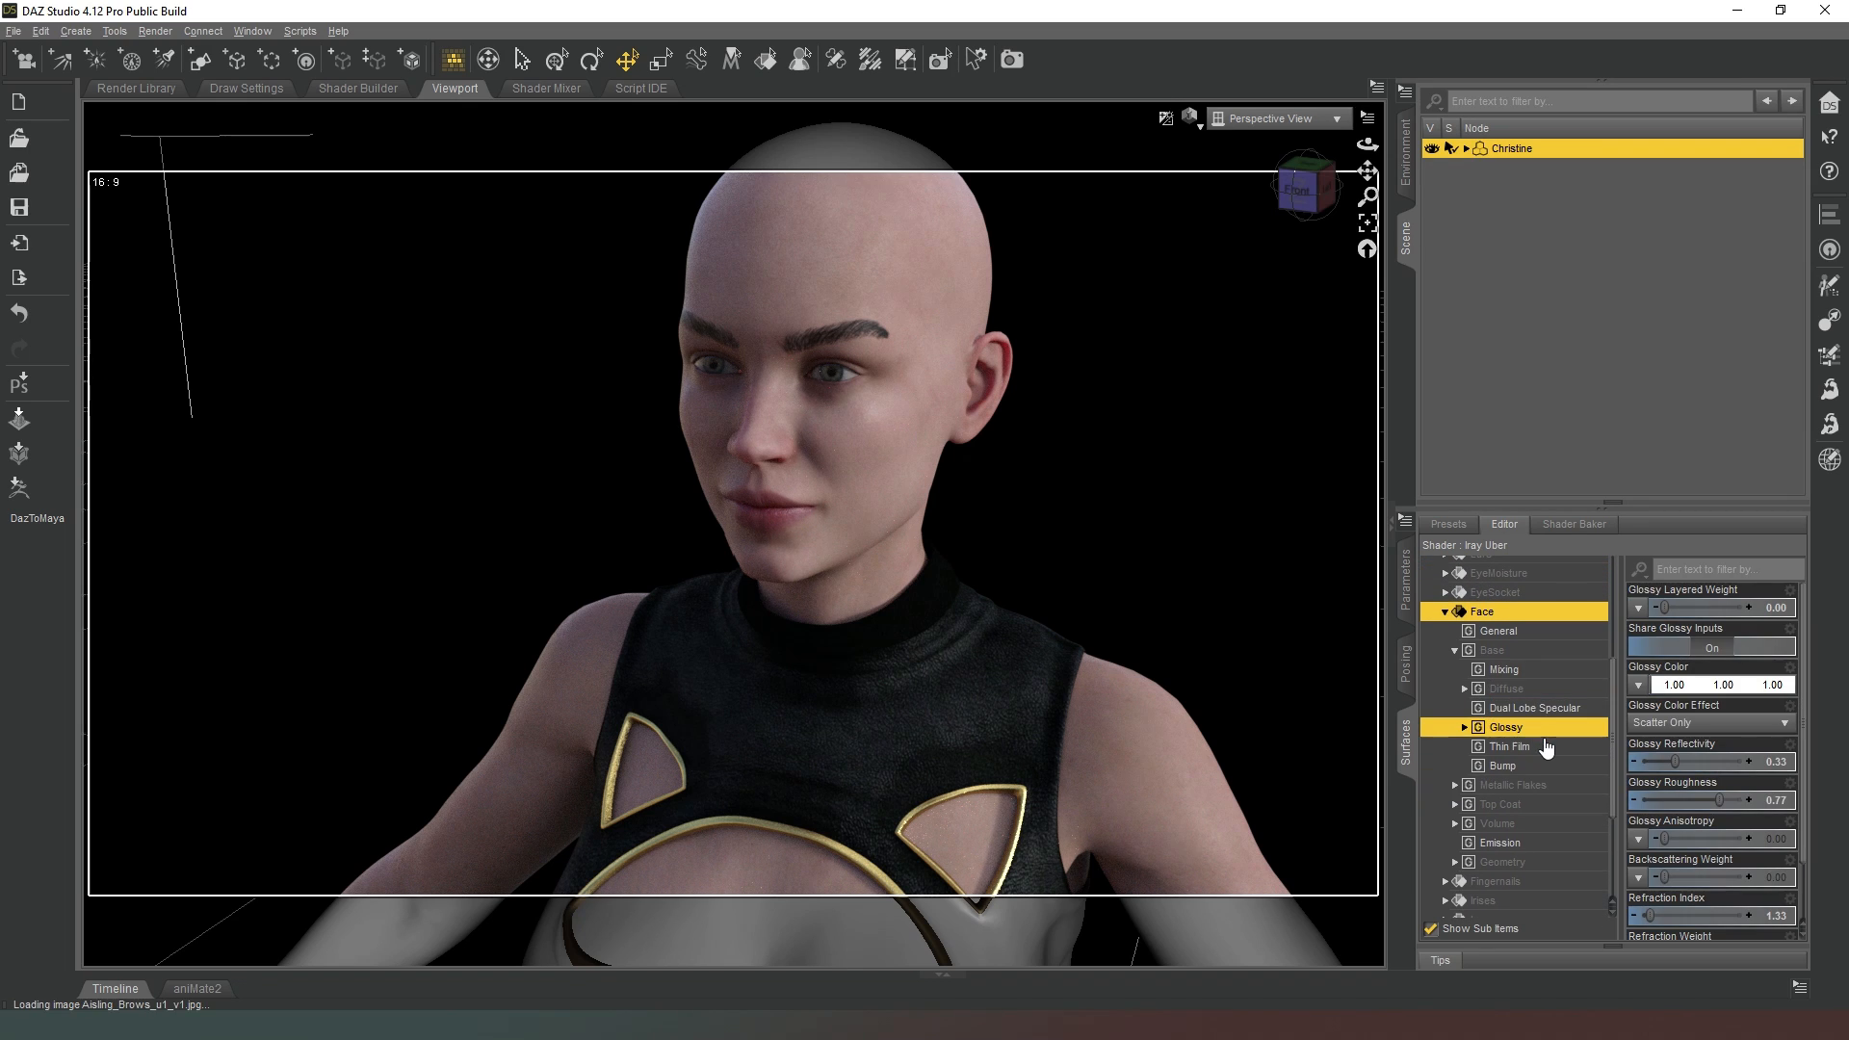
scroll("down", 3)
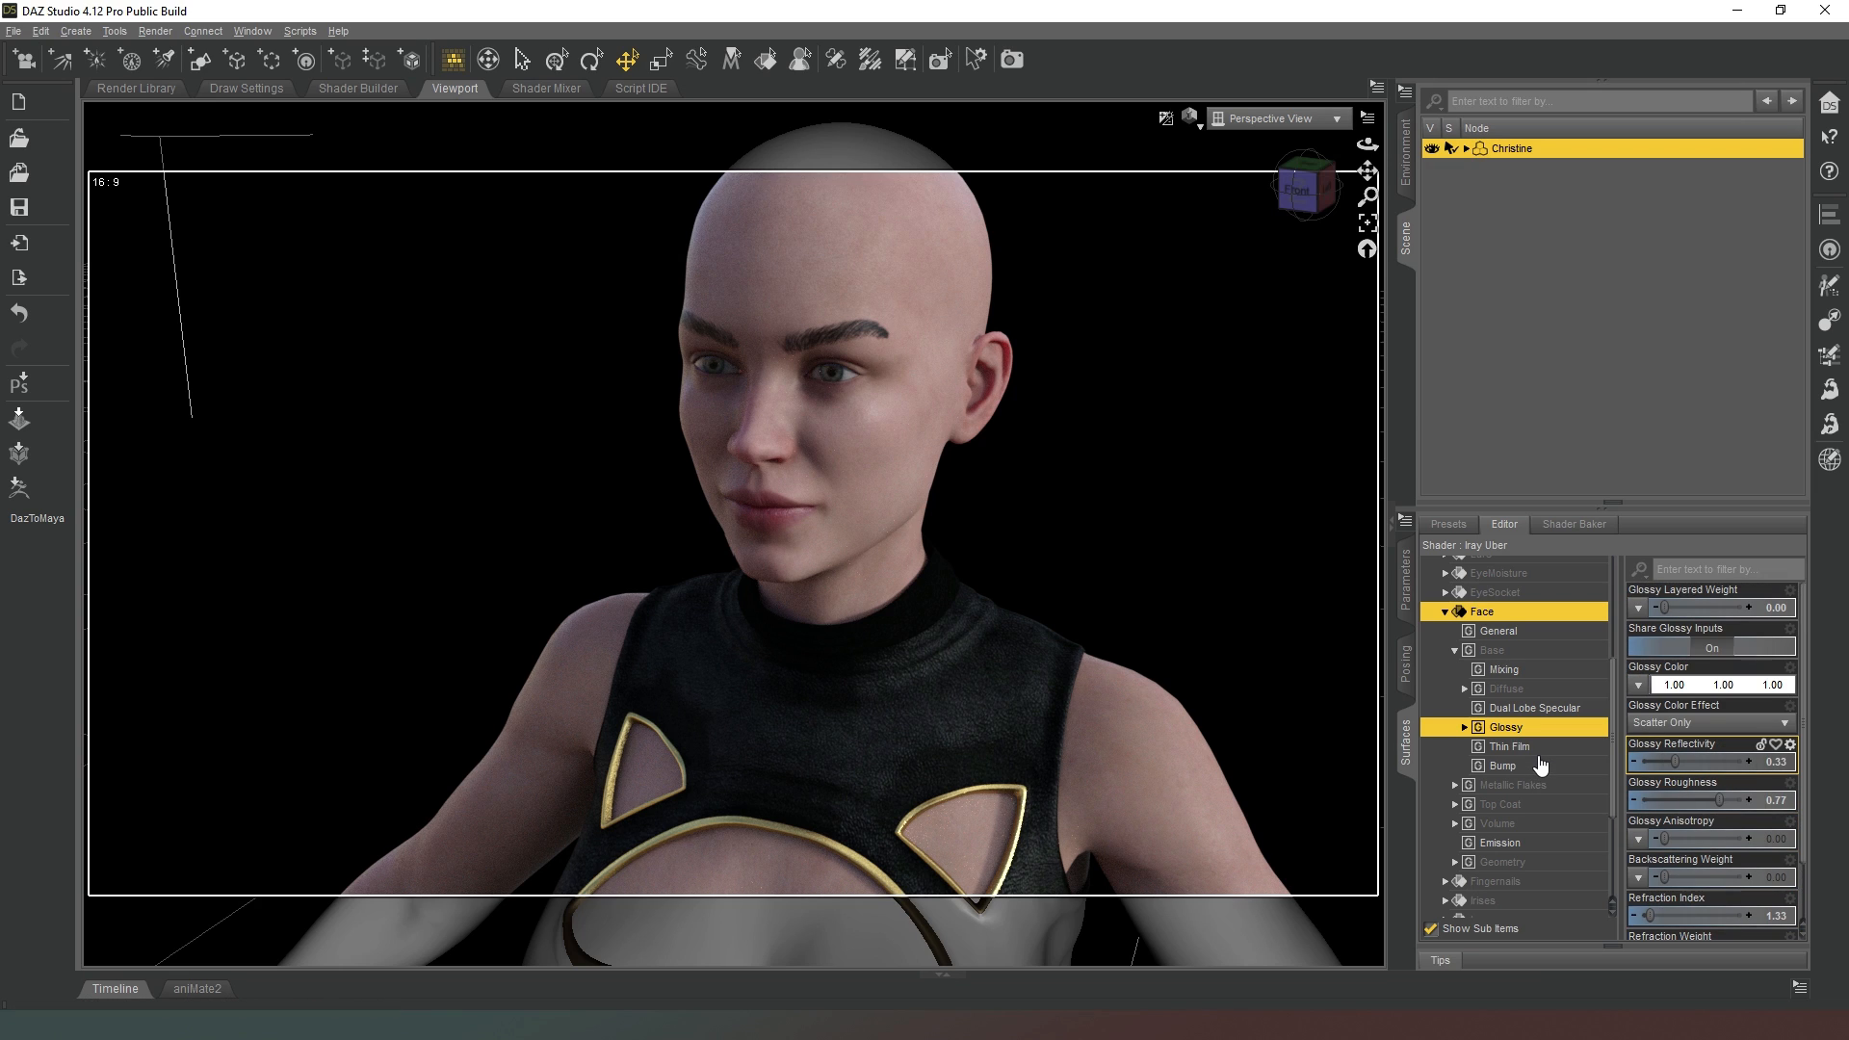
left_click(1504, 764)
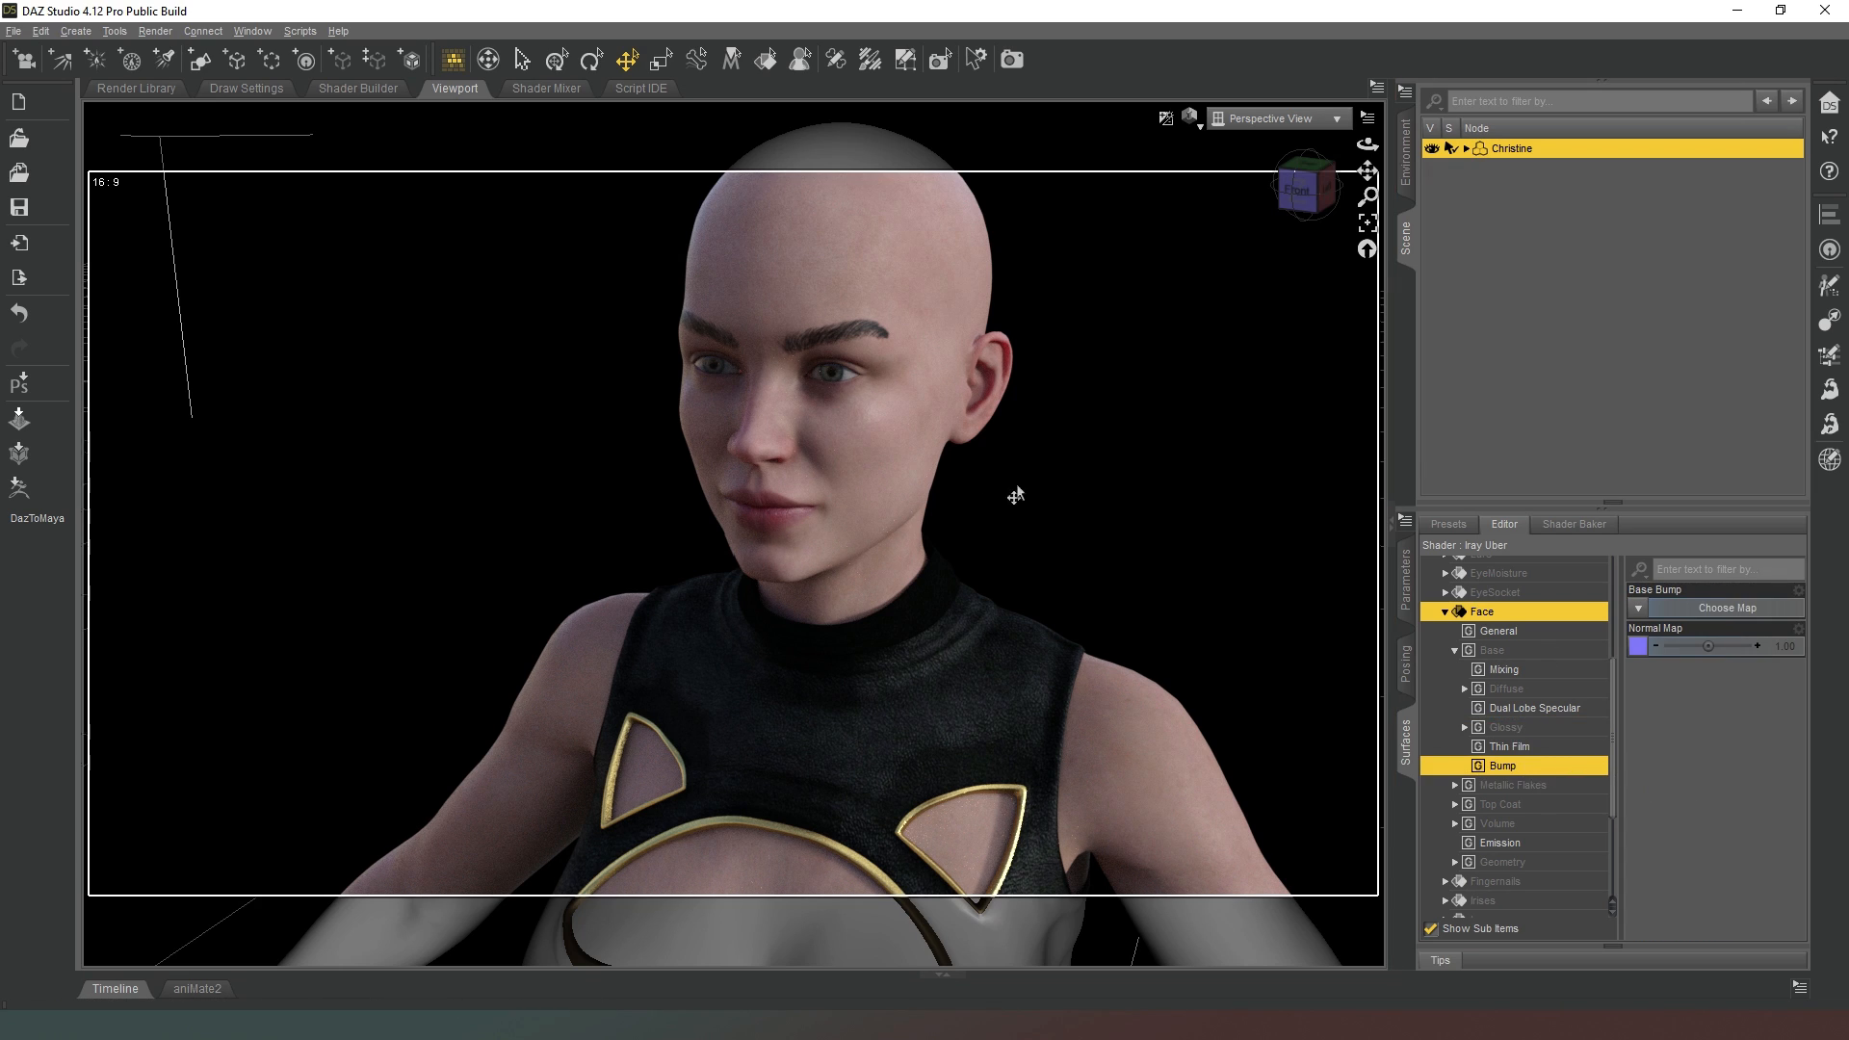
mouse_move(1339, 461)
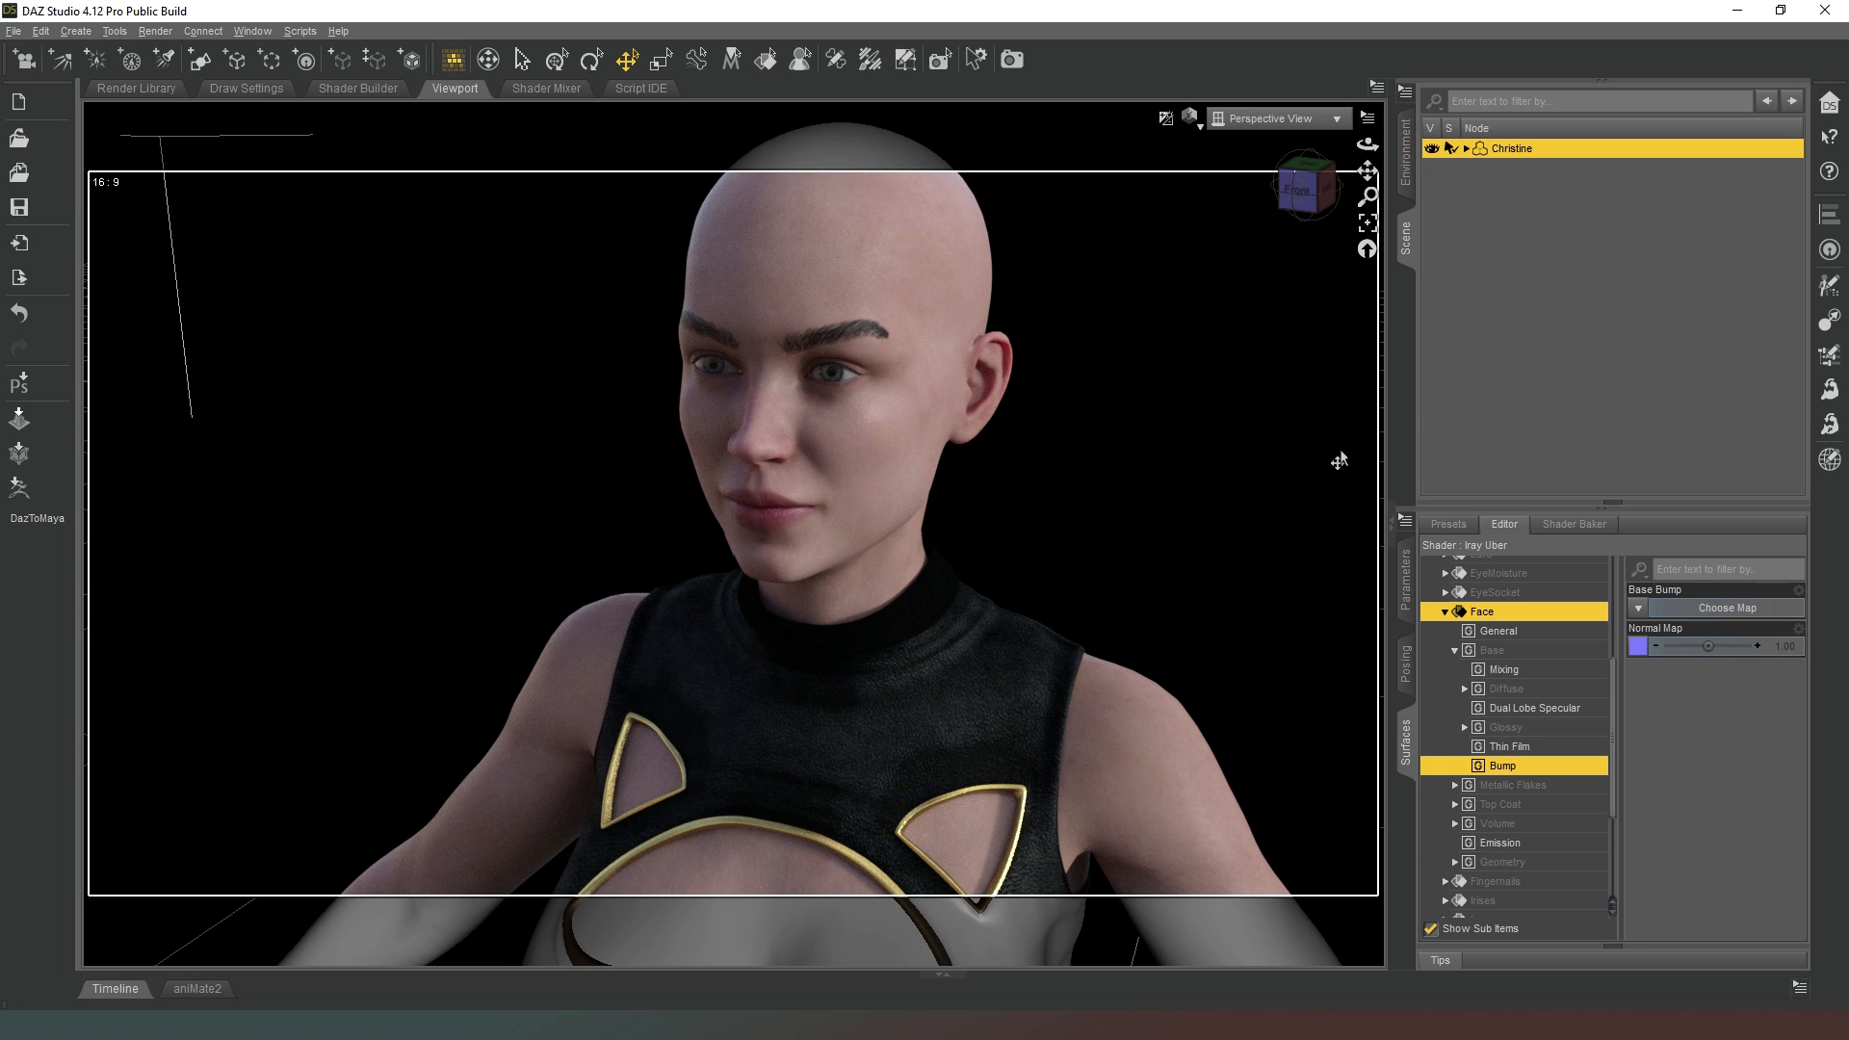
mouse_move(1331, 475)
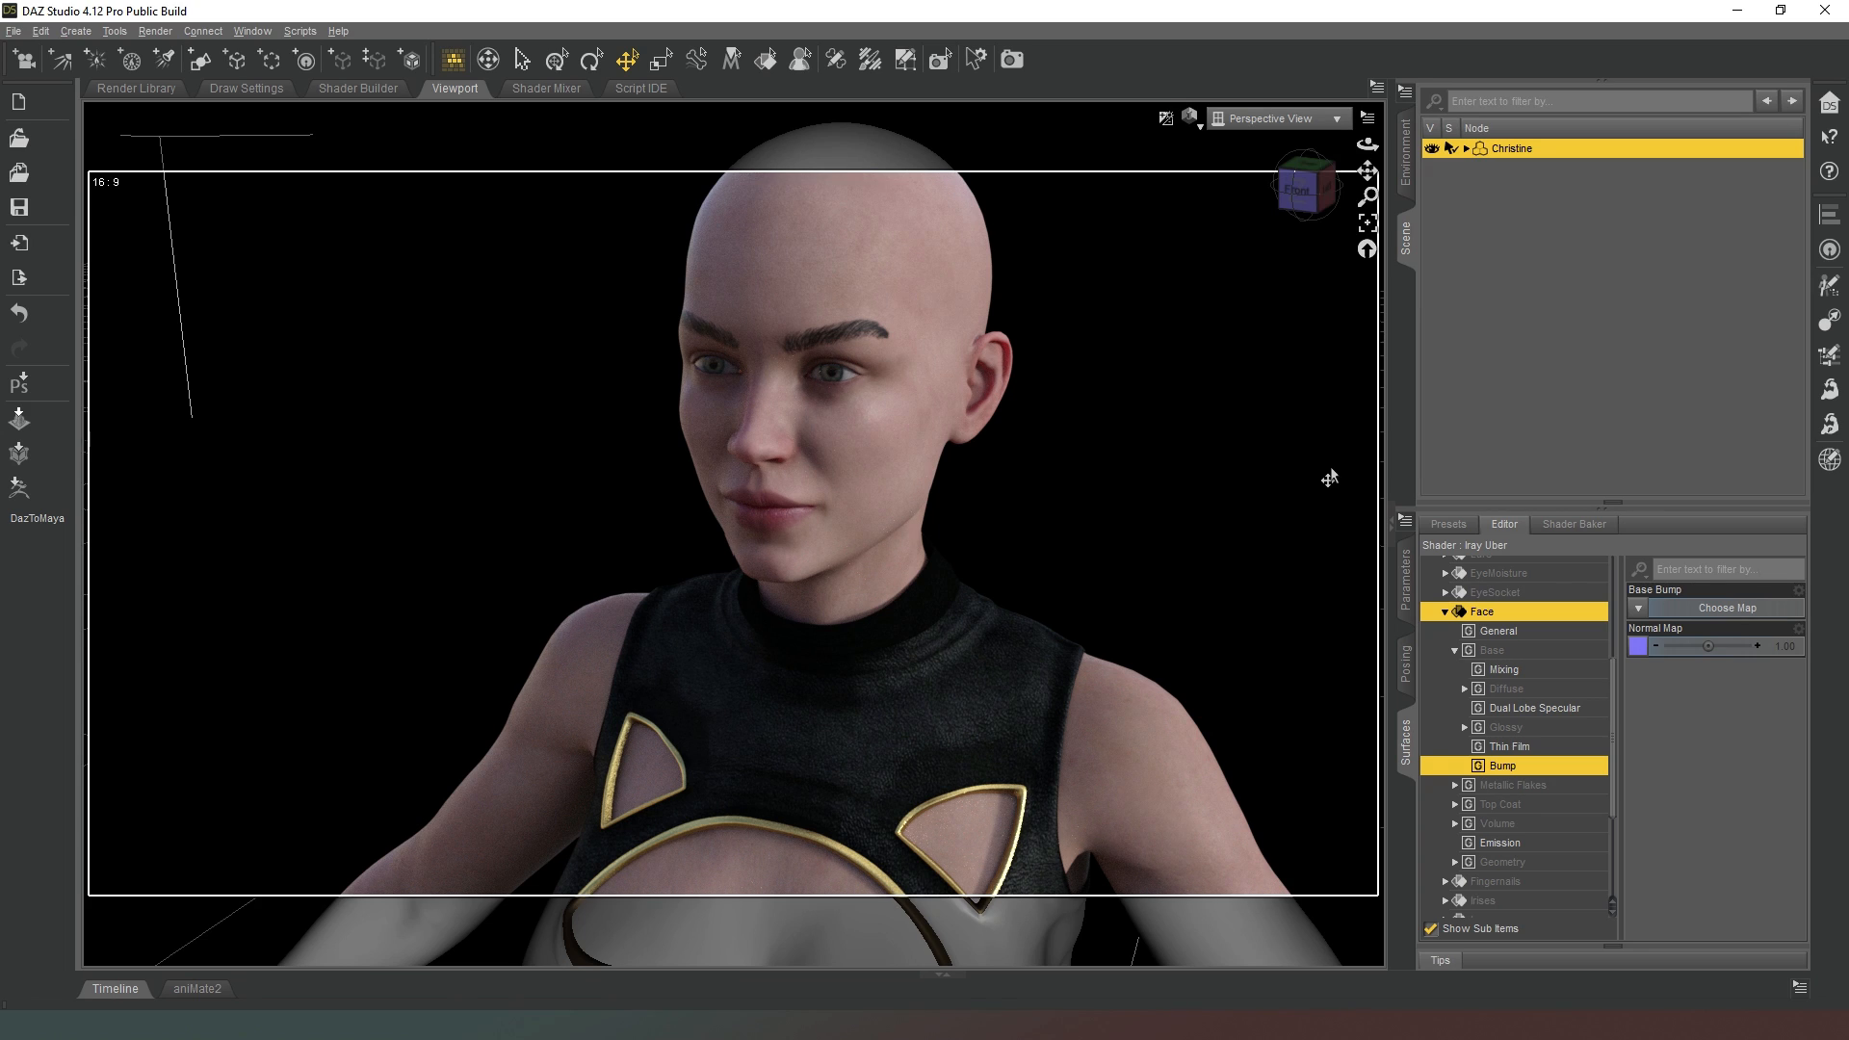
mouse_move(1402, 603)
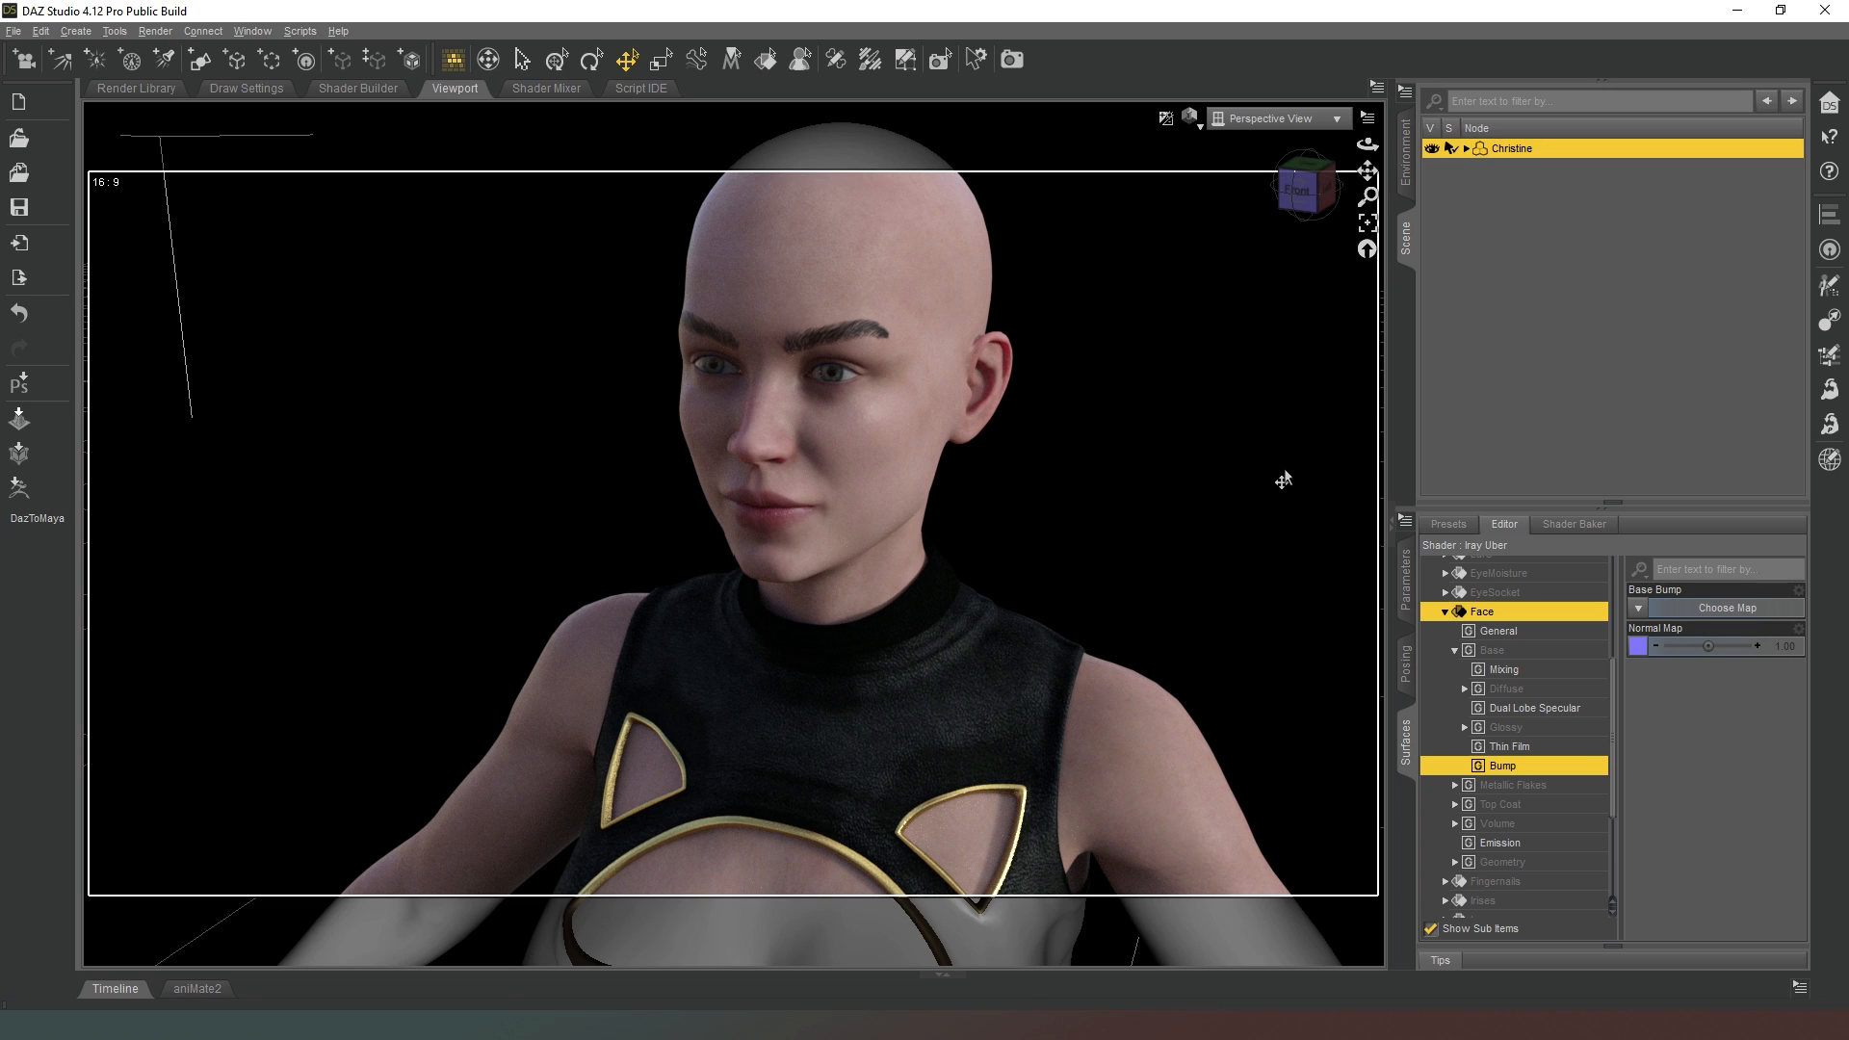
mouse_move(1271, 459)
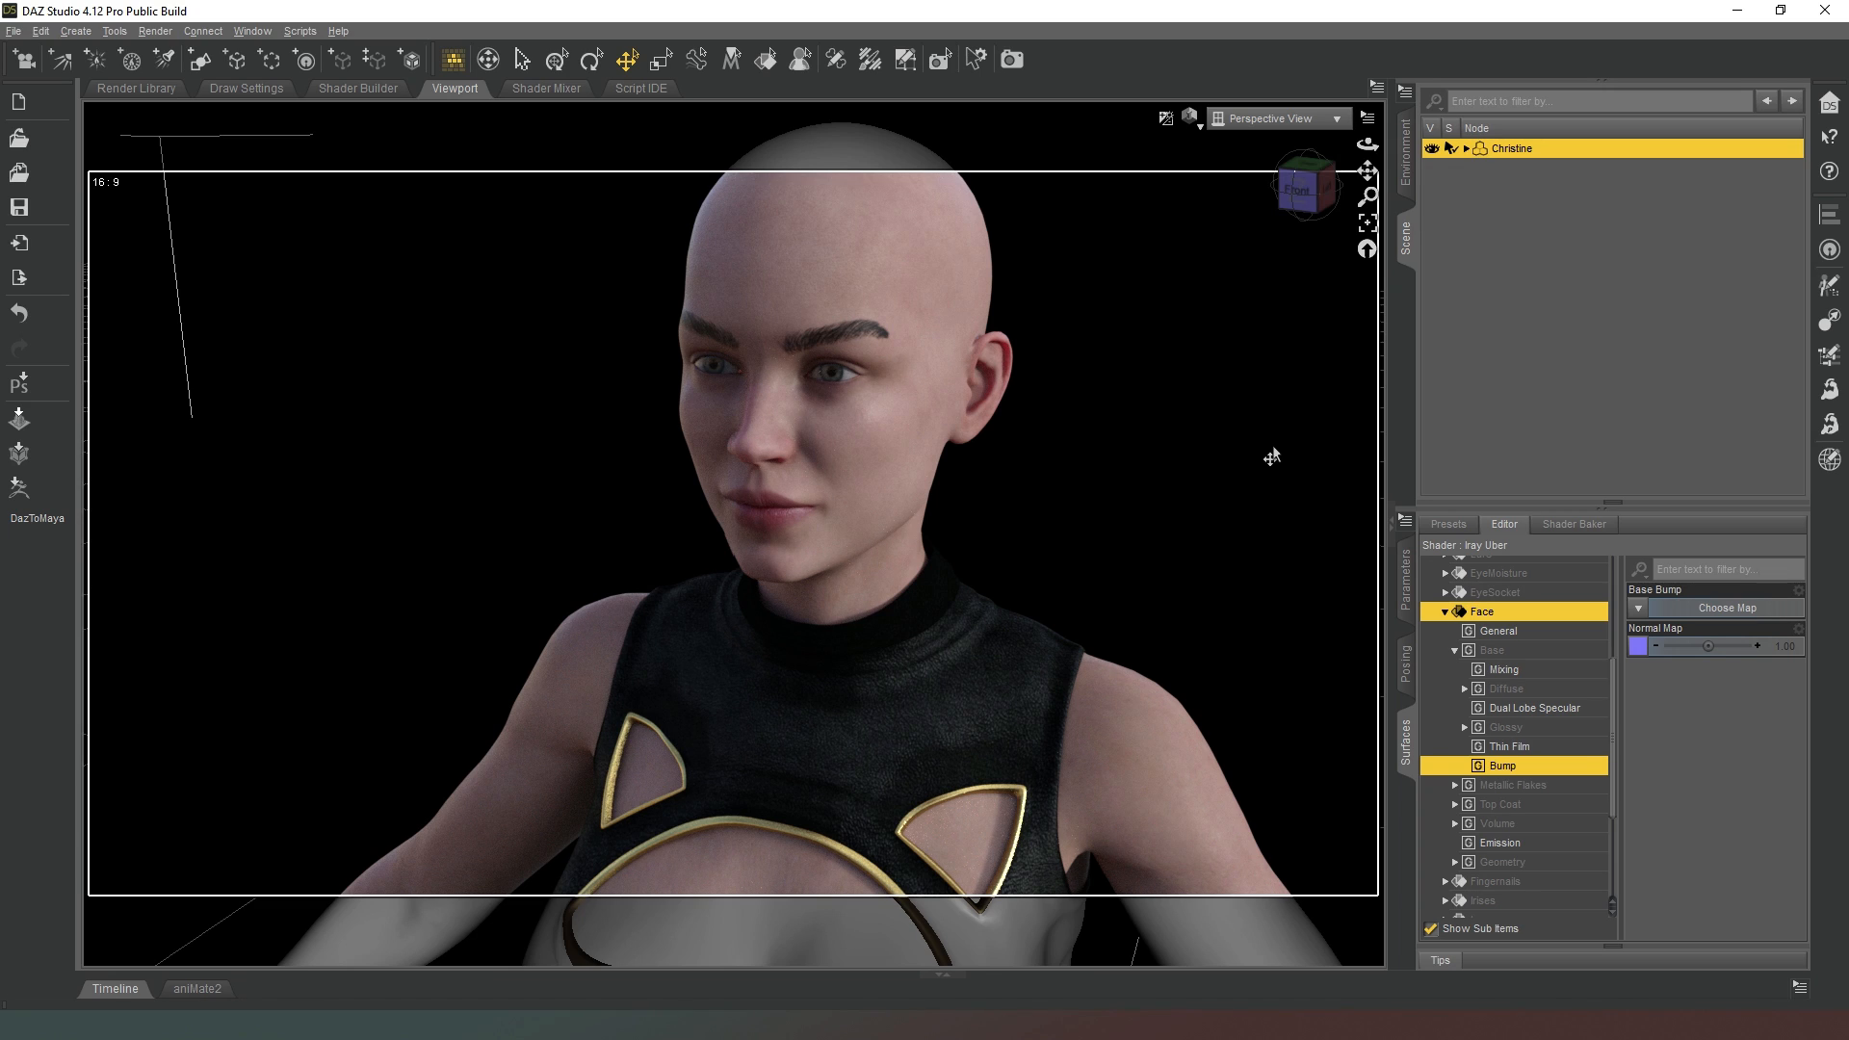
mouse_move(1238, 482)
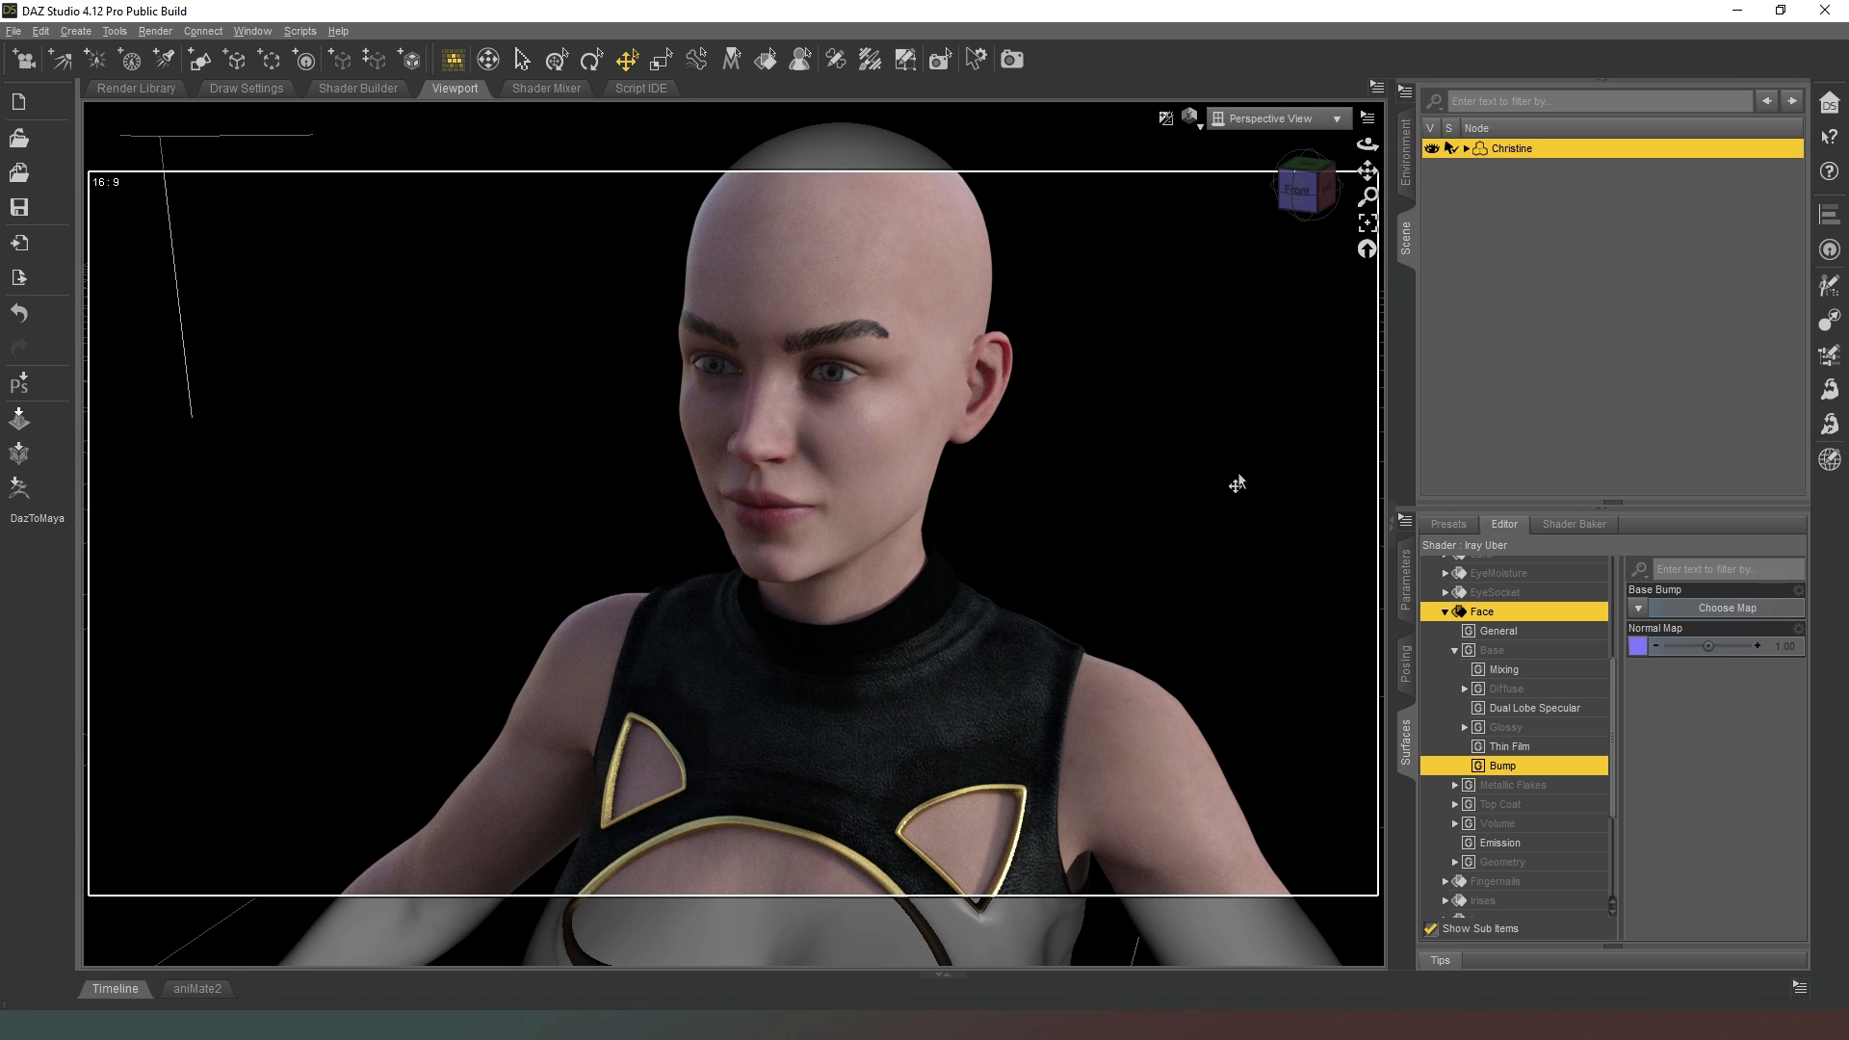